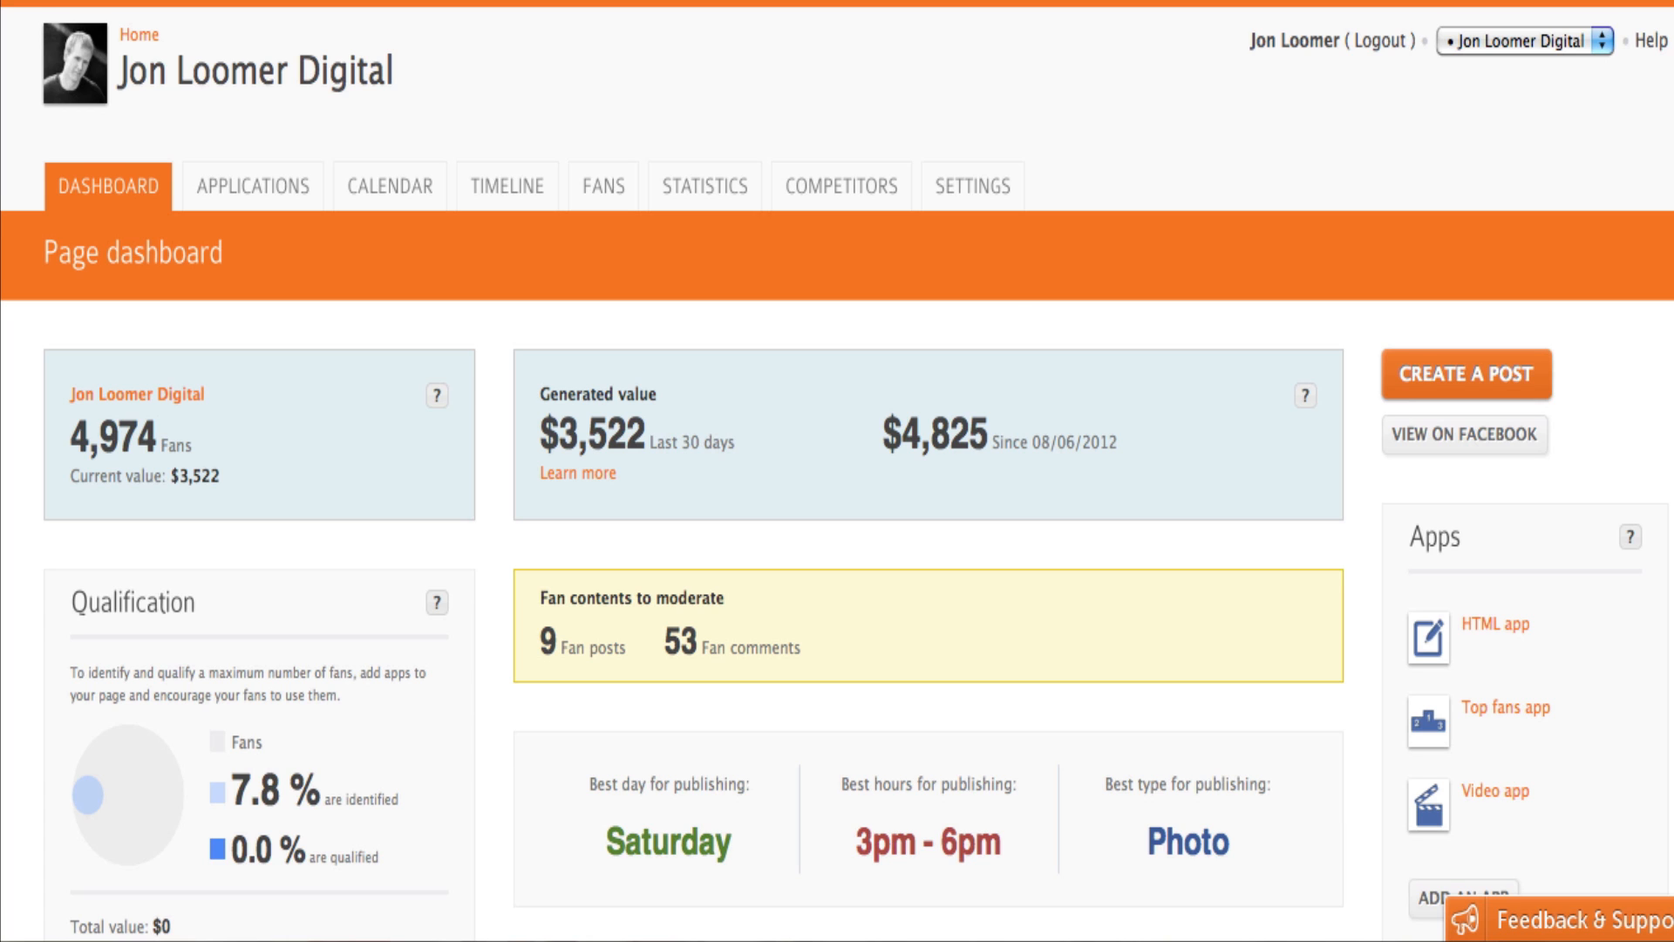
Scroll down the page, then view the Applications overview with HTML, Top fans and Video apps.
scroll("down", 3)
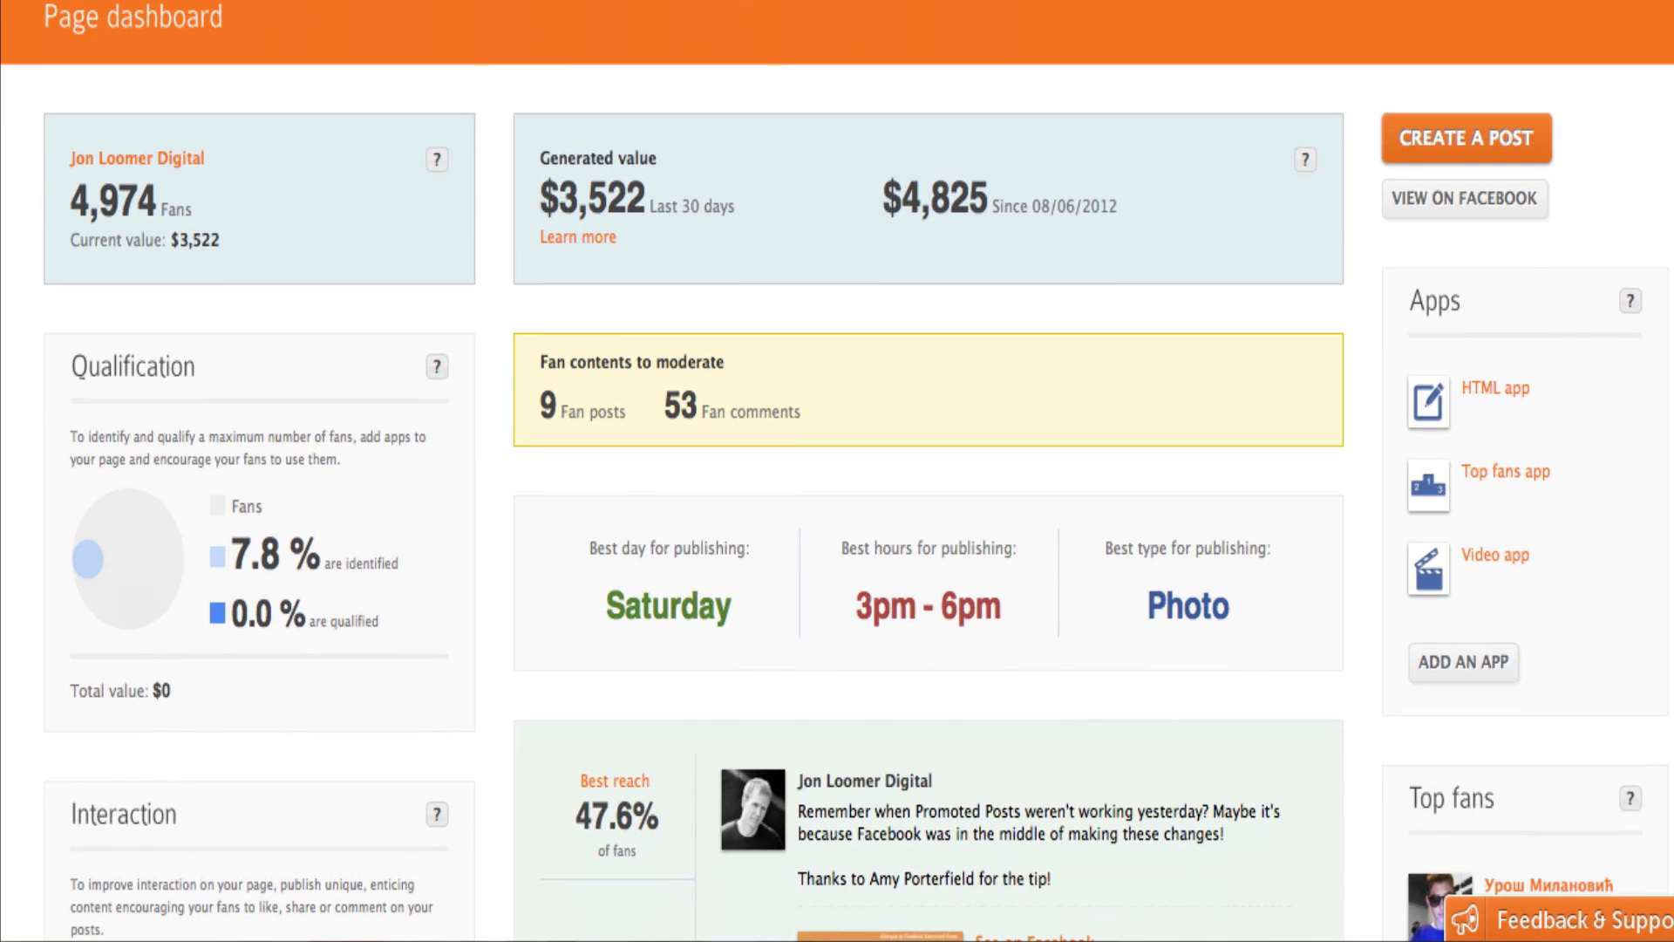
scroll("down", 3)
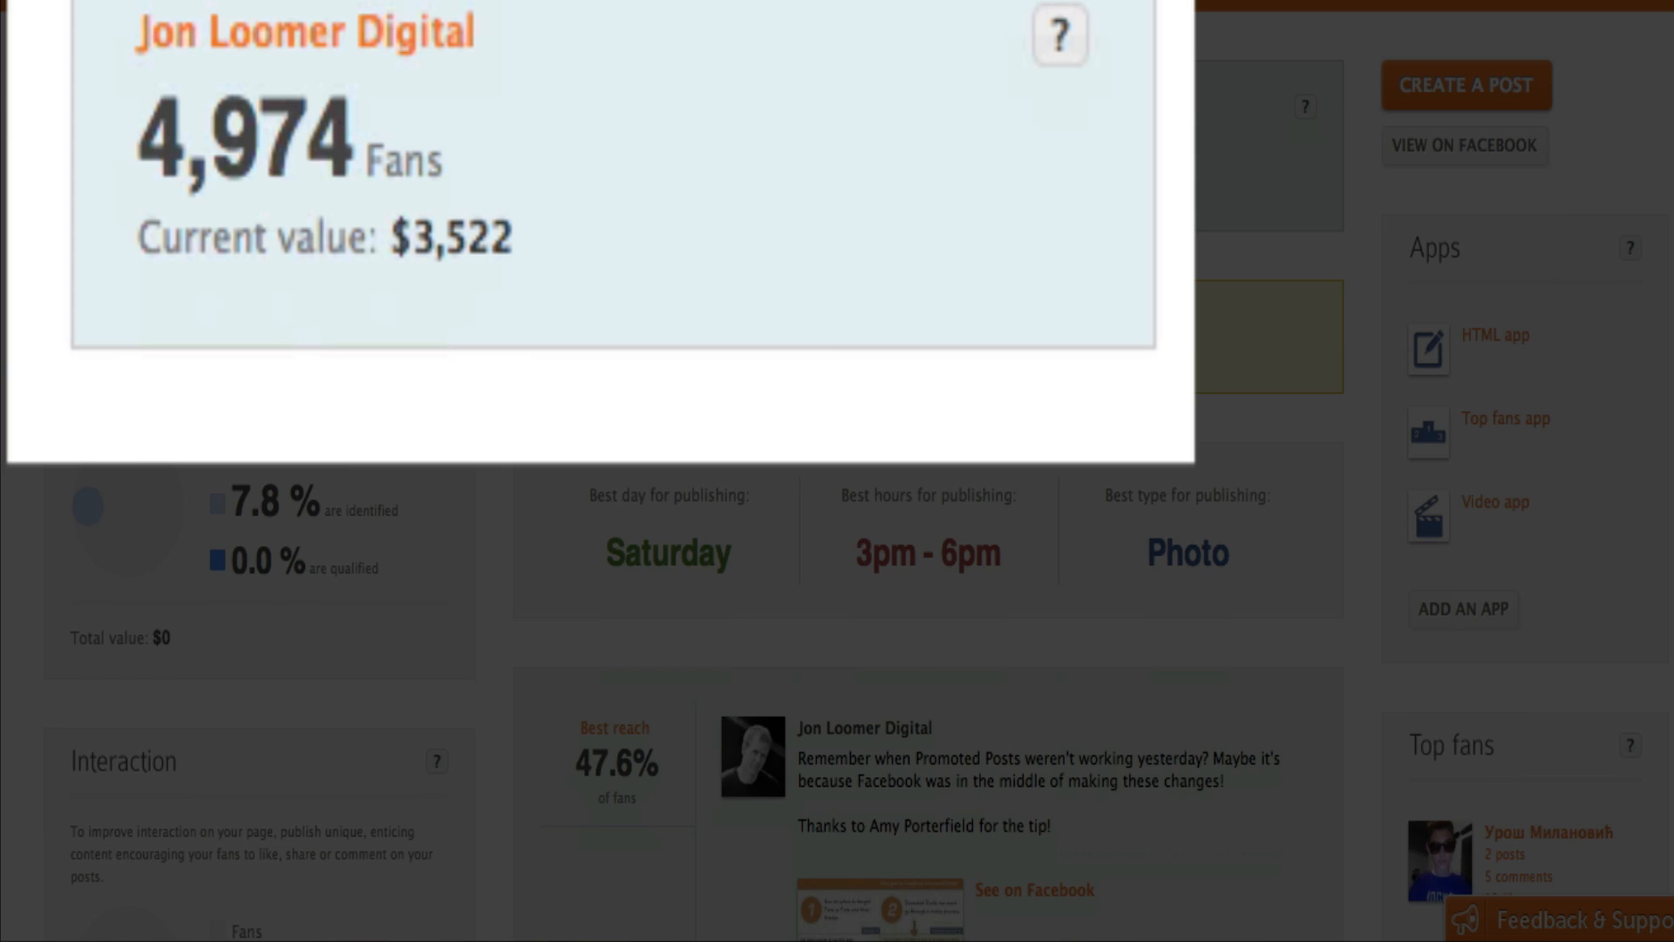
scroll("down", 3)
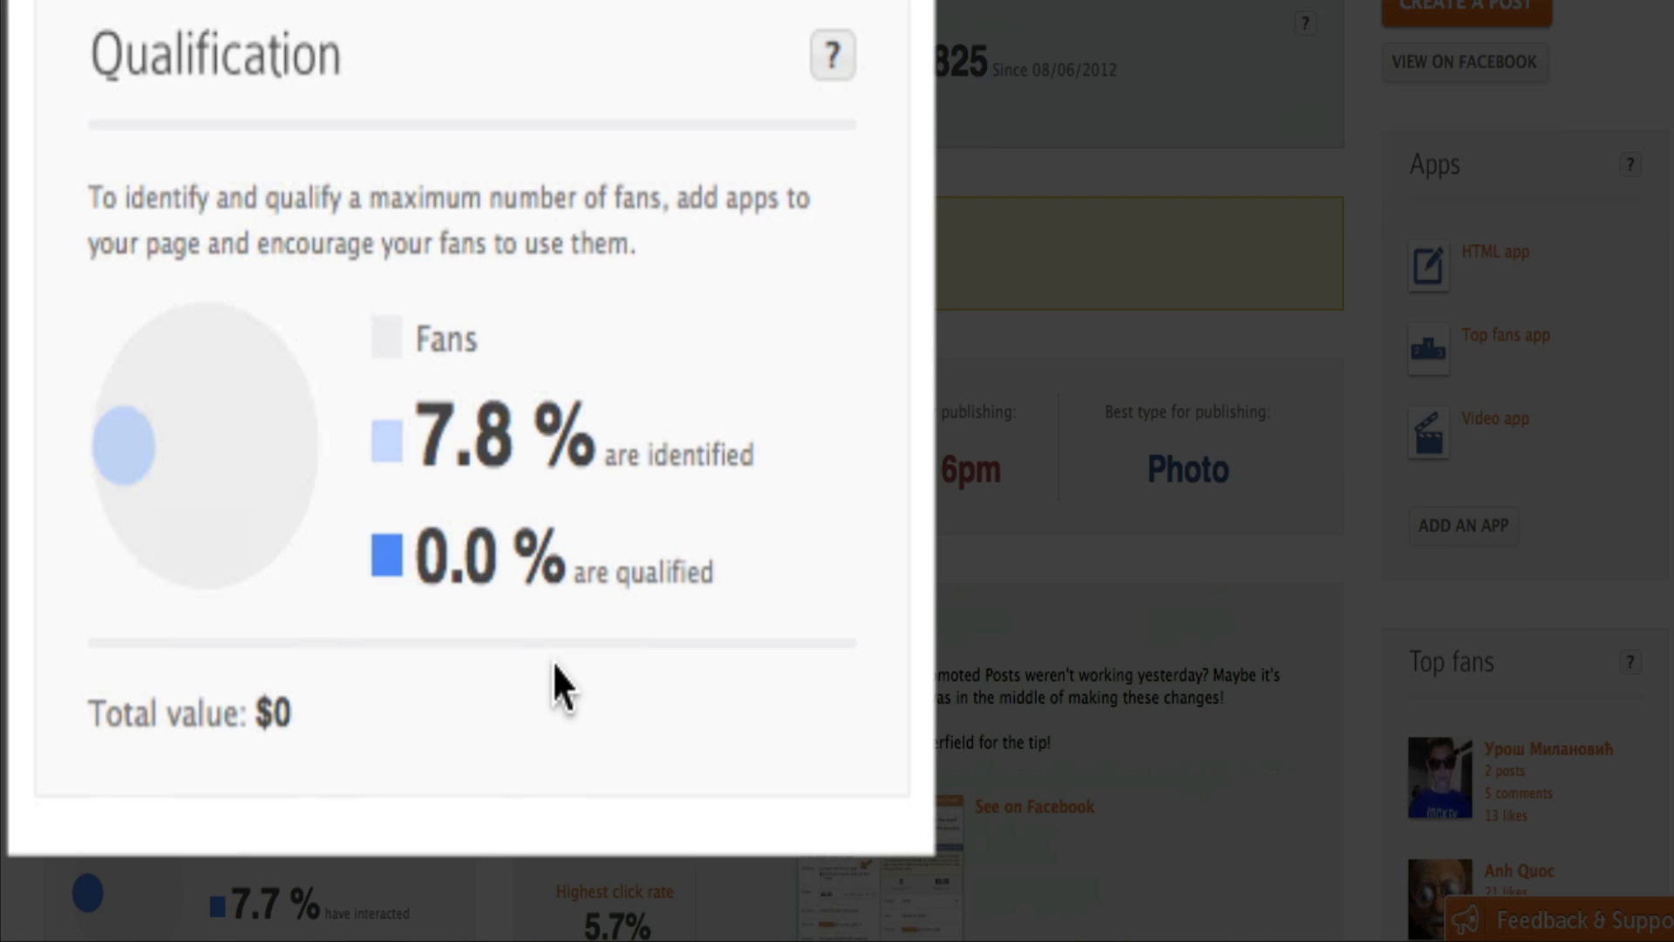
mouse_move(425, 609)
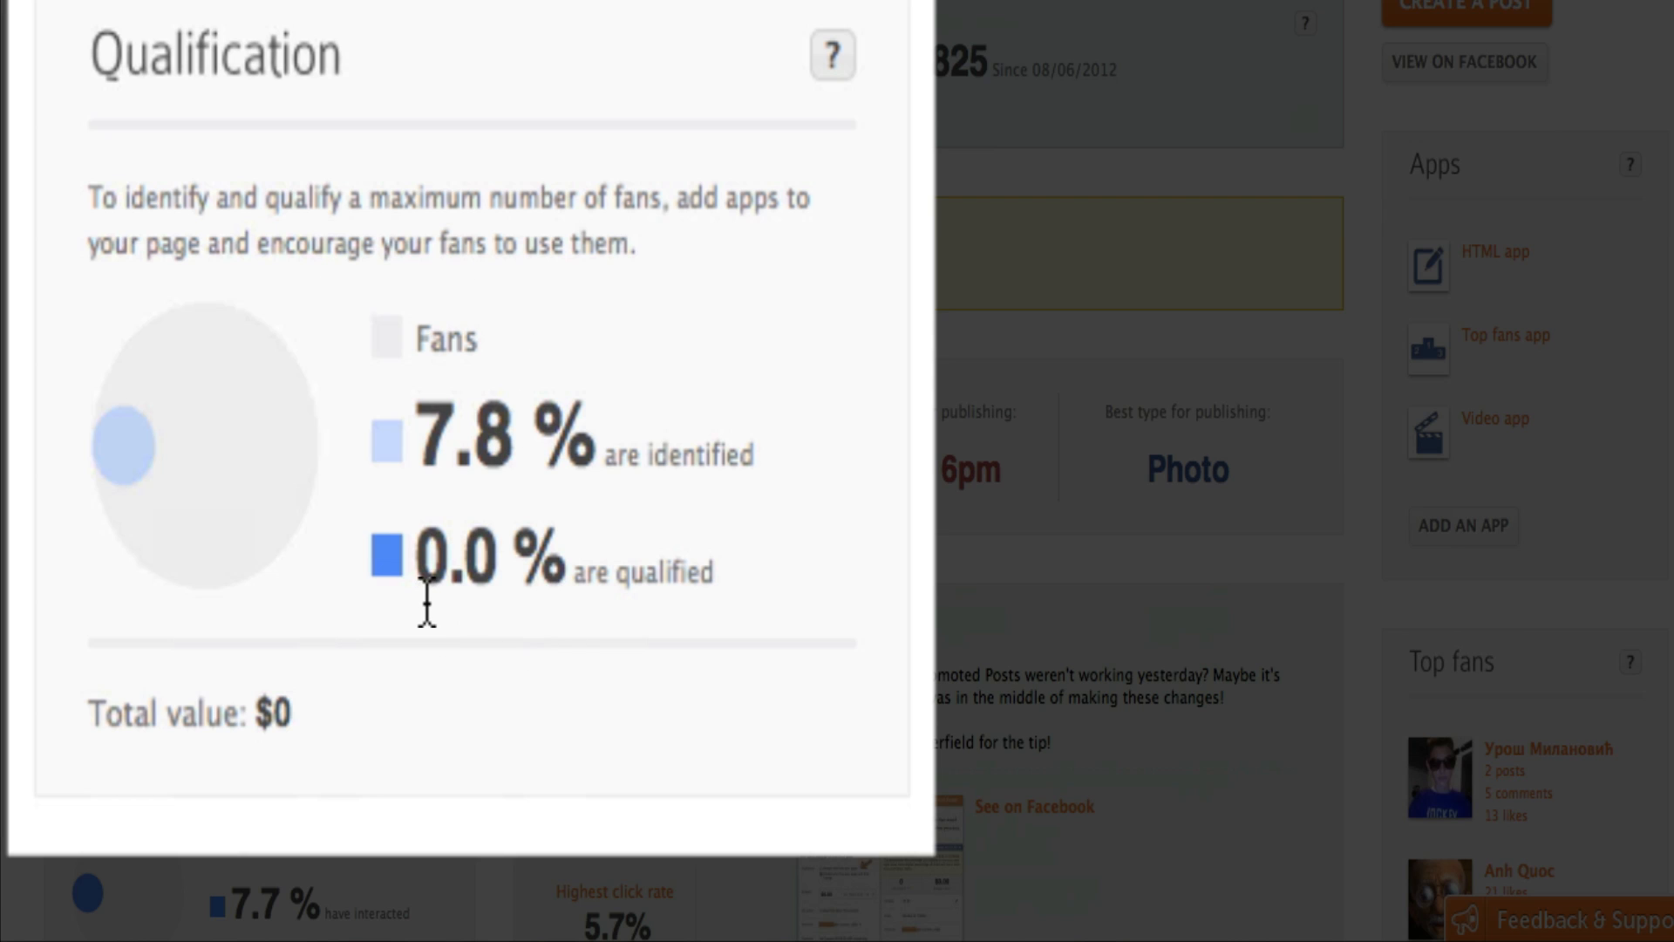
mouse_move(448, 624)
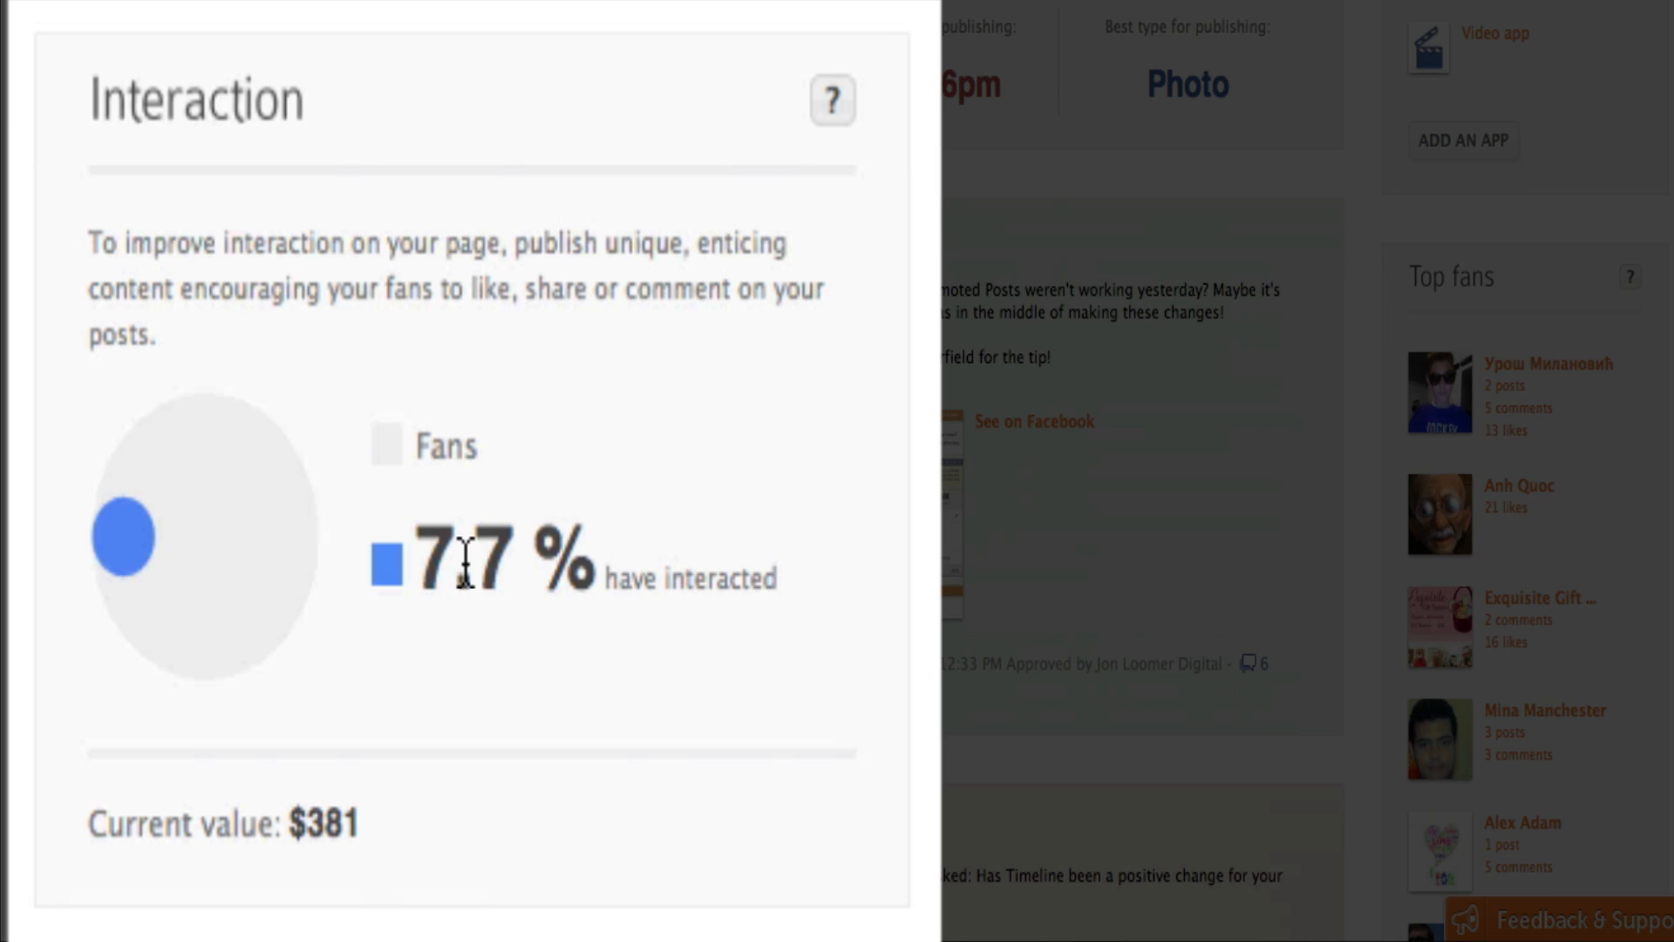
scroll("down", 3)
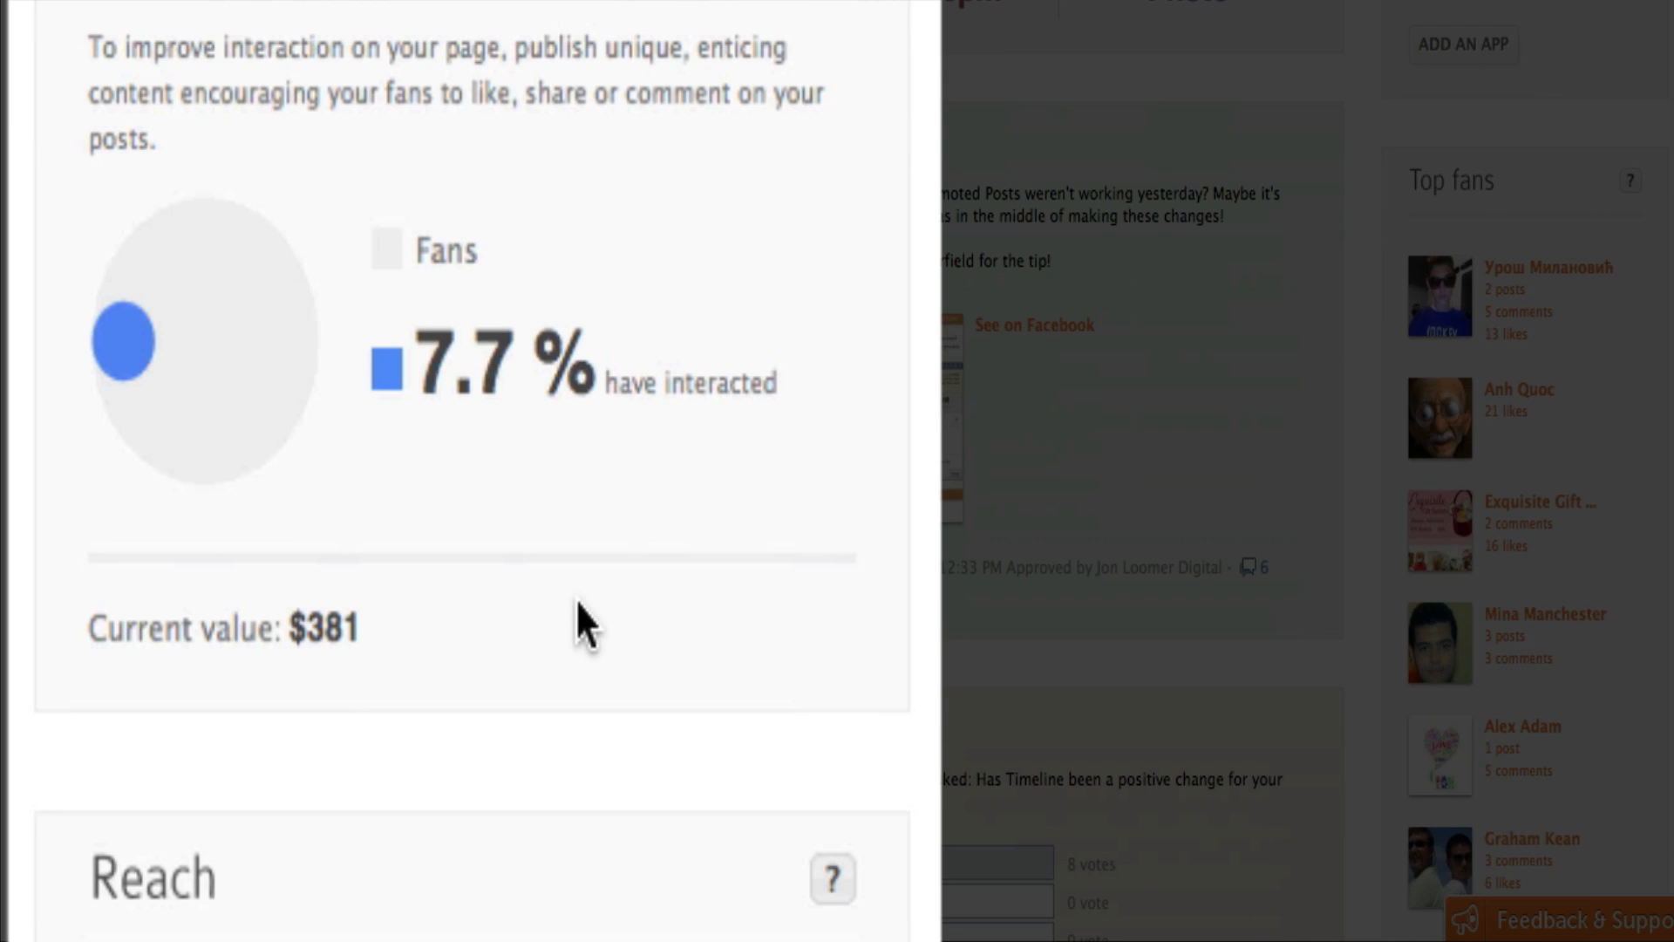
scroll("down", 3)
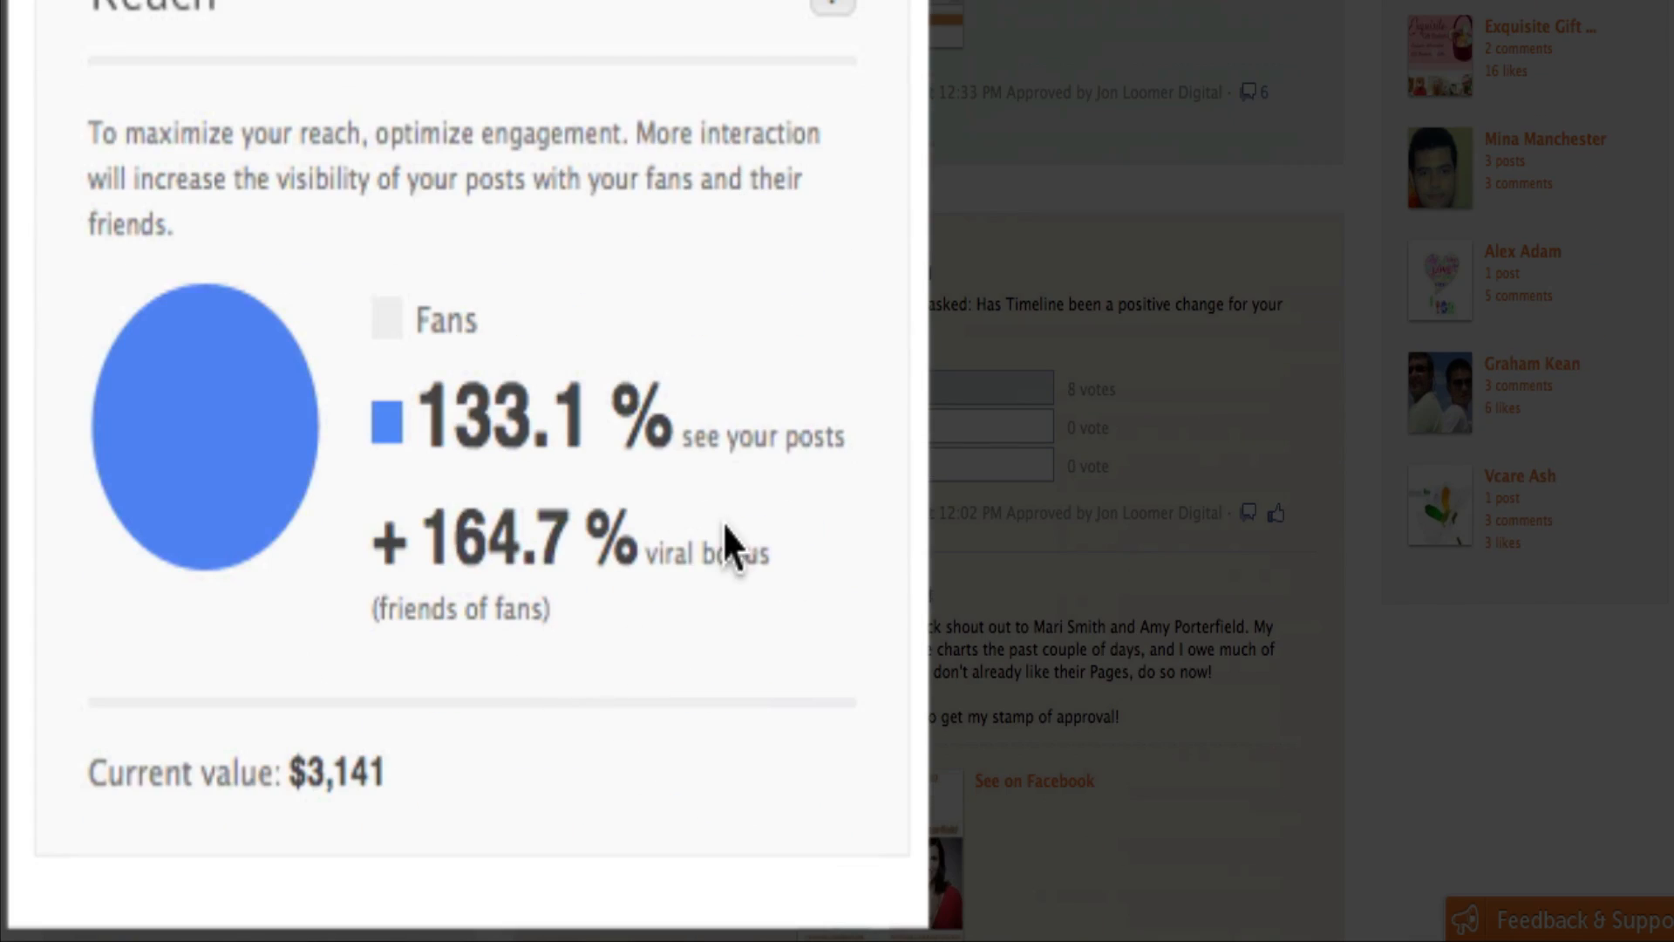
mouse_move(743, 523)
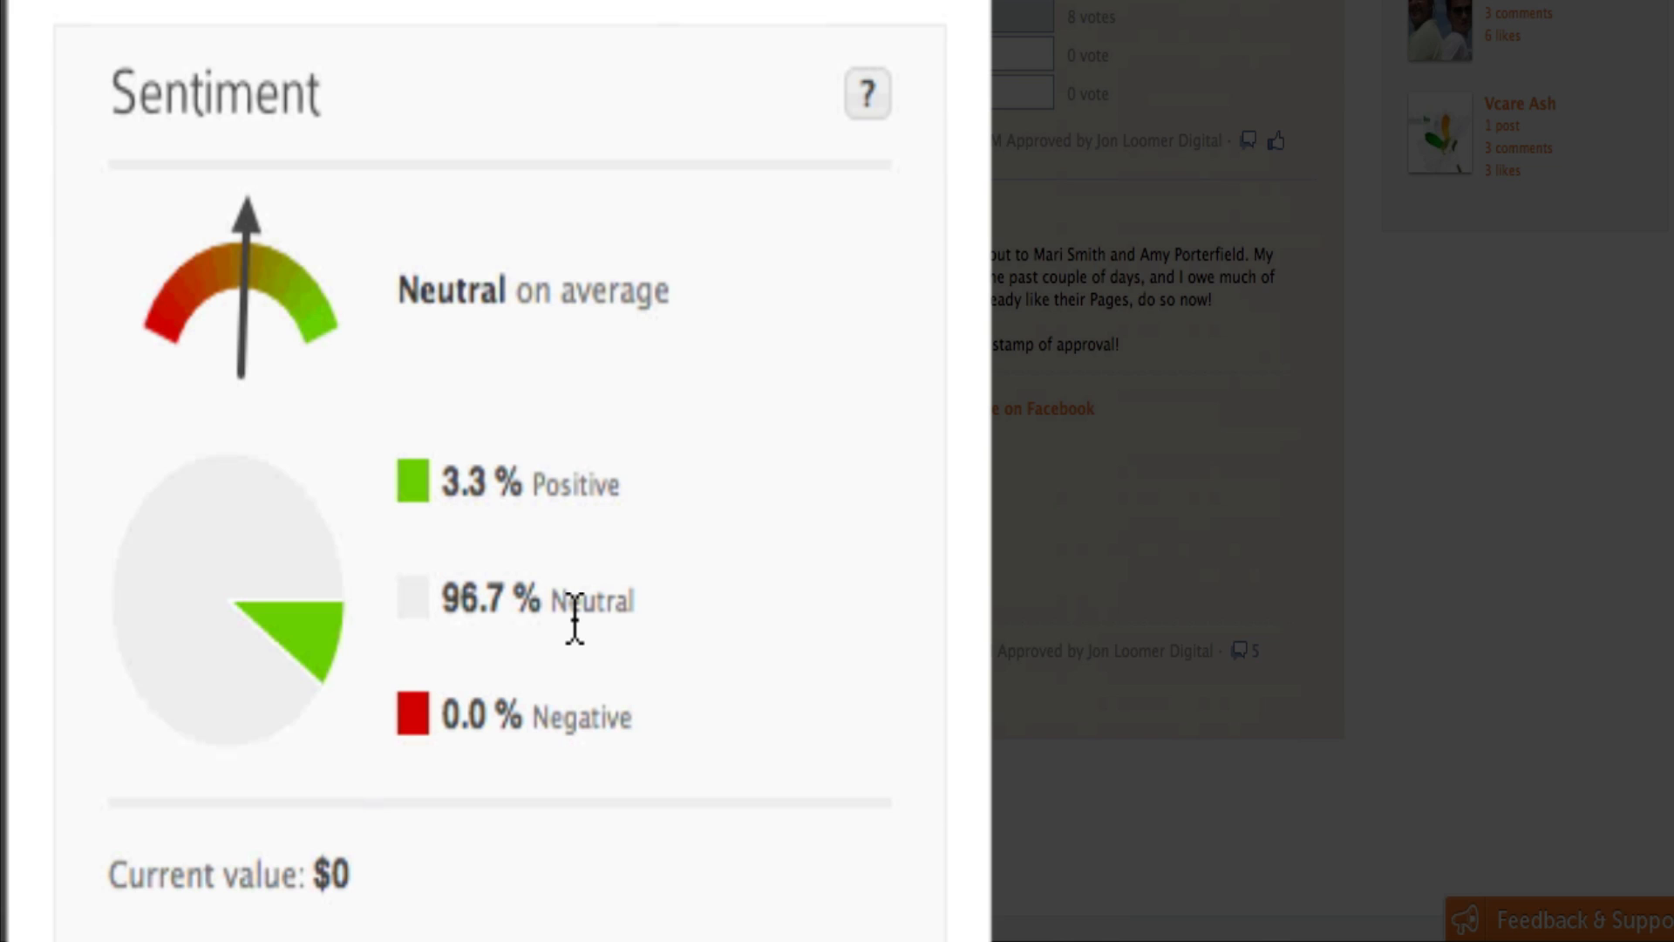
mouse_move(575, 624)
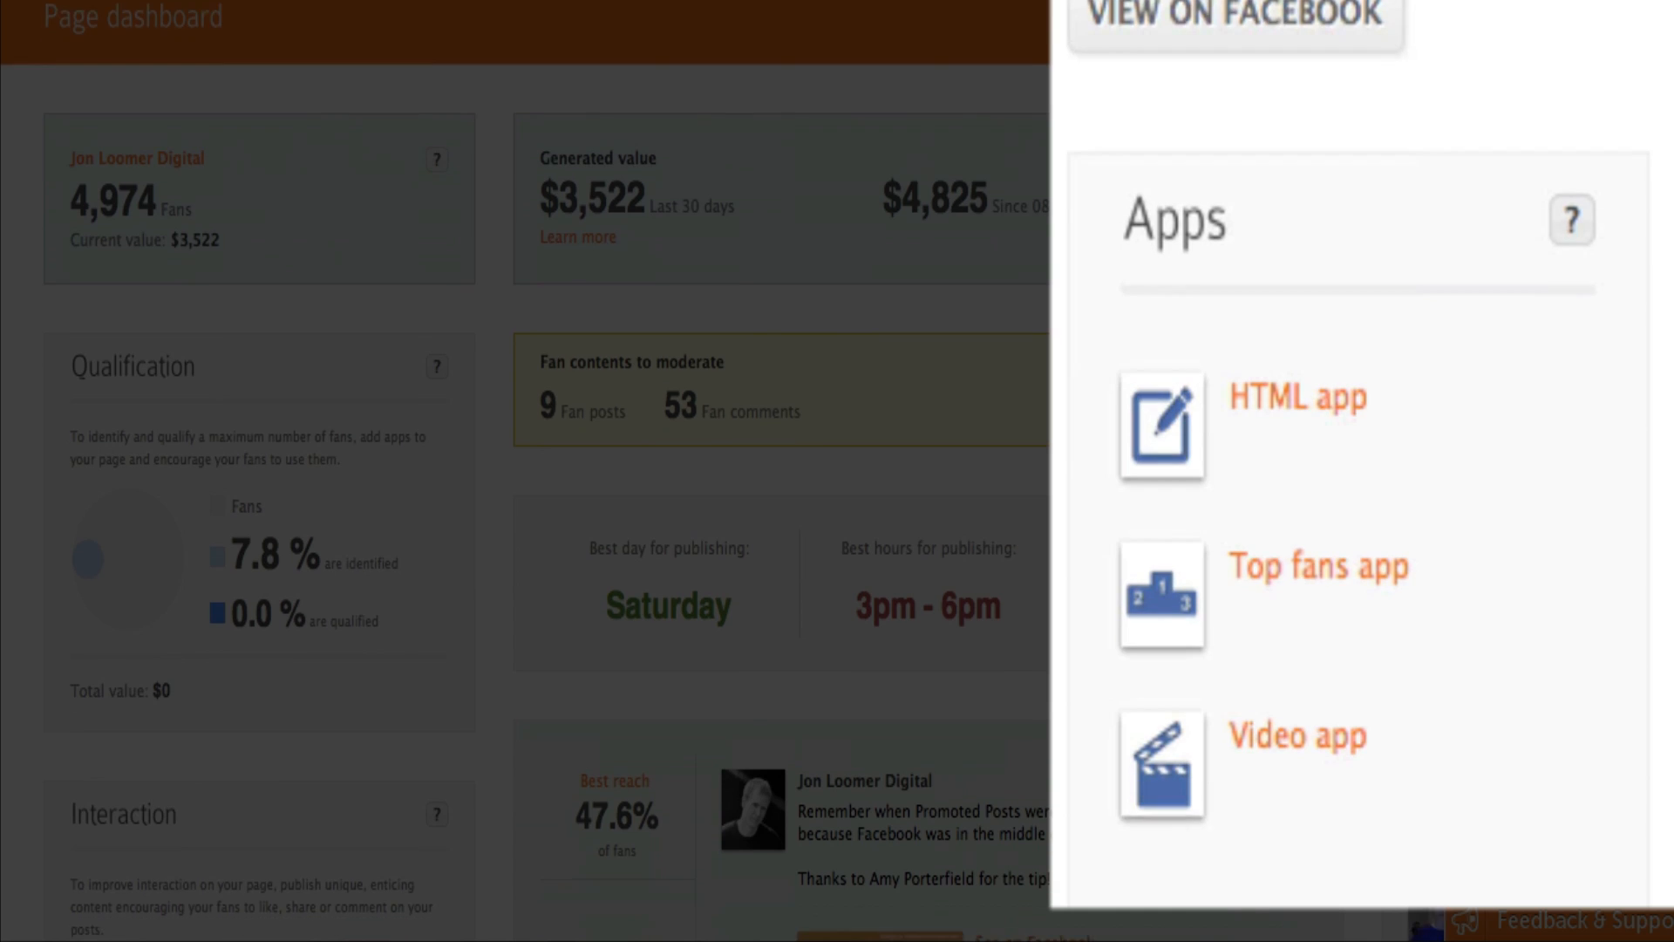
scroll("down", 3)
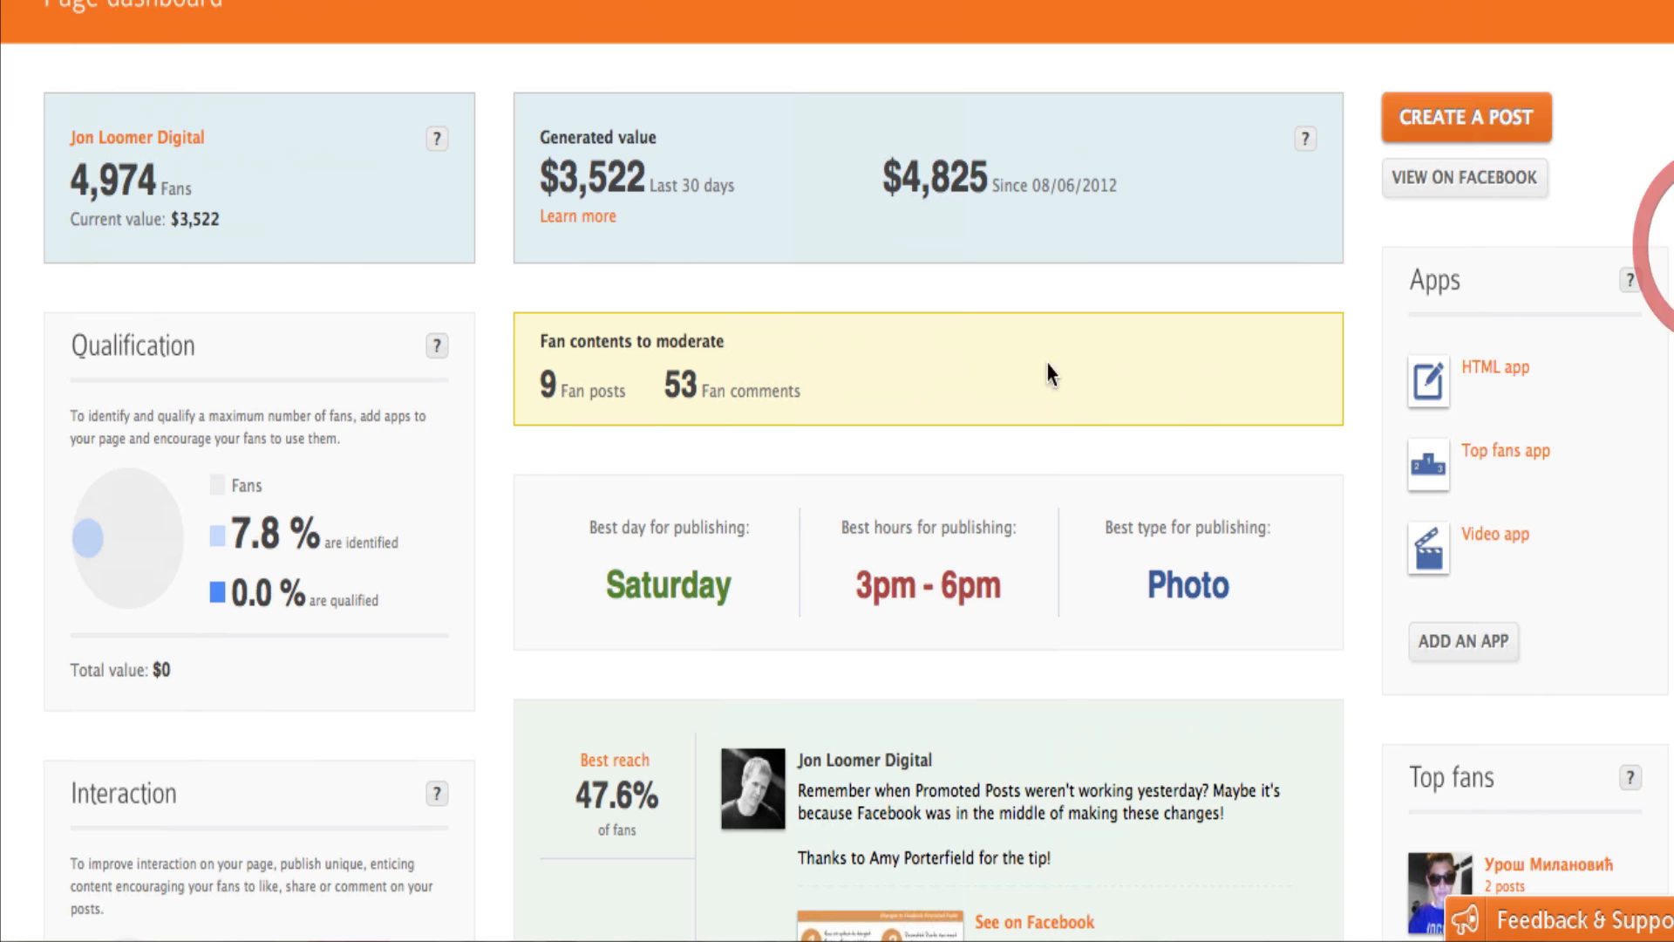
scroll("down", 3)
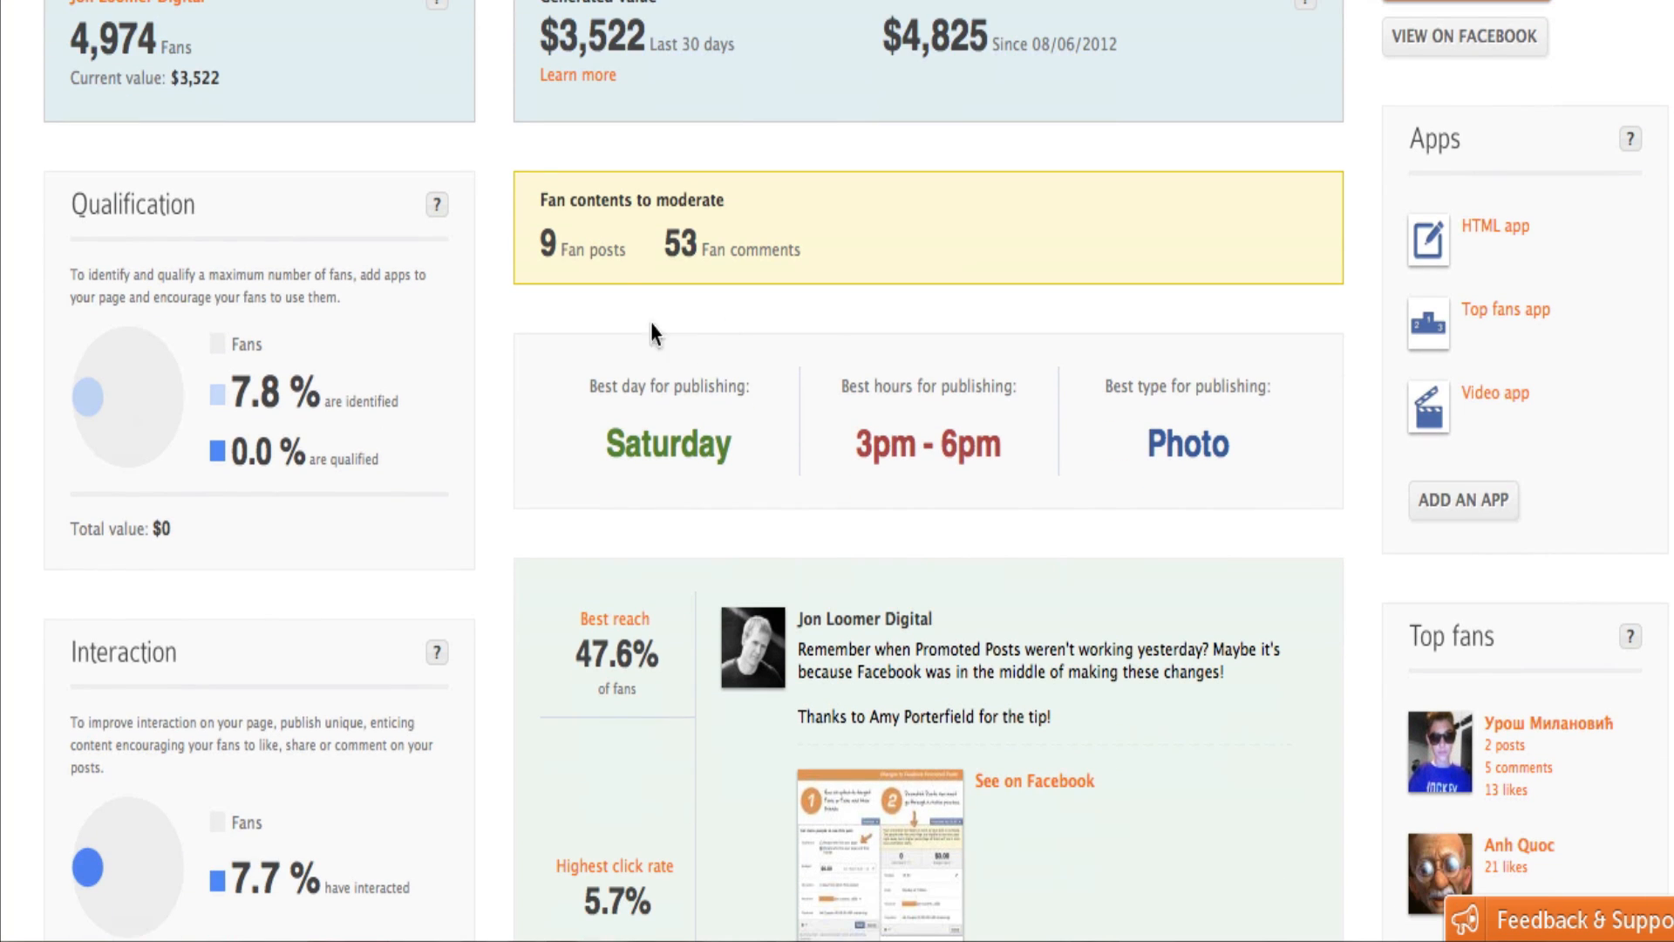
scroll("down", 3)
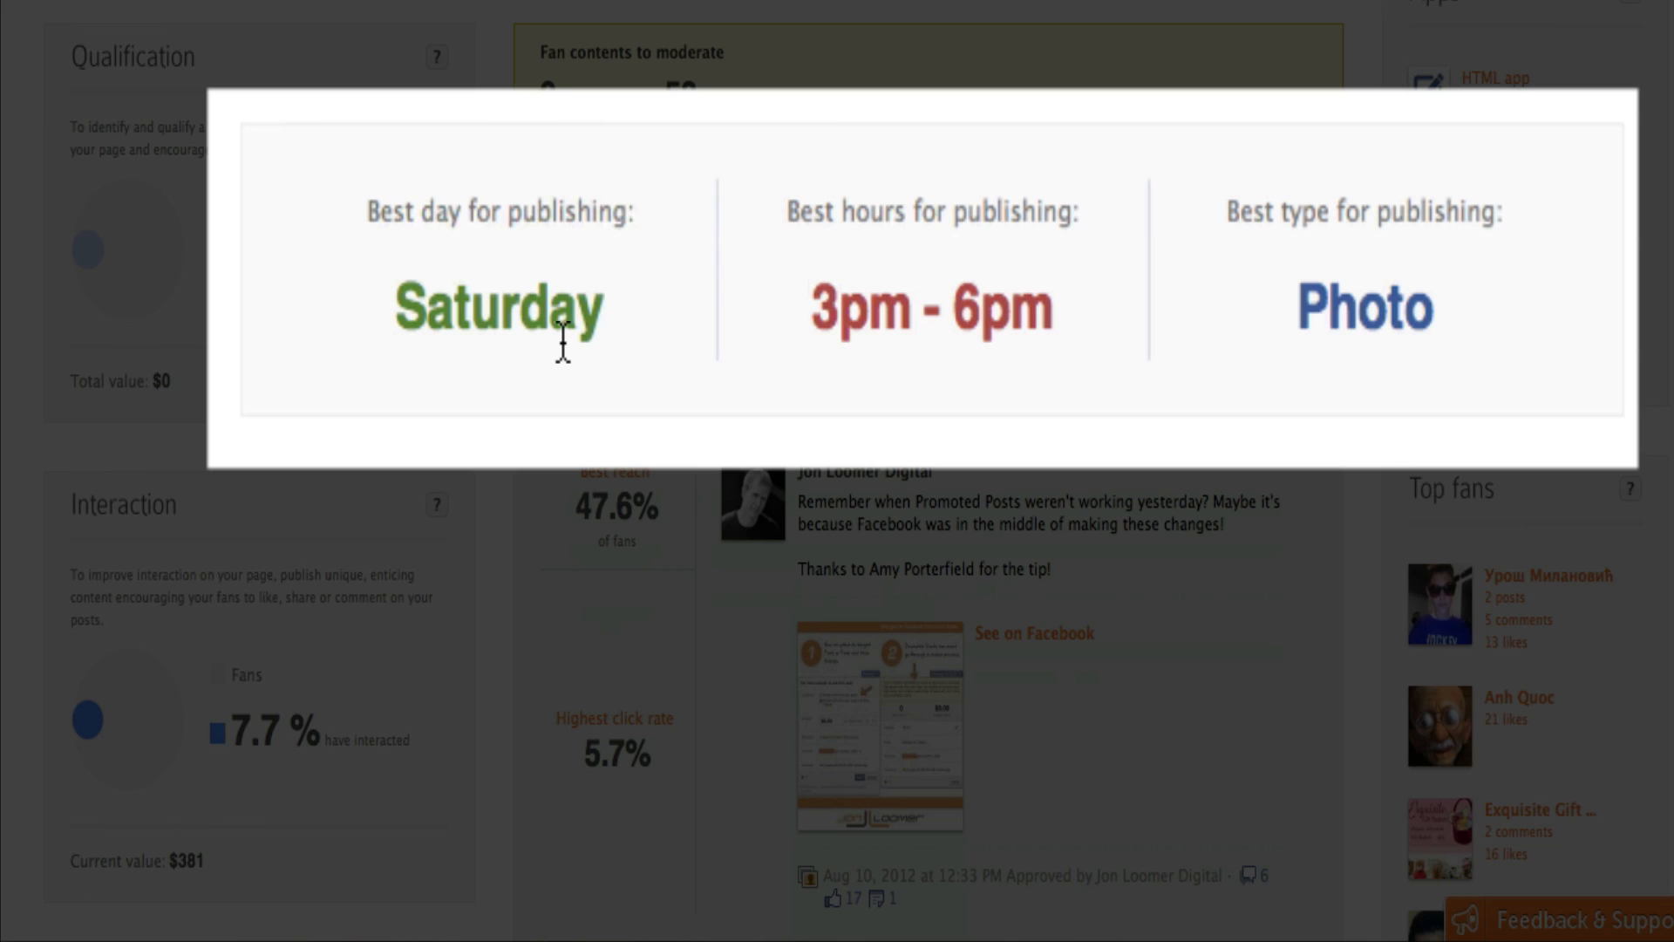
mouse_move(1378, 446)
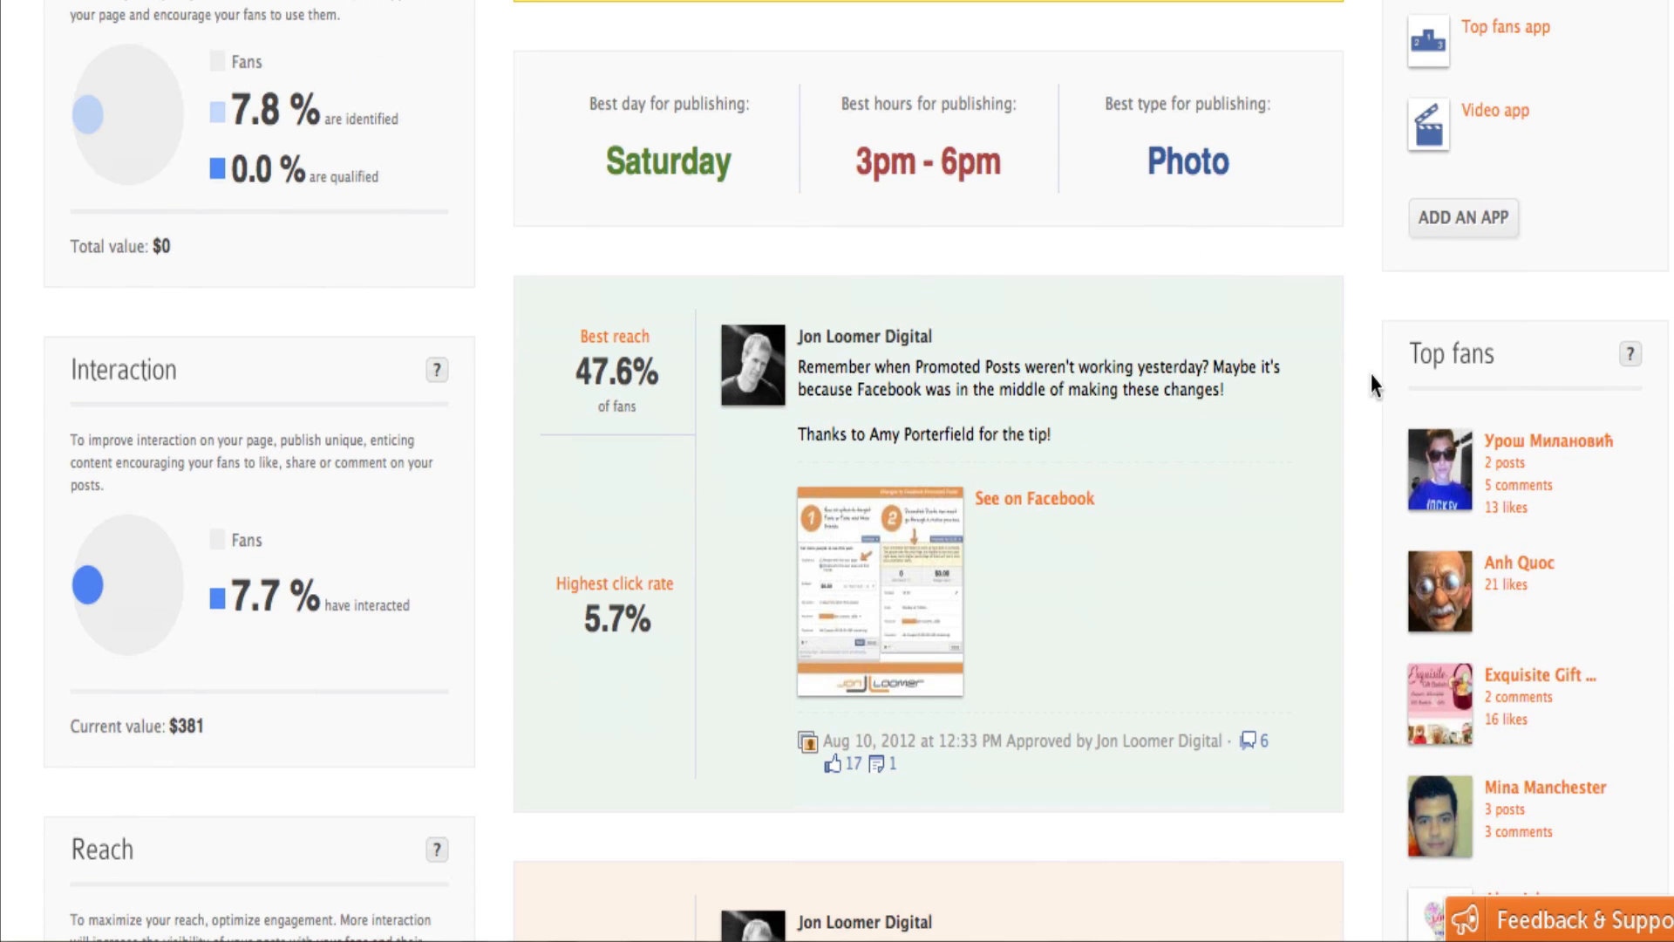
scroll("down", 3)
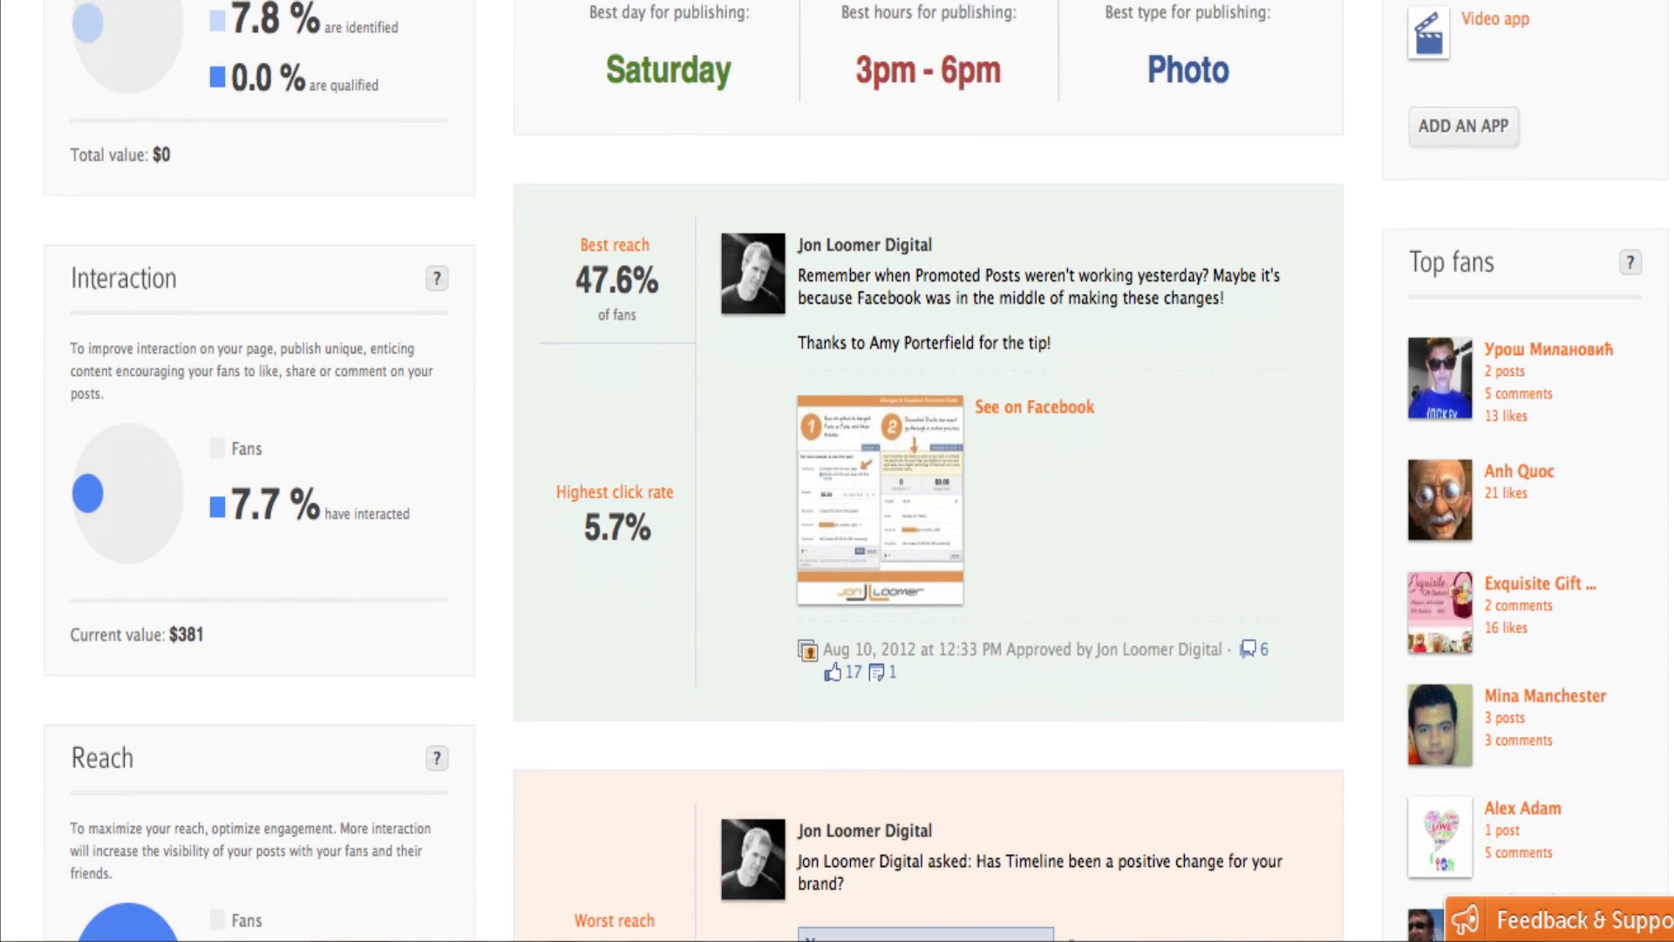
scroll("down", 3)
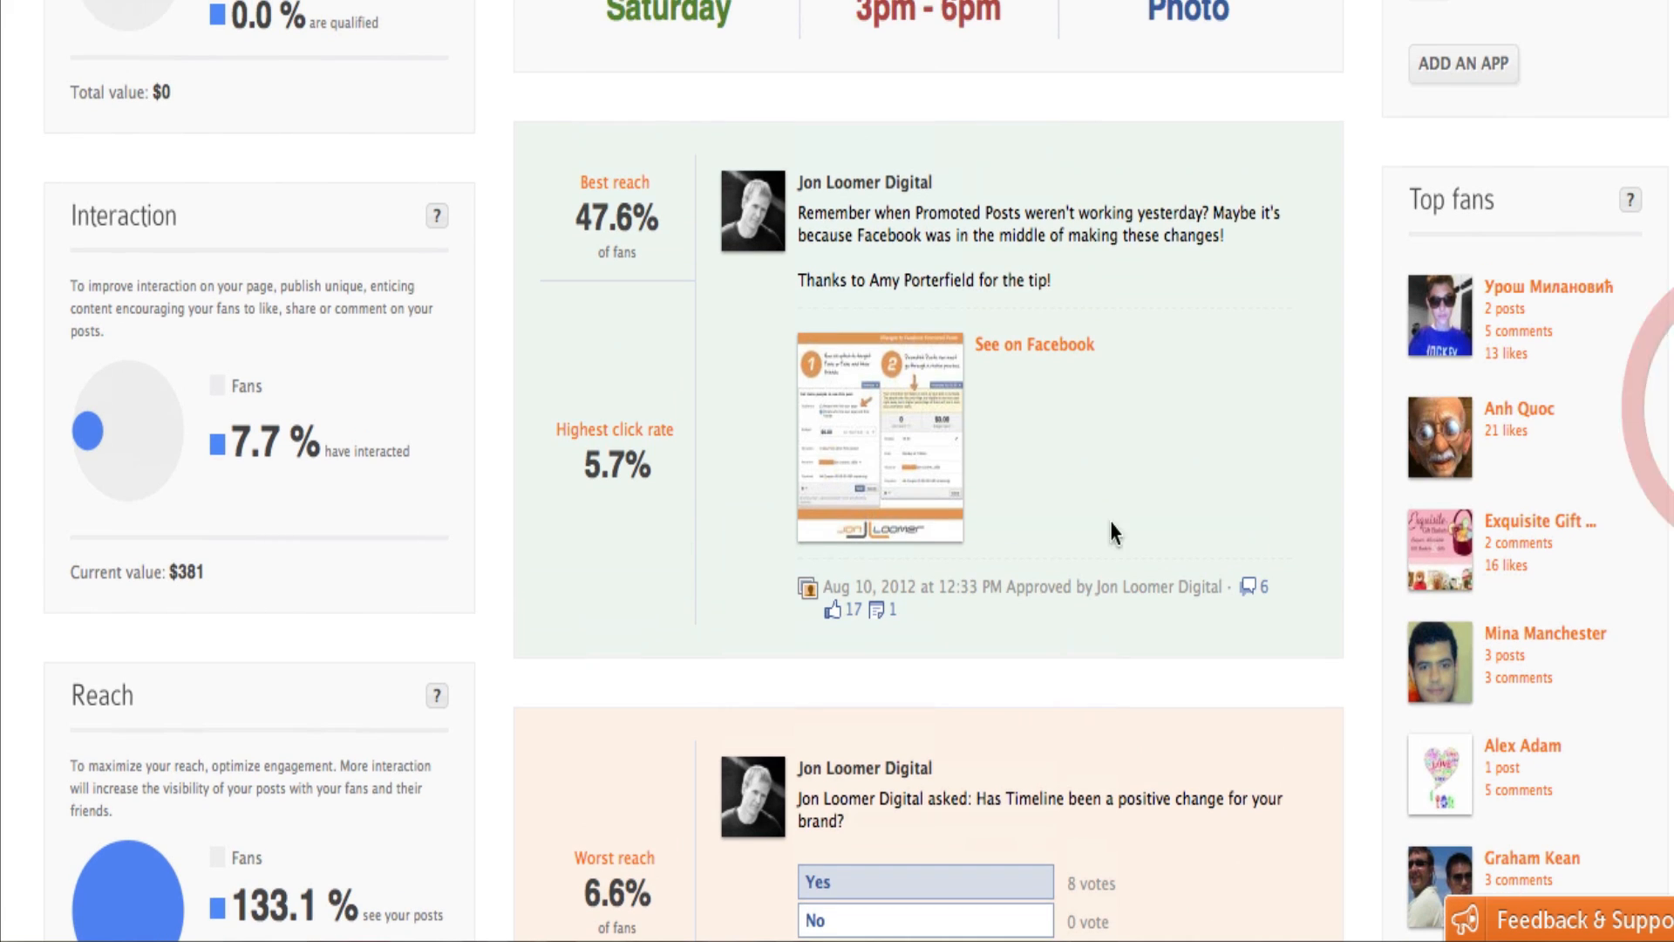
scroll("down", 3)
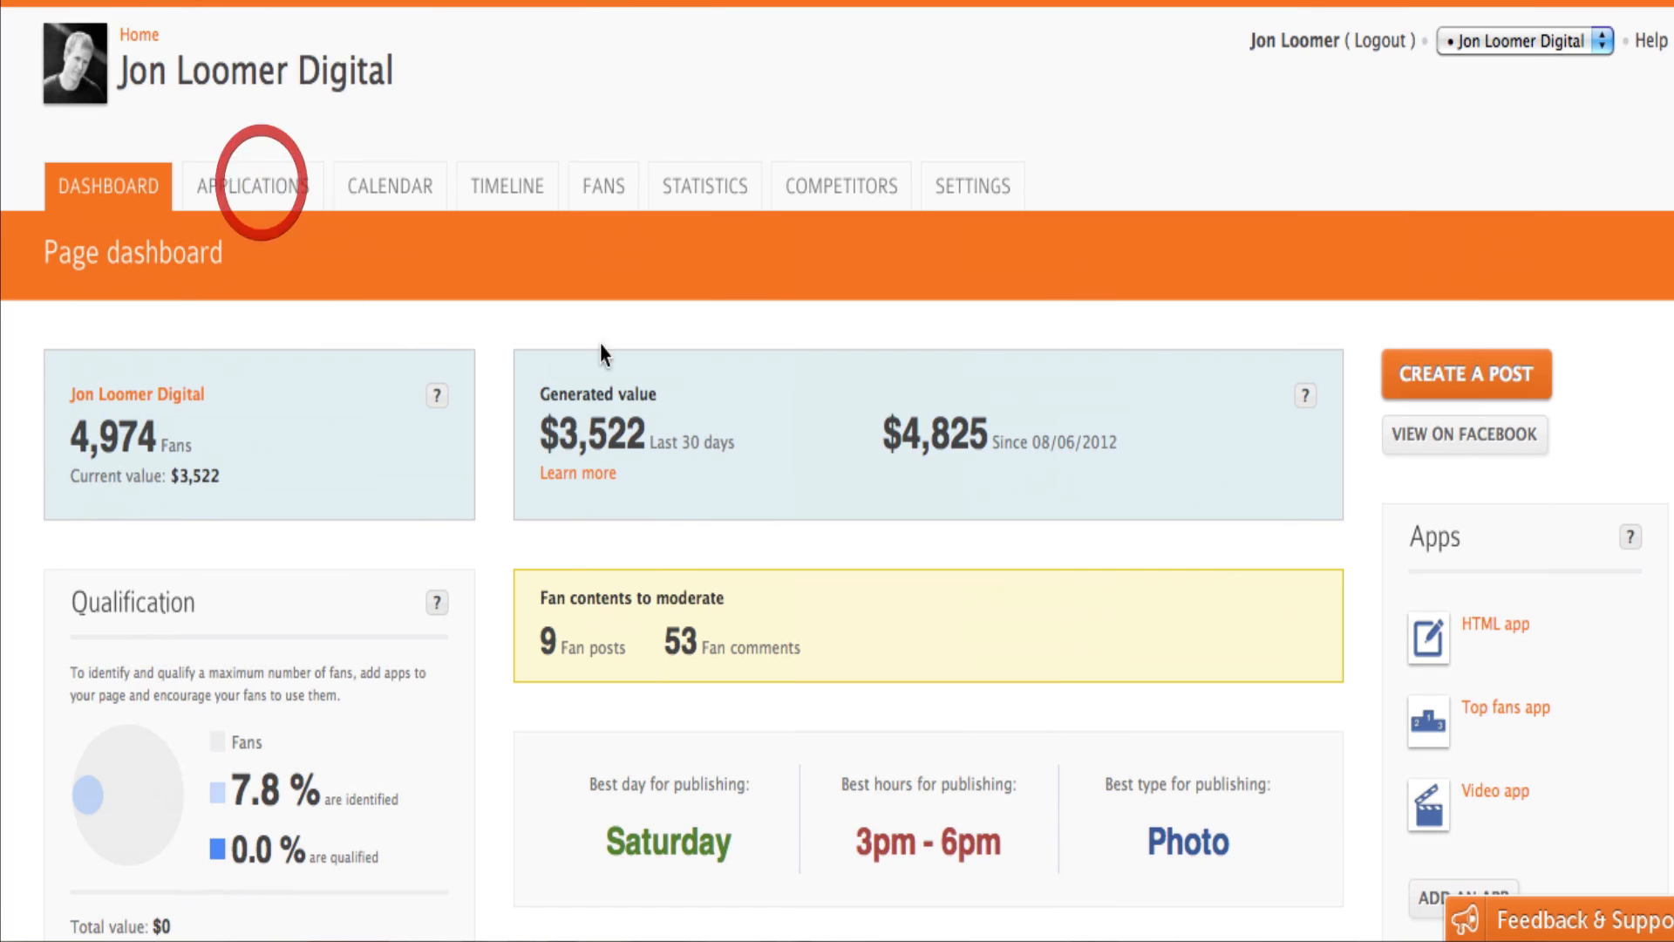
left_click(252, 186)
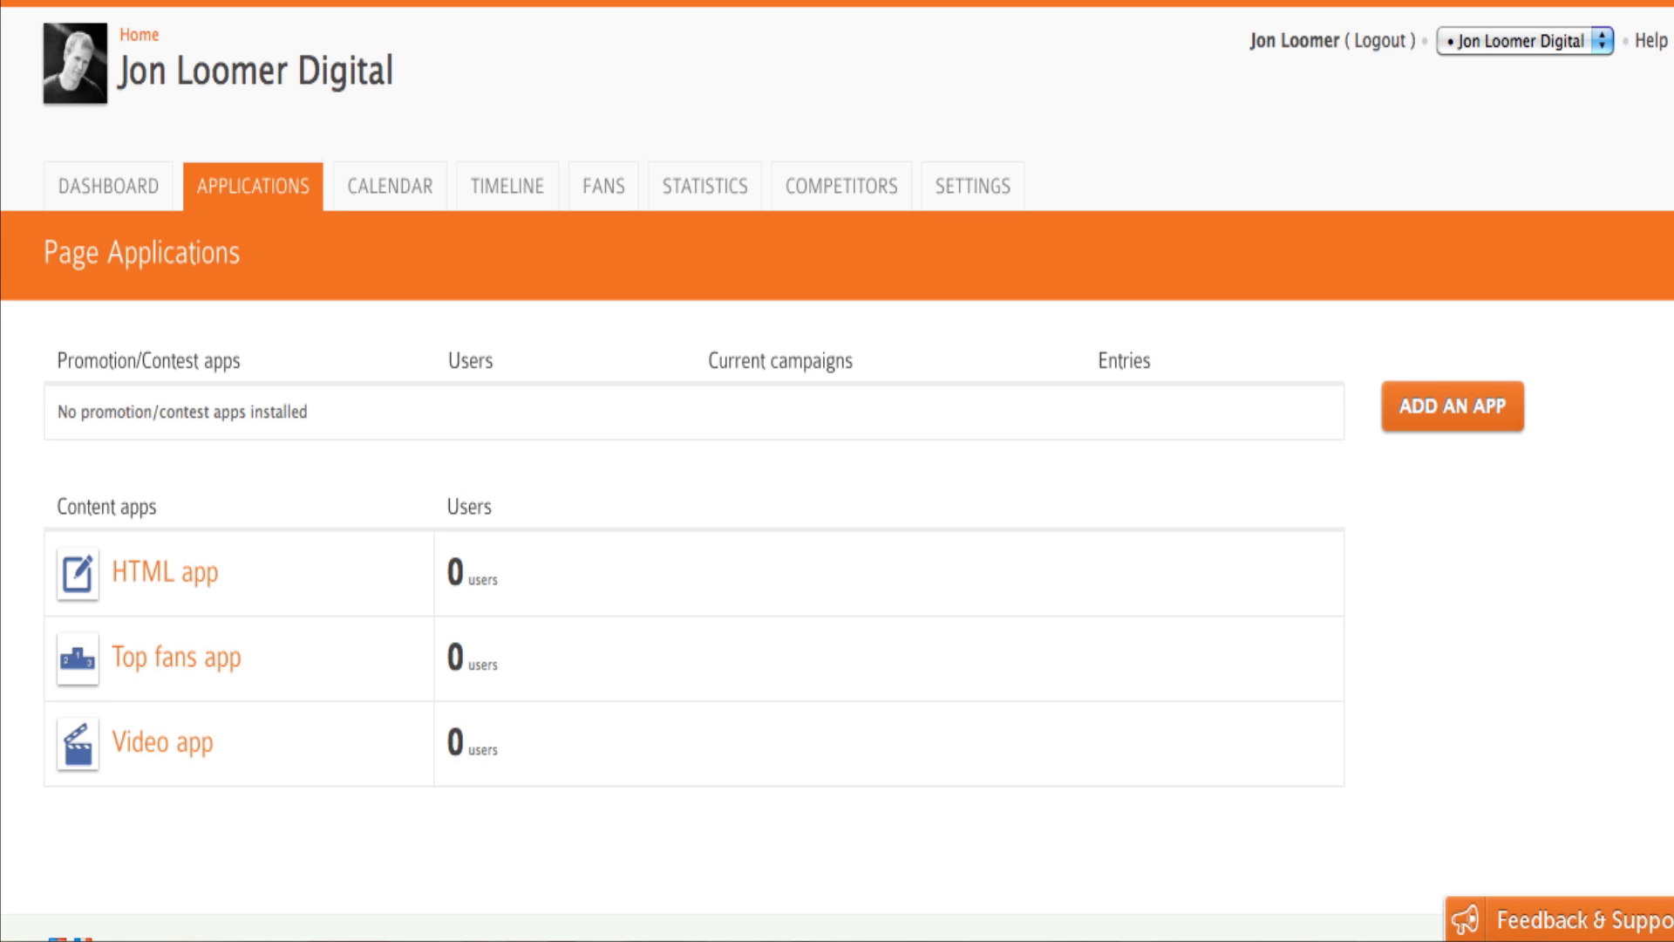
scroll("down", 3)
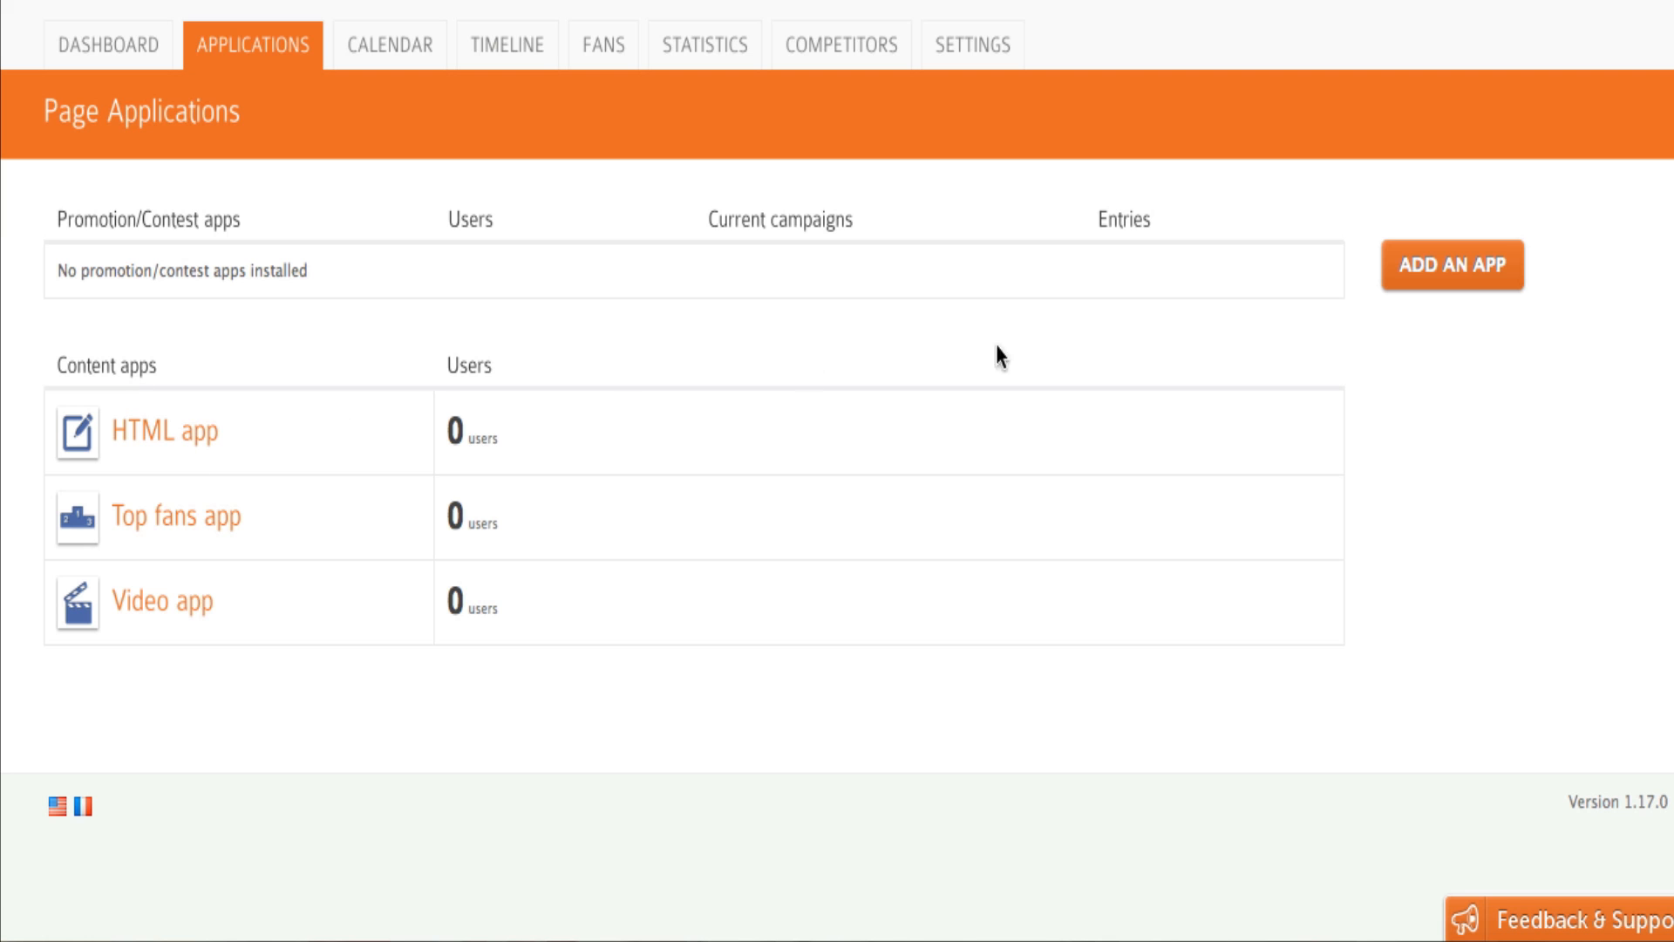
mouse_move(1480, 524)
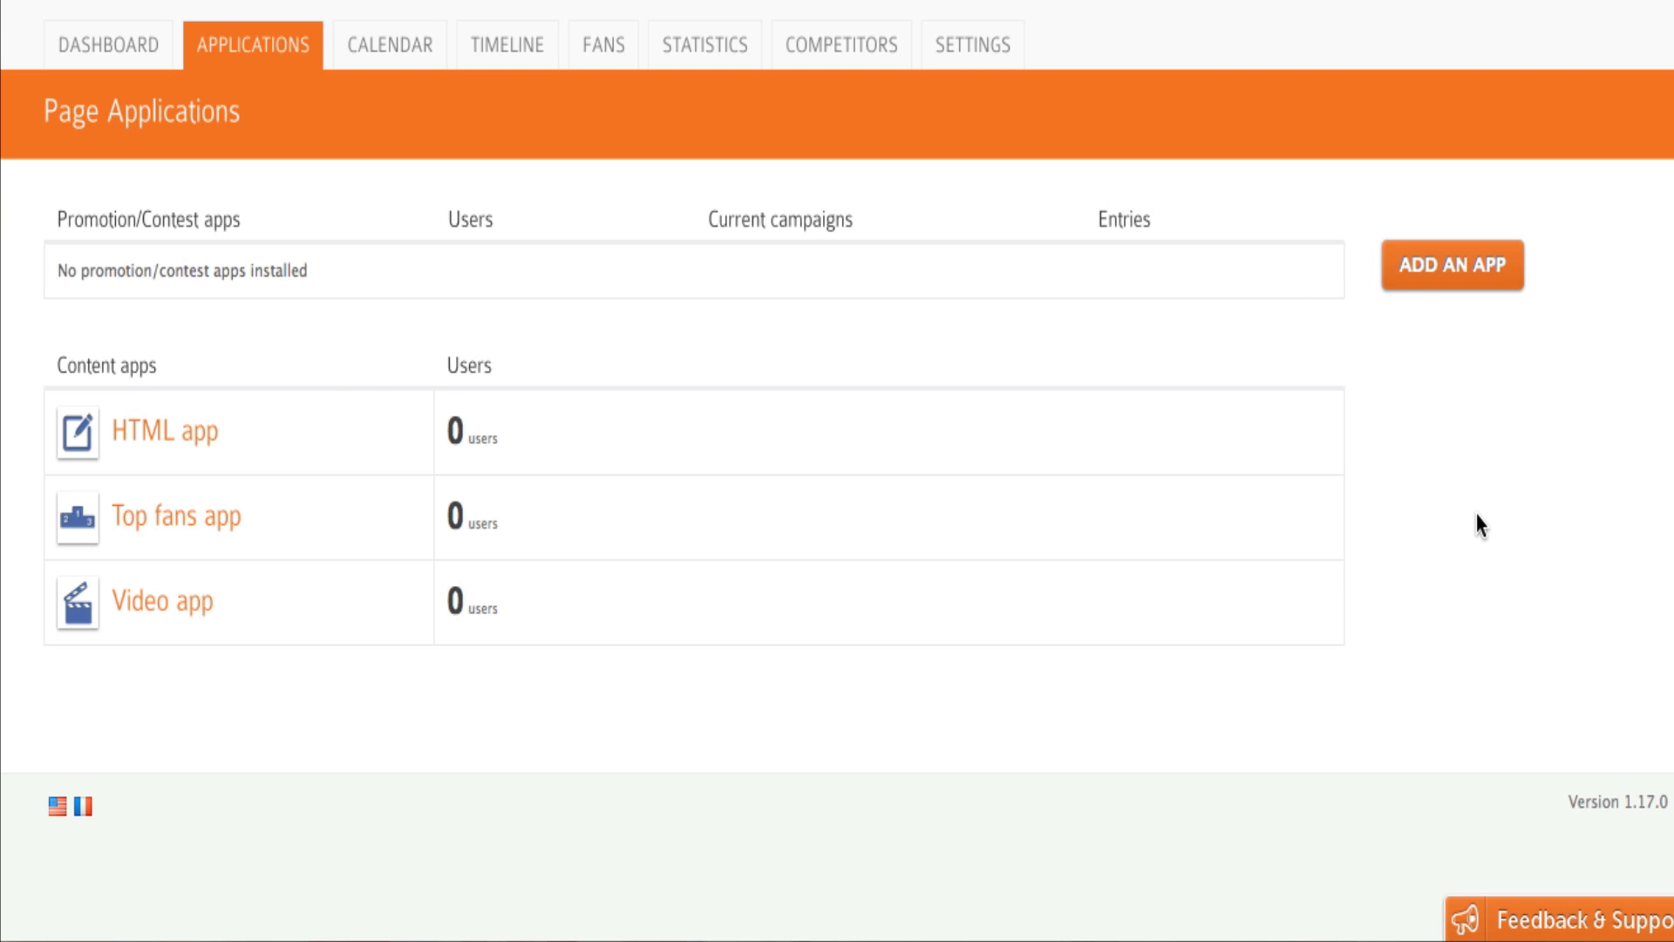
Browse the Add an app catalogue of content and contest apps, then return to the top.
left_click(1451, 265)
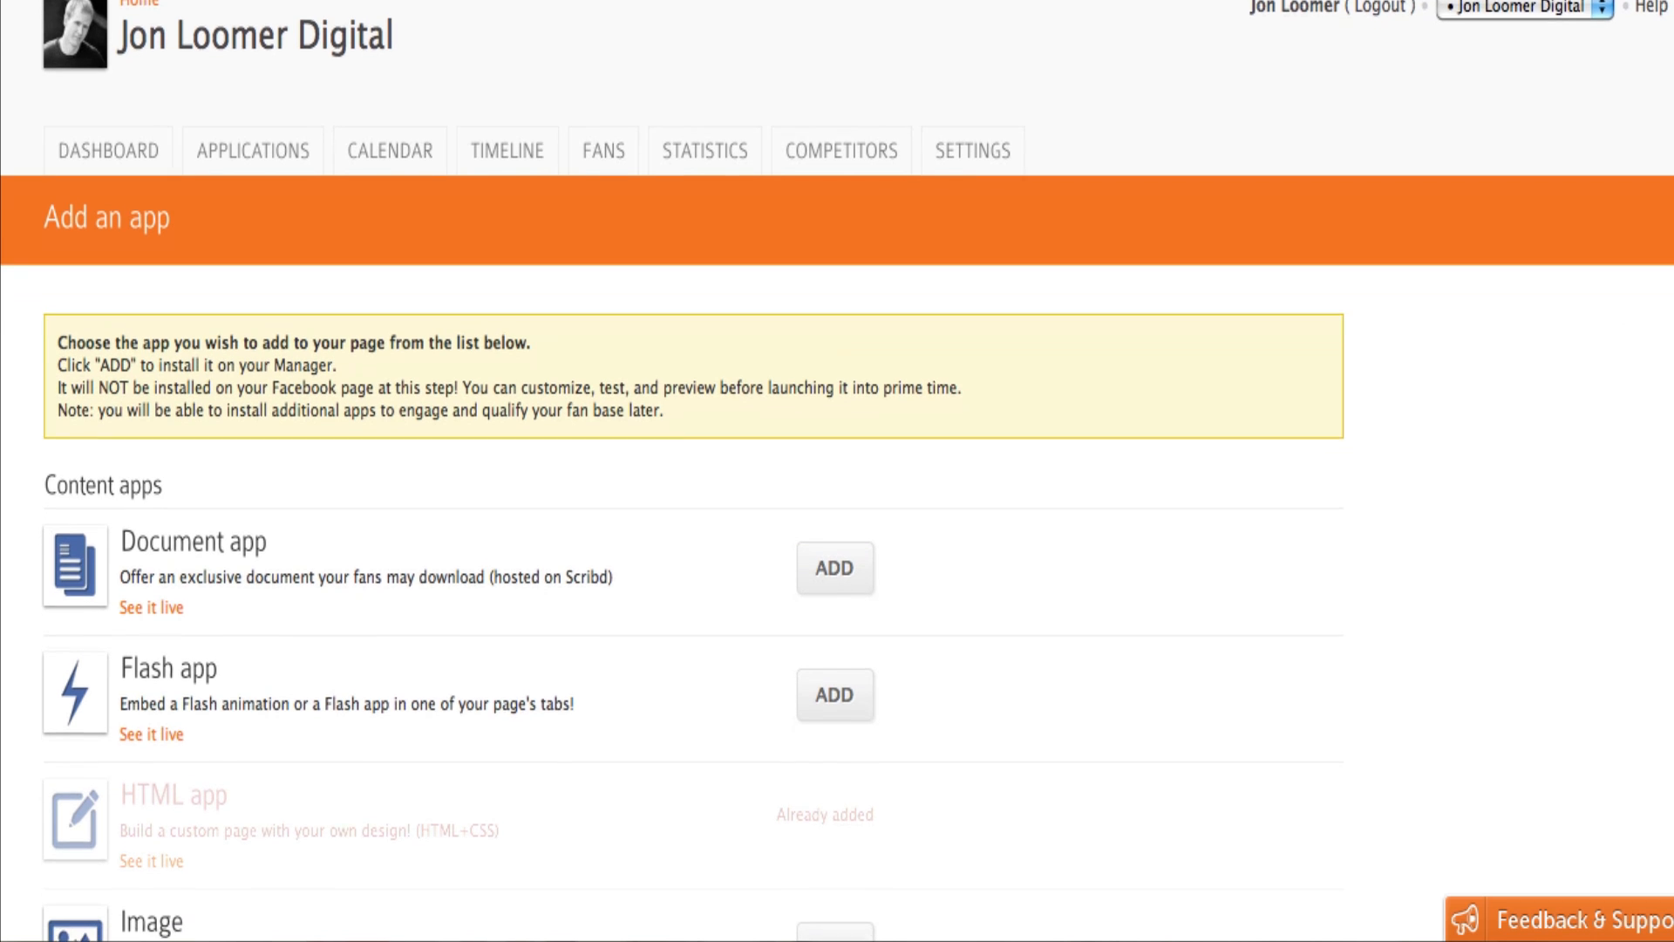
scroll("down", 3)
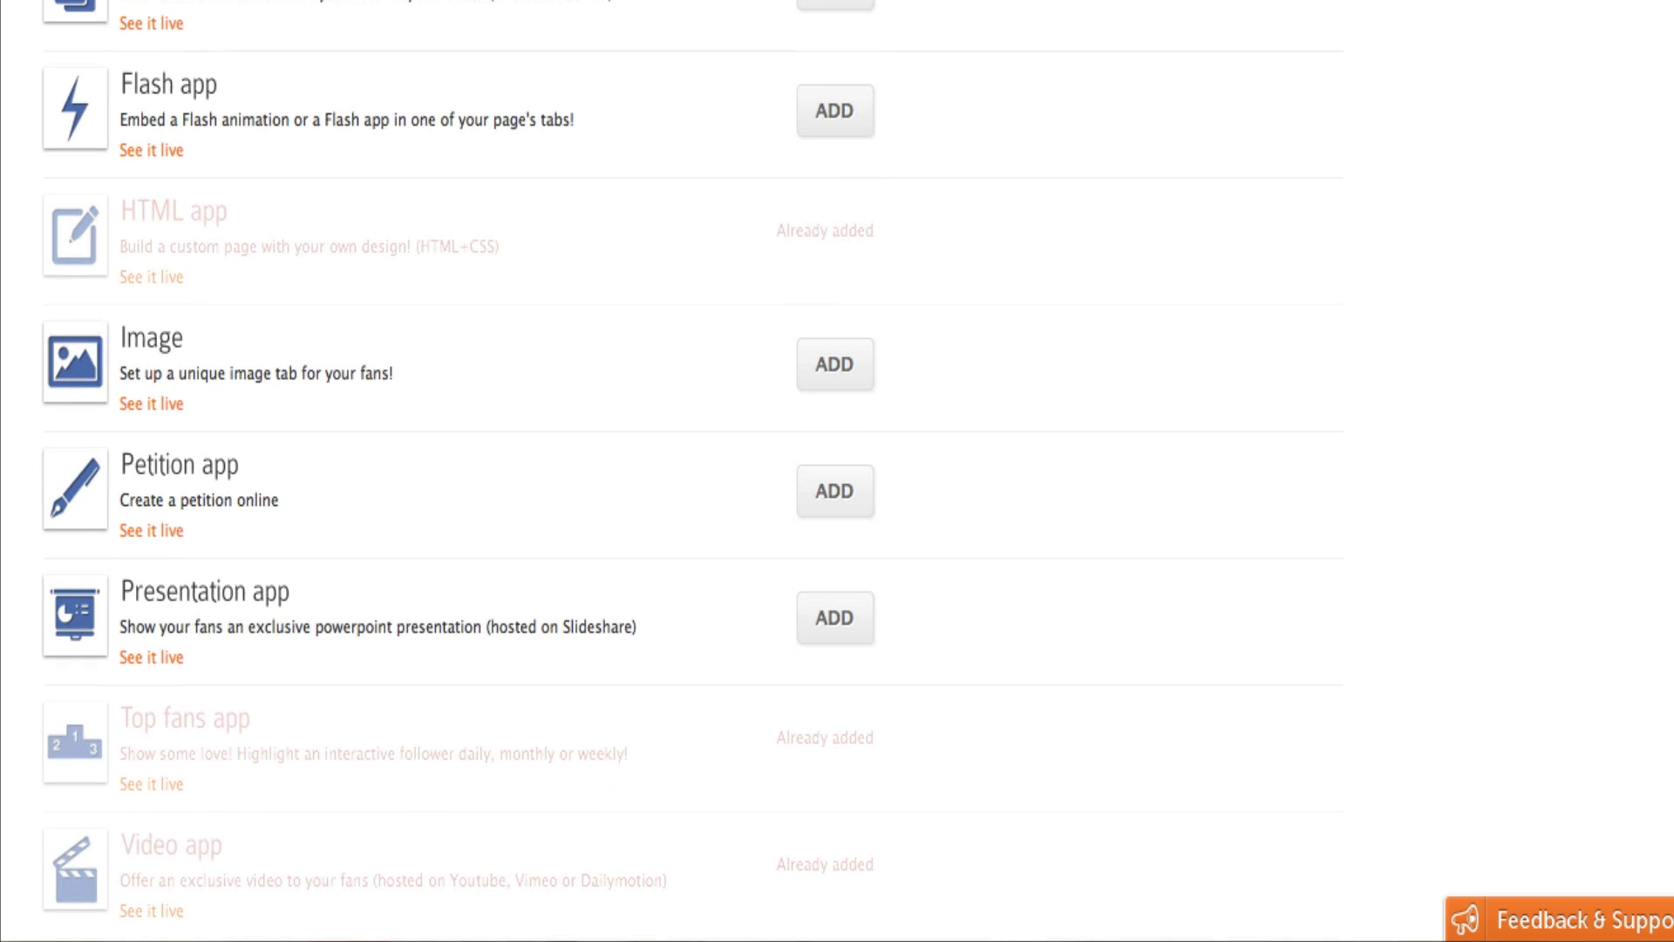
scroll("down", 3)
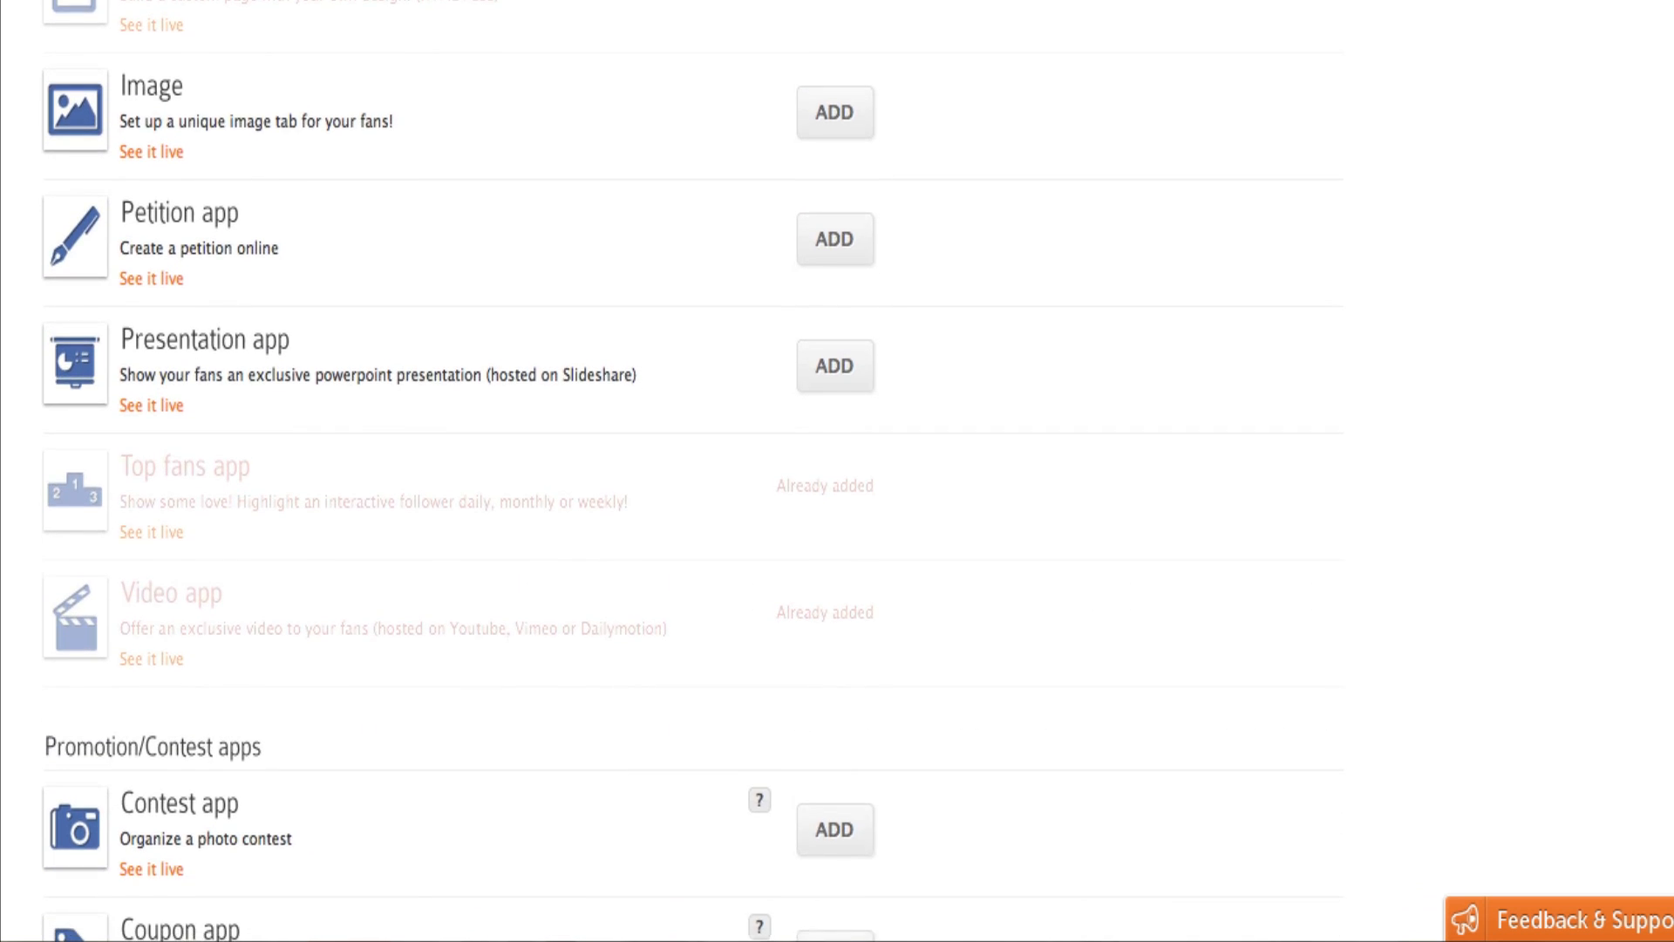
scroll("down", 3)
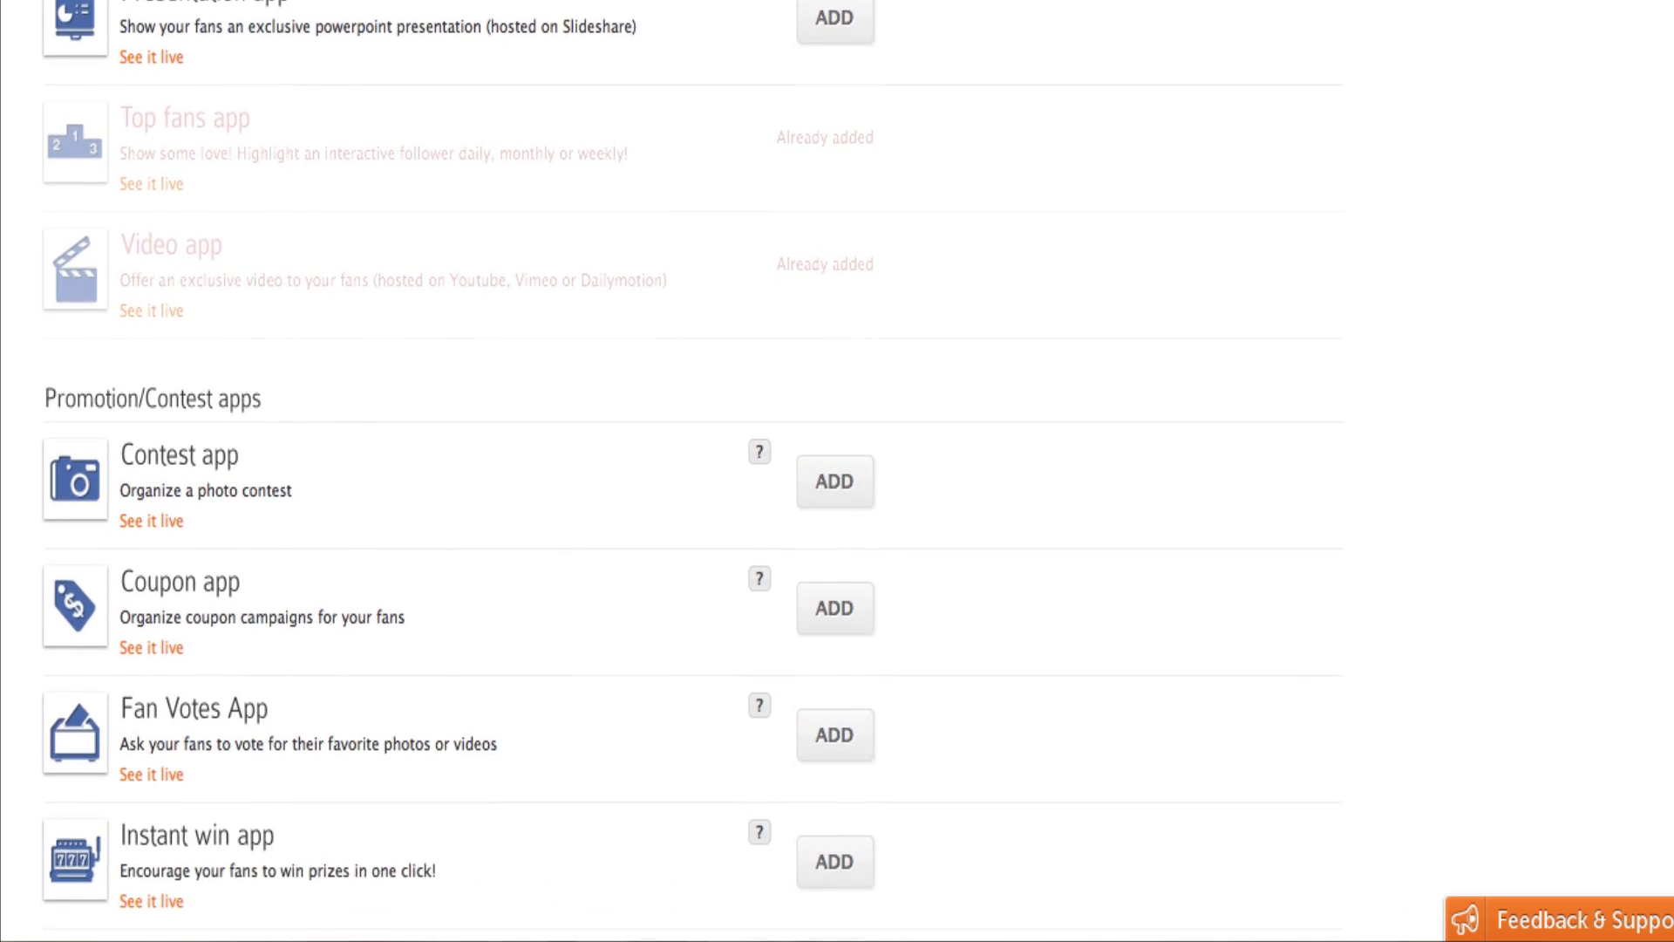
scroll("down", 3)
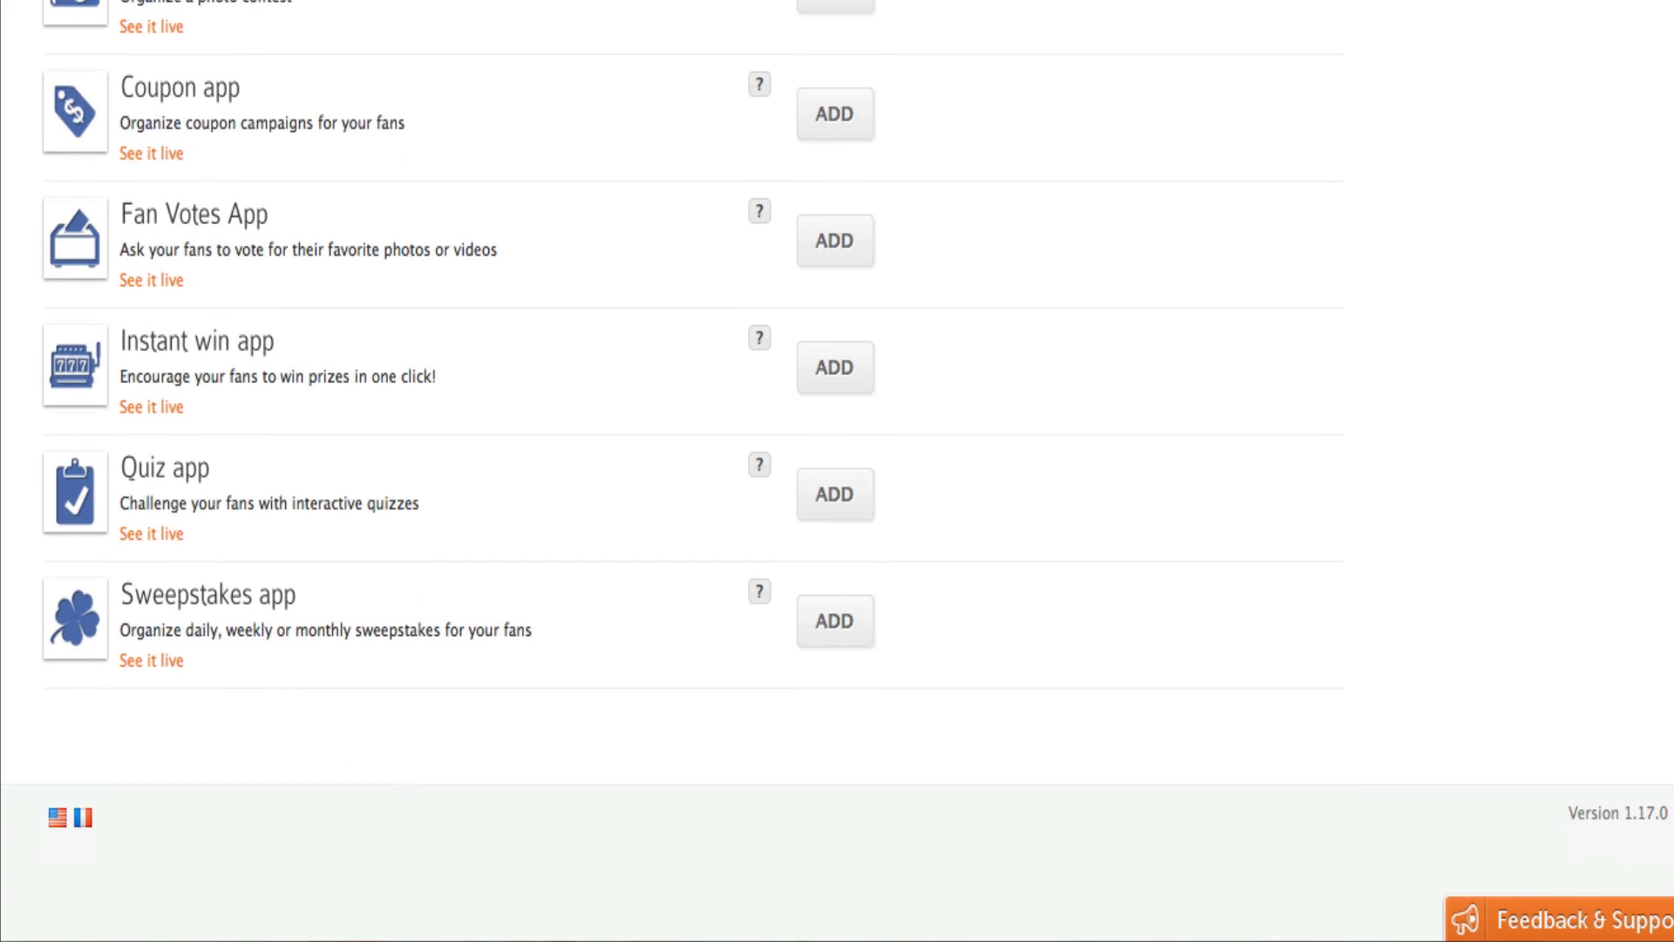
scroll("up", 3)
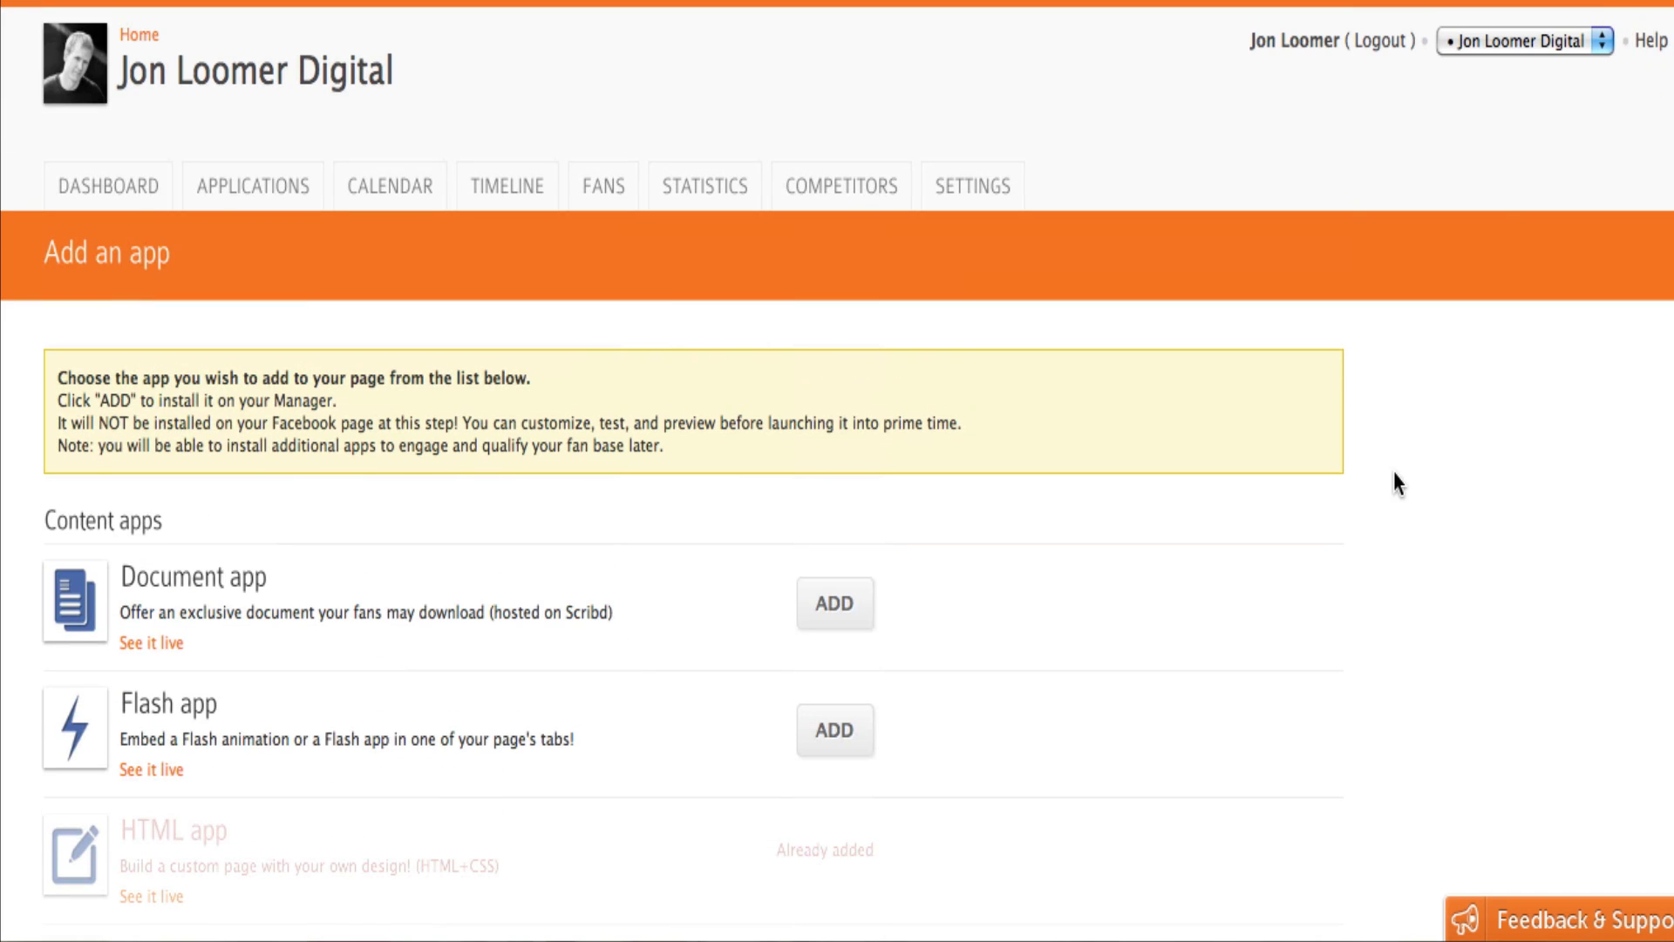
mouse_move(1137, 533)
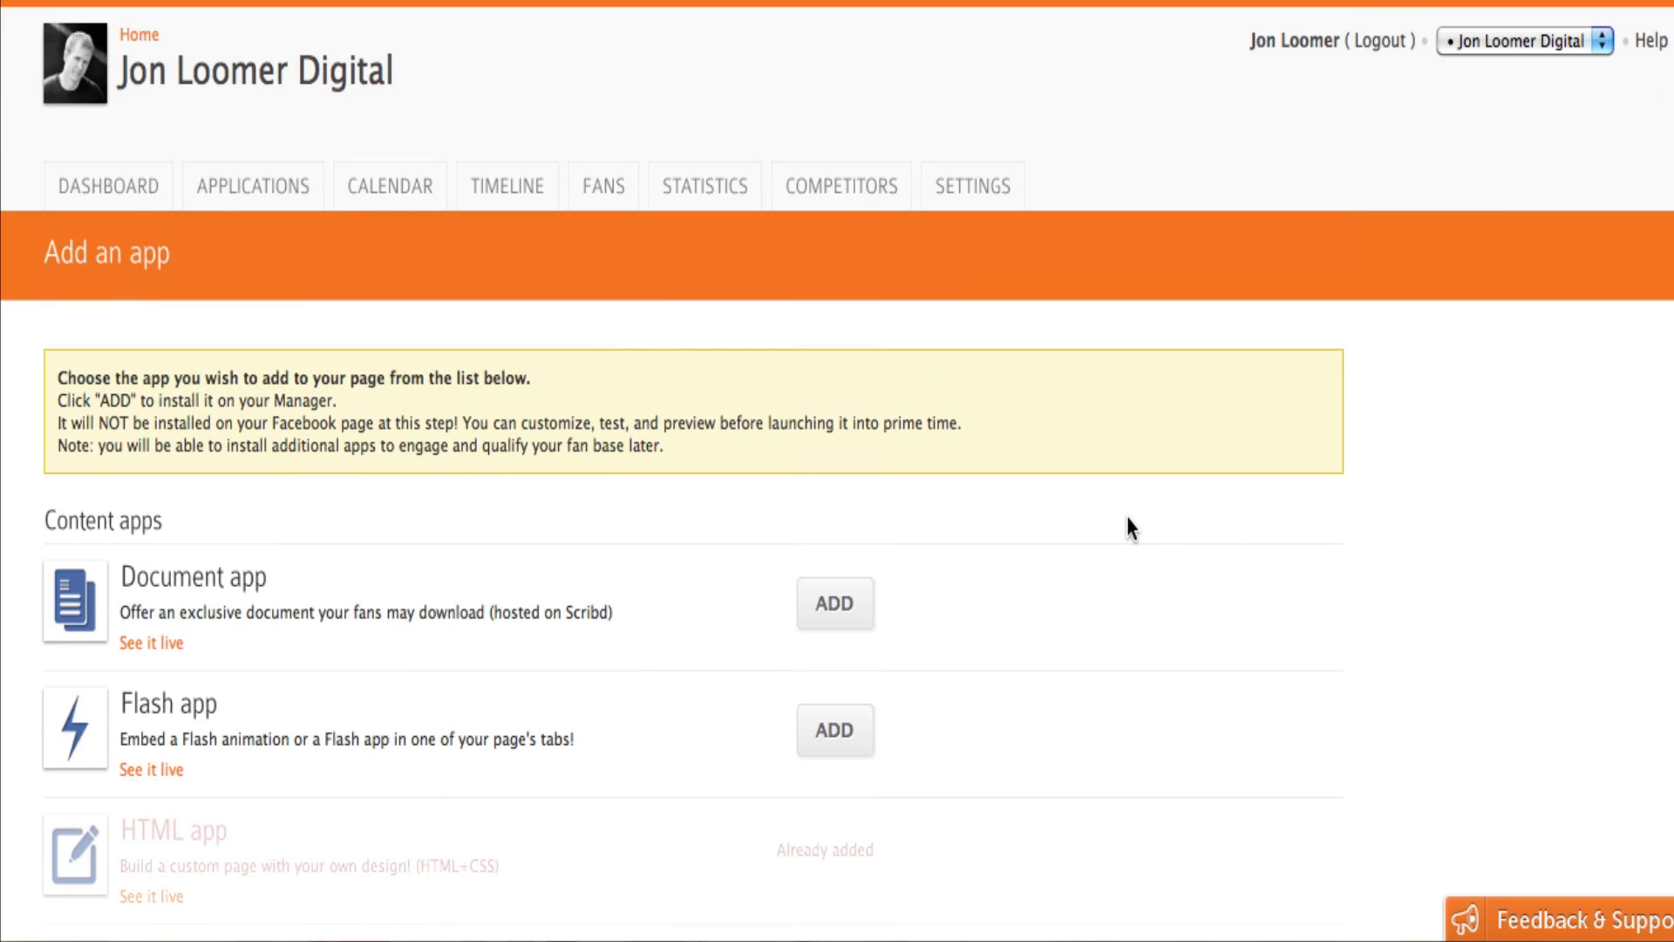
mouse_move(1148, 504)
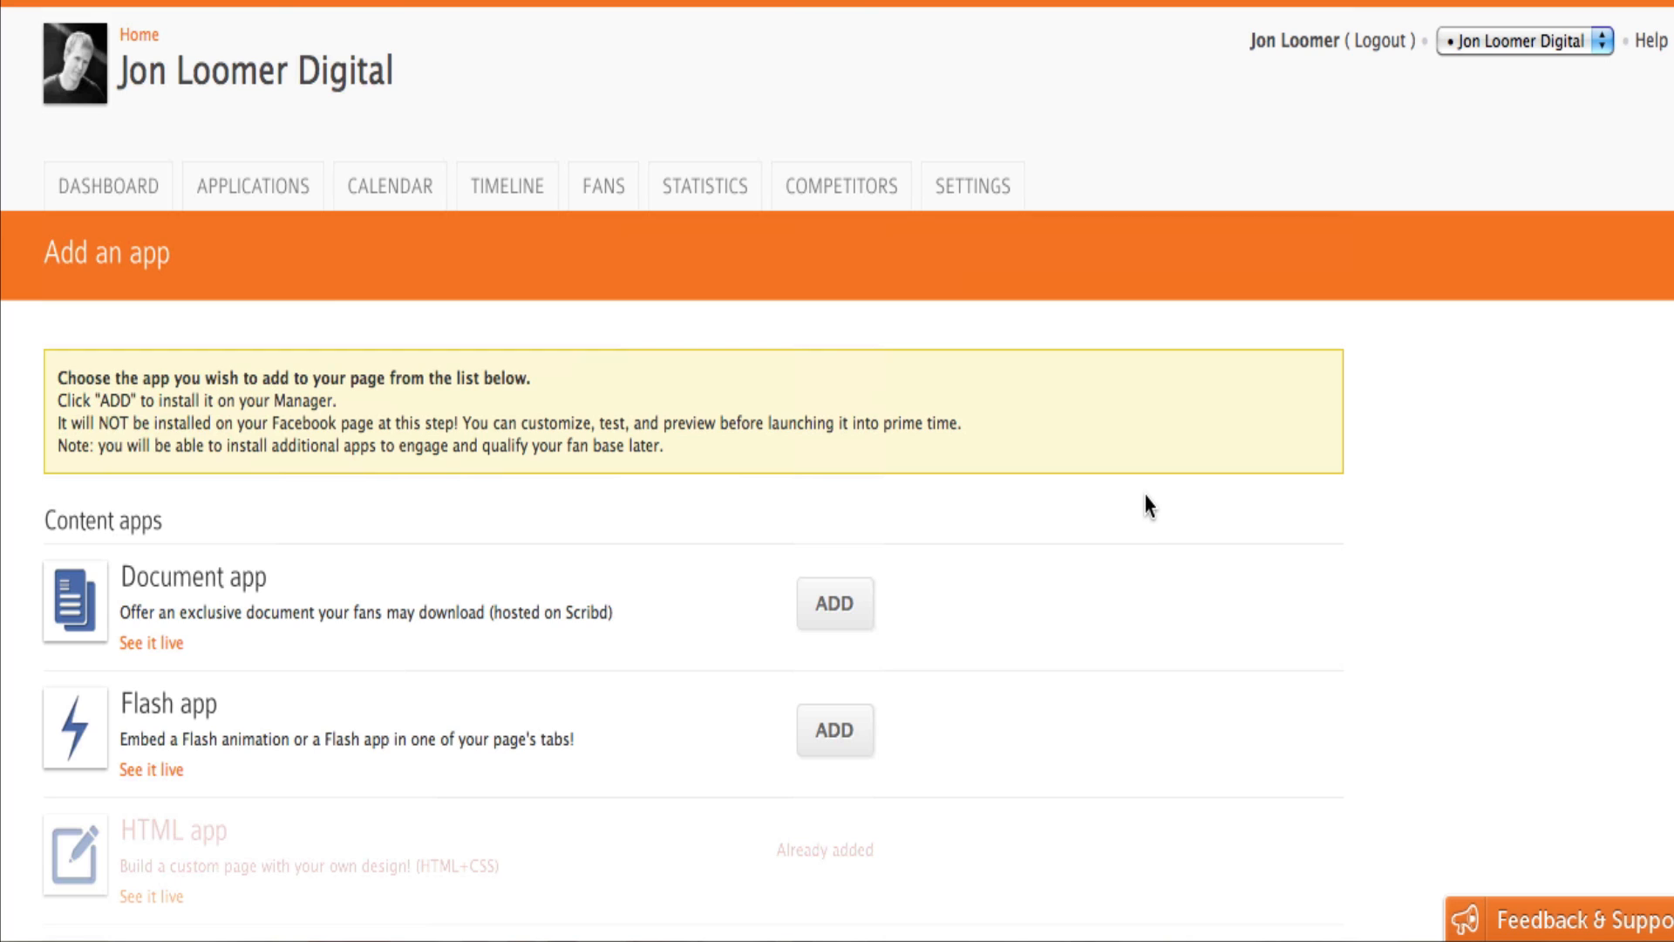
mouse_move(391, 186)
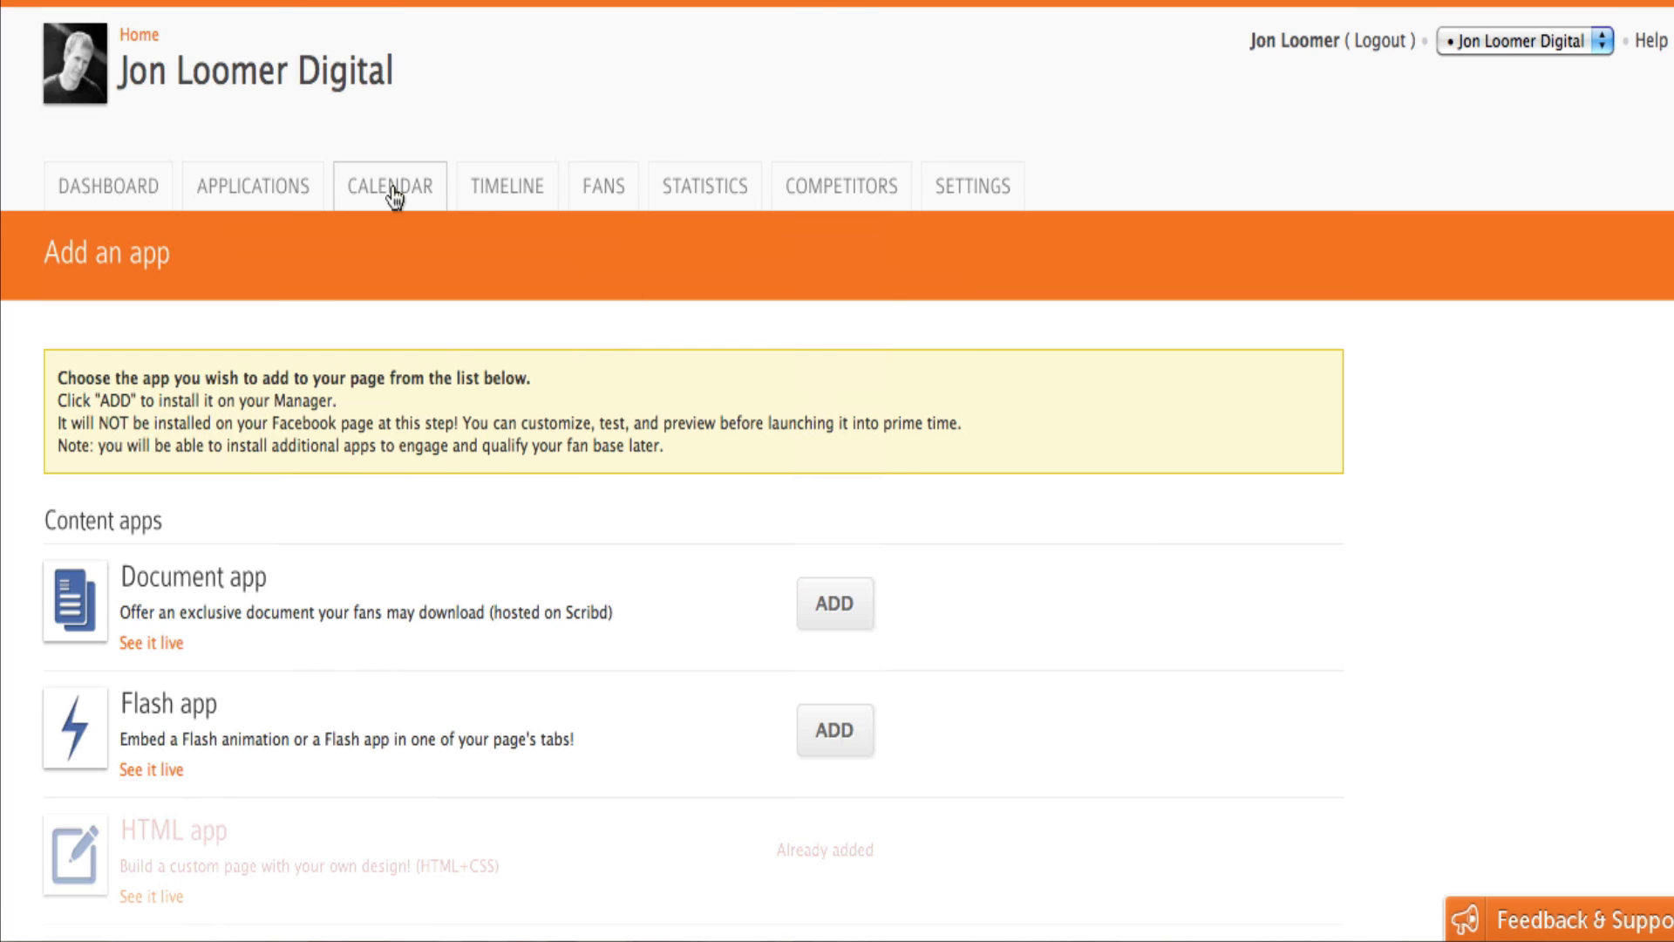
left_click(389, 186)
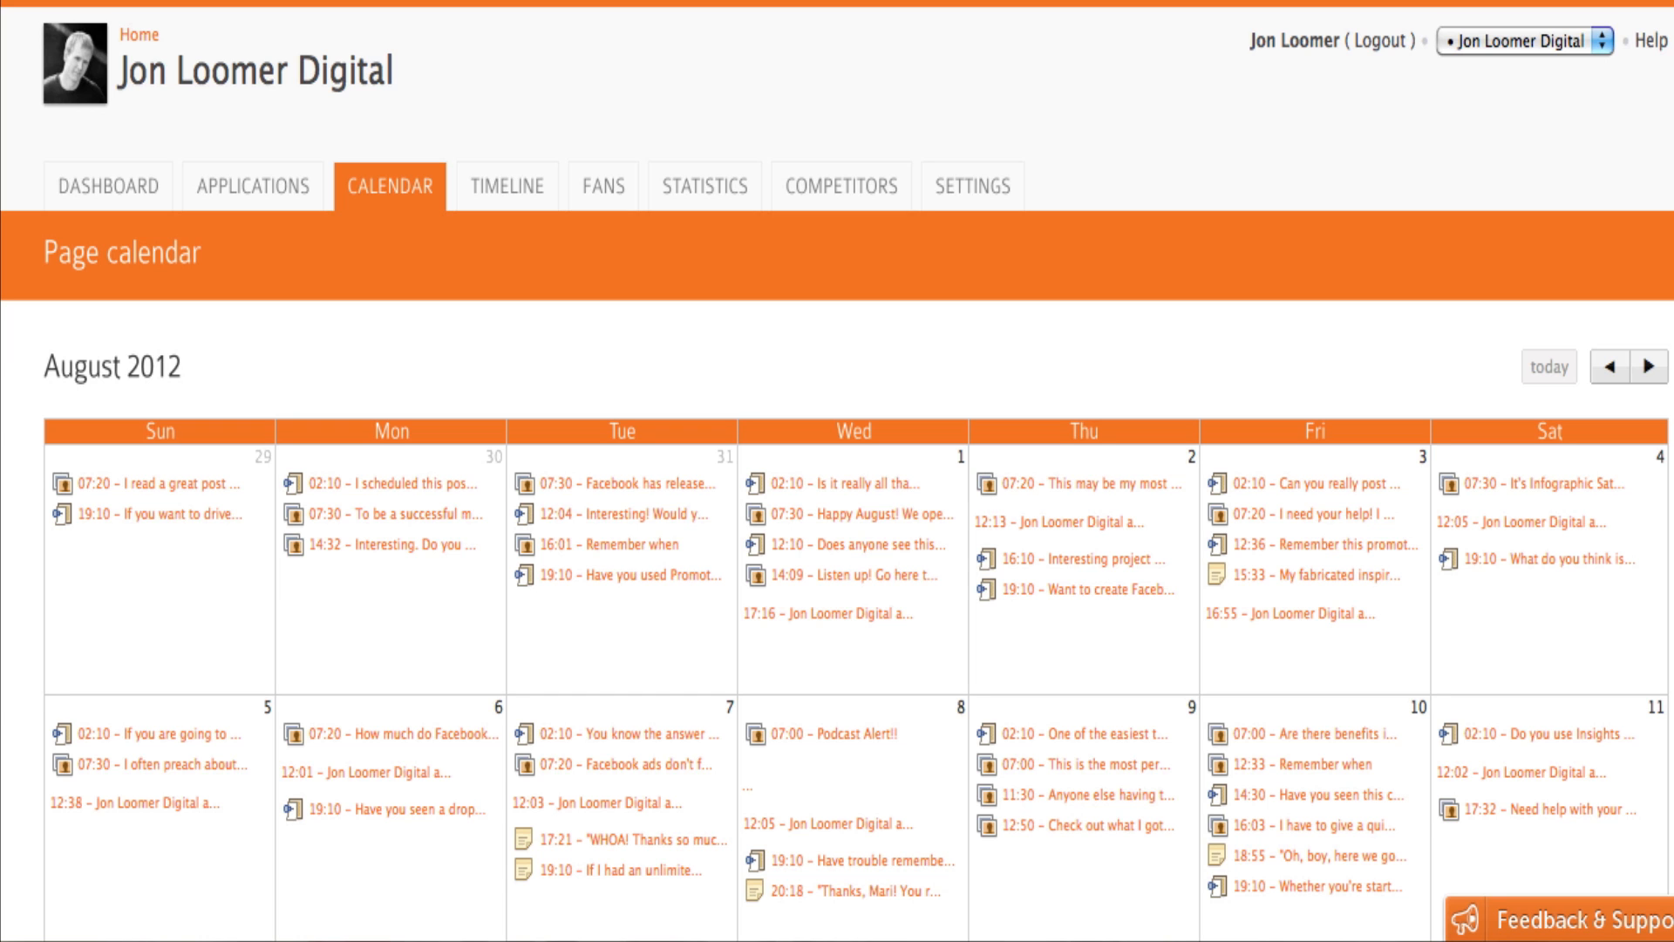
scroll("down", 3)
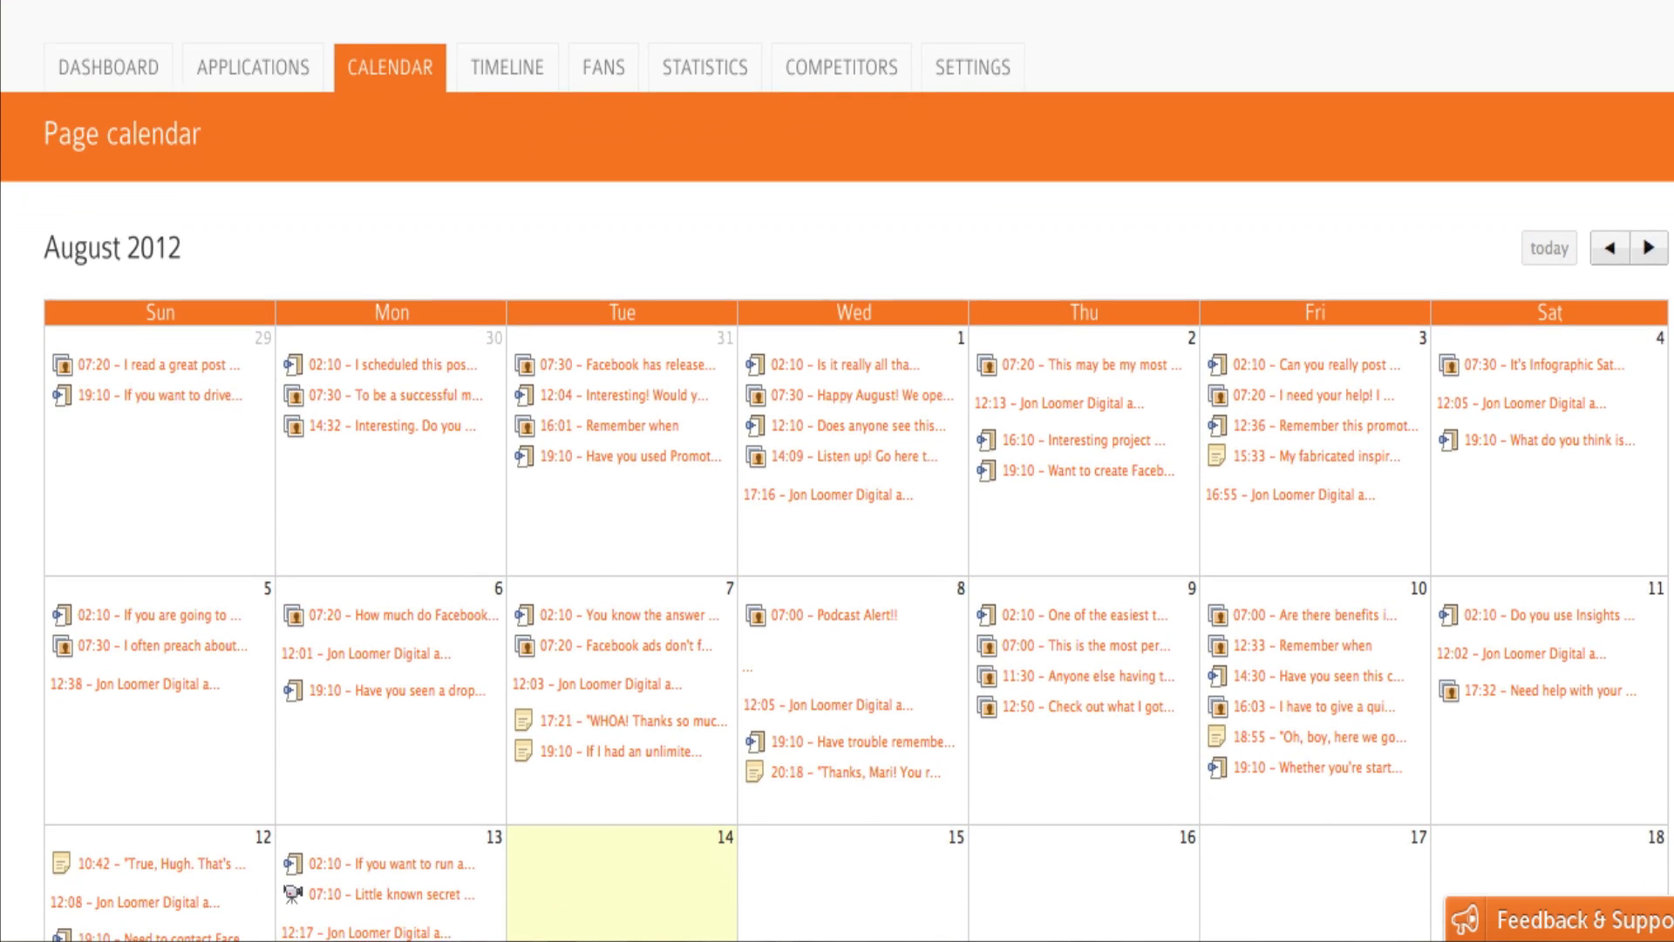
scroll("down", 3)
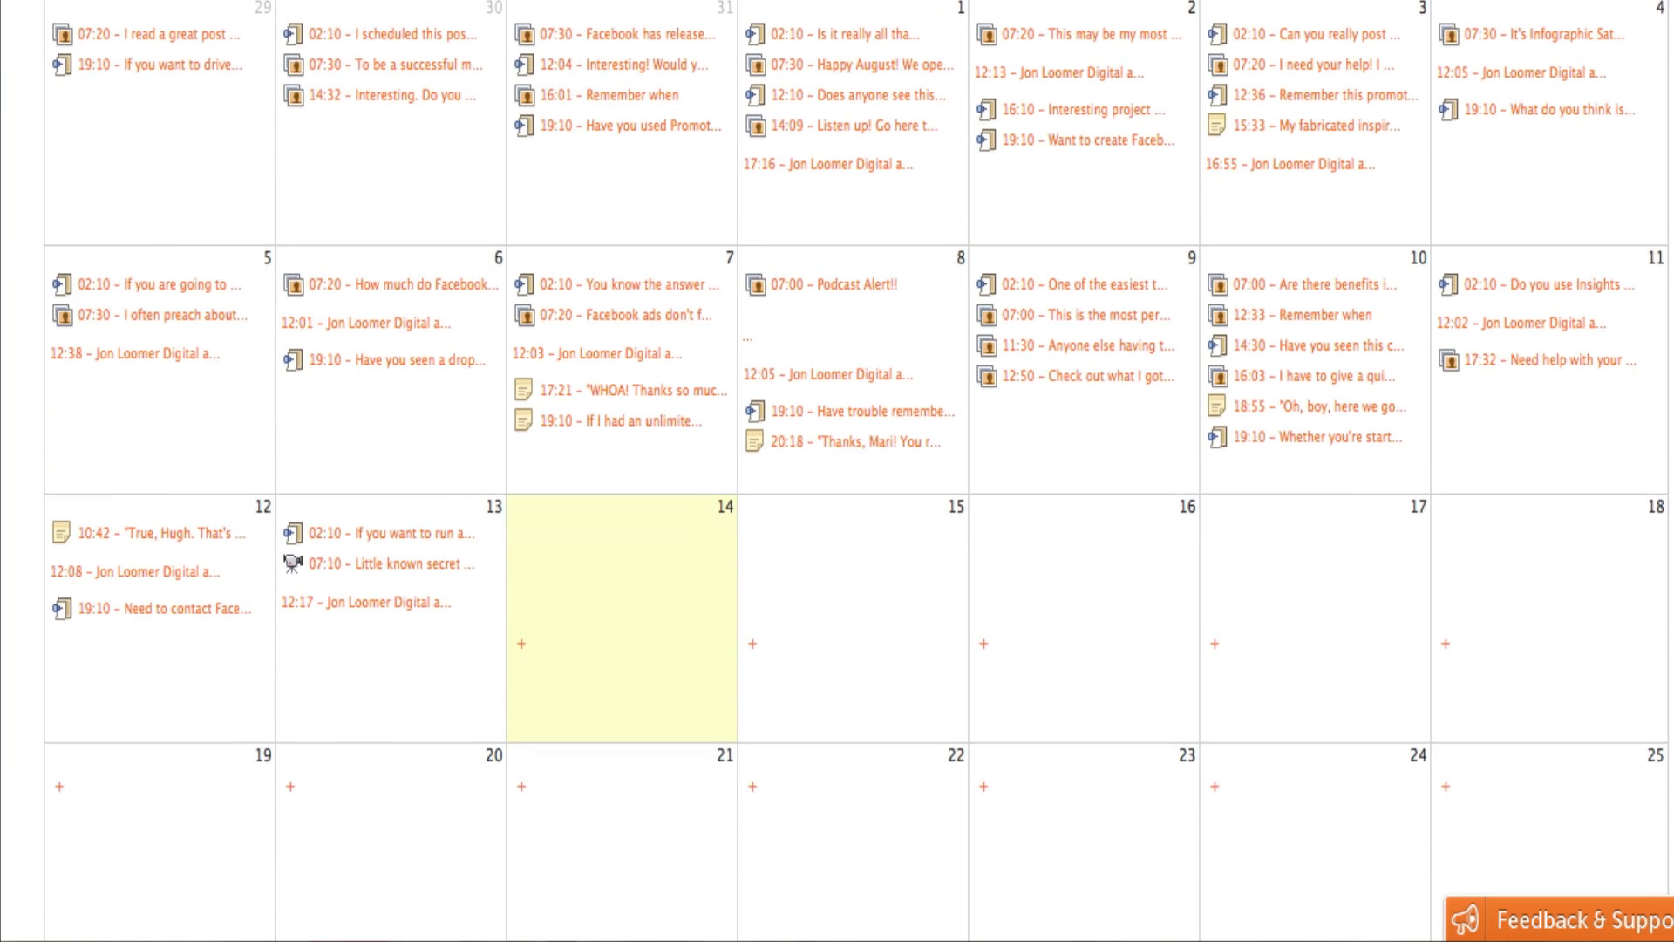
scroll("down", 3)
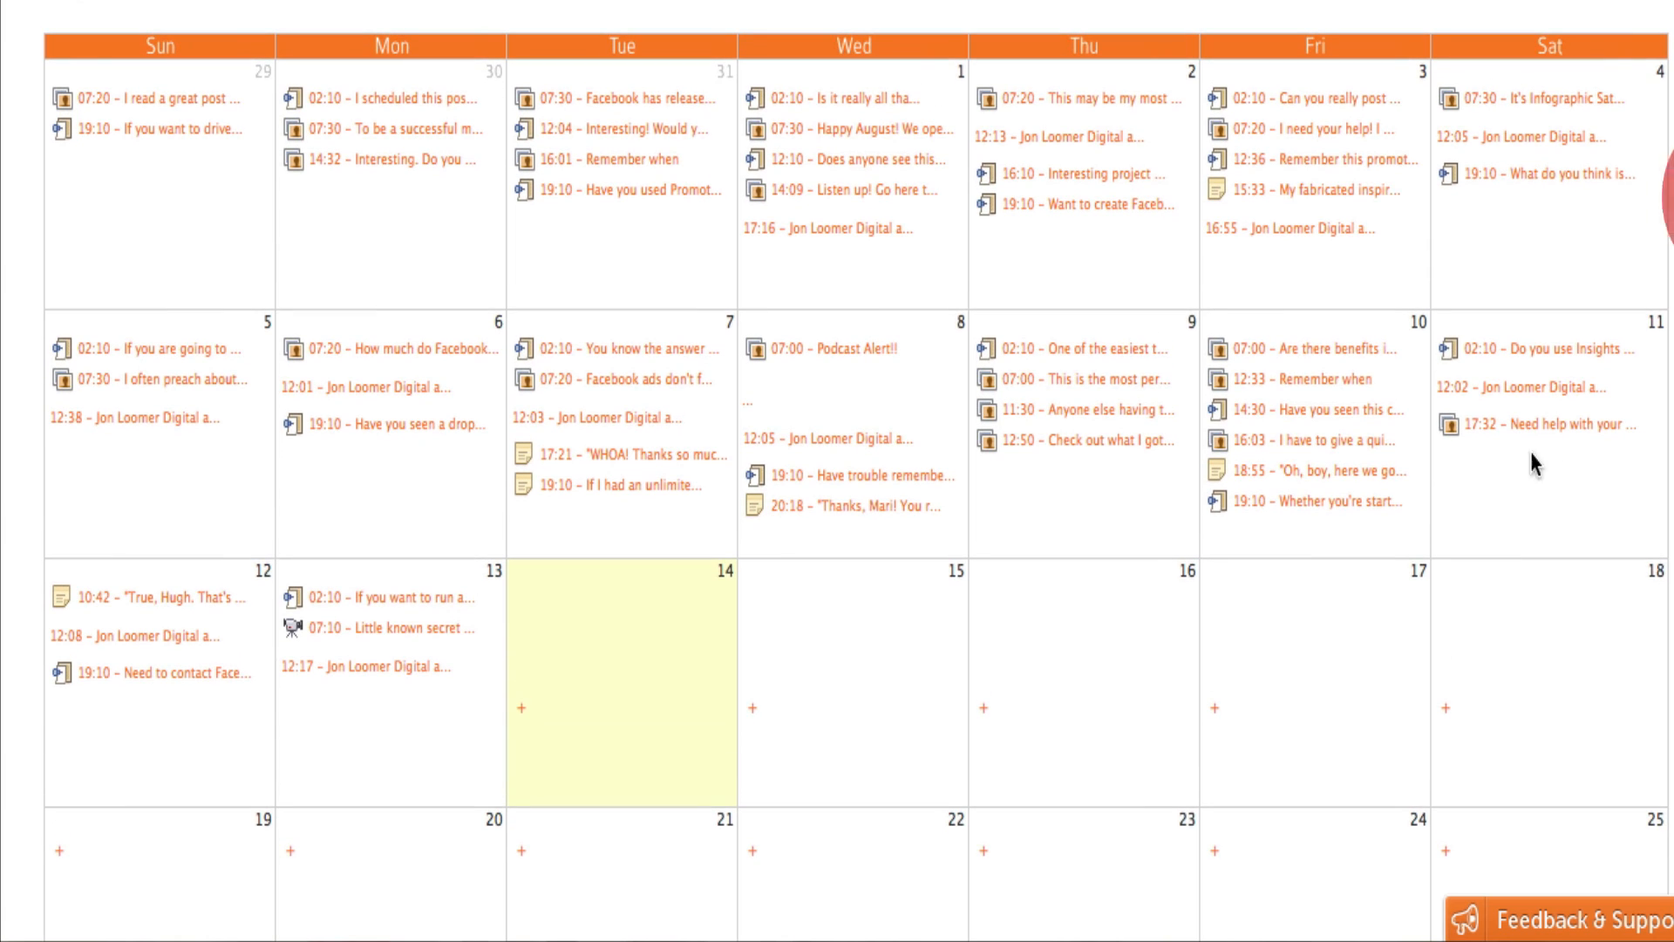
mouse_move(1312, 547)
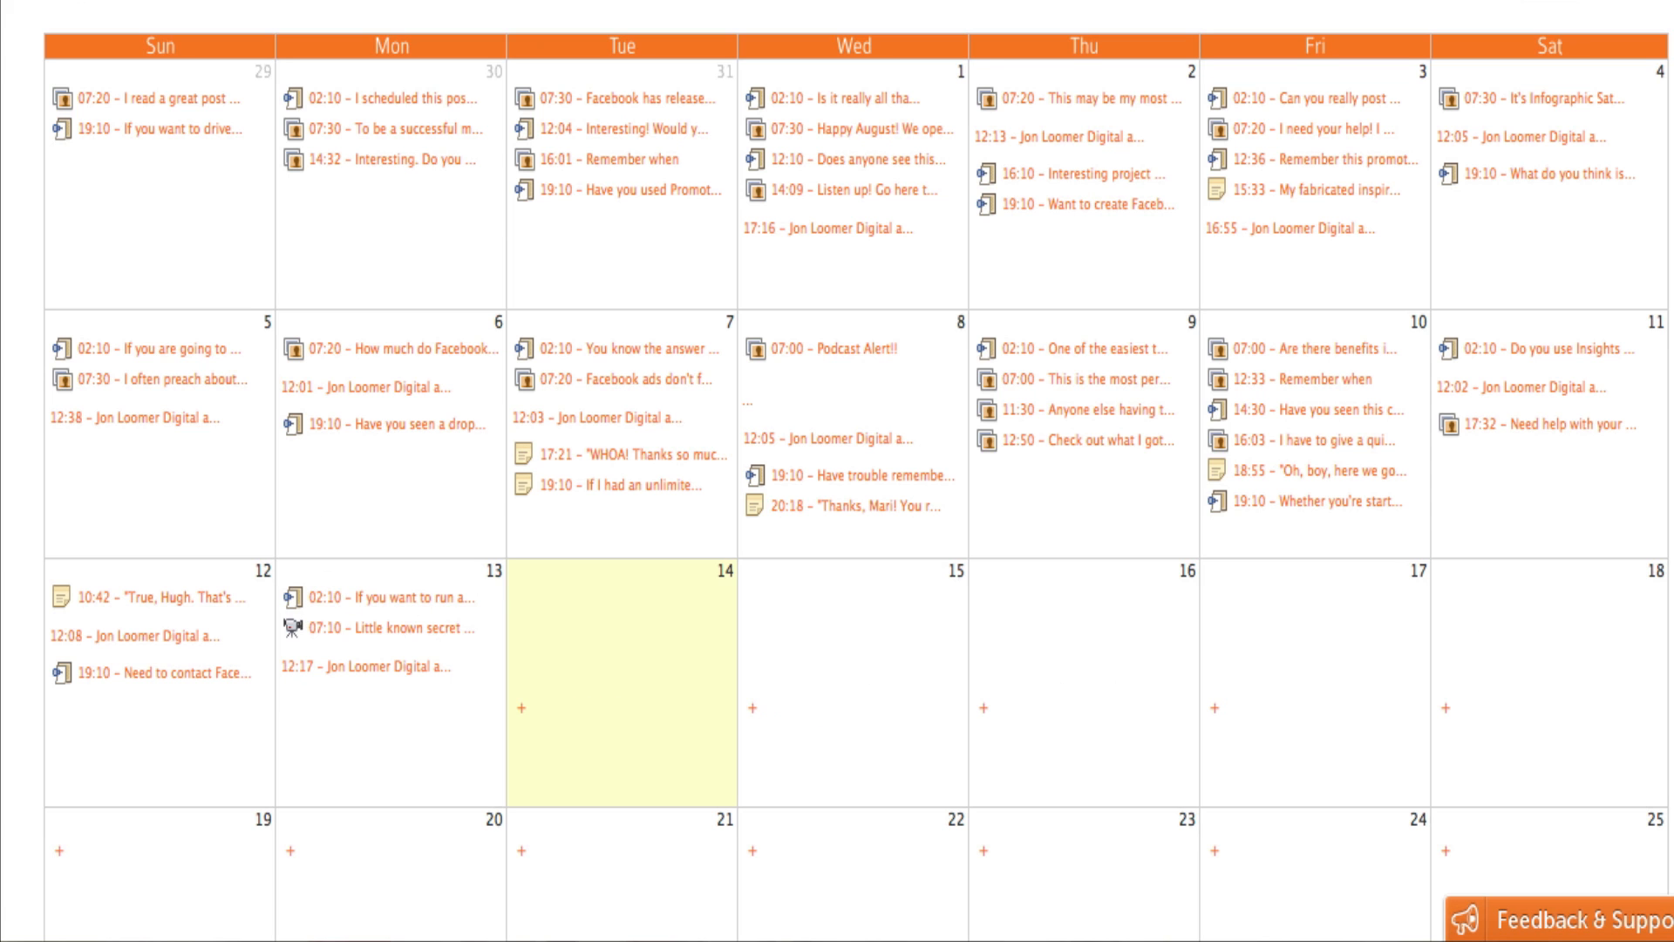
scroll("down", 3)
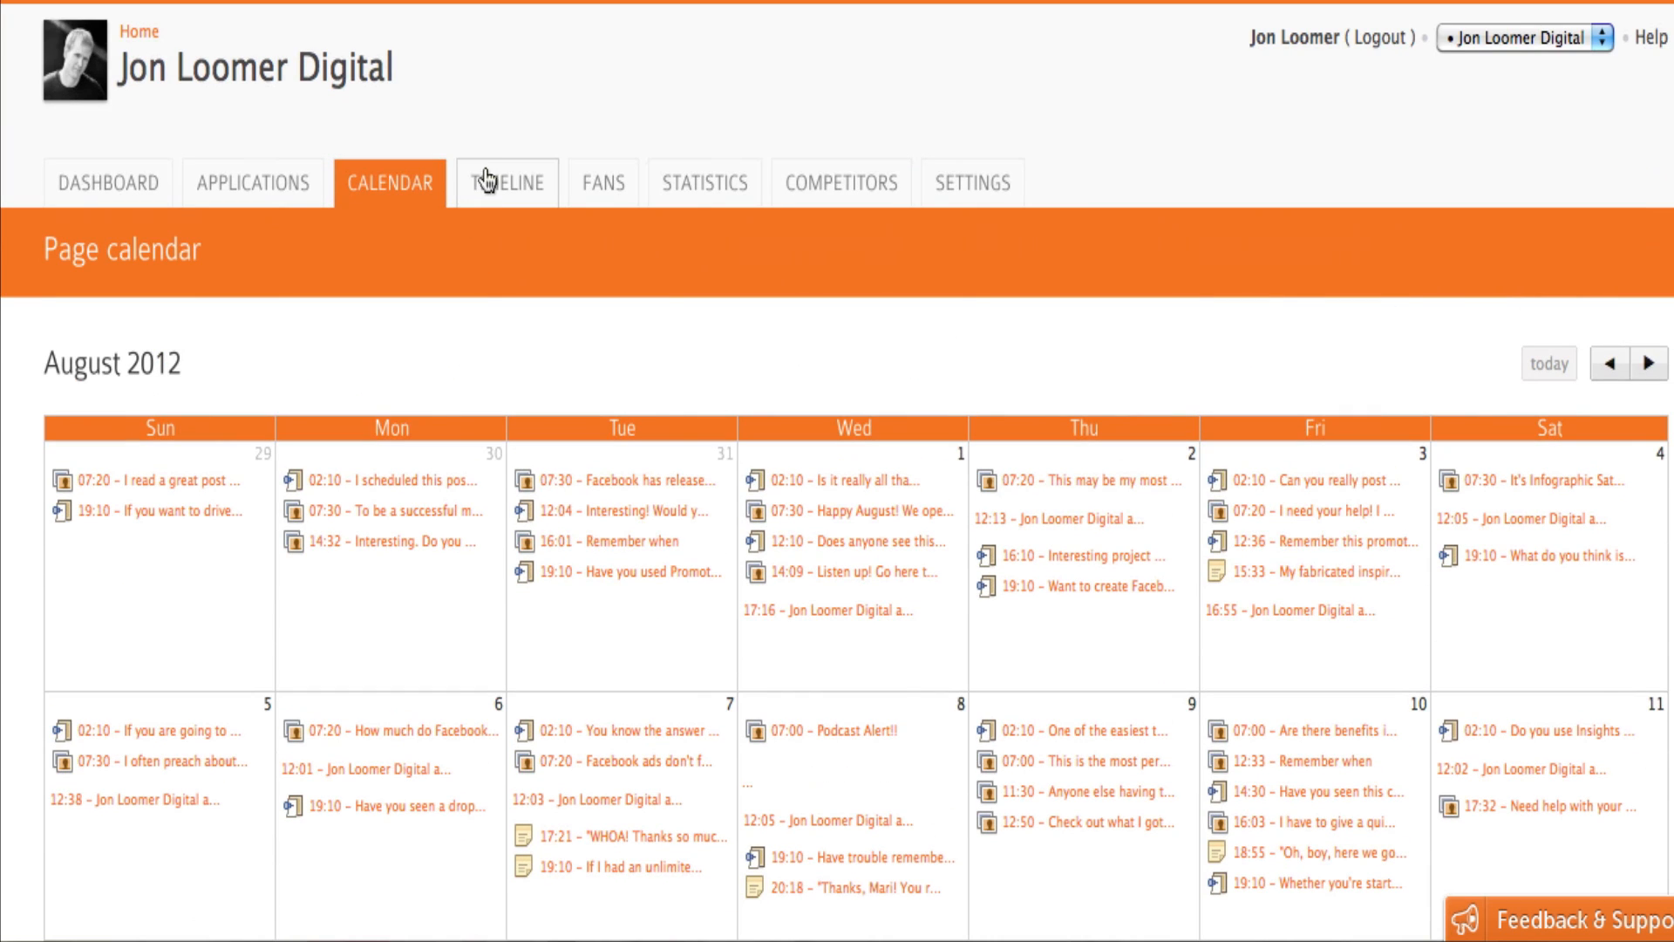
Browse the page timeline of posts with their comment, like and sentiment counts.
left_click(505, 182)
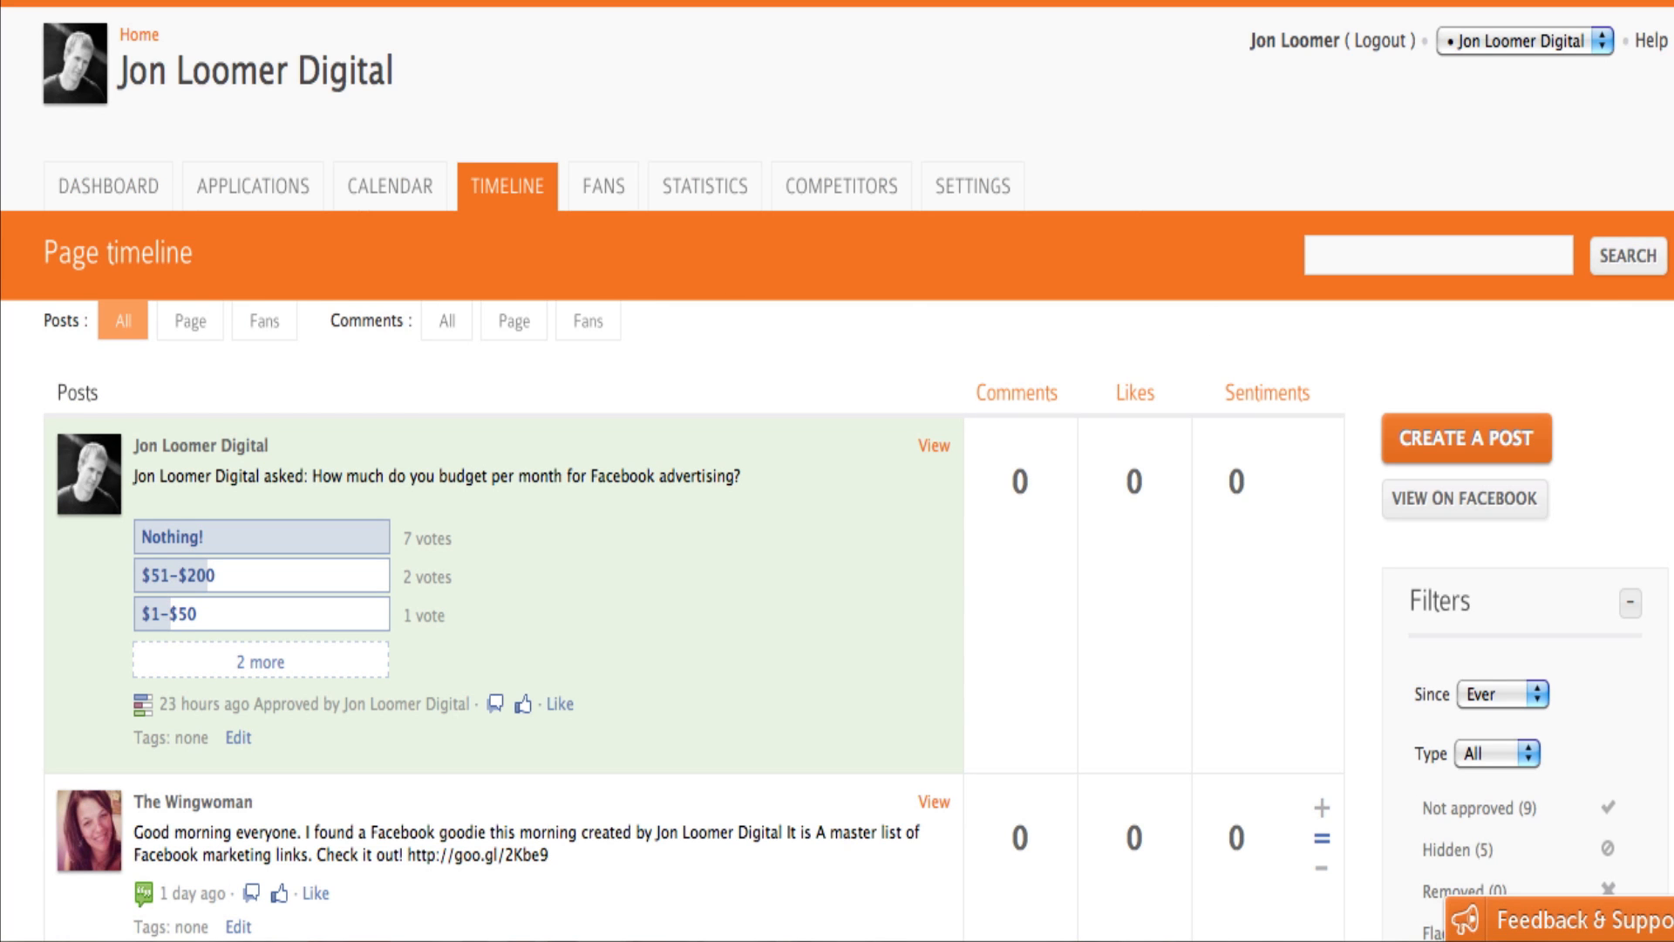
scroll("down", 3)
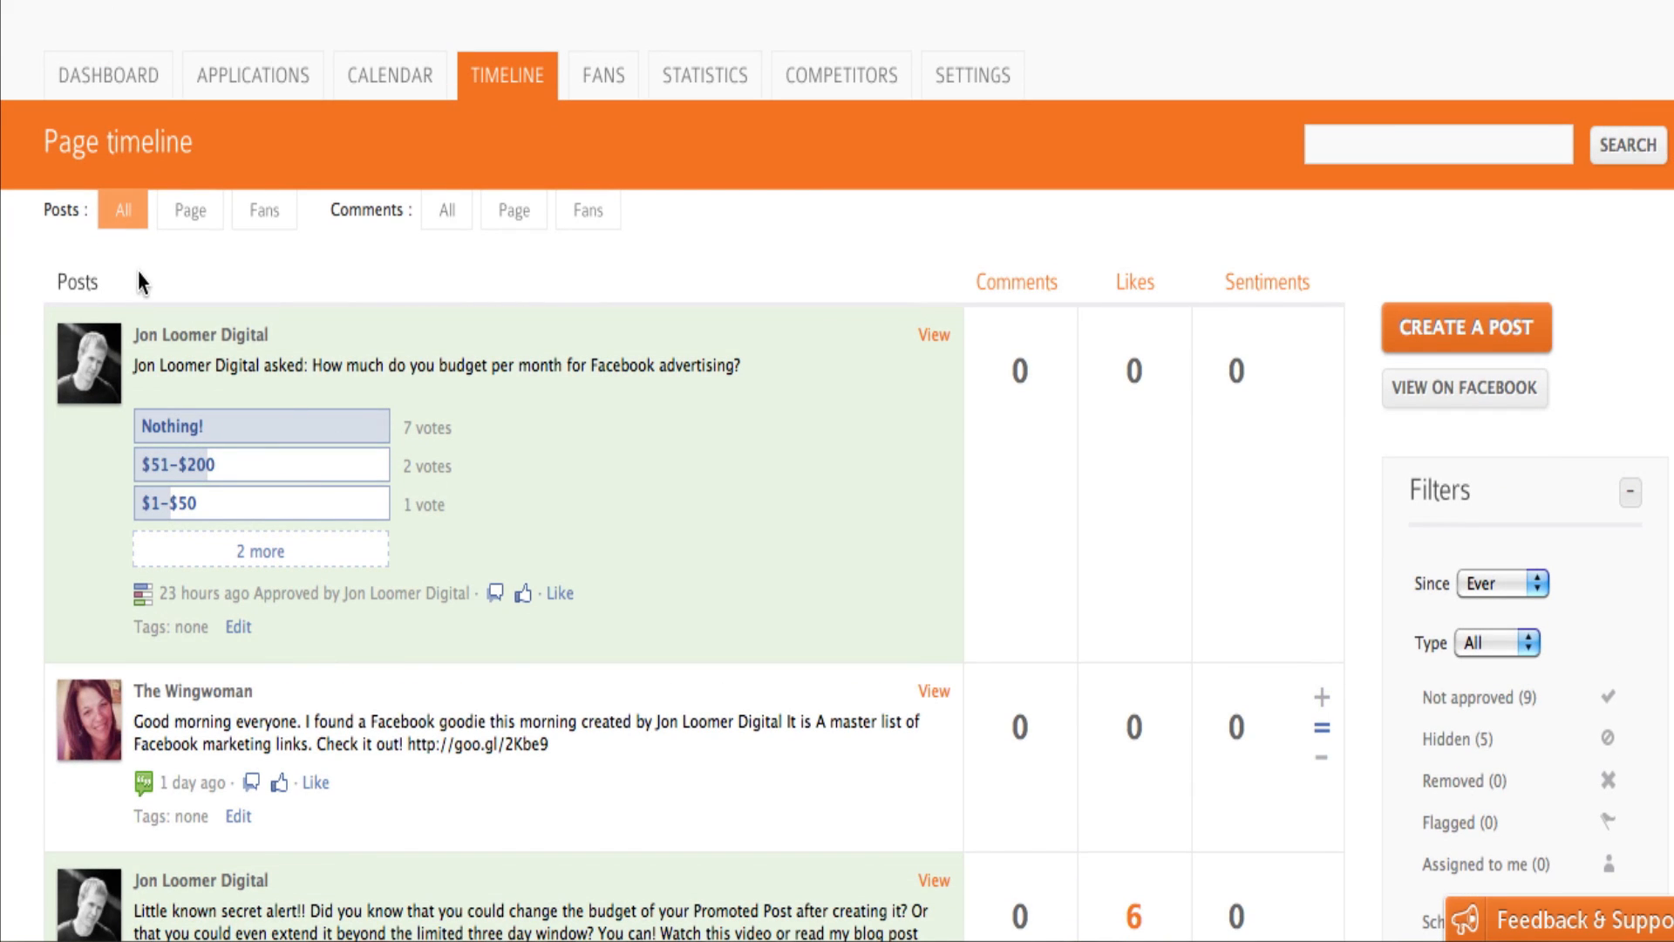
mouse_move(243, 322)
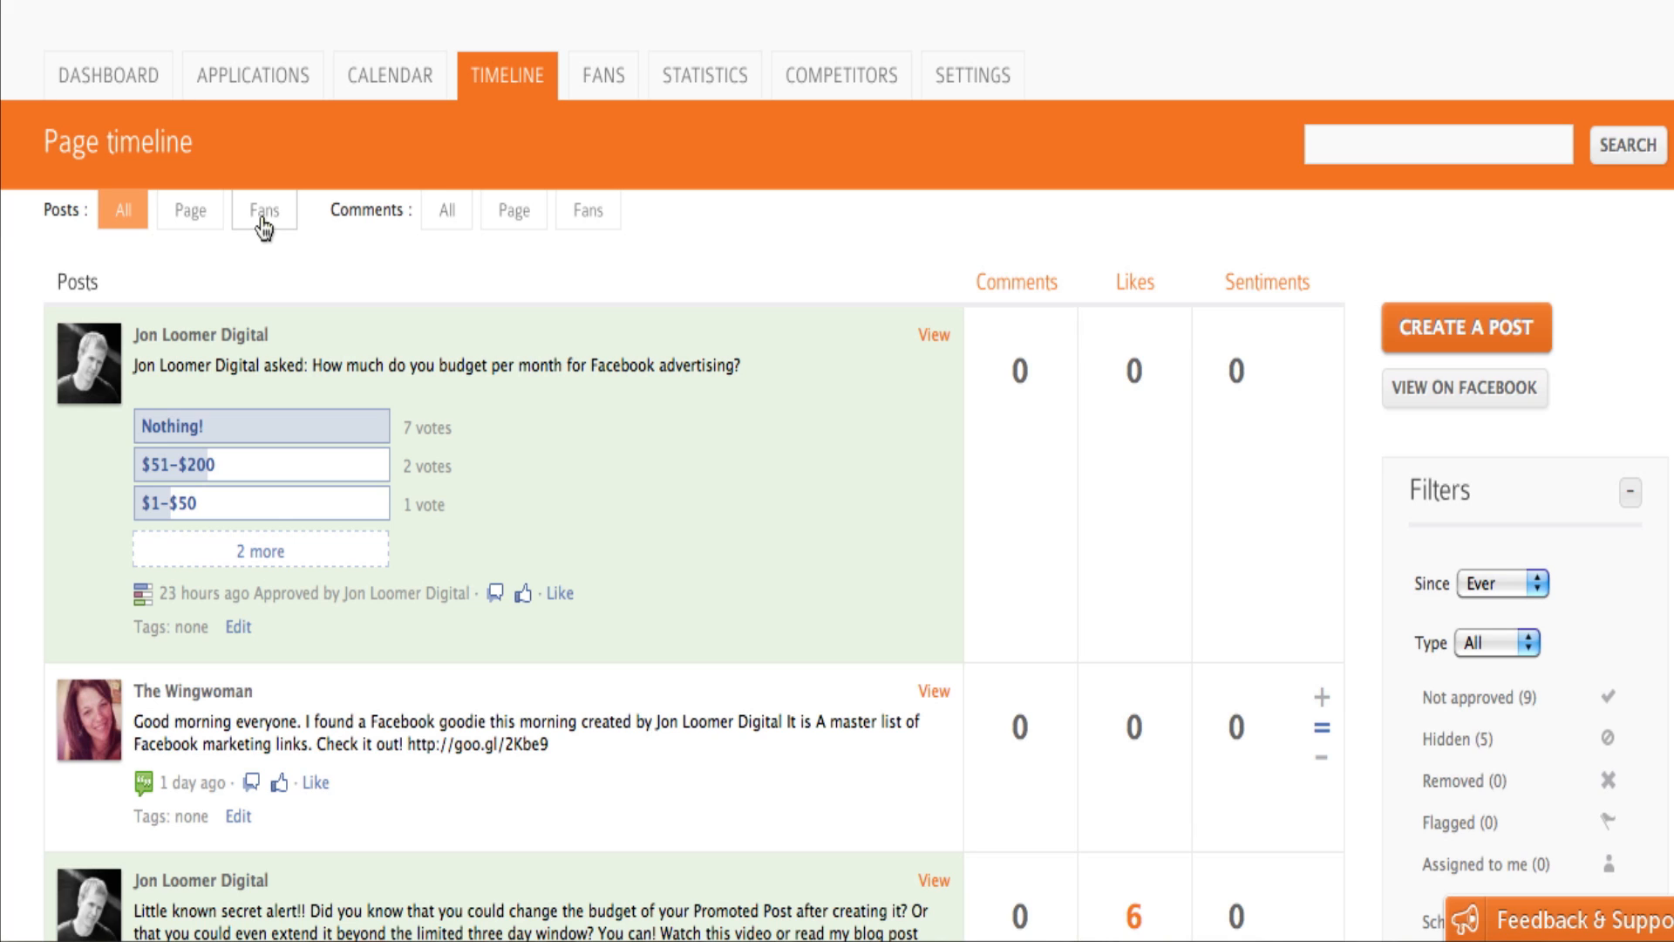
mouse_move(447, 211)
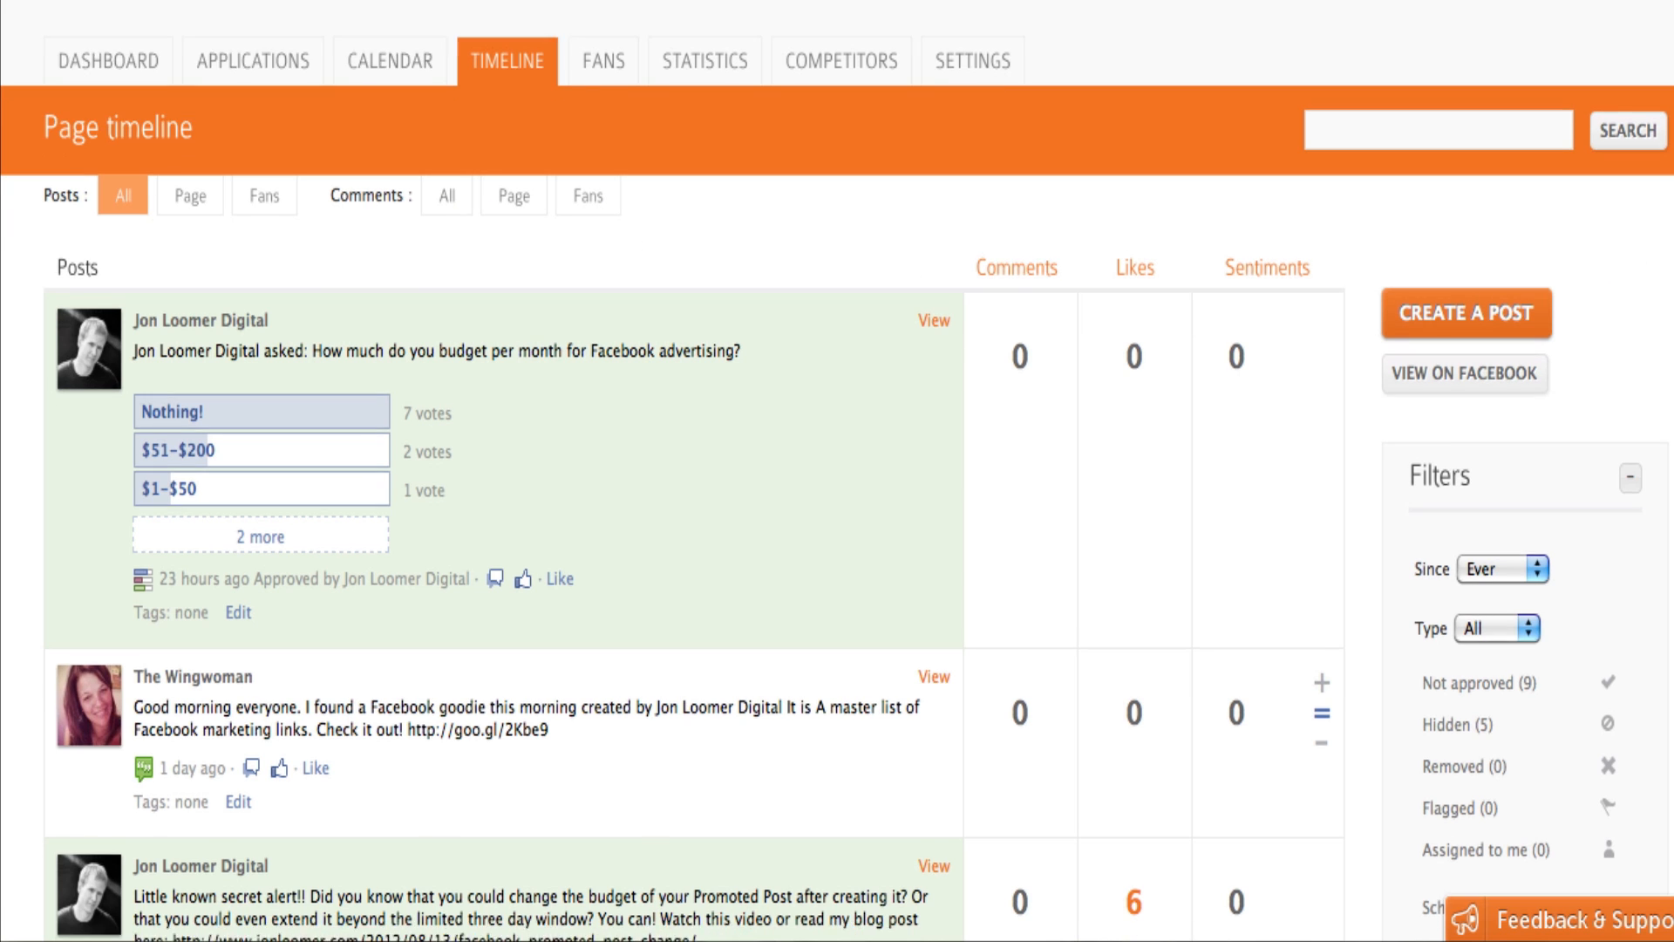
scroll("down", 3)
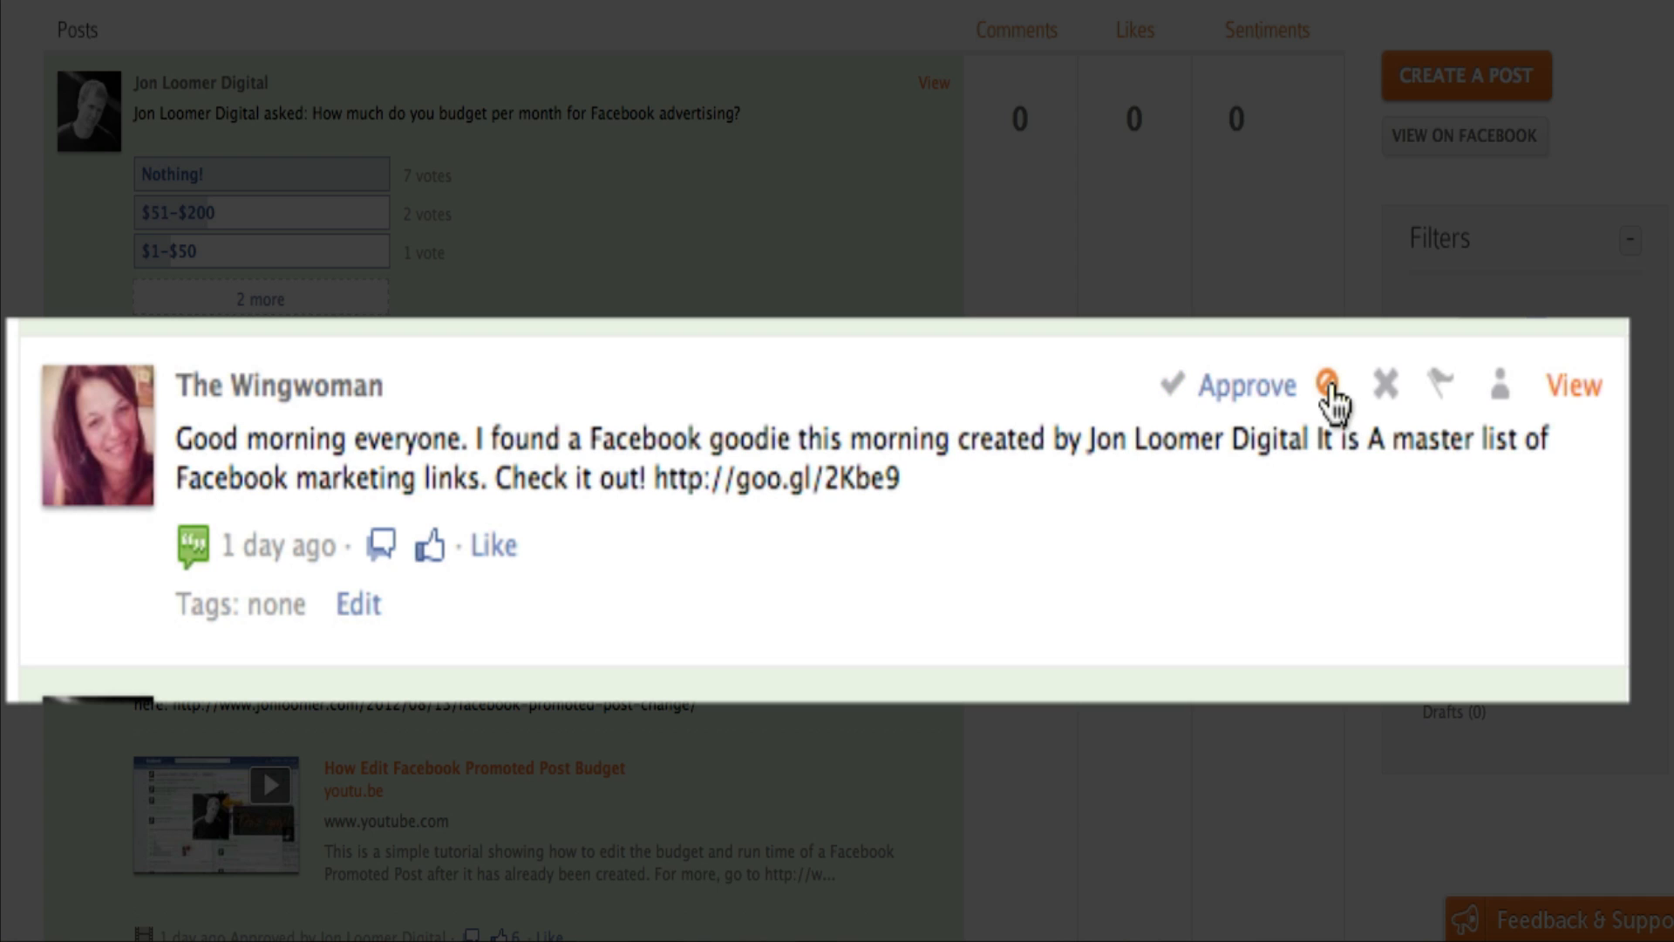
mouse_move(1386, 385)
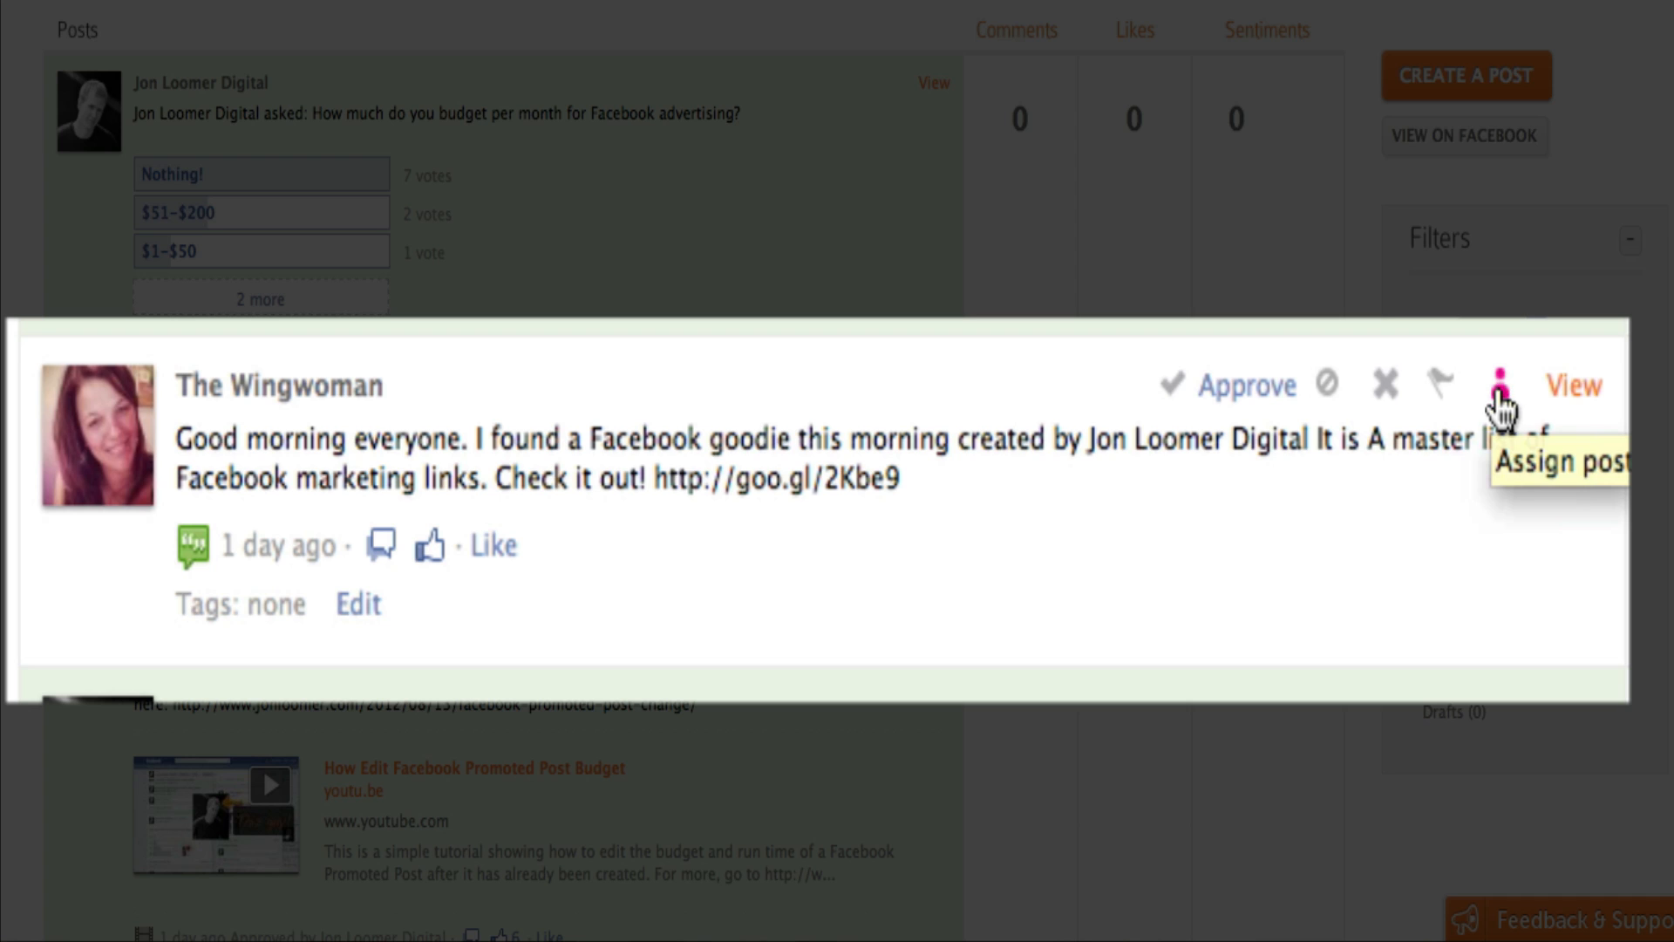
mouse_move(1579, 385)
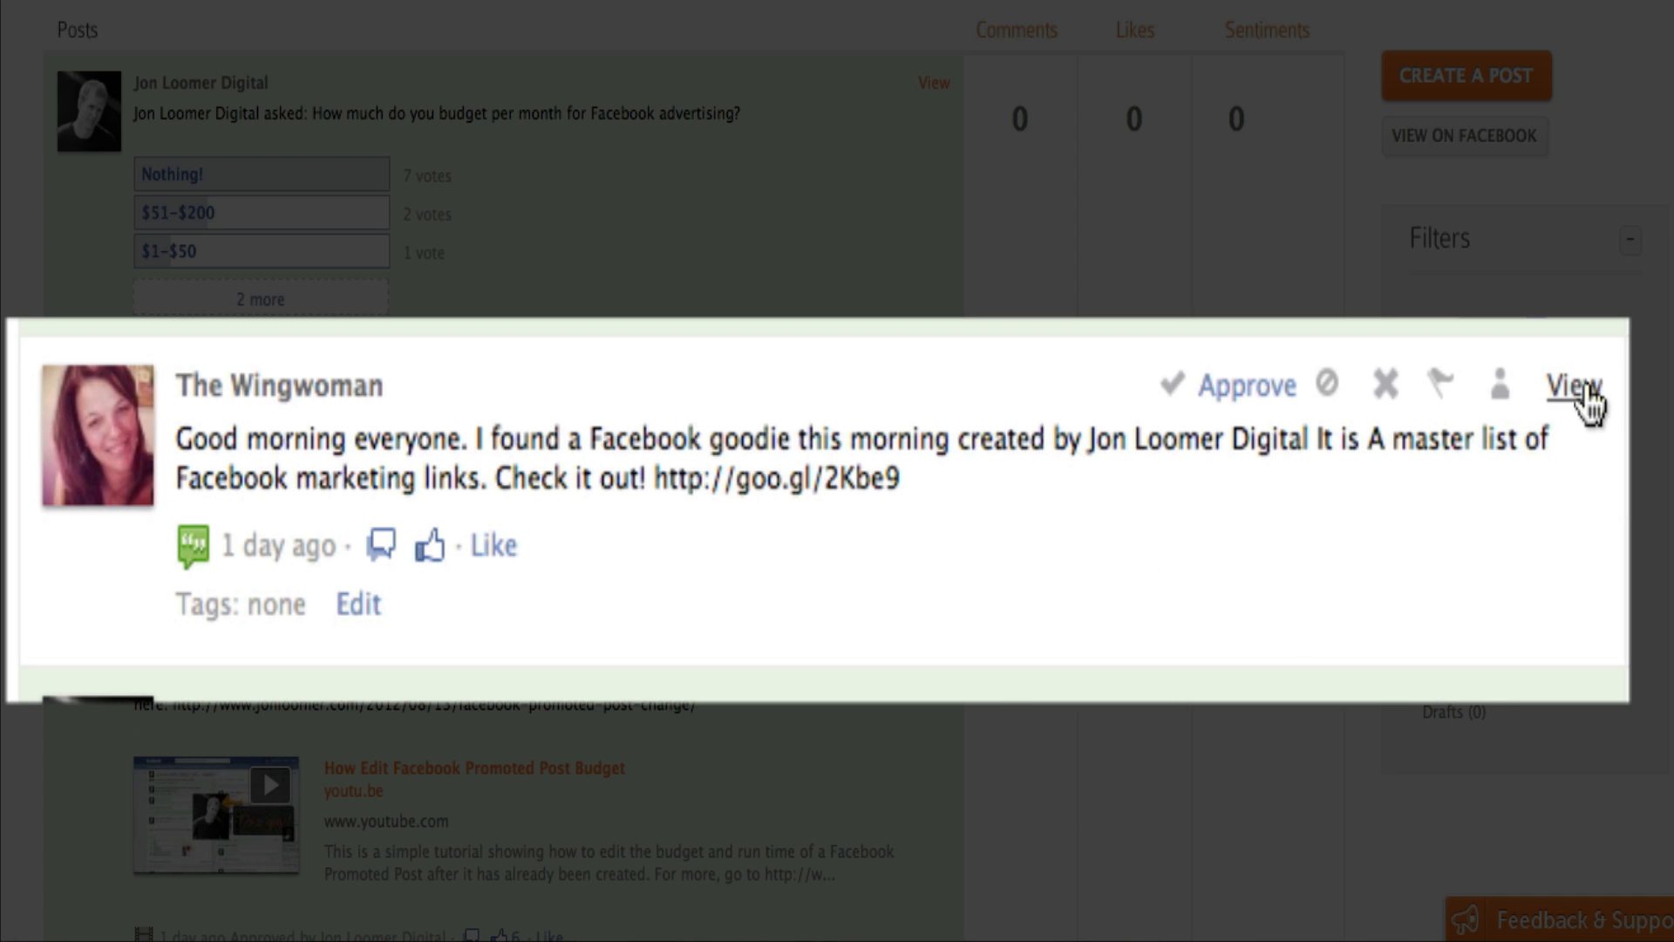
mouse_move(490, 556)
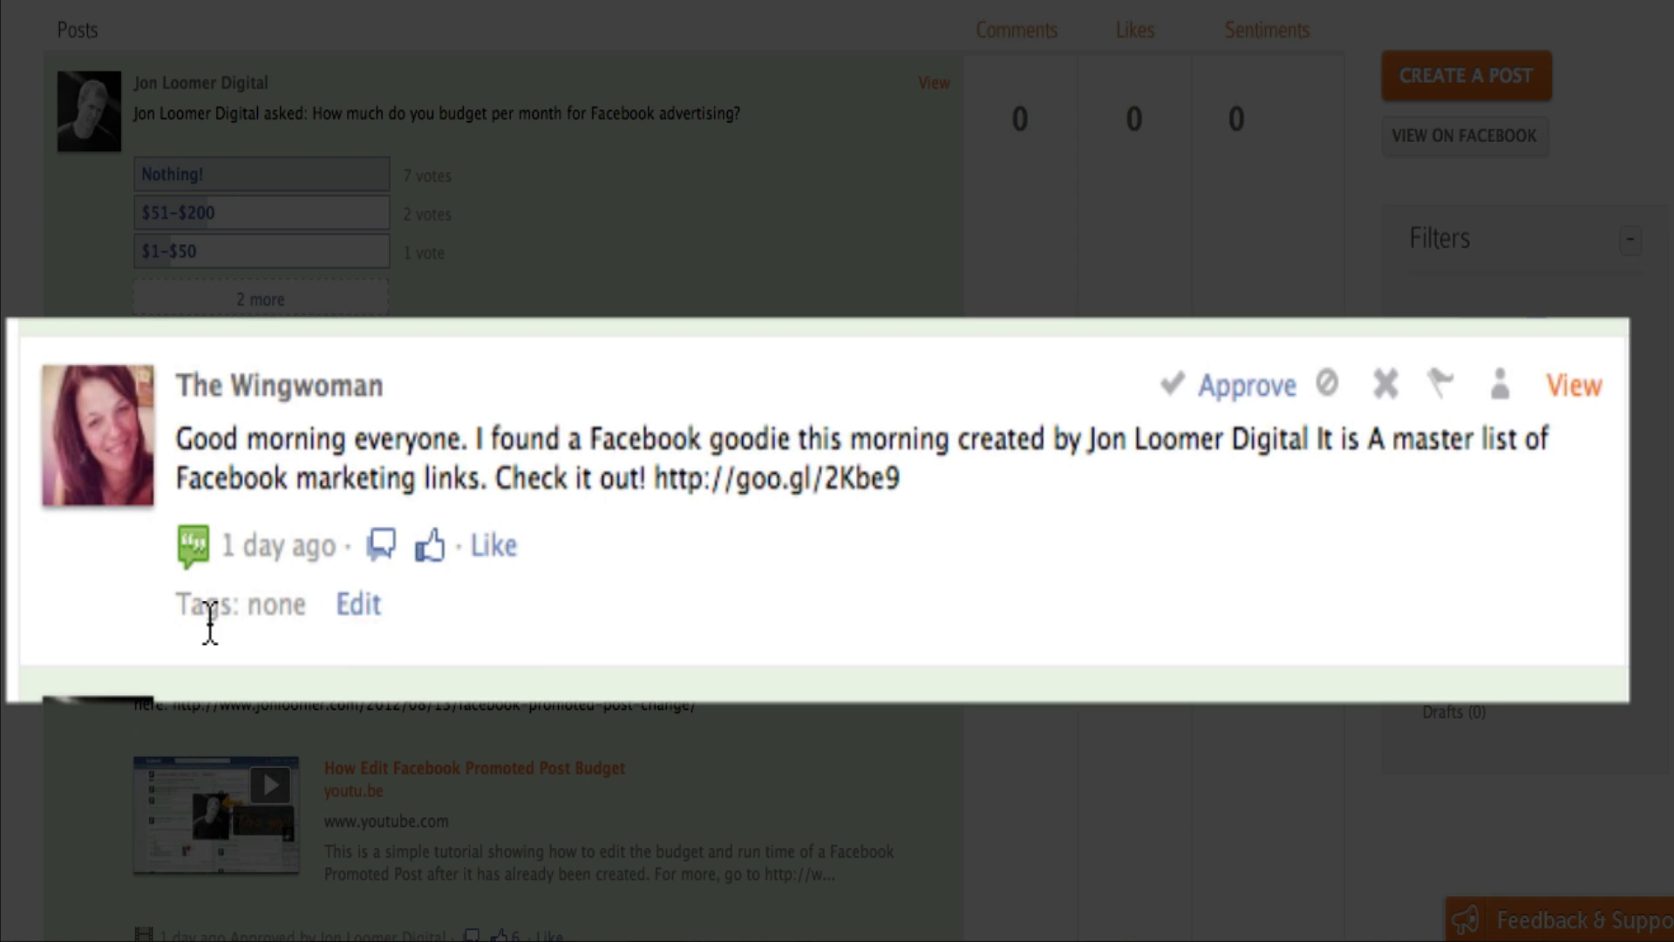
Tag the Wingwoman's post of Facebook marketing links as 'Customer'.
left_click(357, 603)
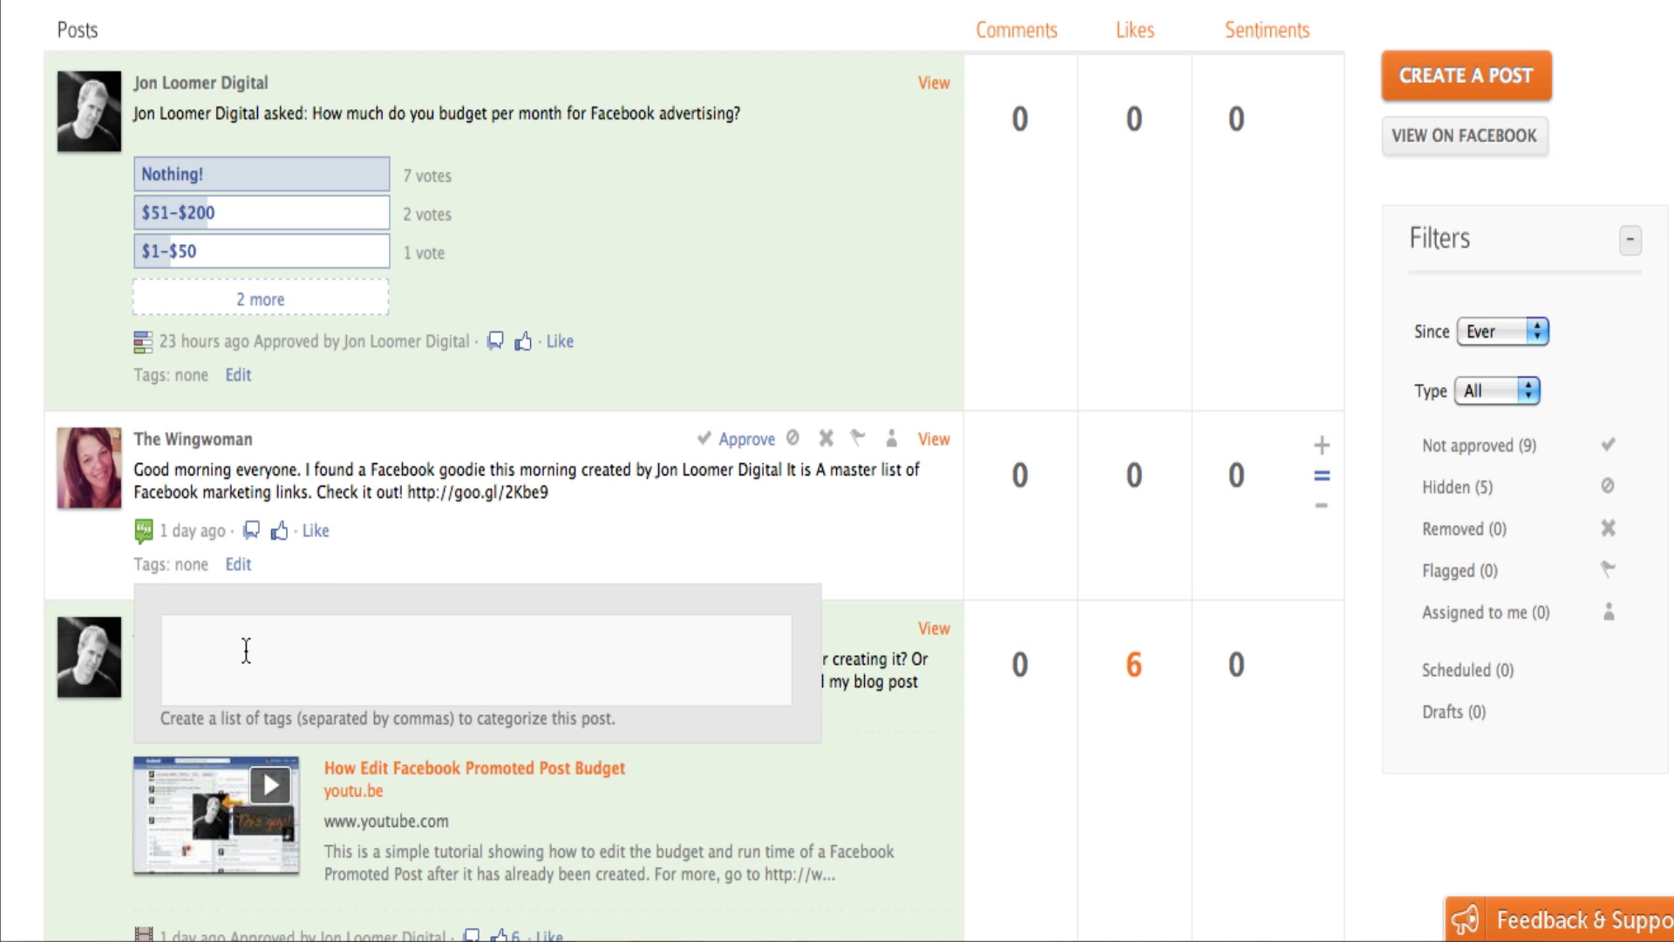
type("Custo")
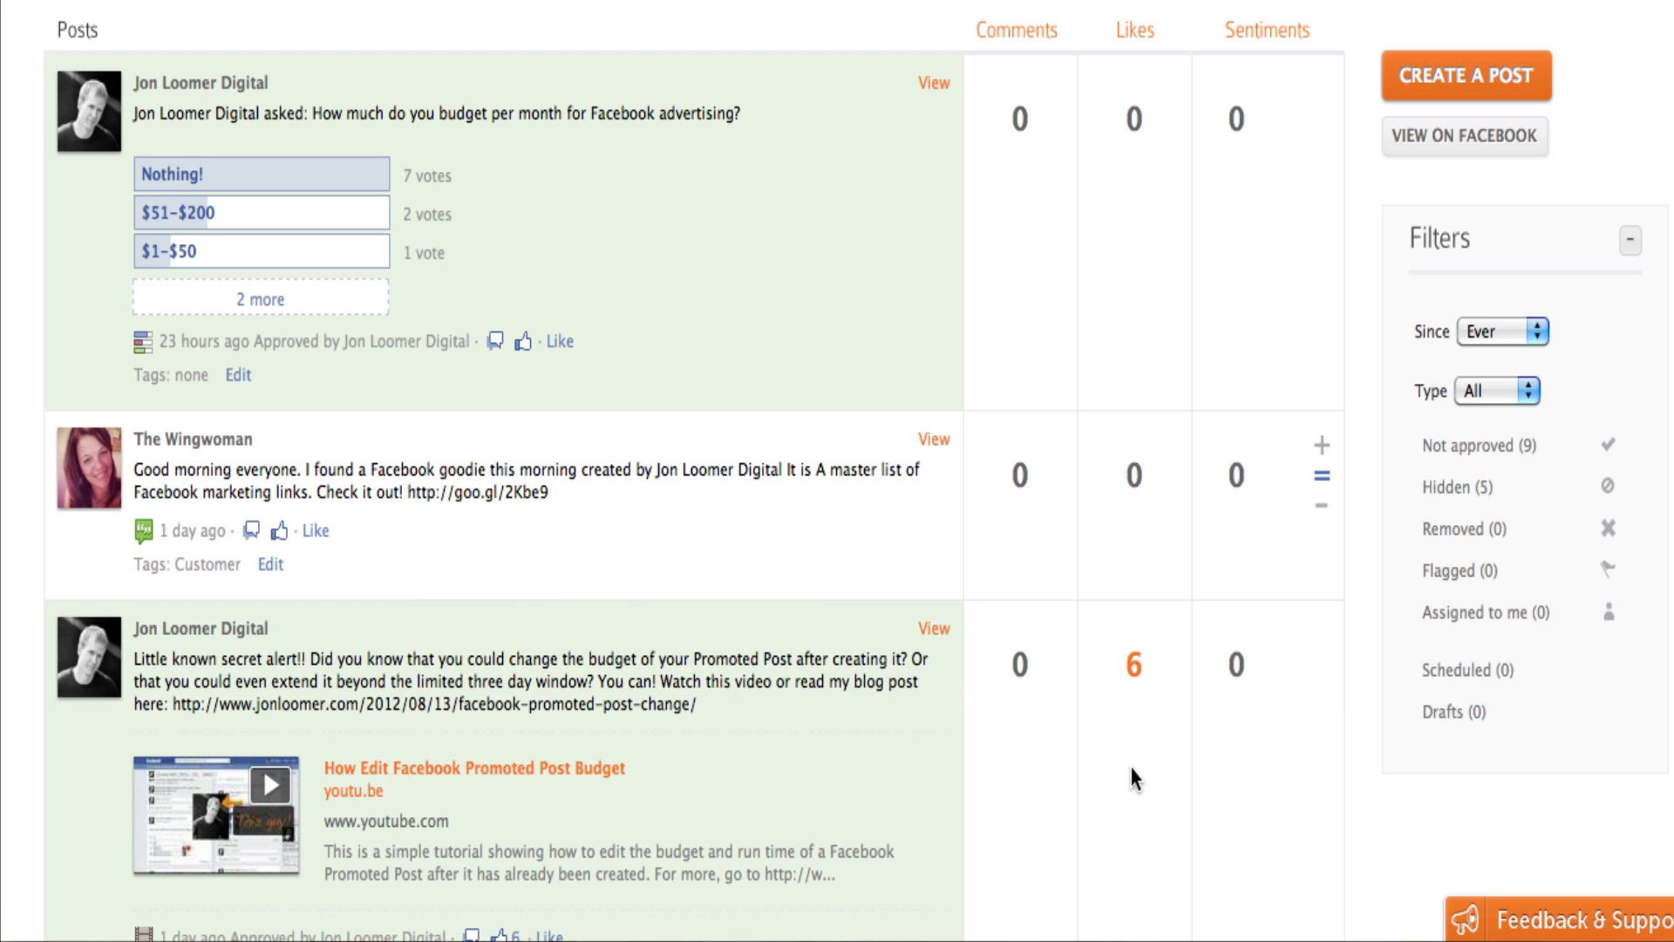
scroll("down", 3)
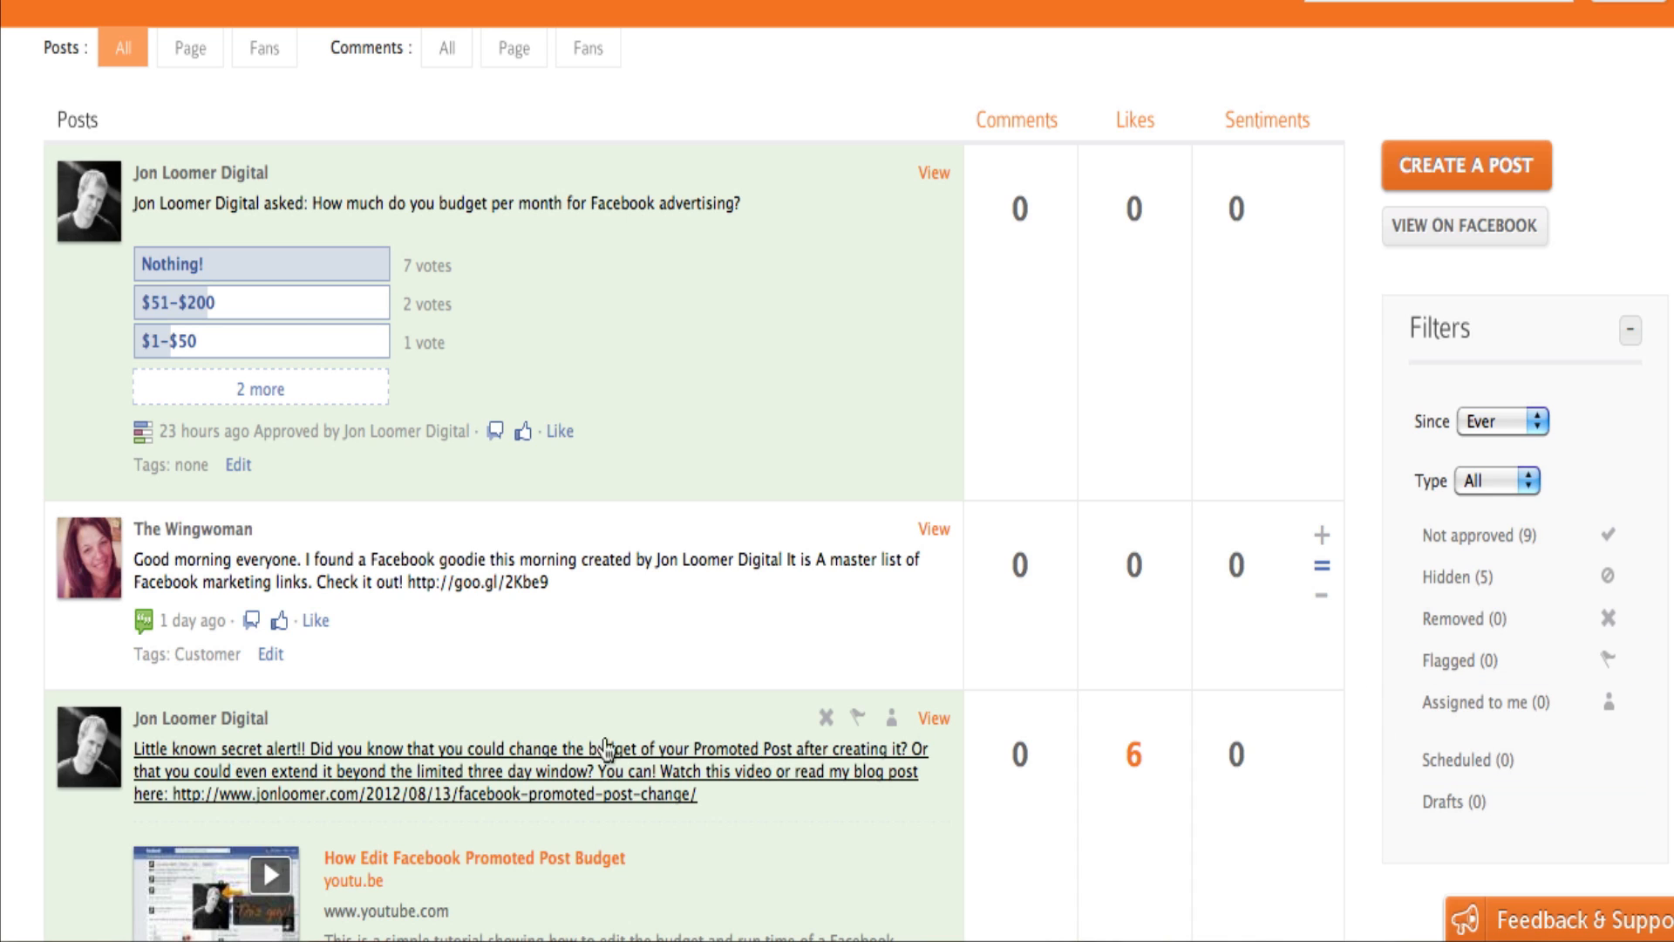
mouse_move(1329, 779)
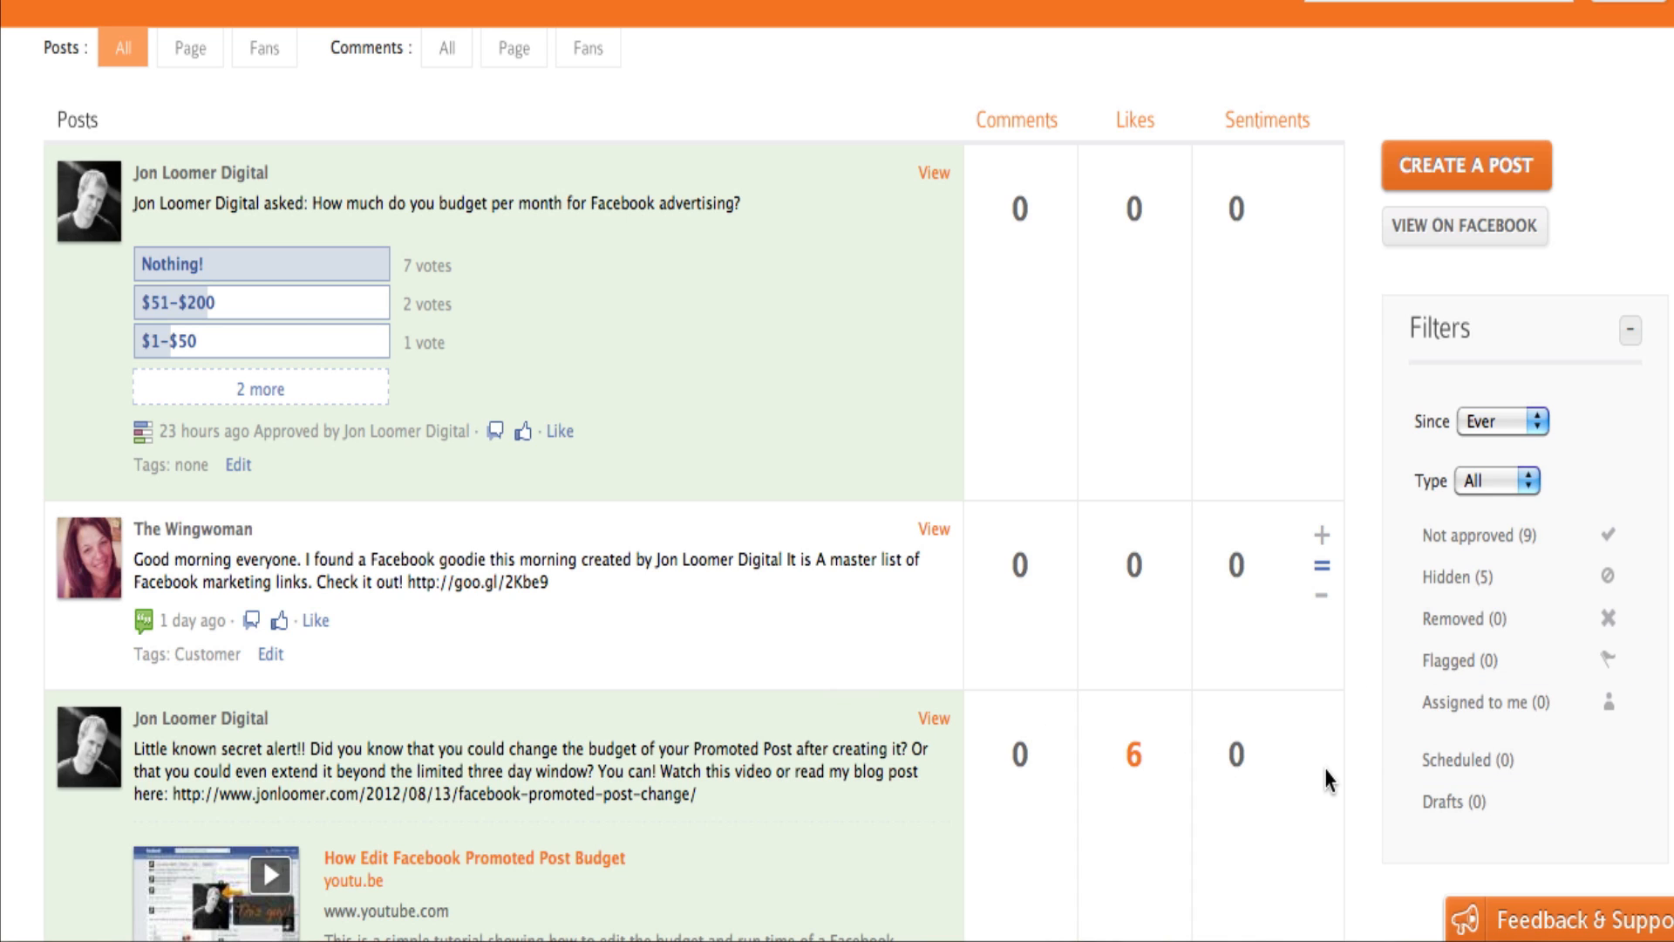
mouse_move(1327, 481)
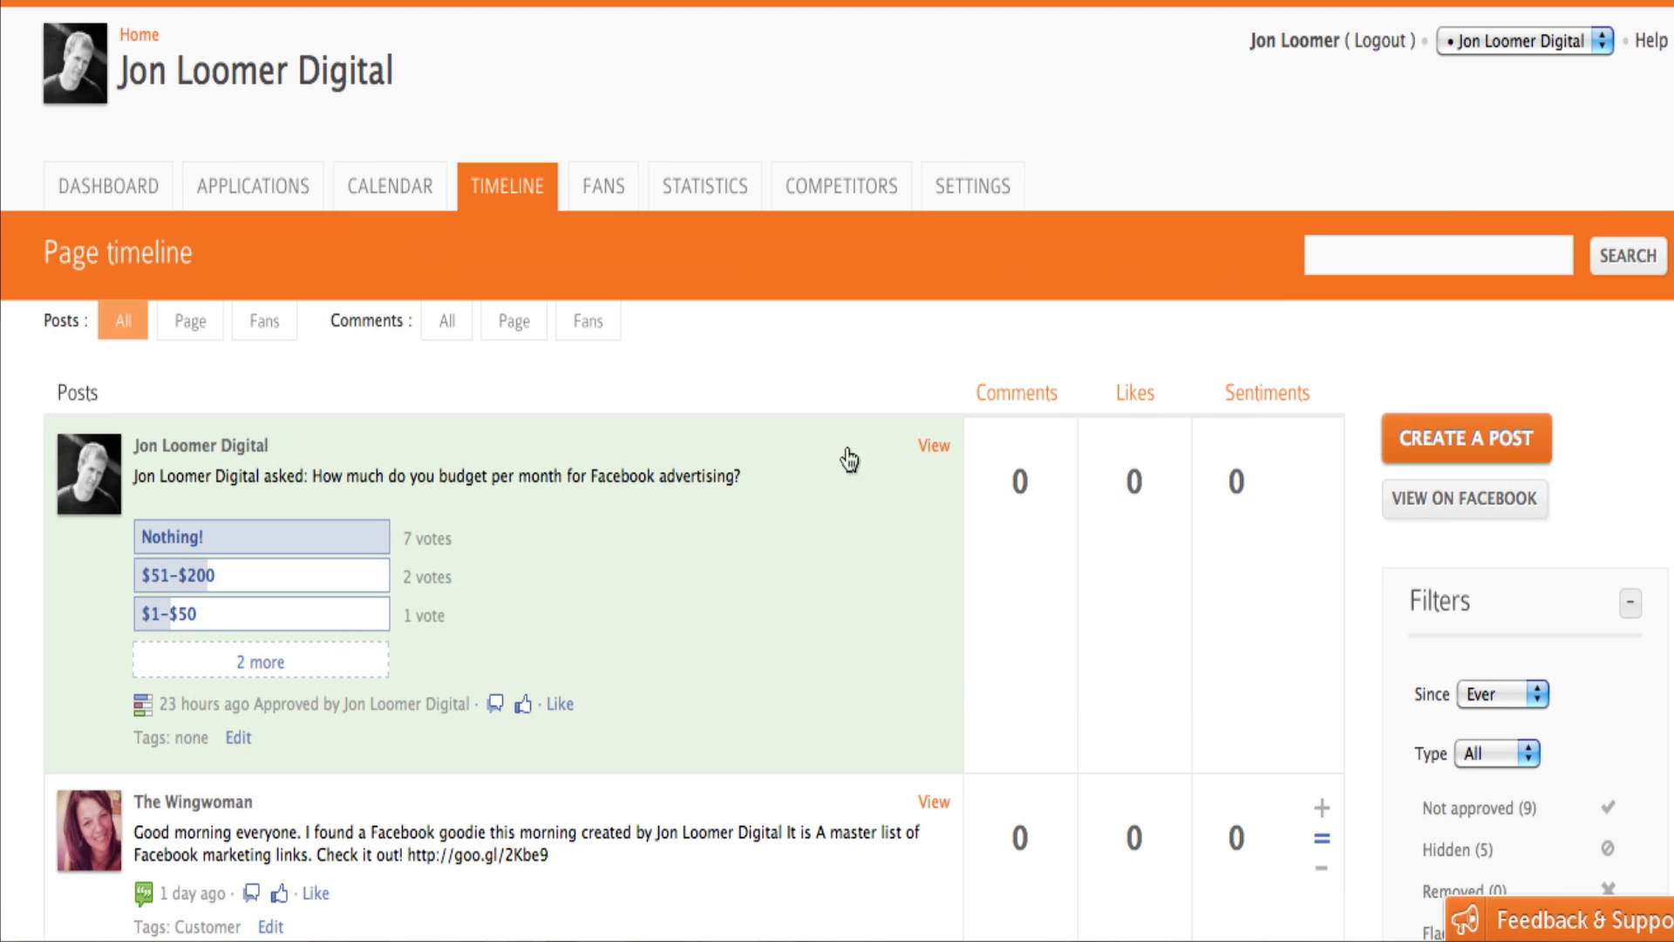
mouse_move(610, 199)
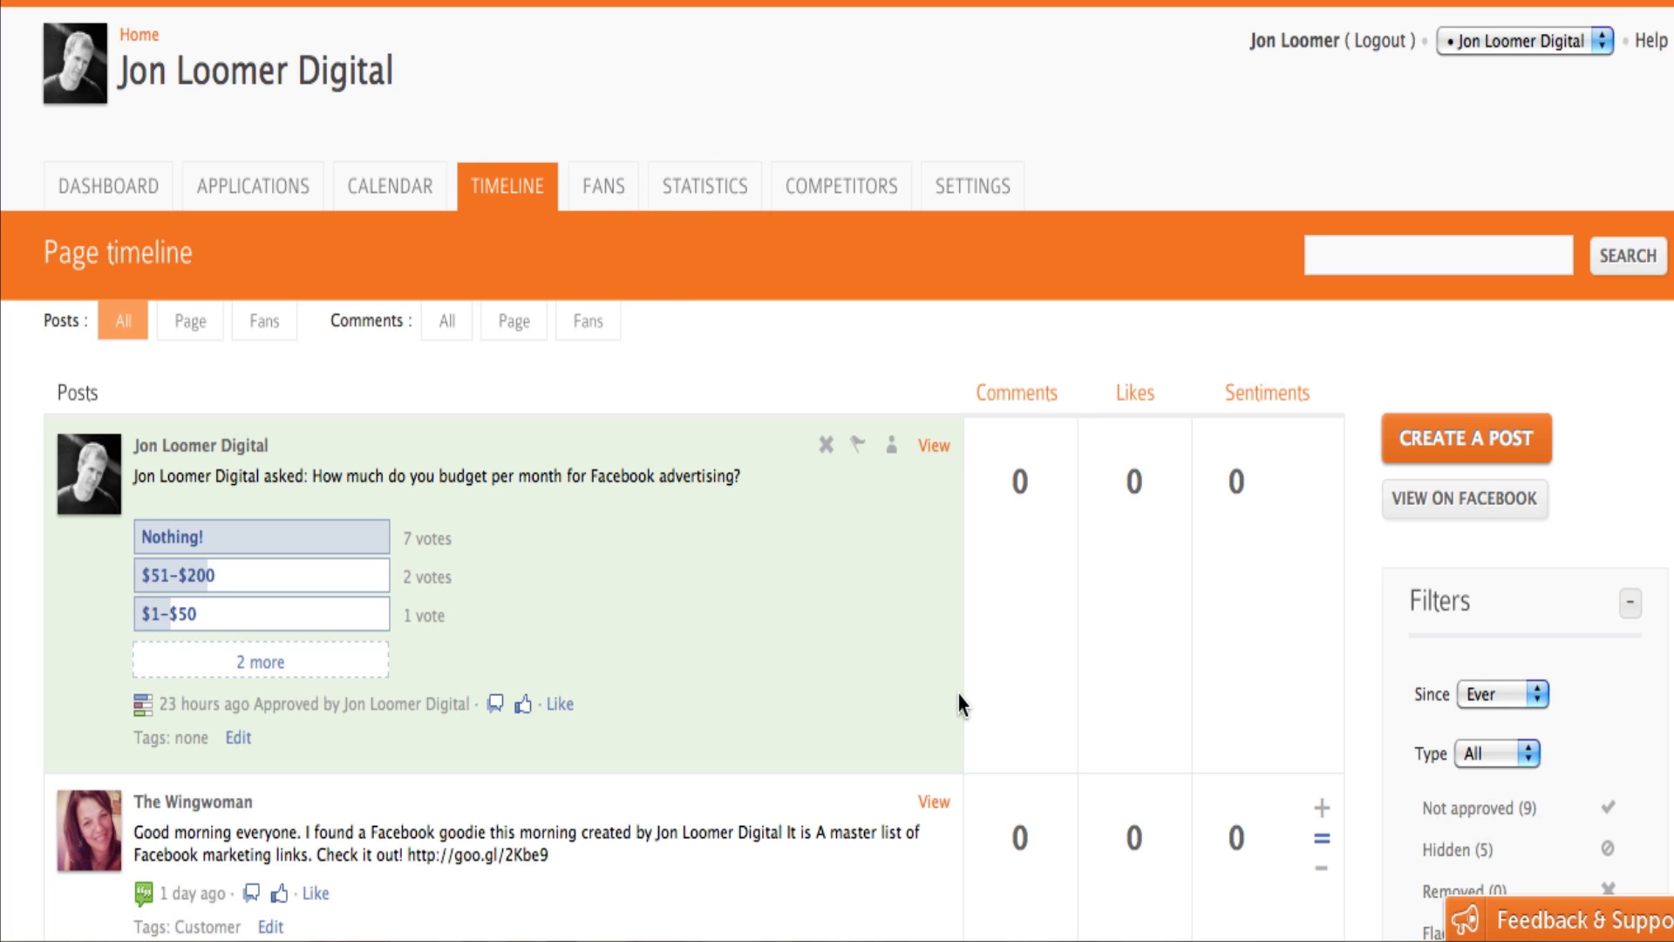
left_click(602, 186)
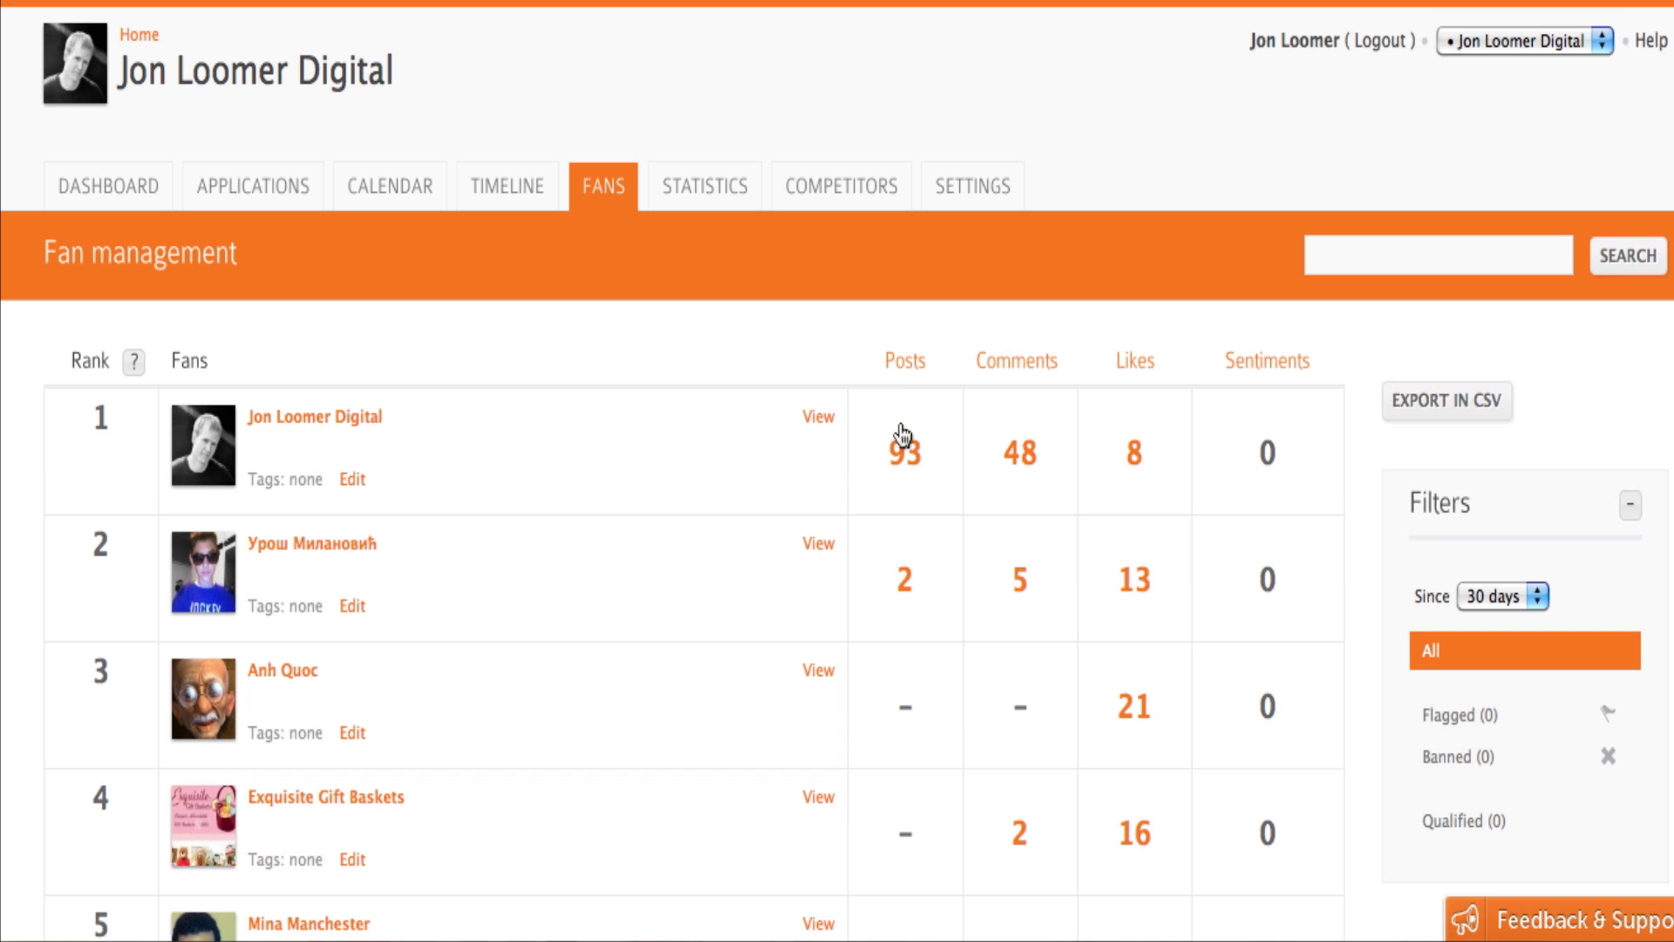
mouse_move(1008, 376)
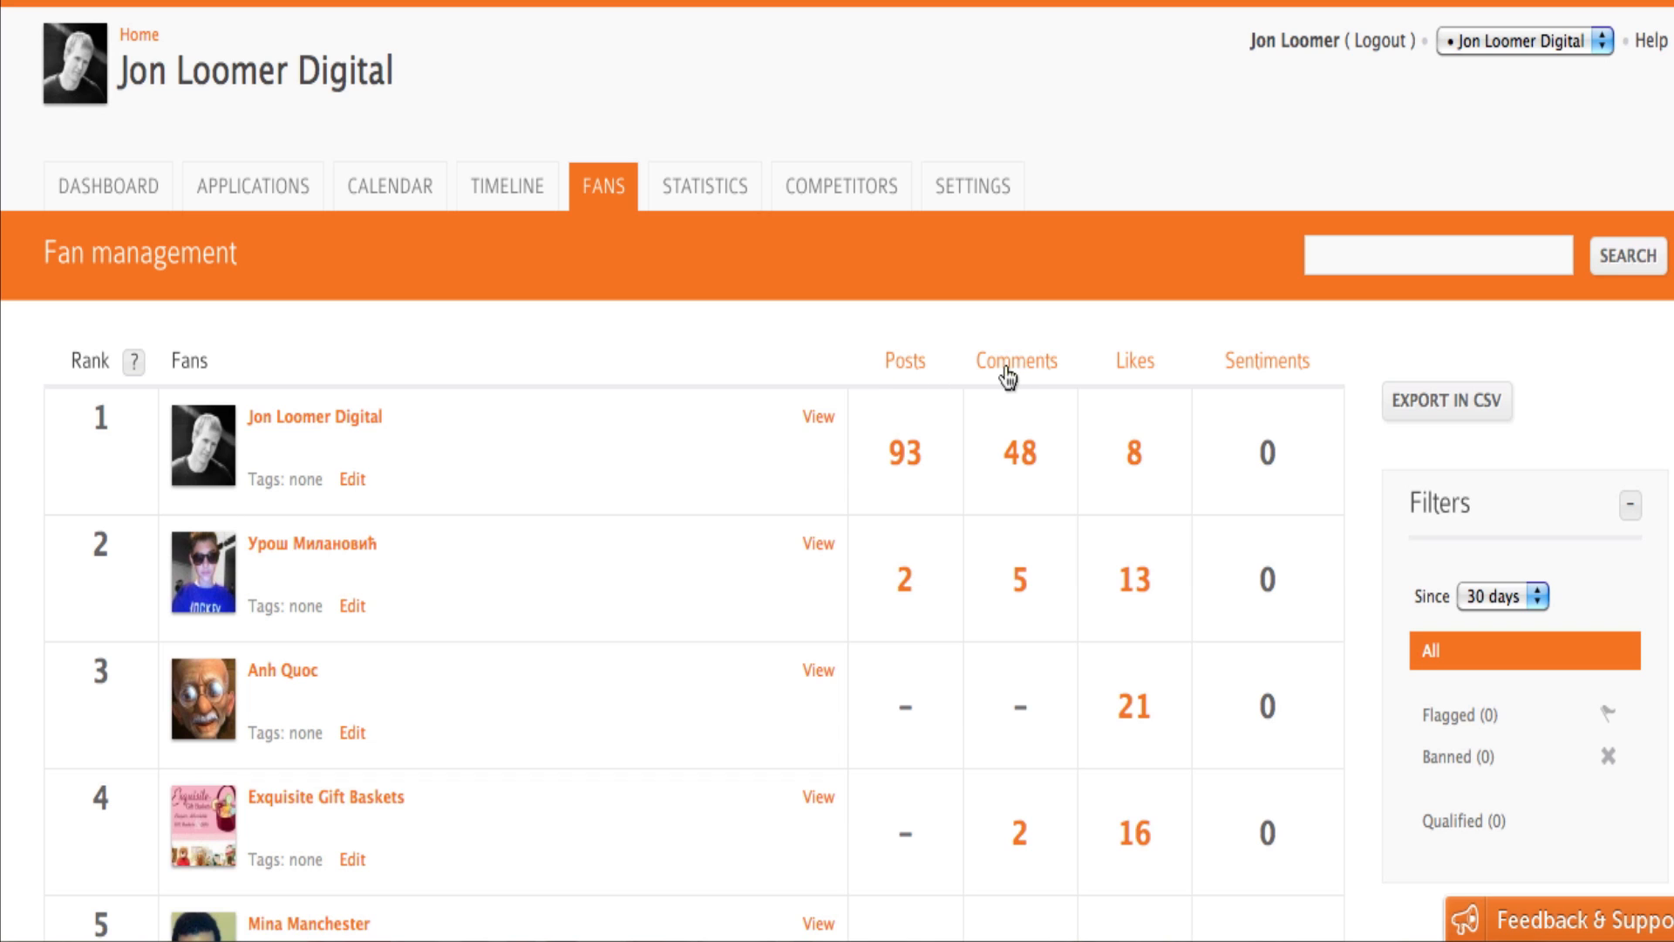
mouse_move(387, 623)
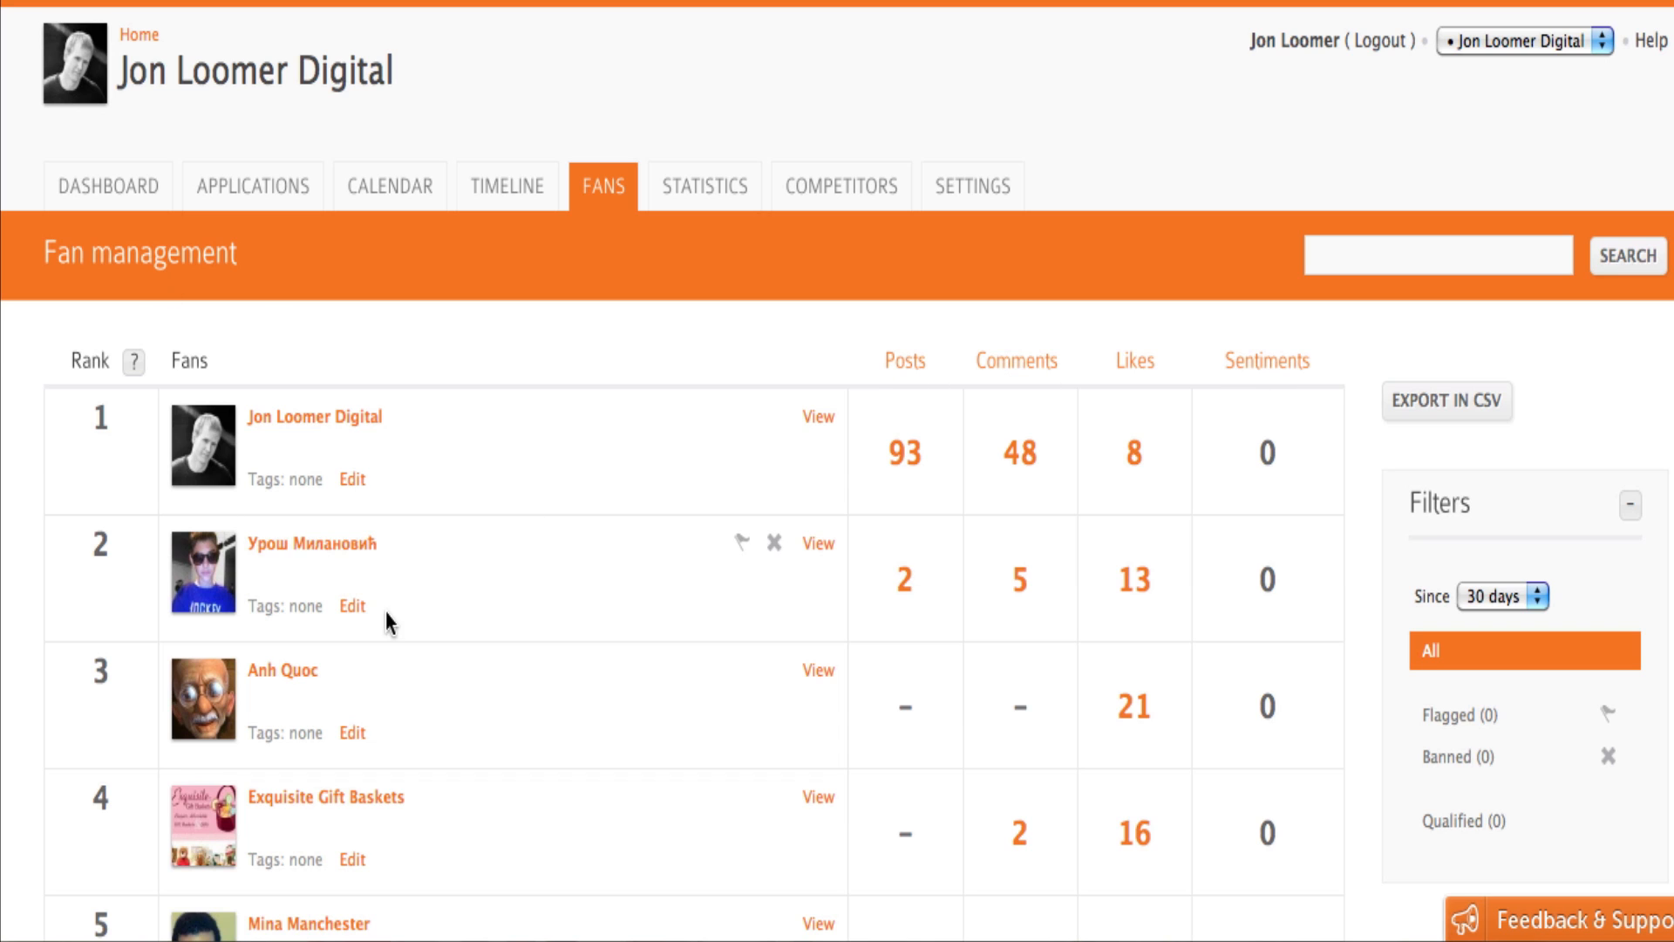
Review the ranked fans, then view page statistics: 4,974 fans, 607 new, 37 removed.
left_click(1527, 595)
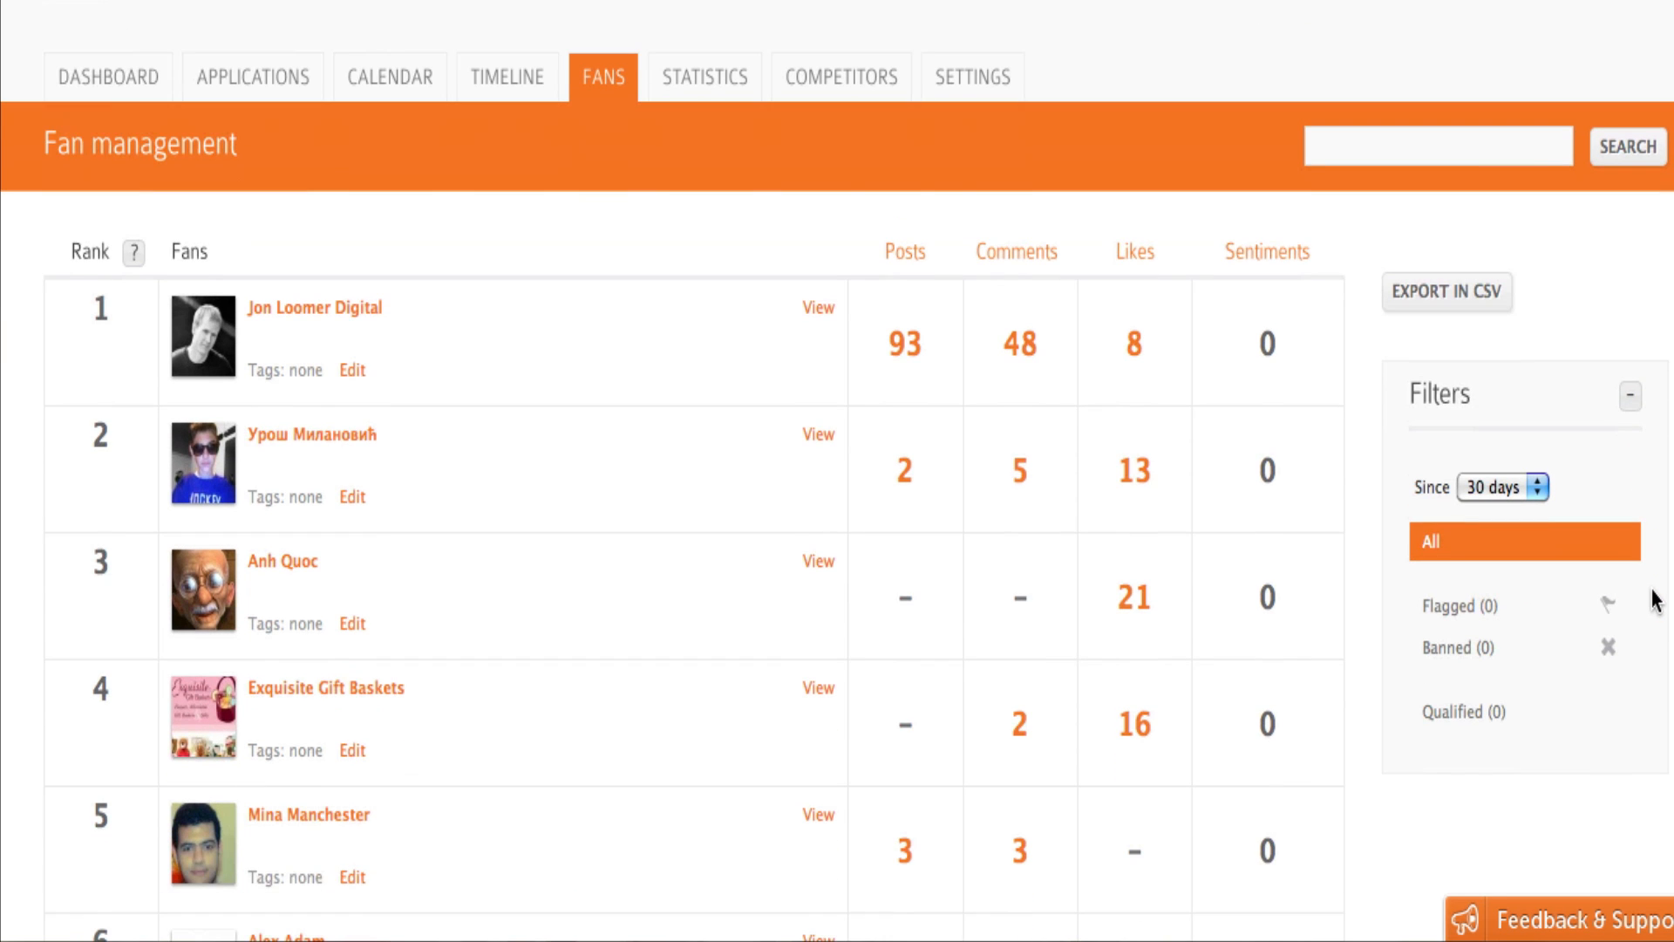
mouse_move(1389, 824)
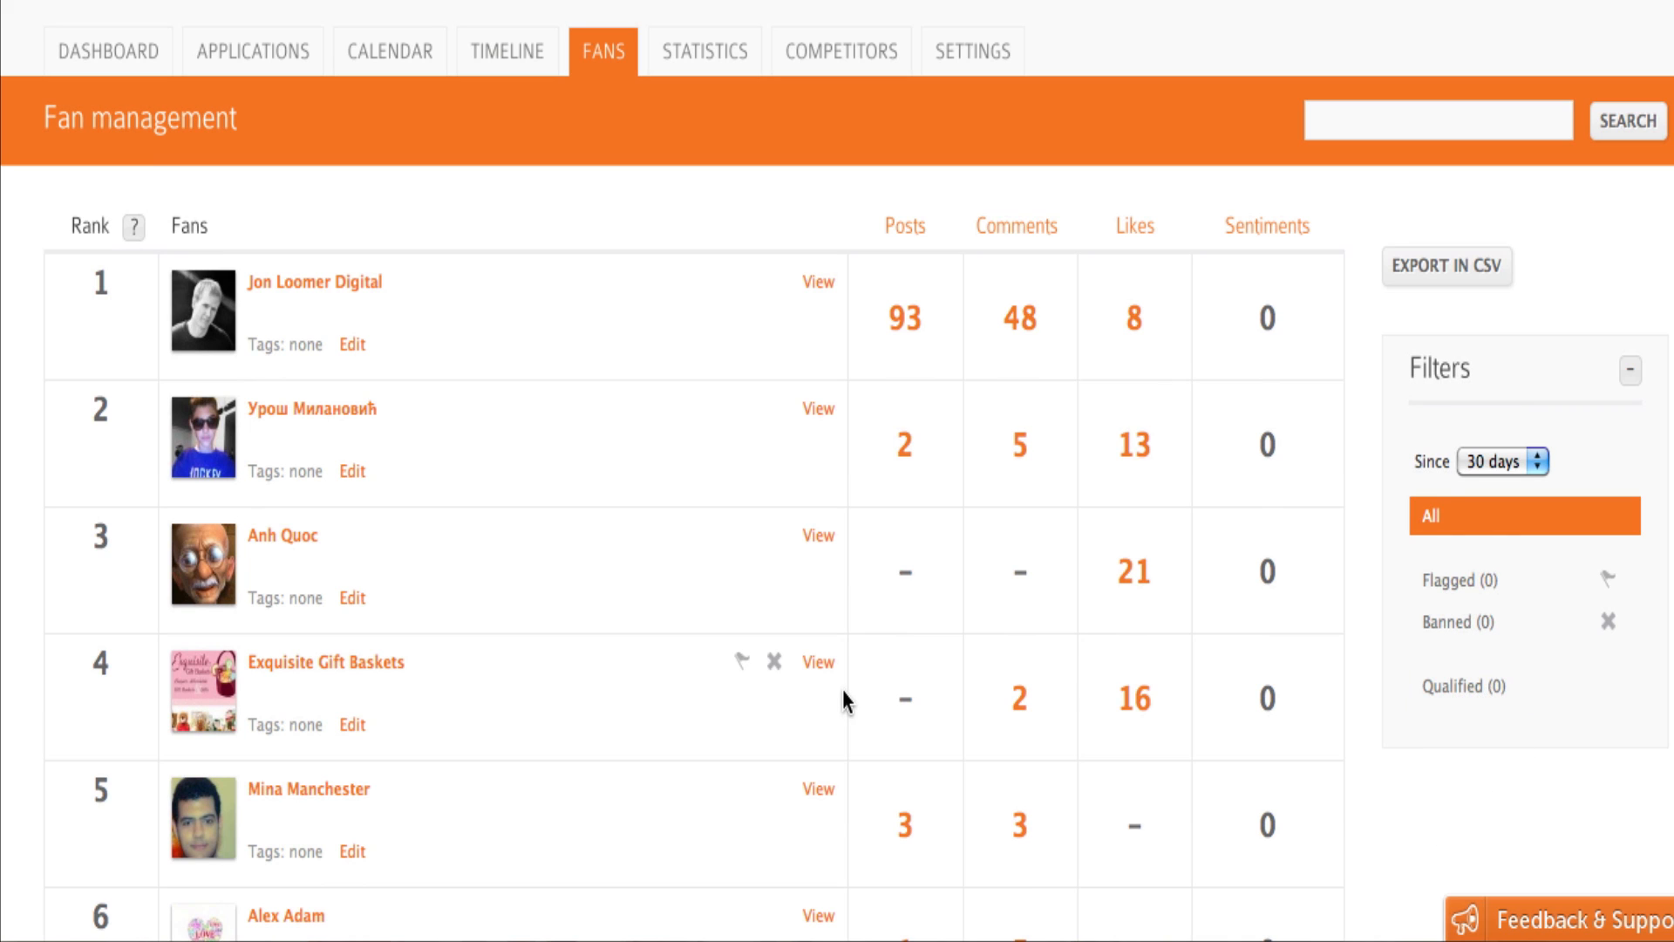
mouse_move(816, 503)
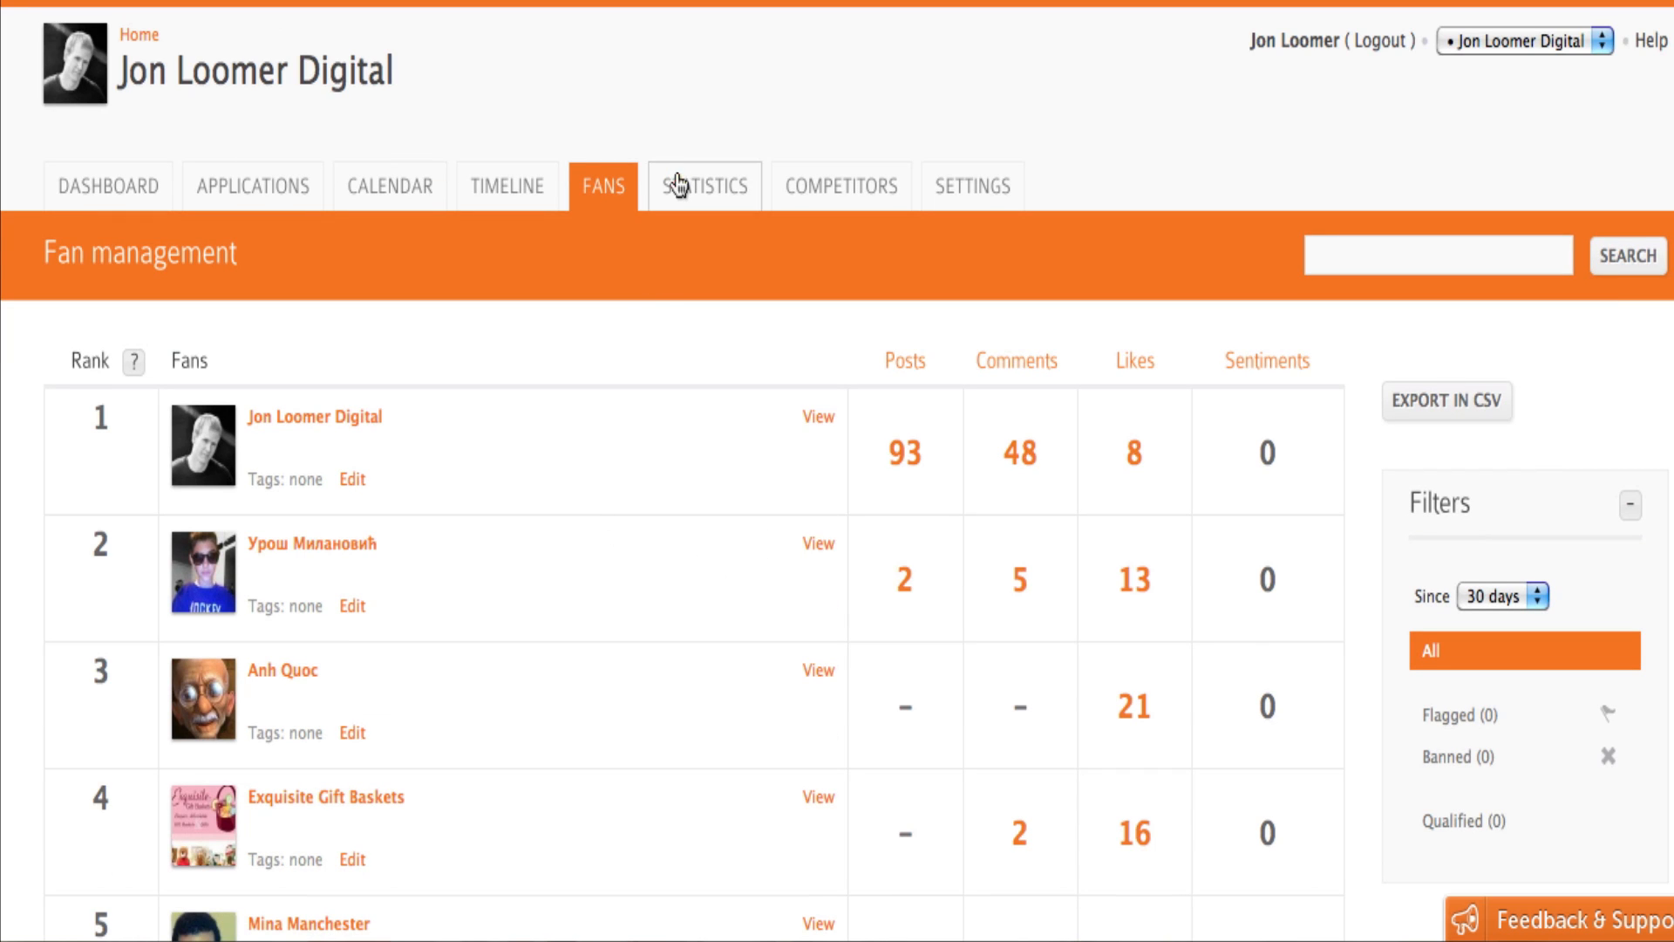
left_click(703, 186)
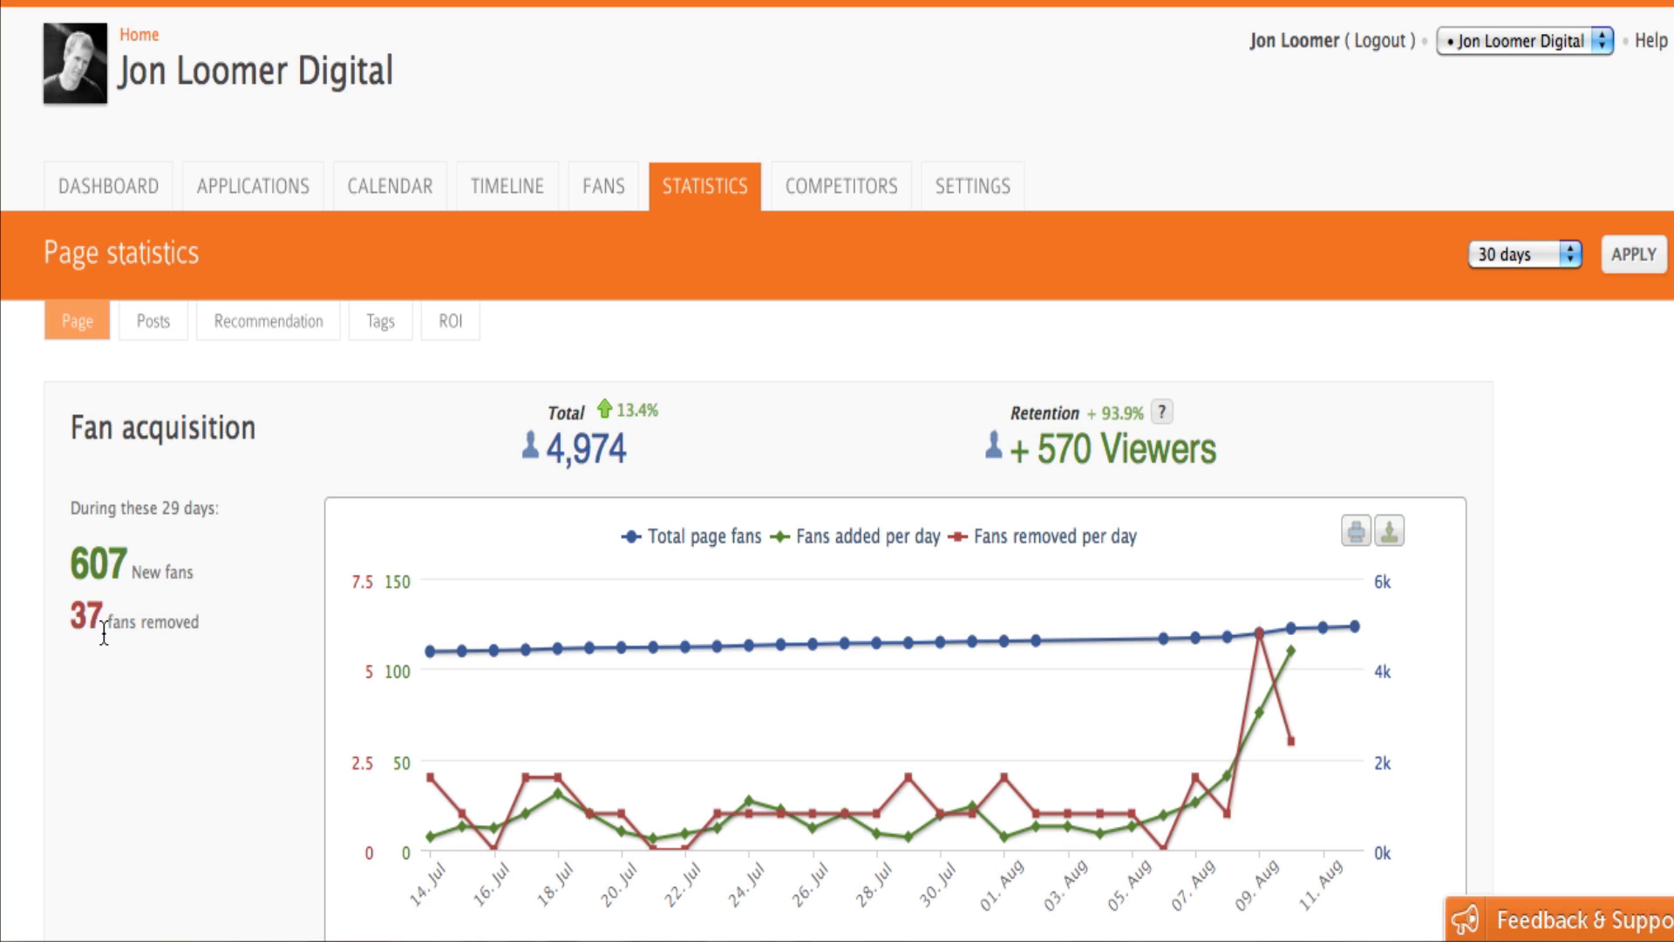
scroll("down", 3)
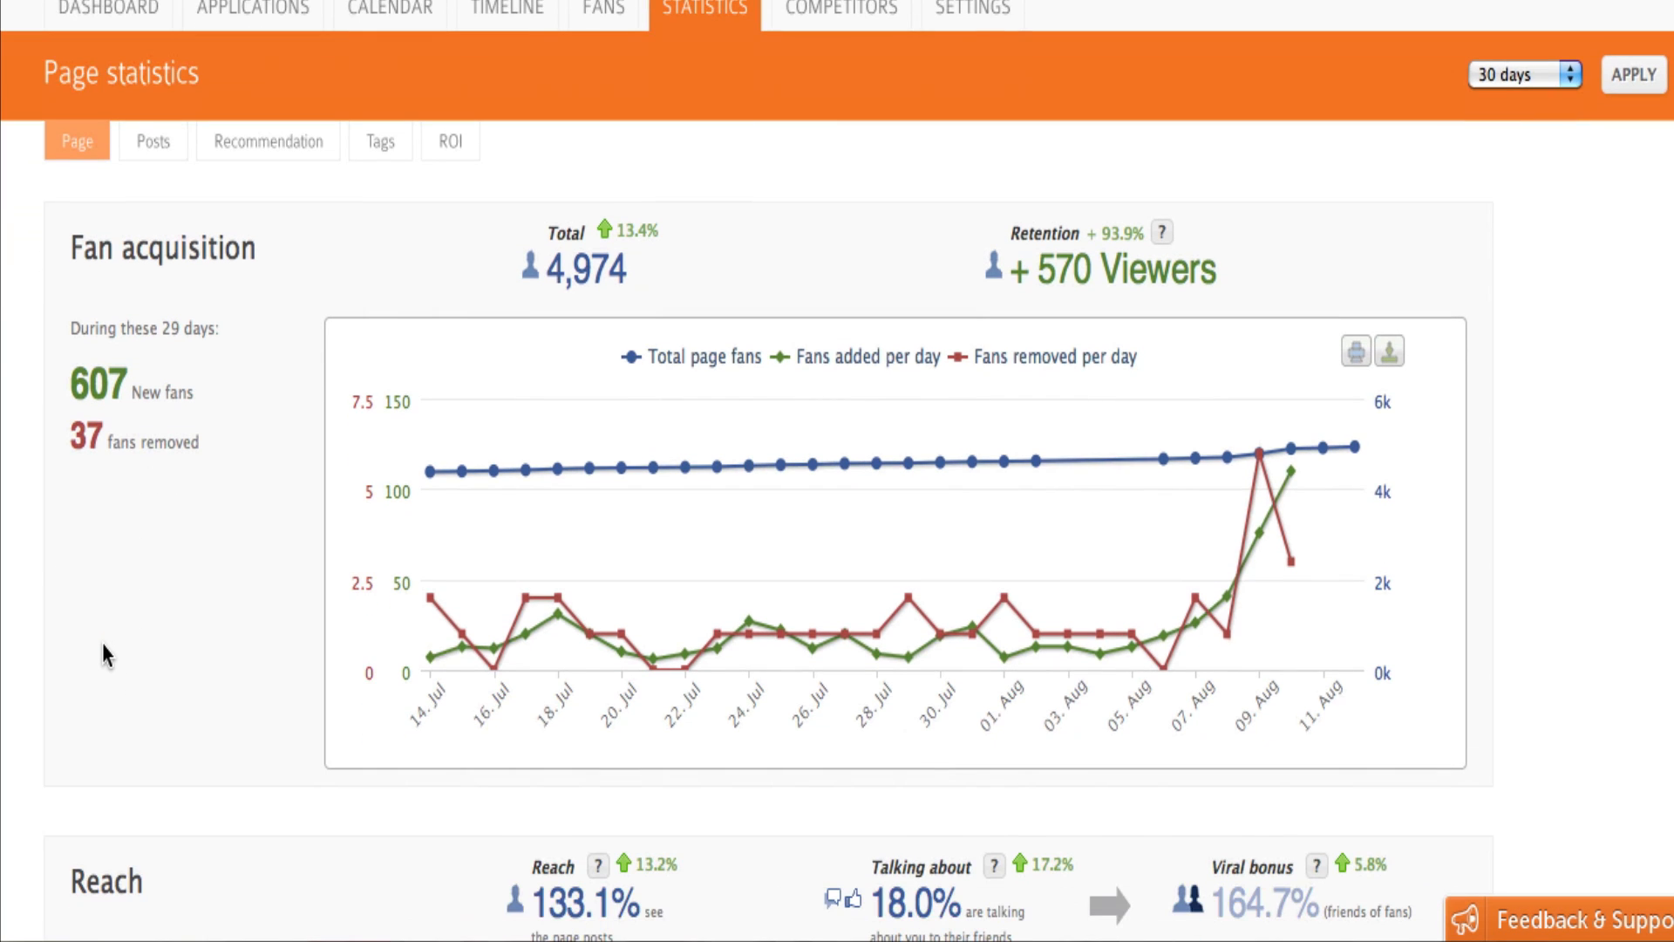
mouse_move(648, 635)
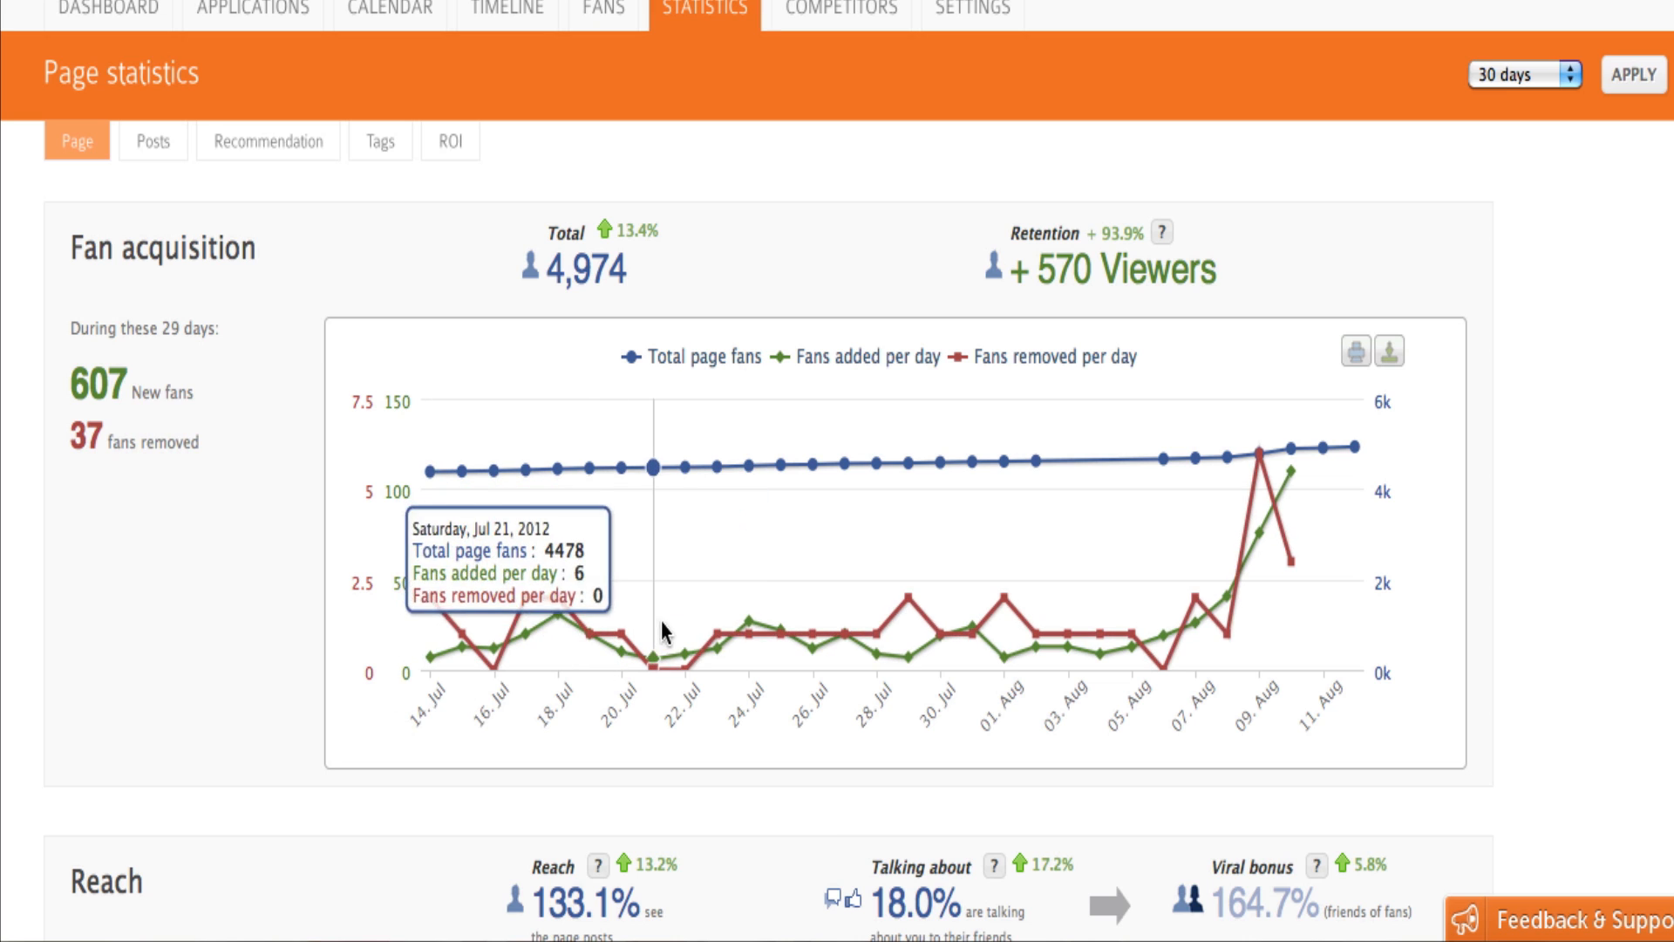
mouse_move(870, 619)
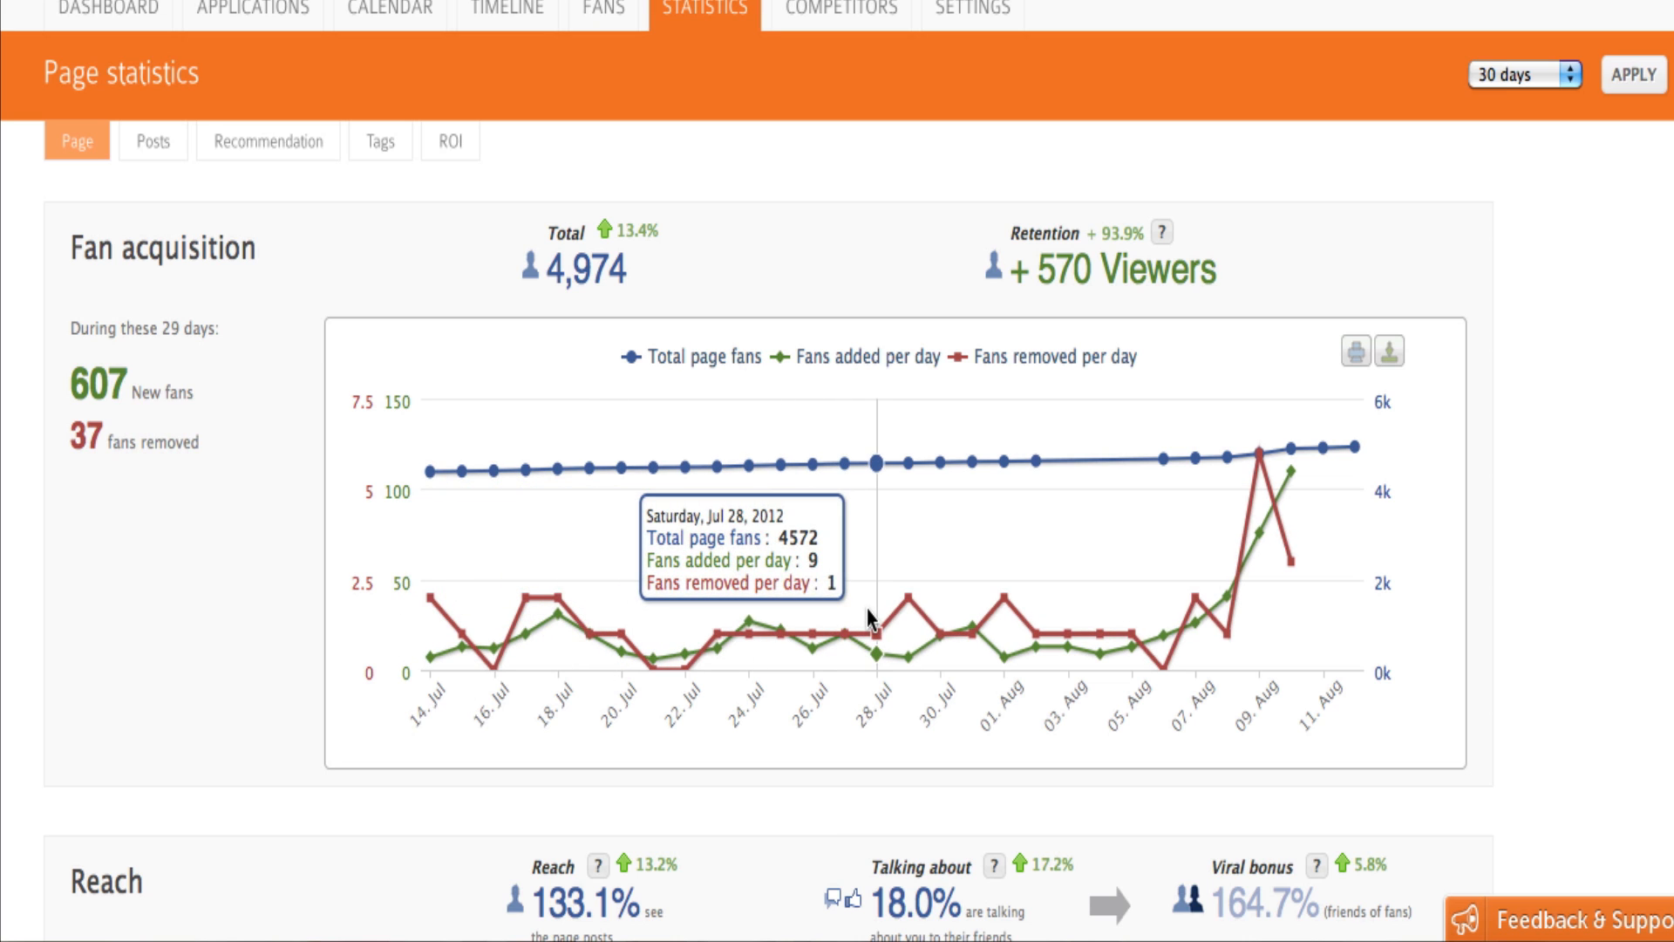
mouse_move(909, 619)
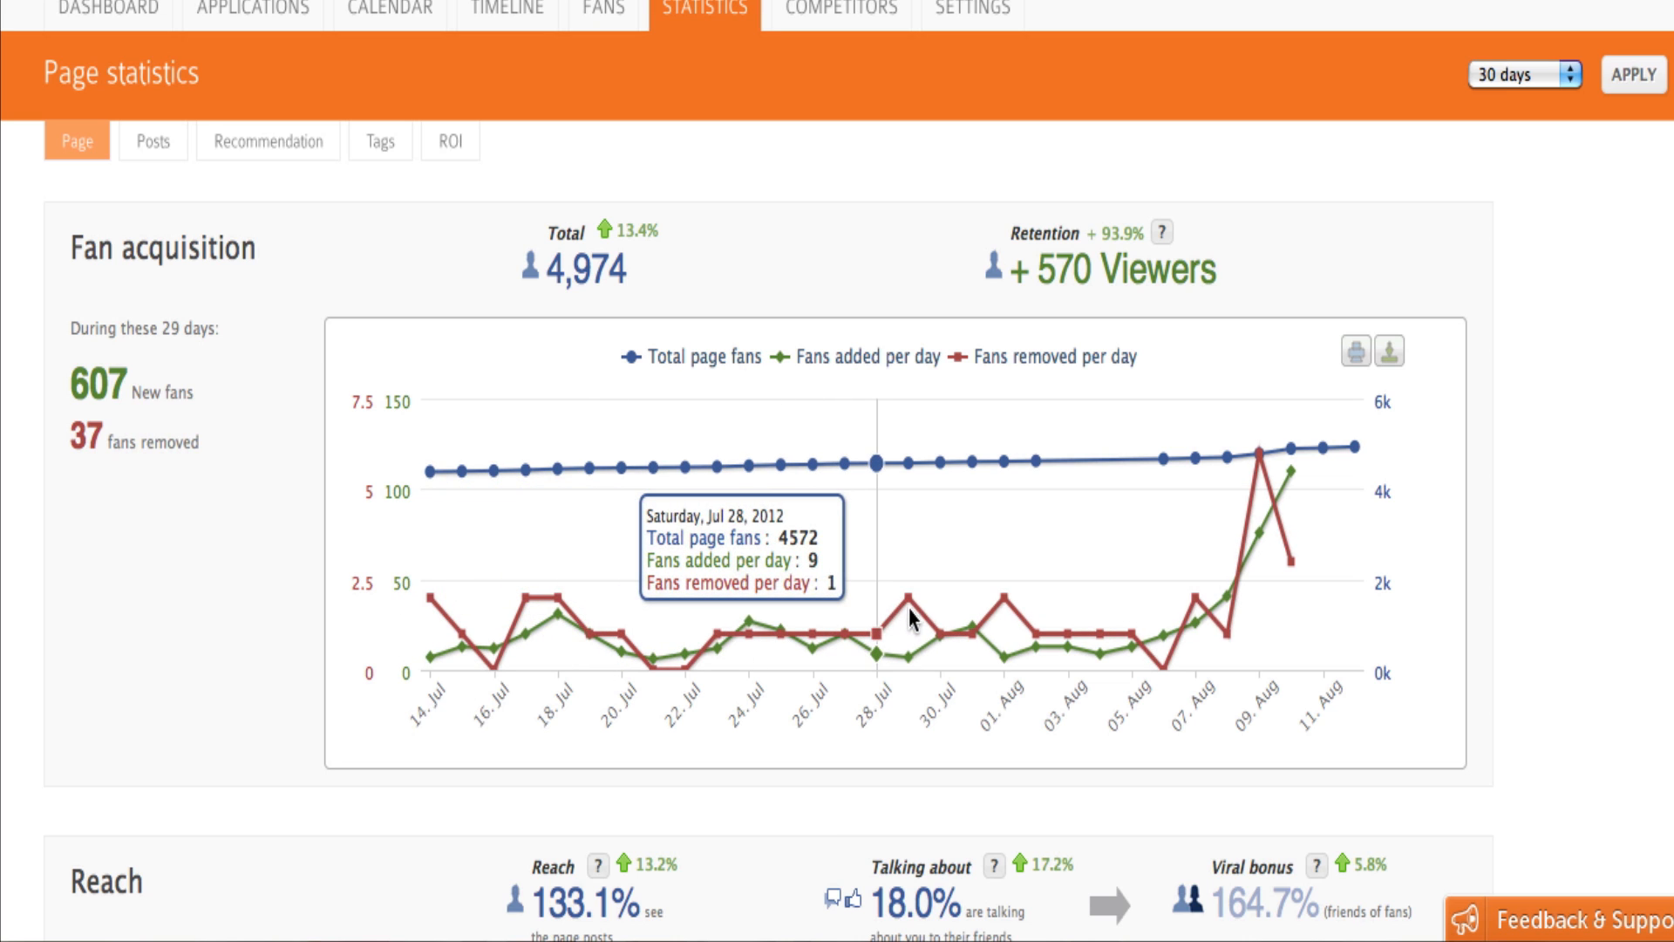
mouse_move(1266, 467)
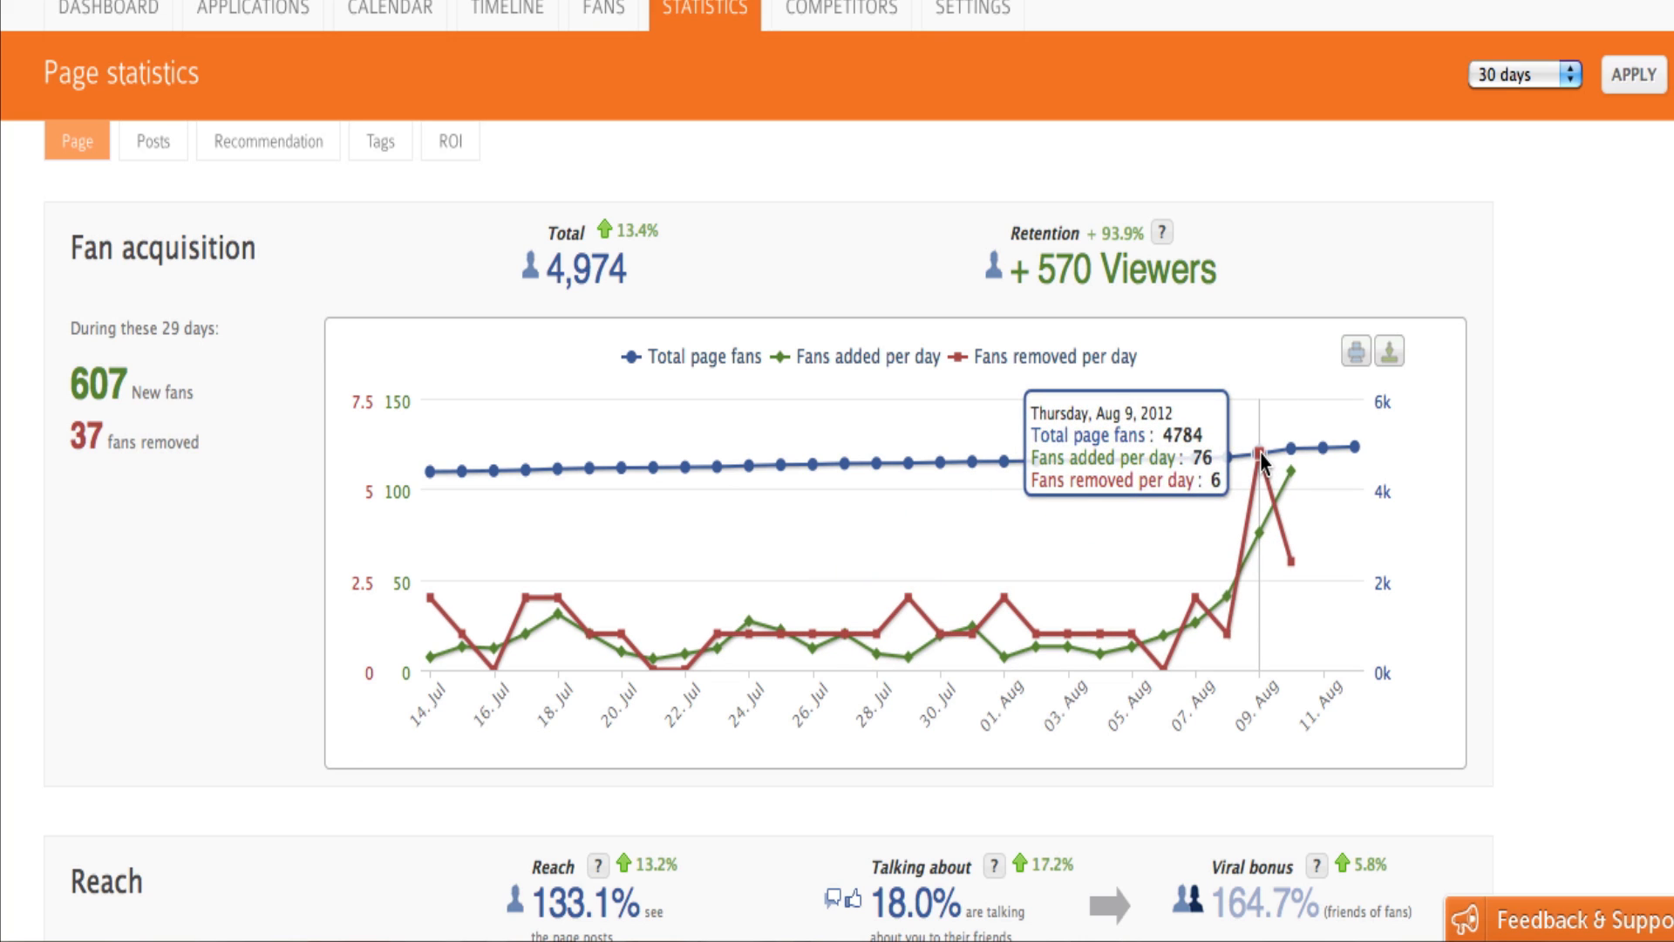
mouse_move(1292, 470)
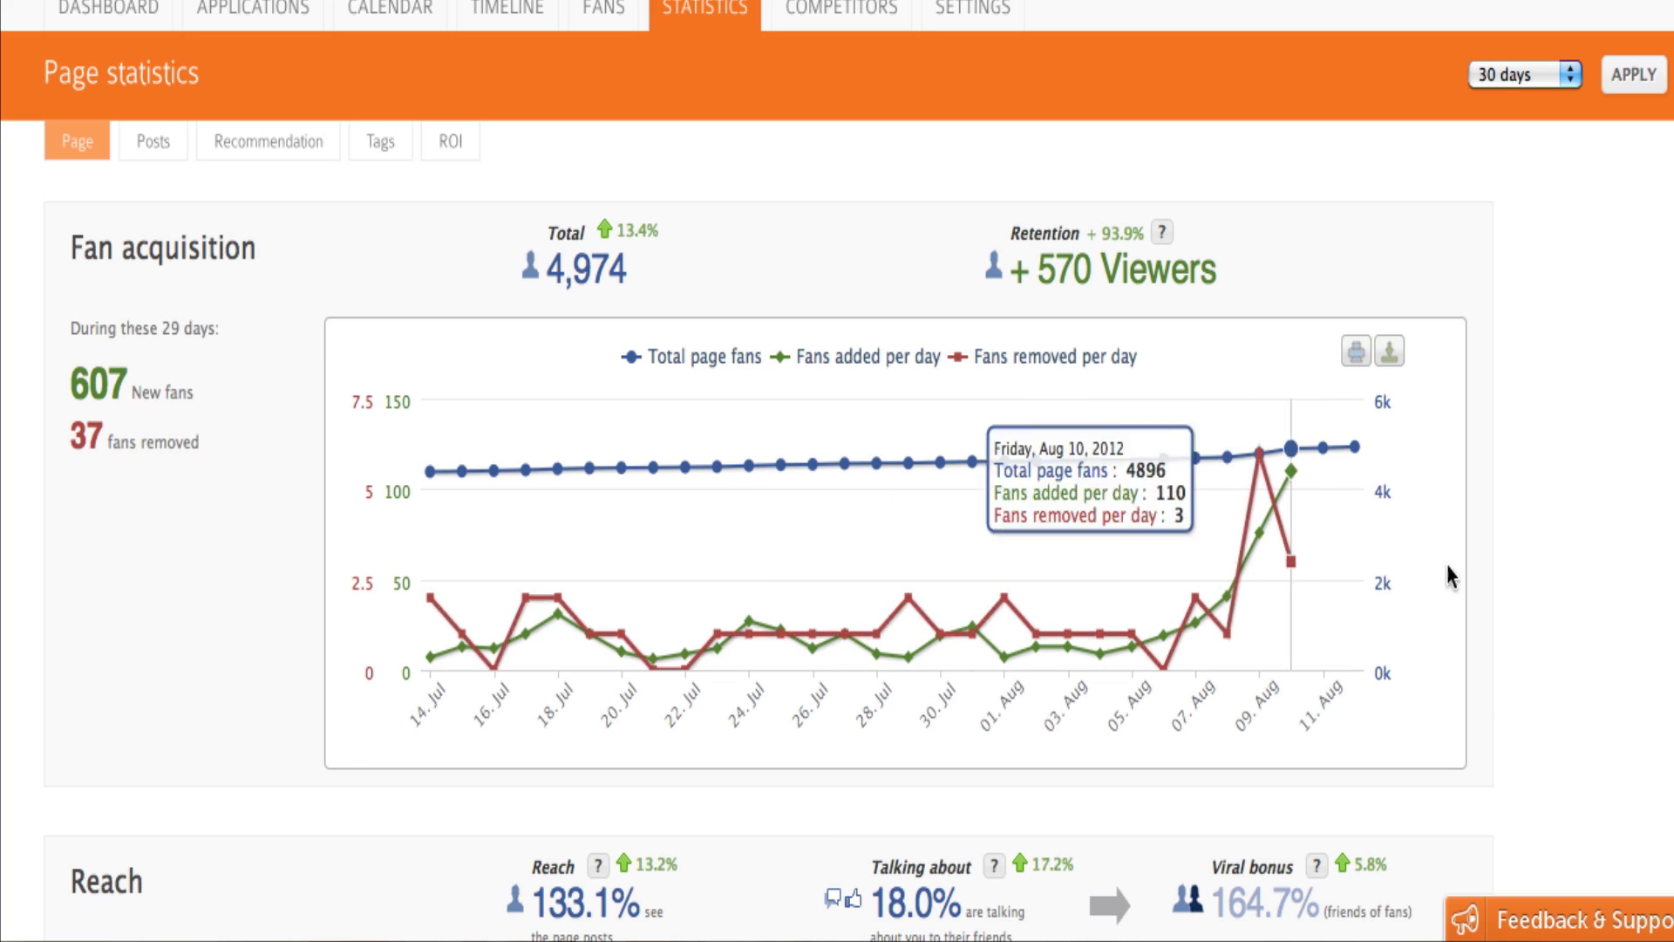
scroll("down", 3)
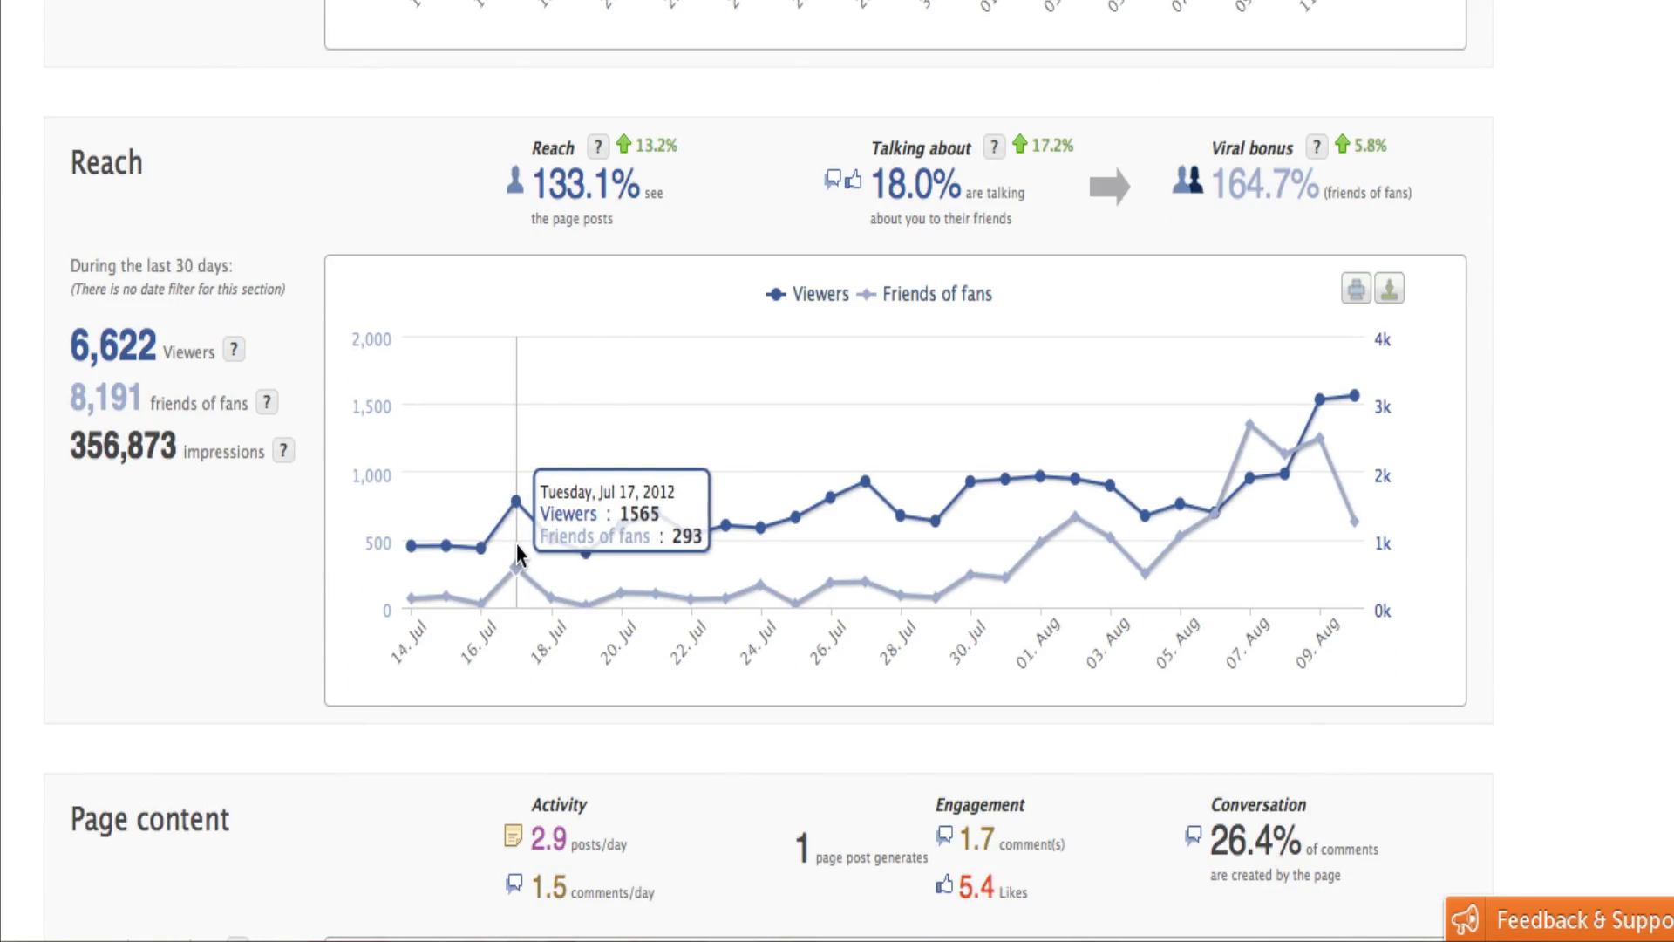
mouse_move(617, 563)
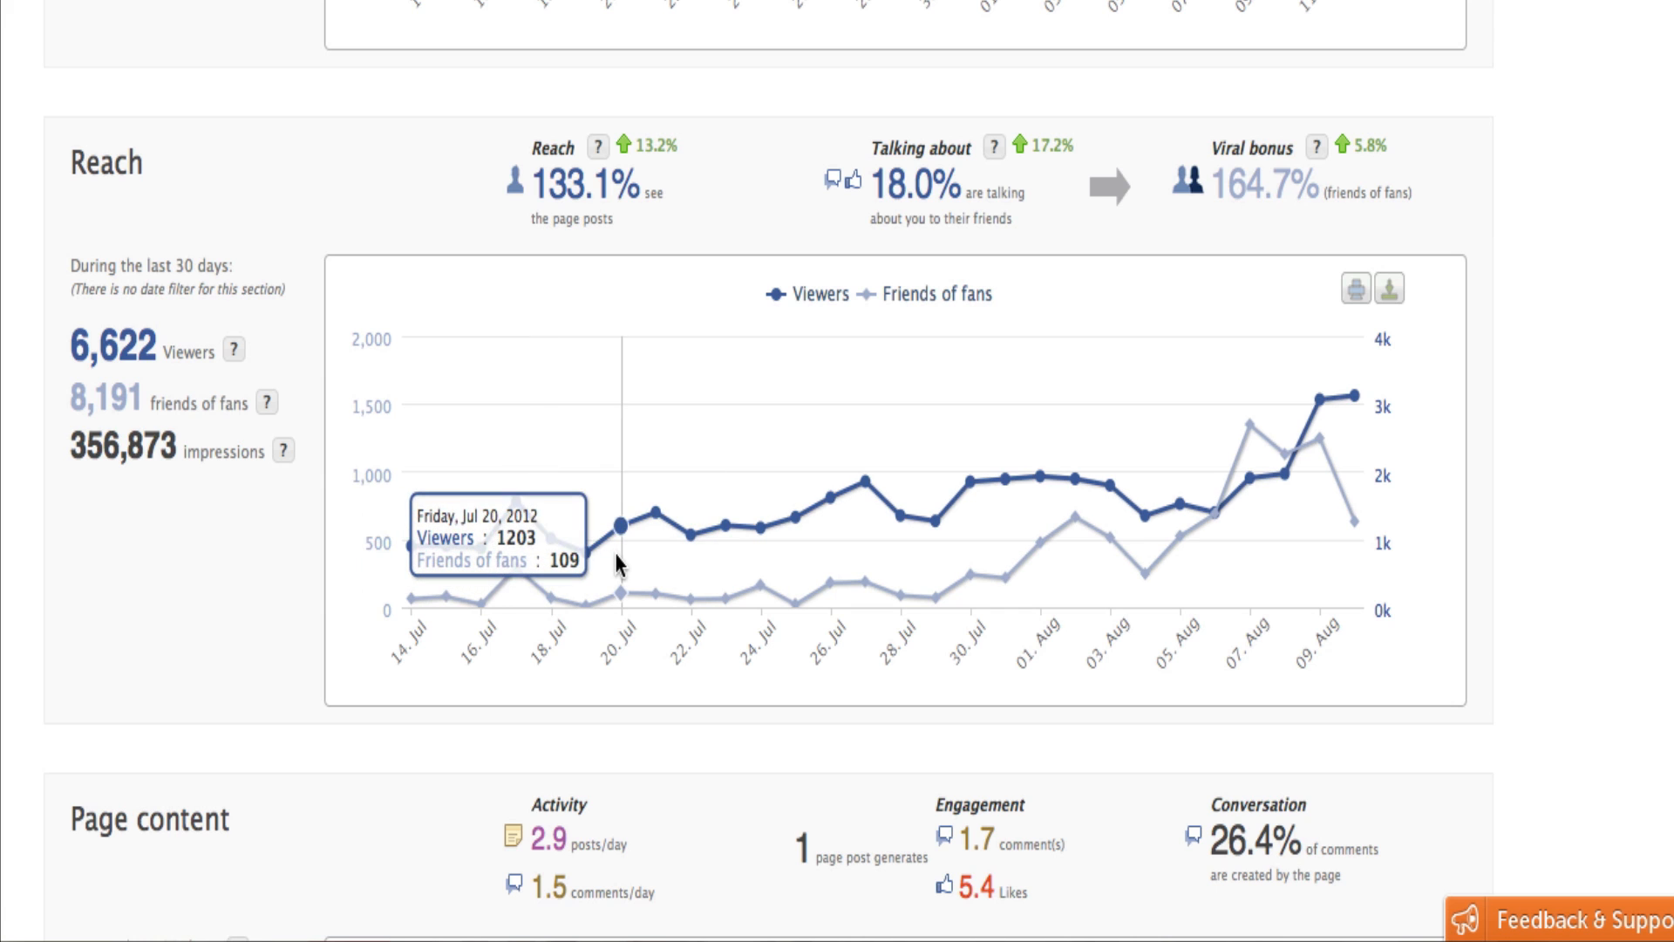
mouse_move(1212, 491)
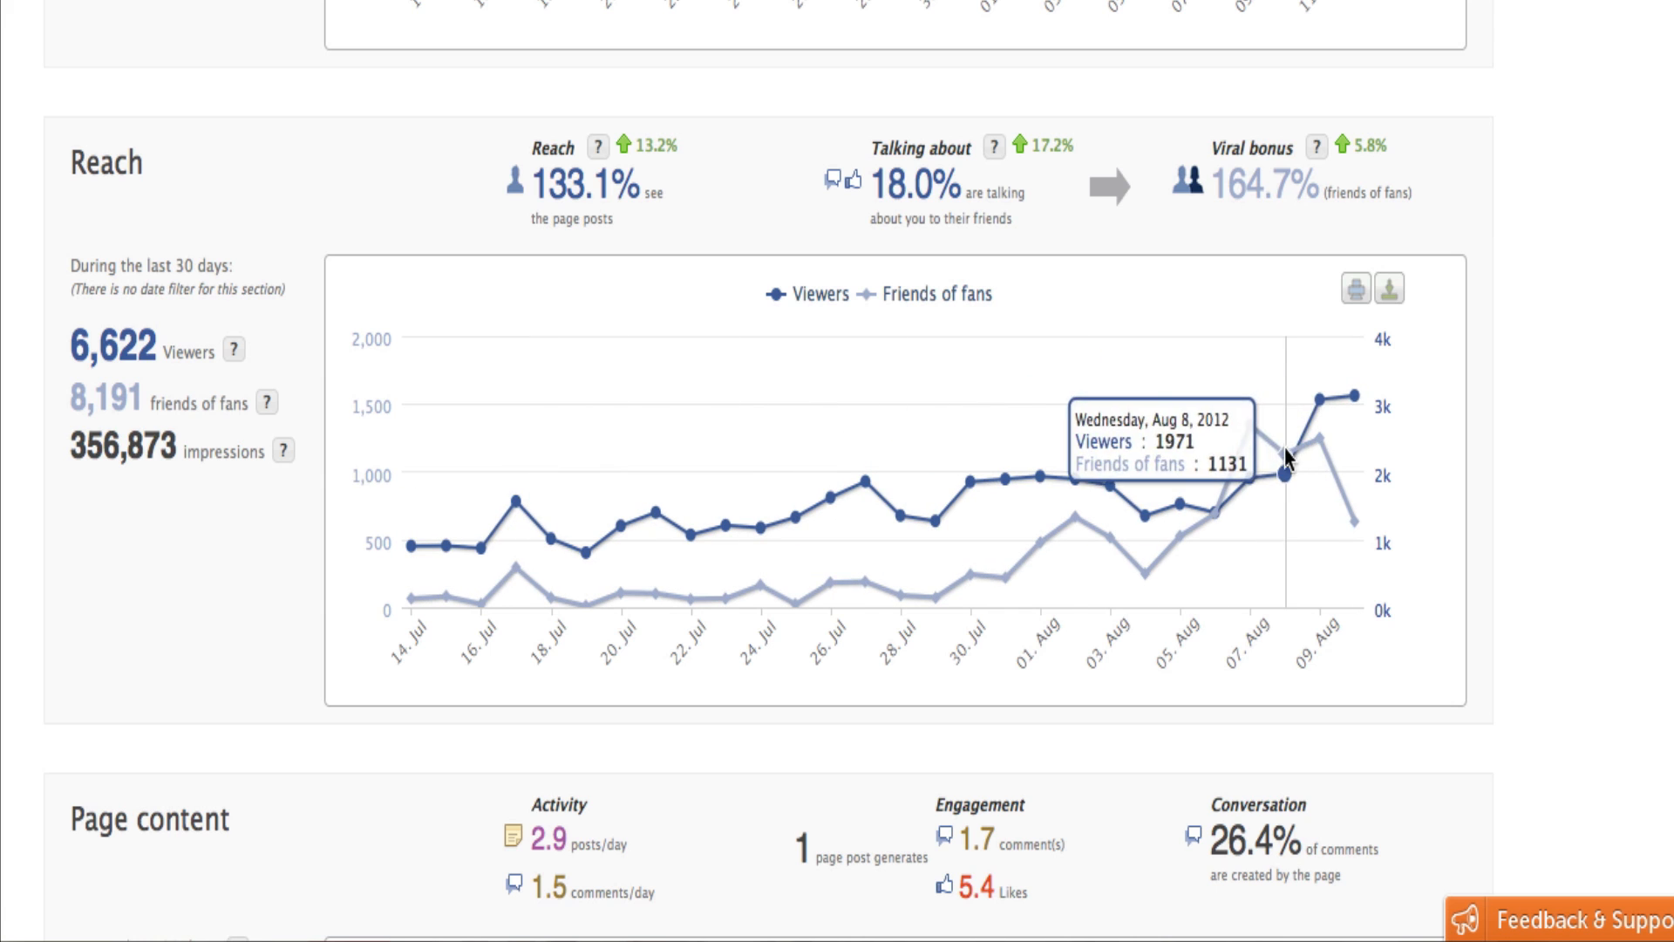
mouse_move(1365, 475)
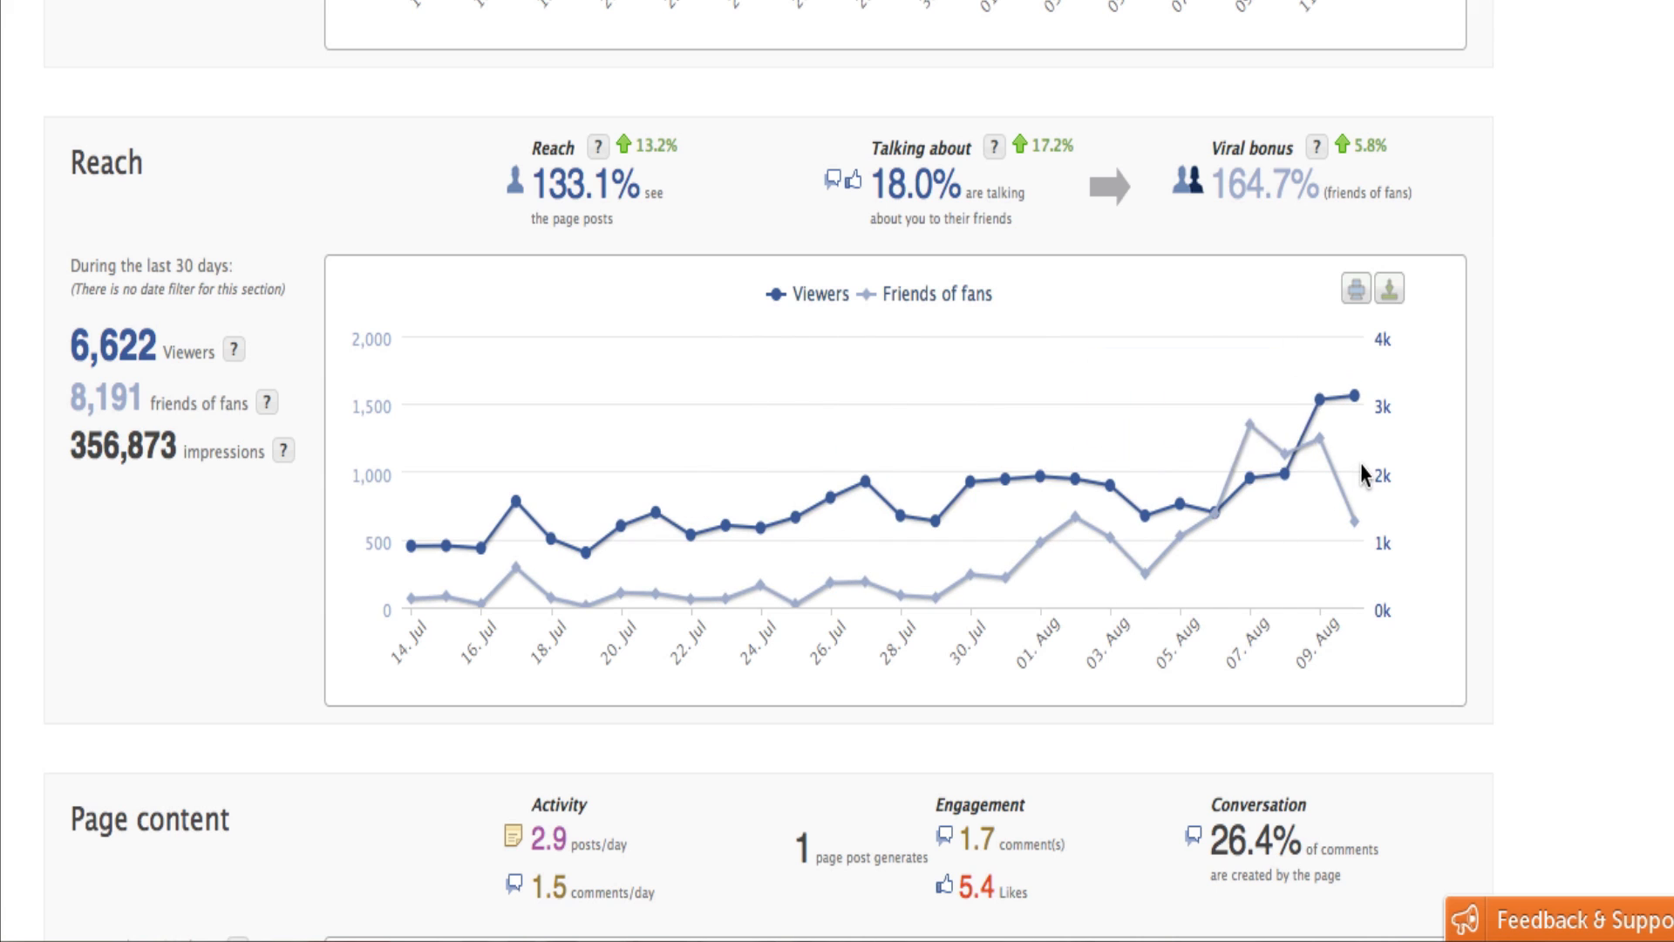
scroll("down", 3)
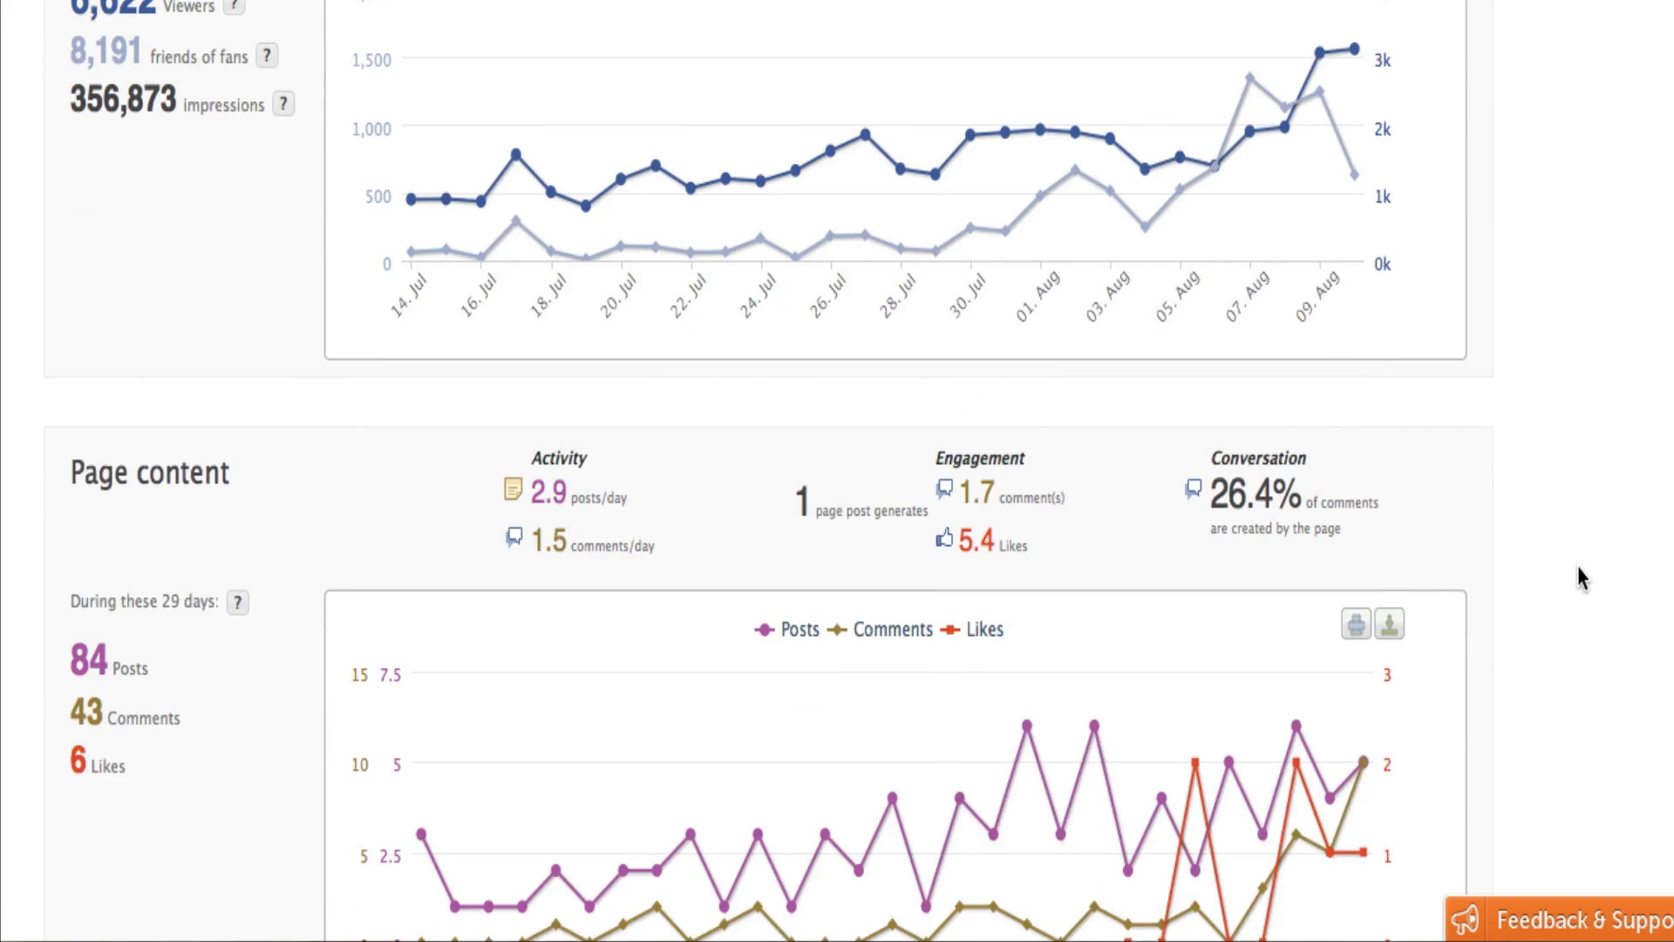
scroll("down", 3)
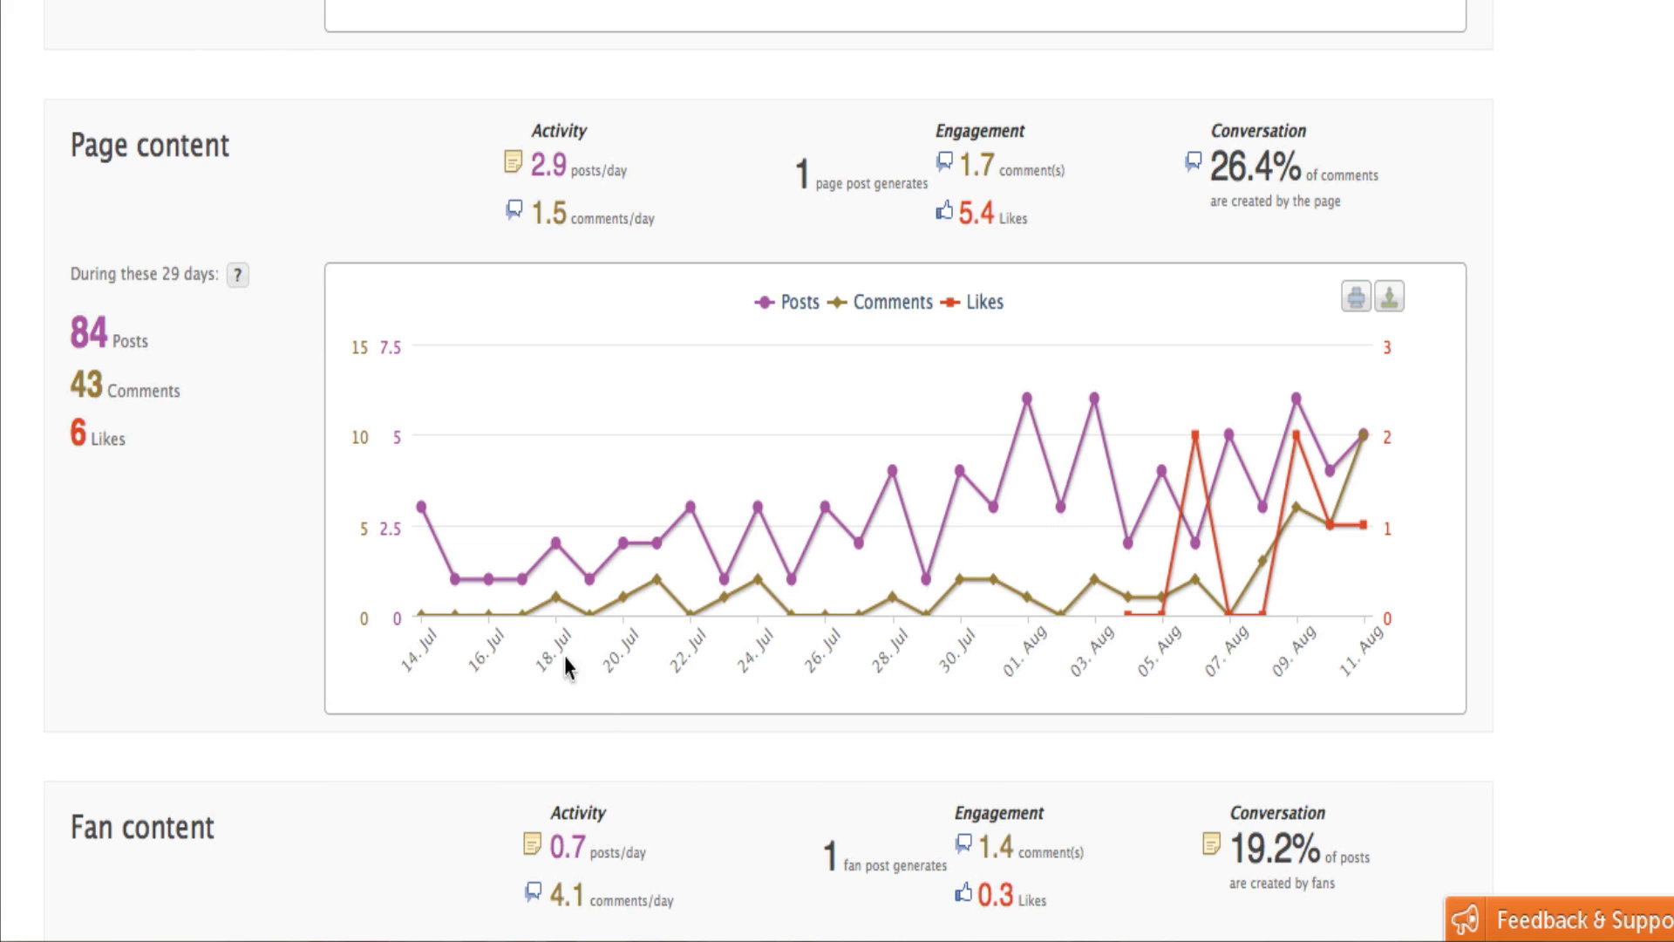
mouse_move(555, 542)
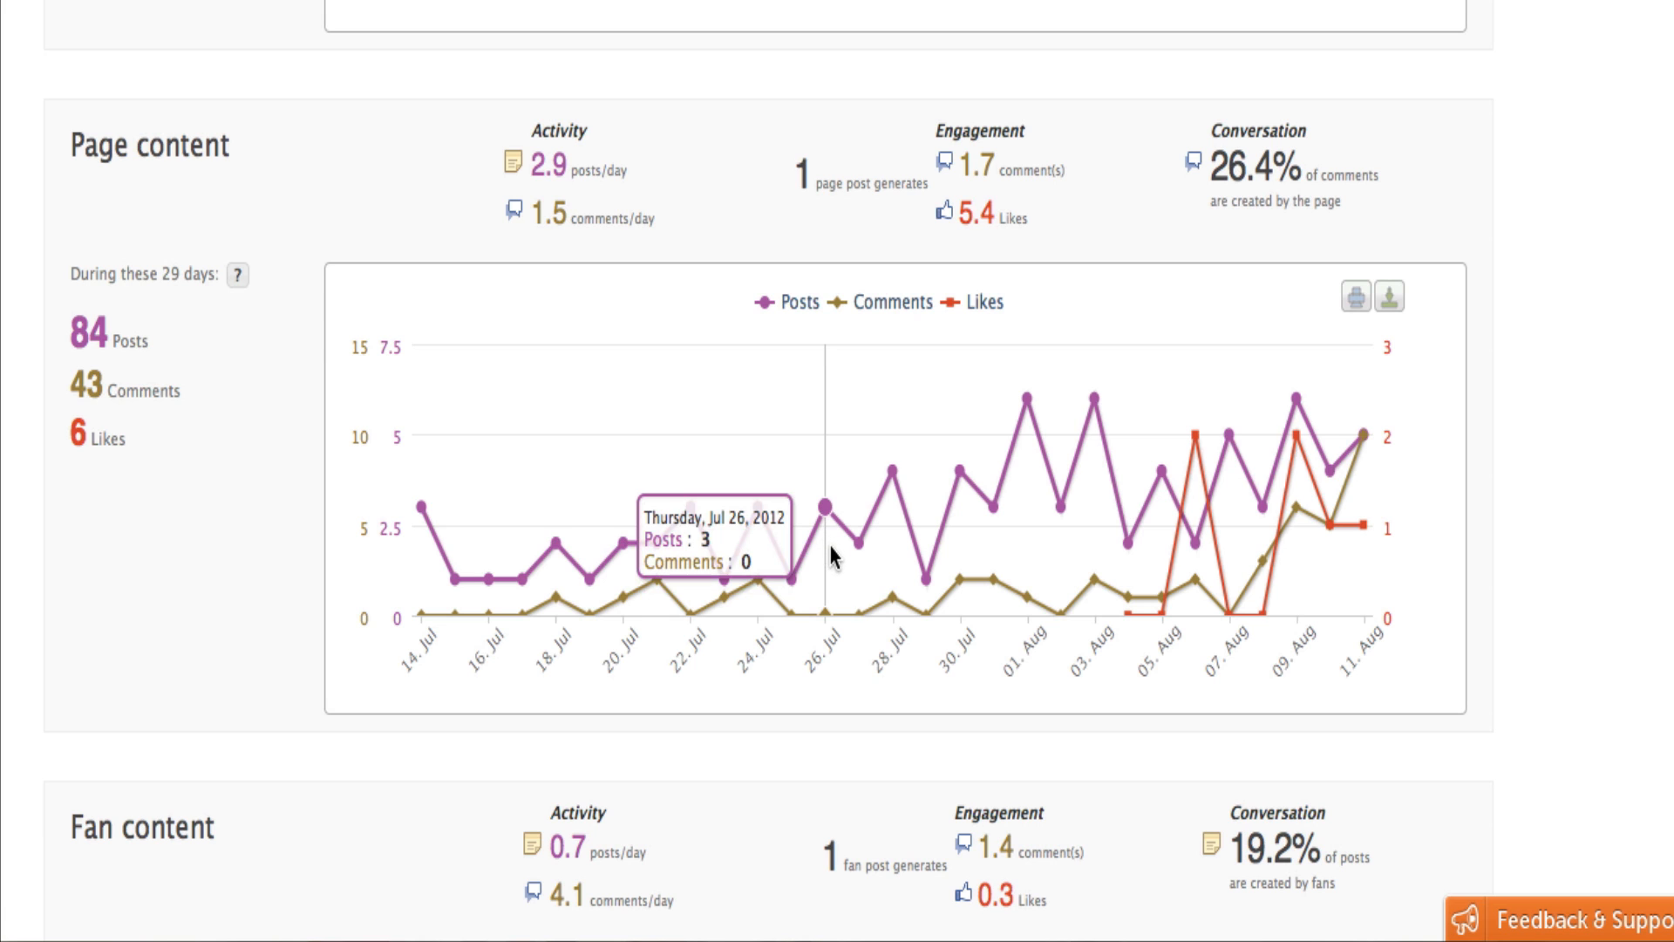
mouse_move(855, 557)
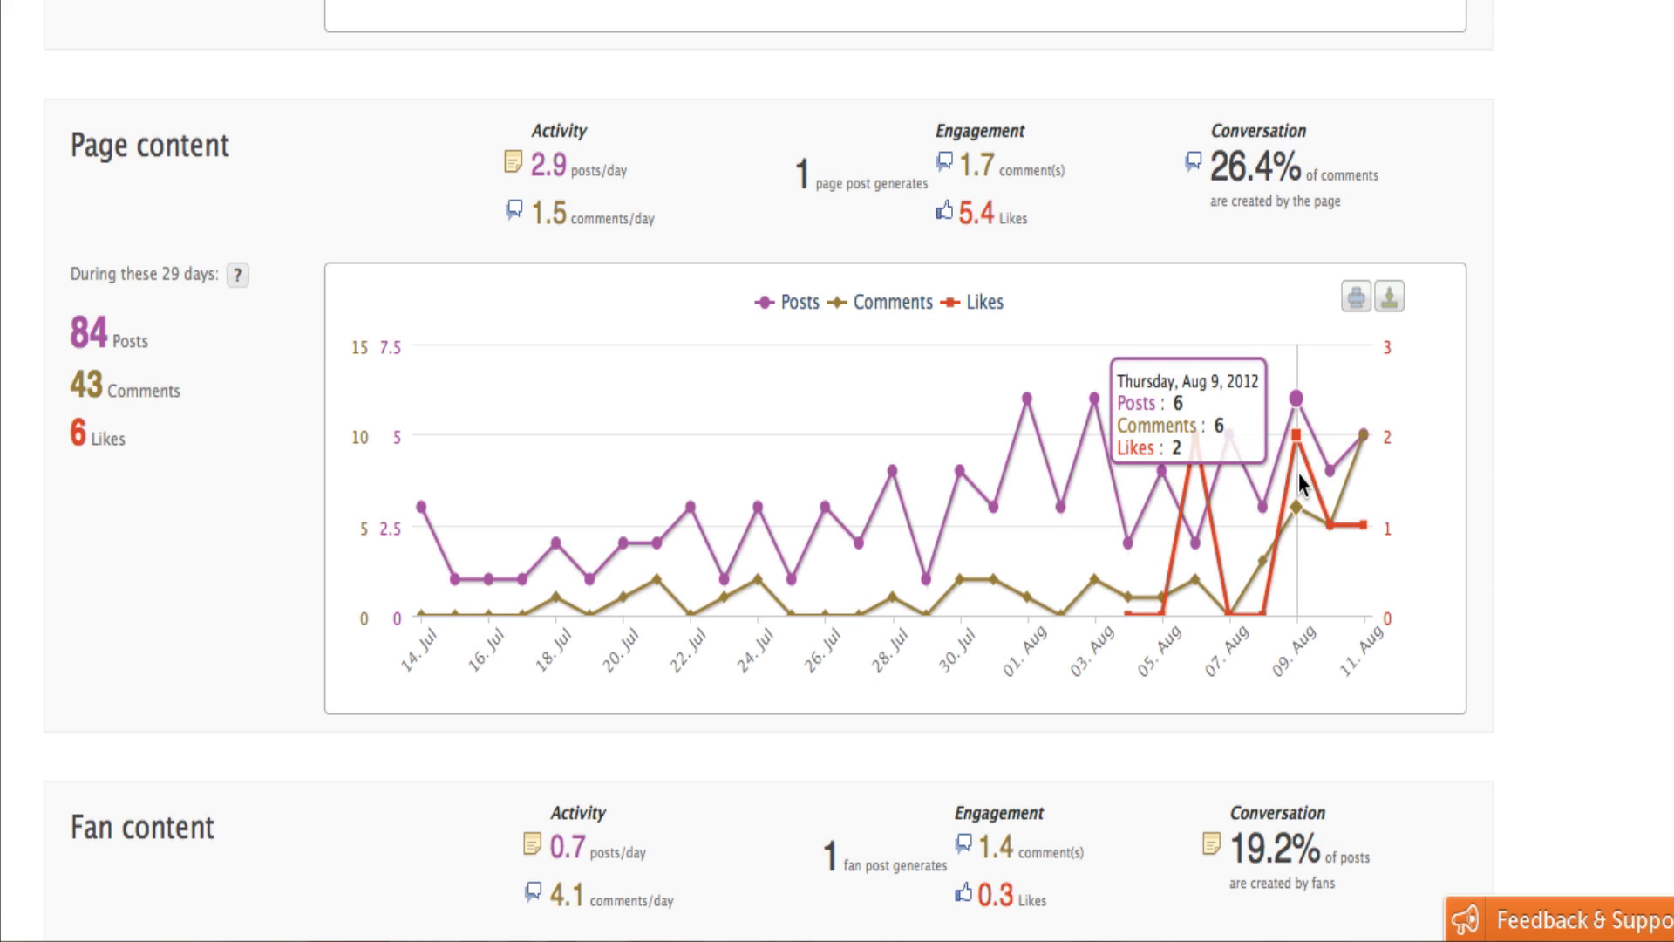
mouse_move(1304, 459)
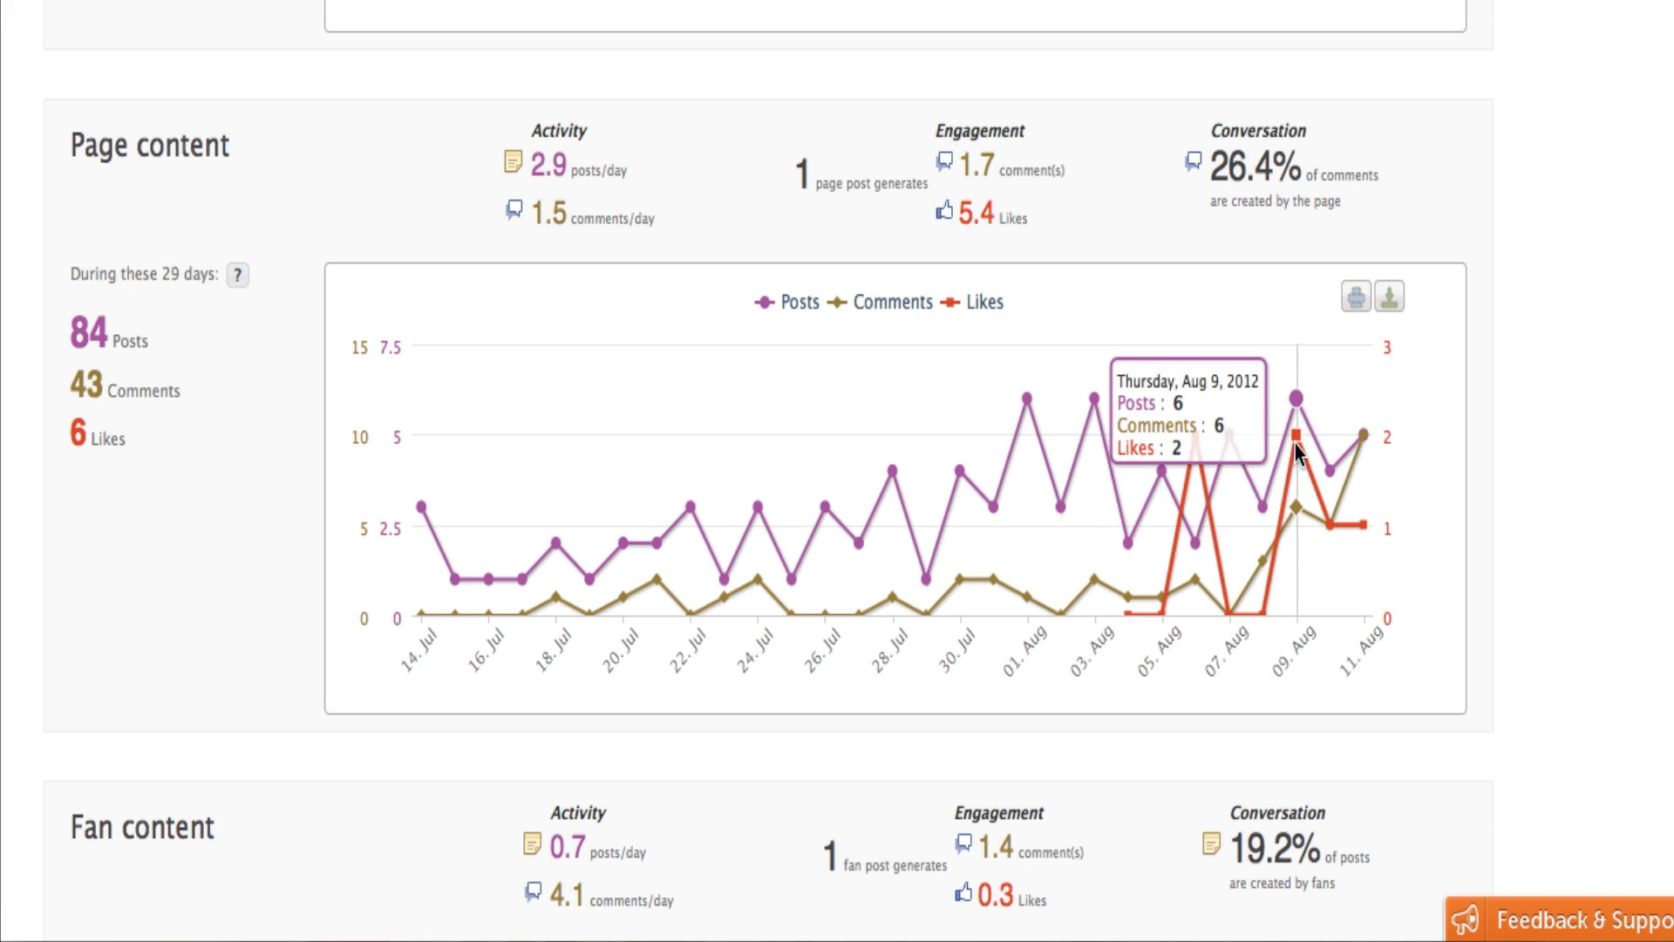
scroll("down", 3)
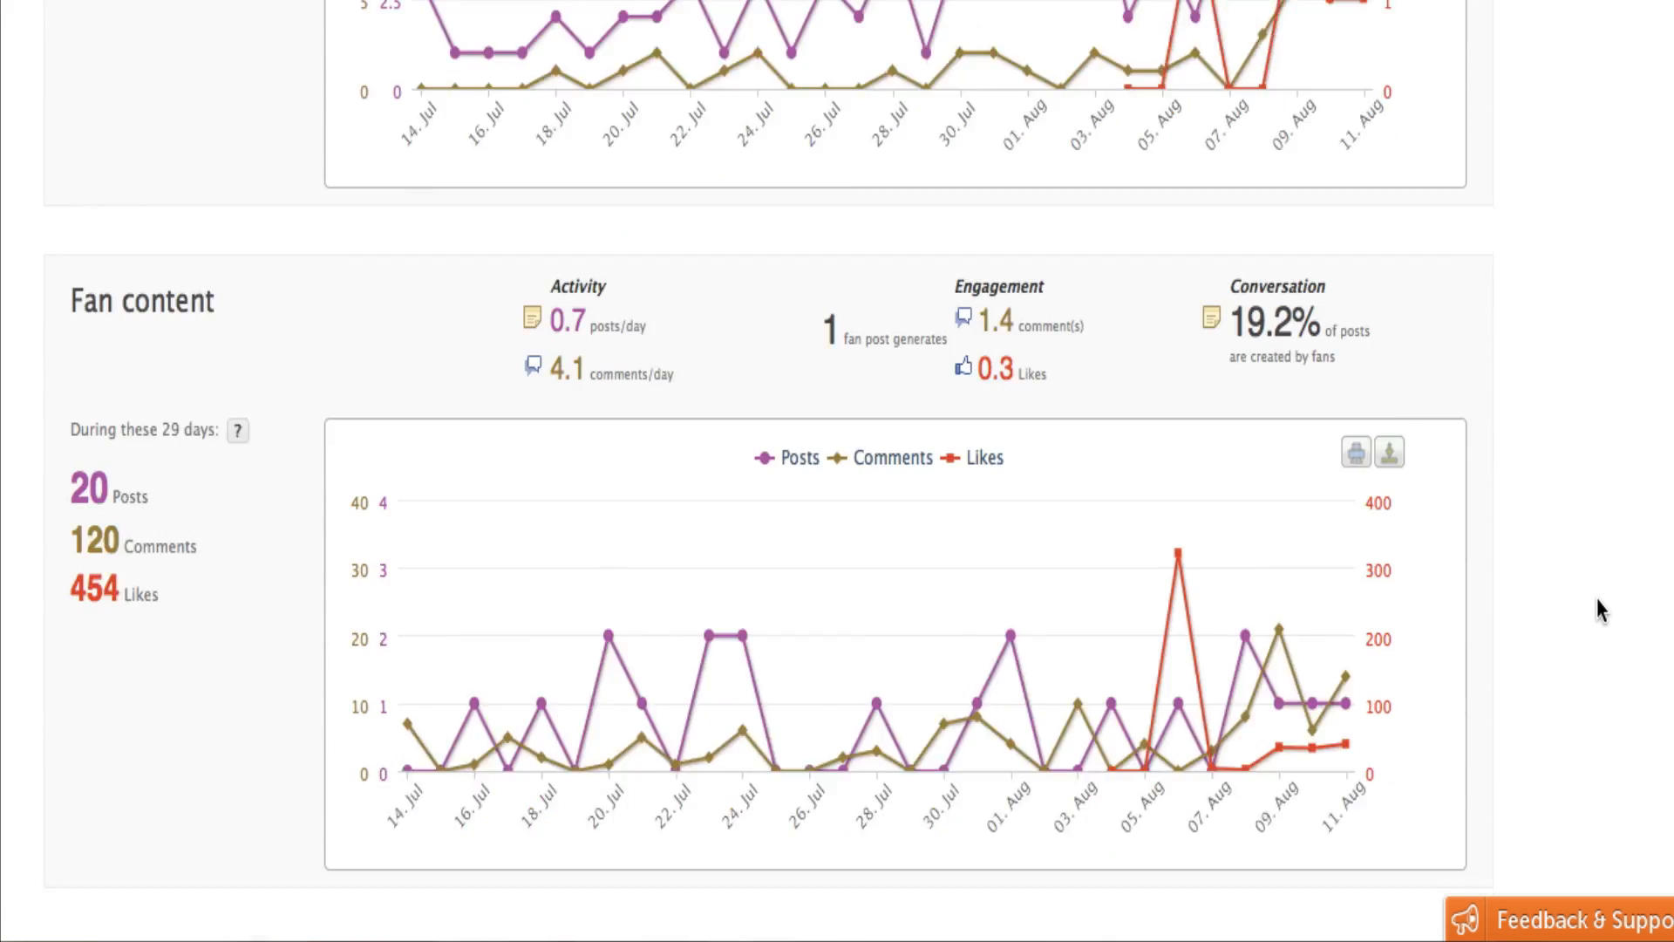
mouse_move(1151, 734)
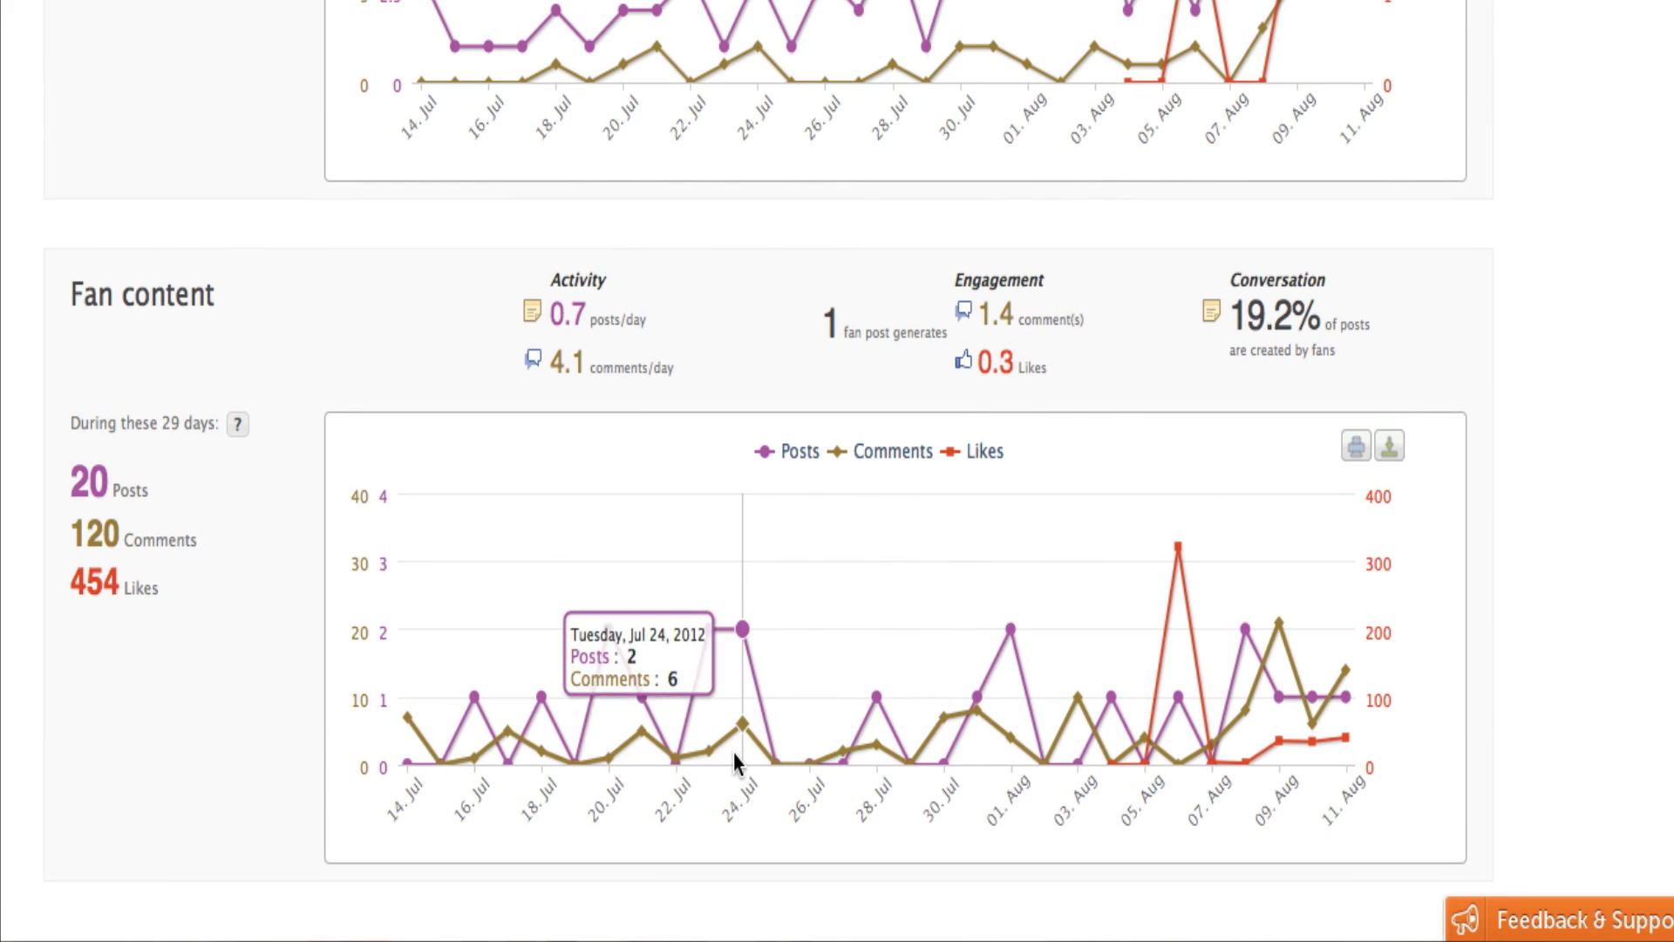
mouse_move(1060, 755)
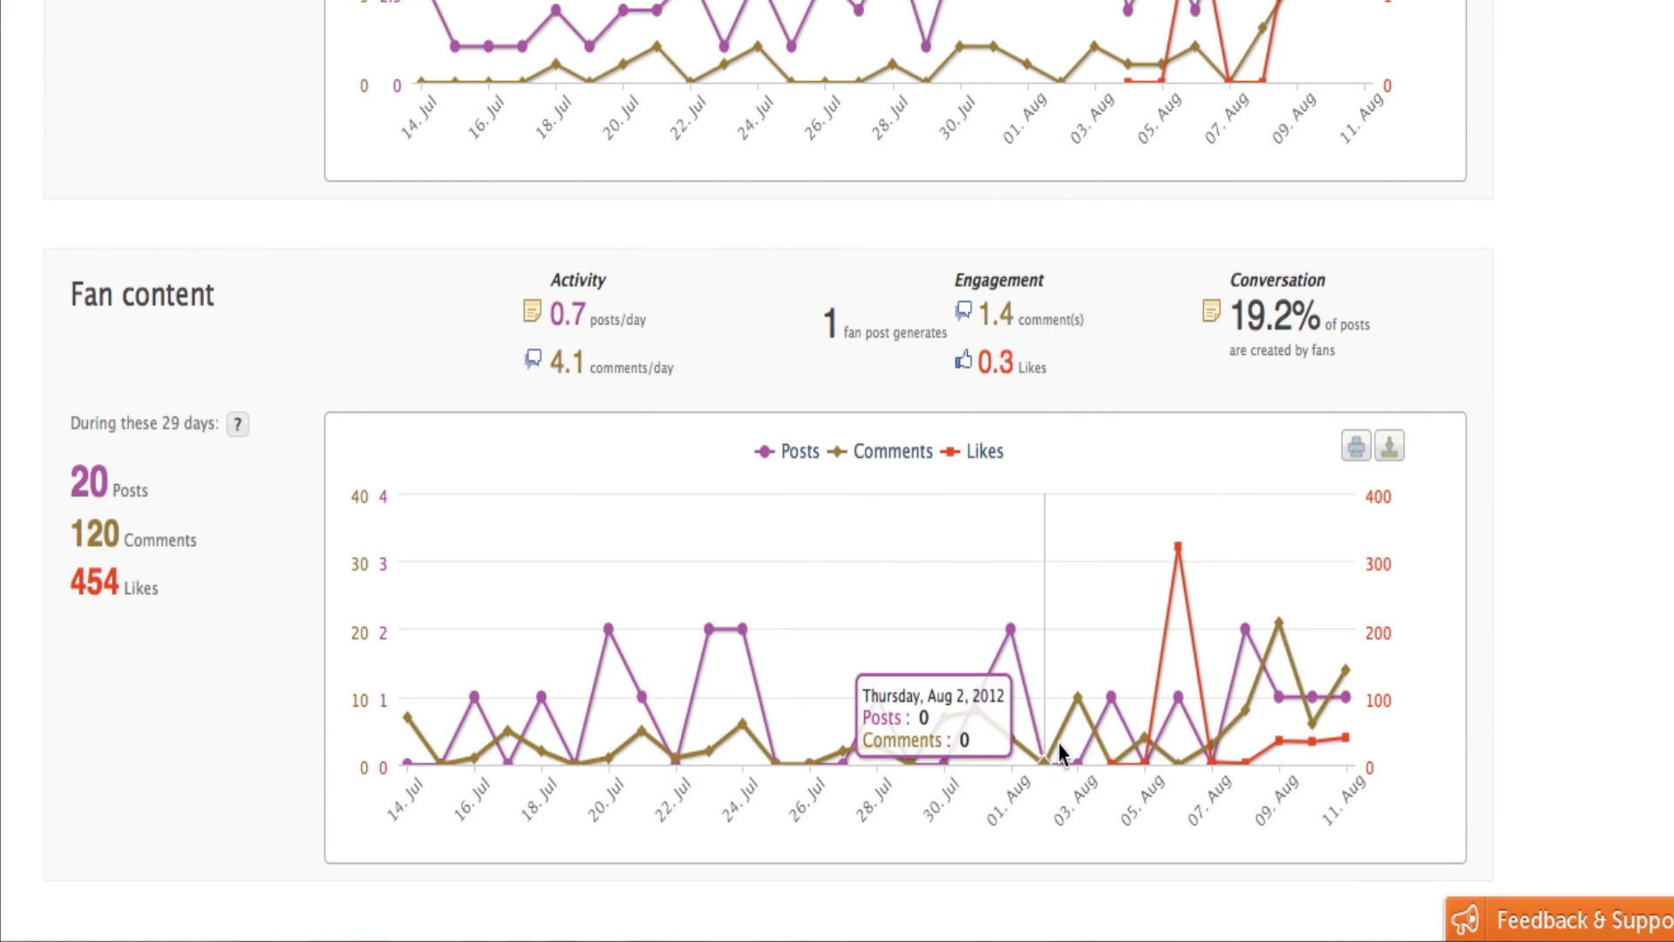
mouse_move(1522, 627)
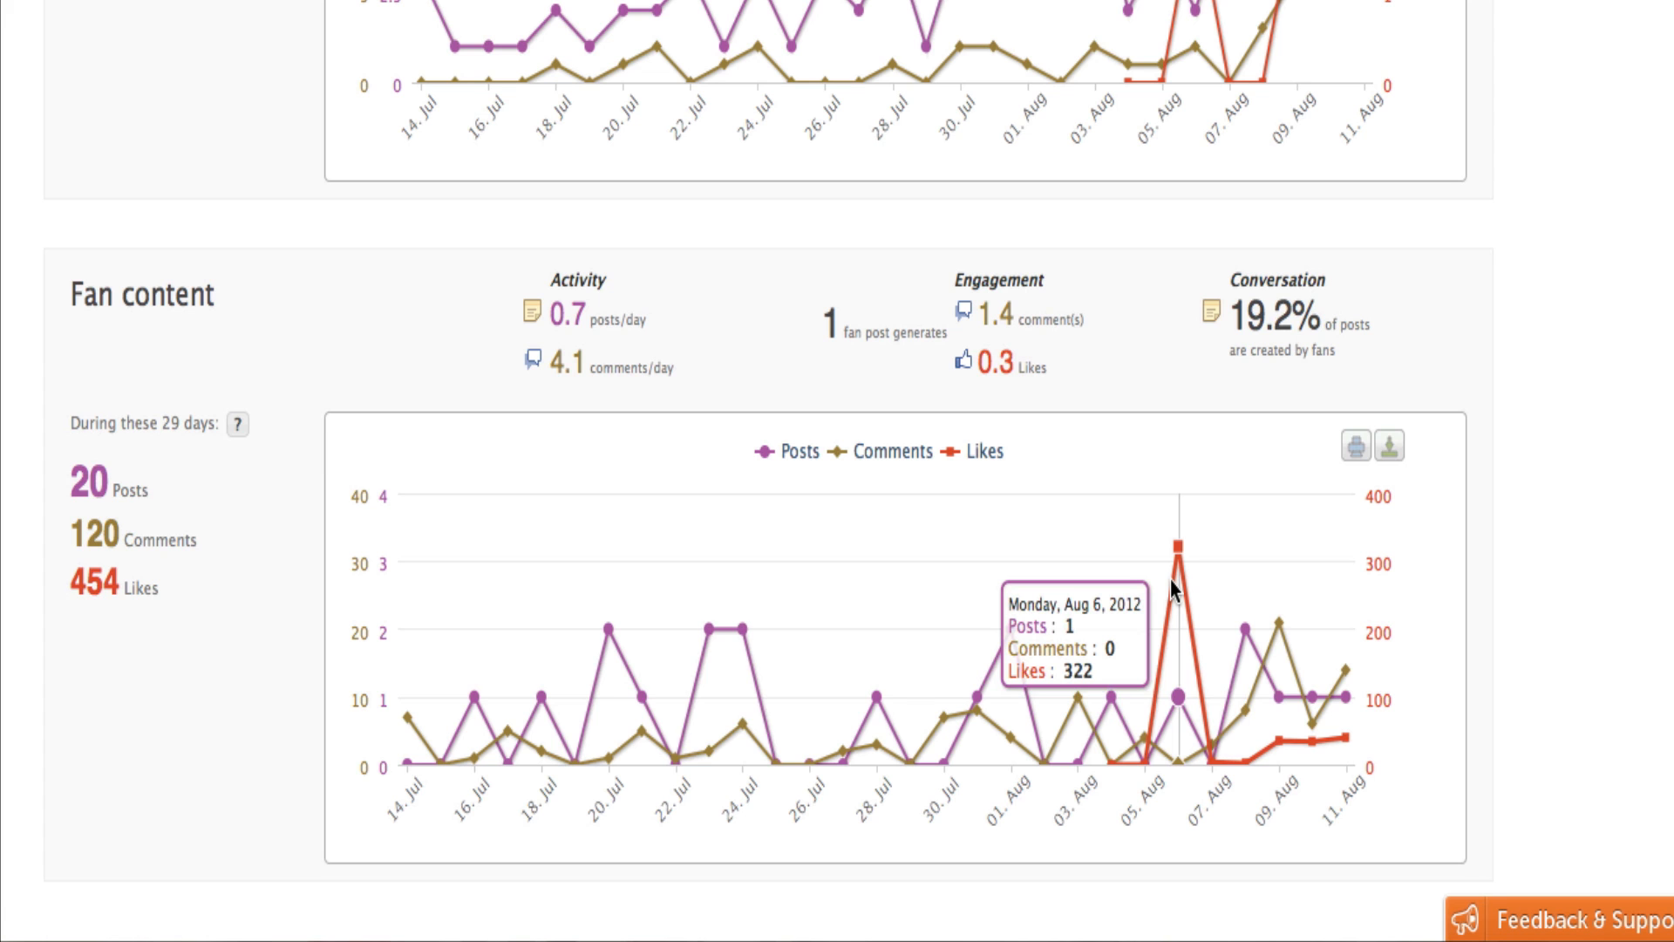
scroll("down", 3)
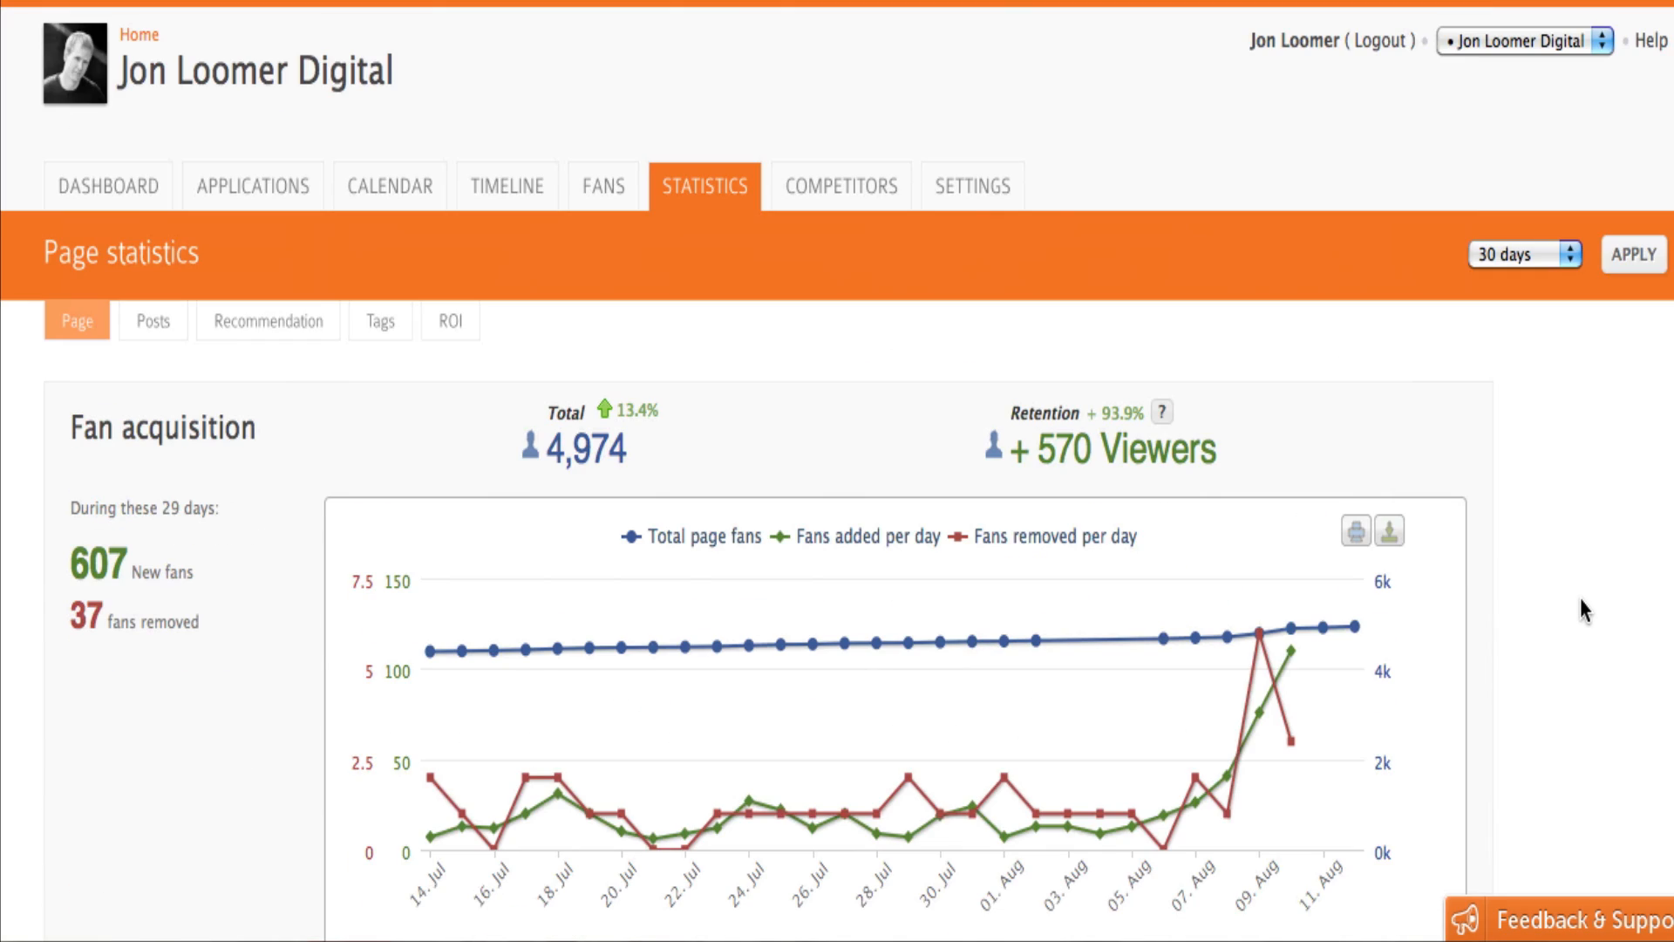
mouse_move(187, 678)
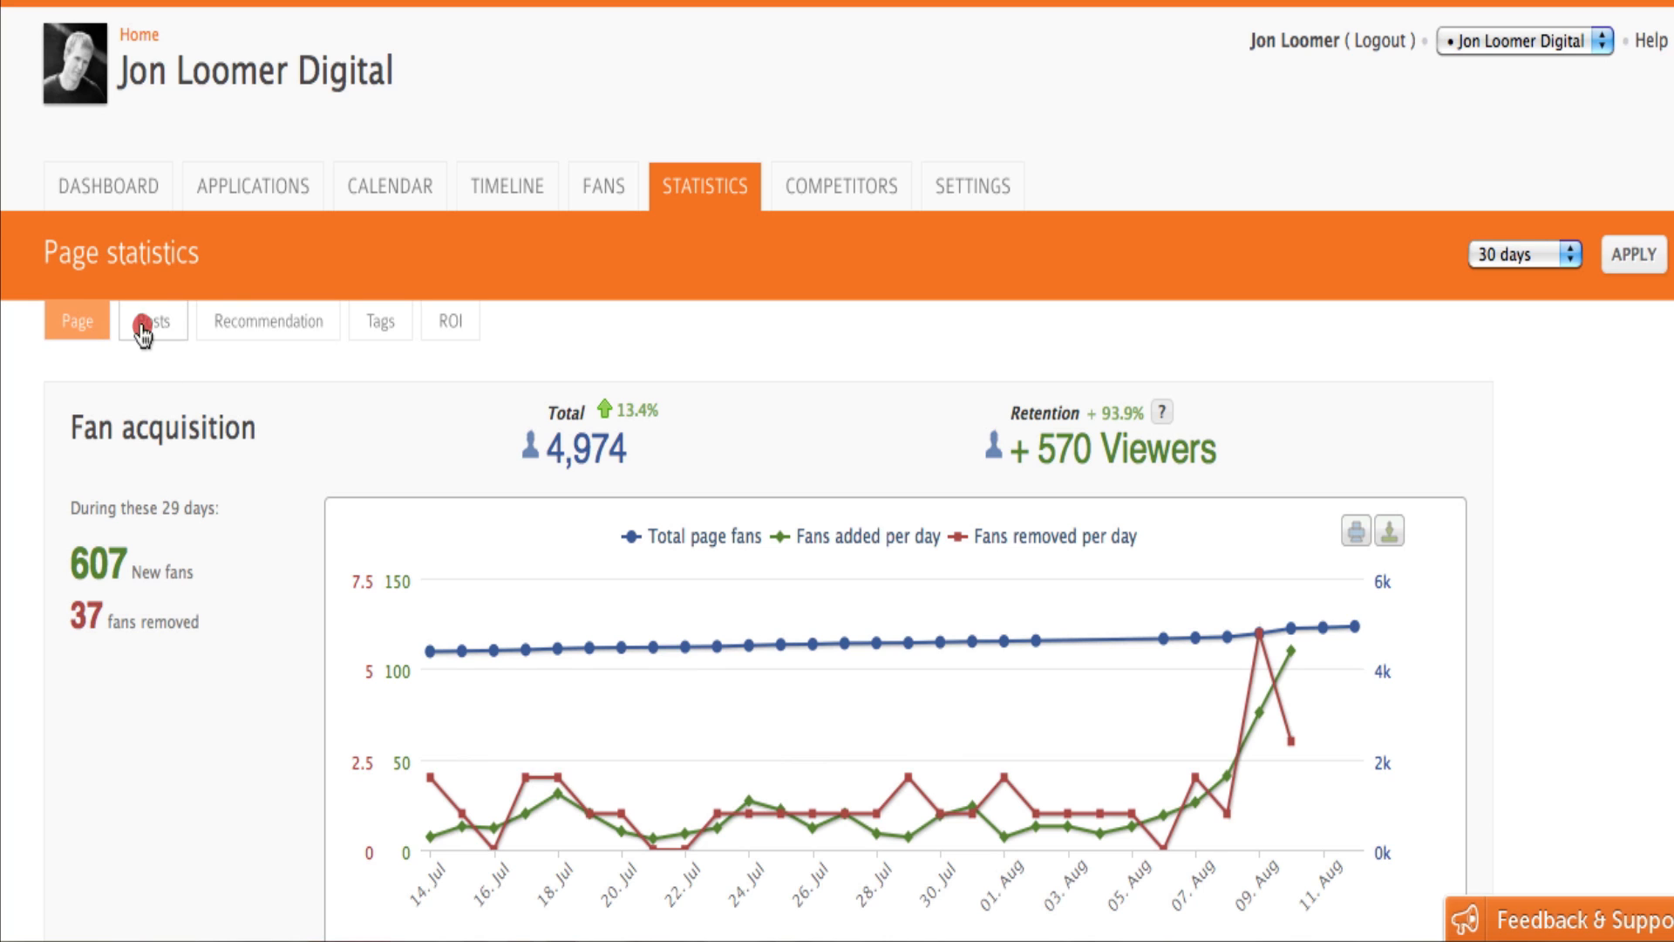
Review per-post reach, engaged users, storytellers and negative feedback, then open Competitive analysis.
left_click(152, 320)
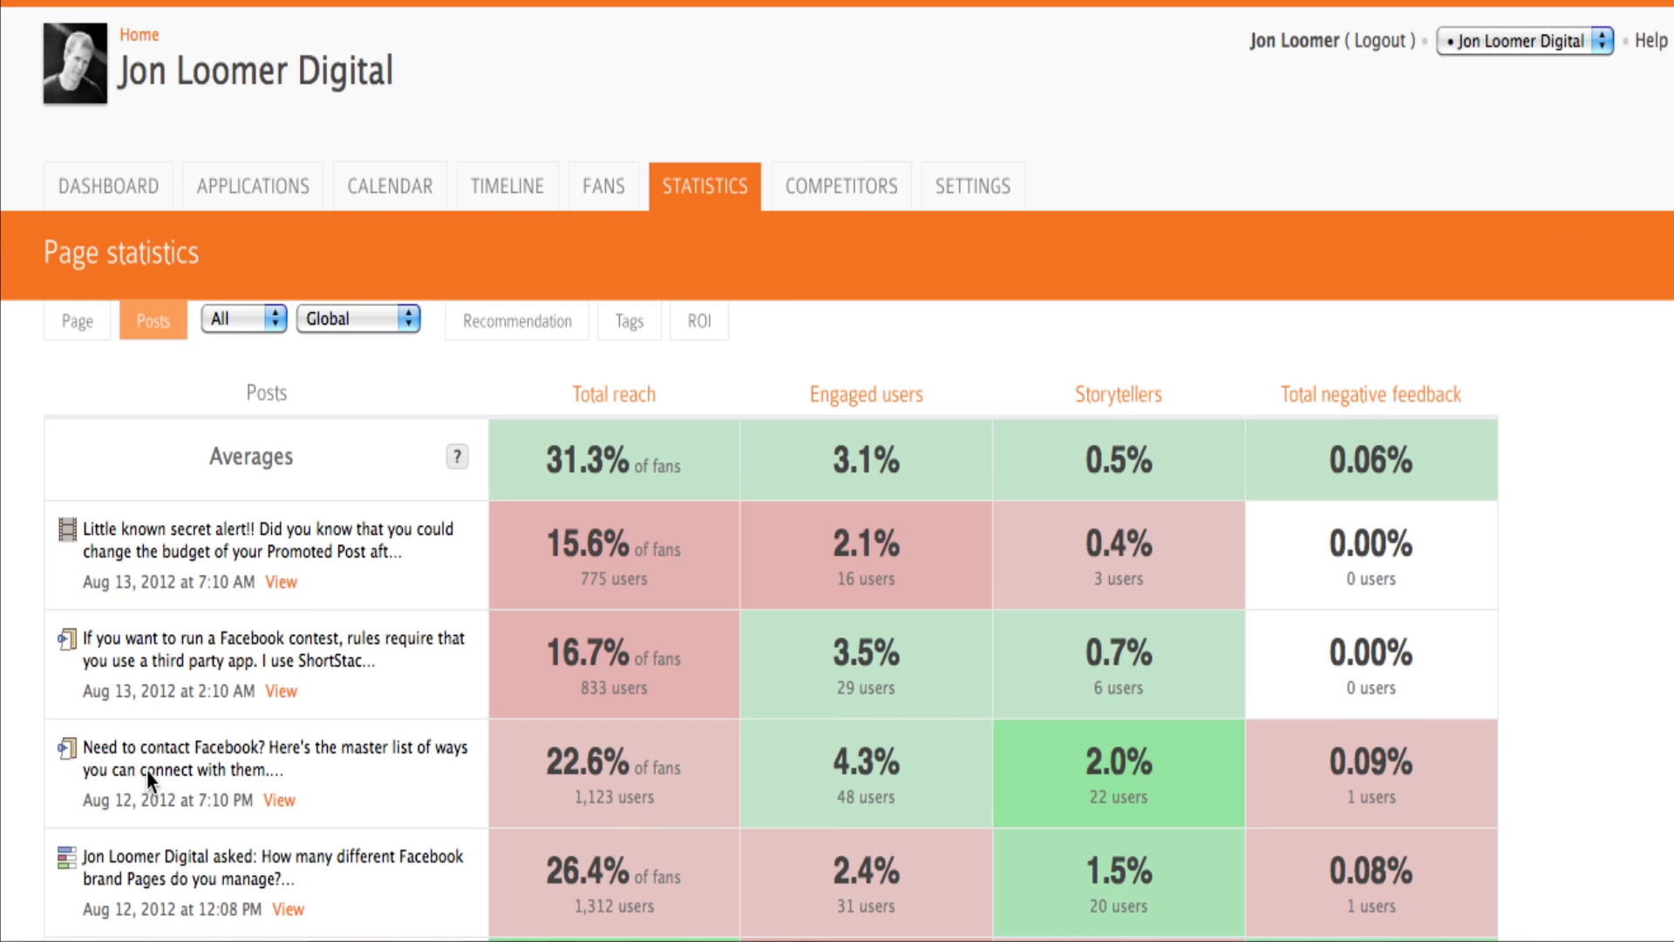
scroll("down", 3)
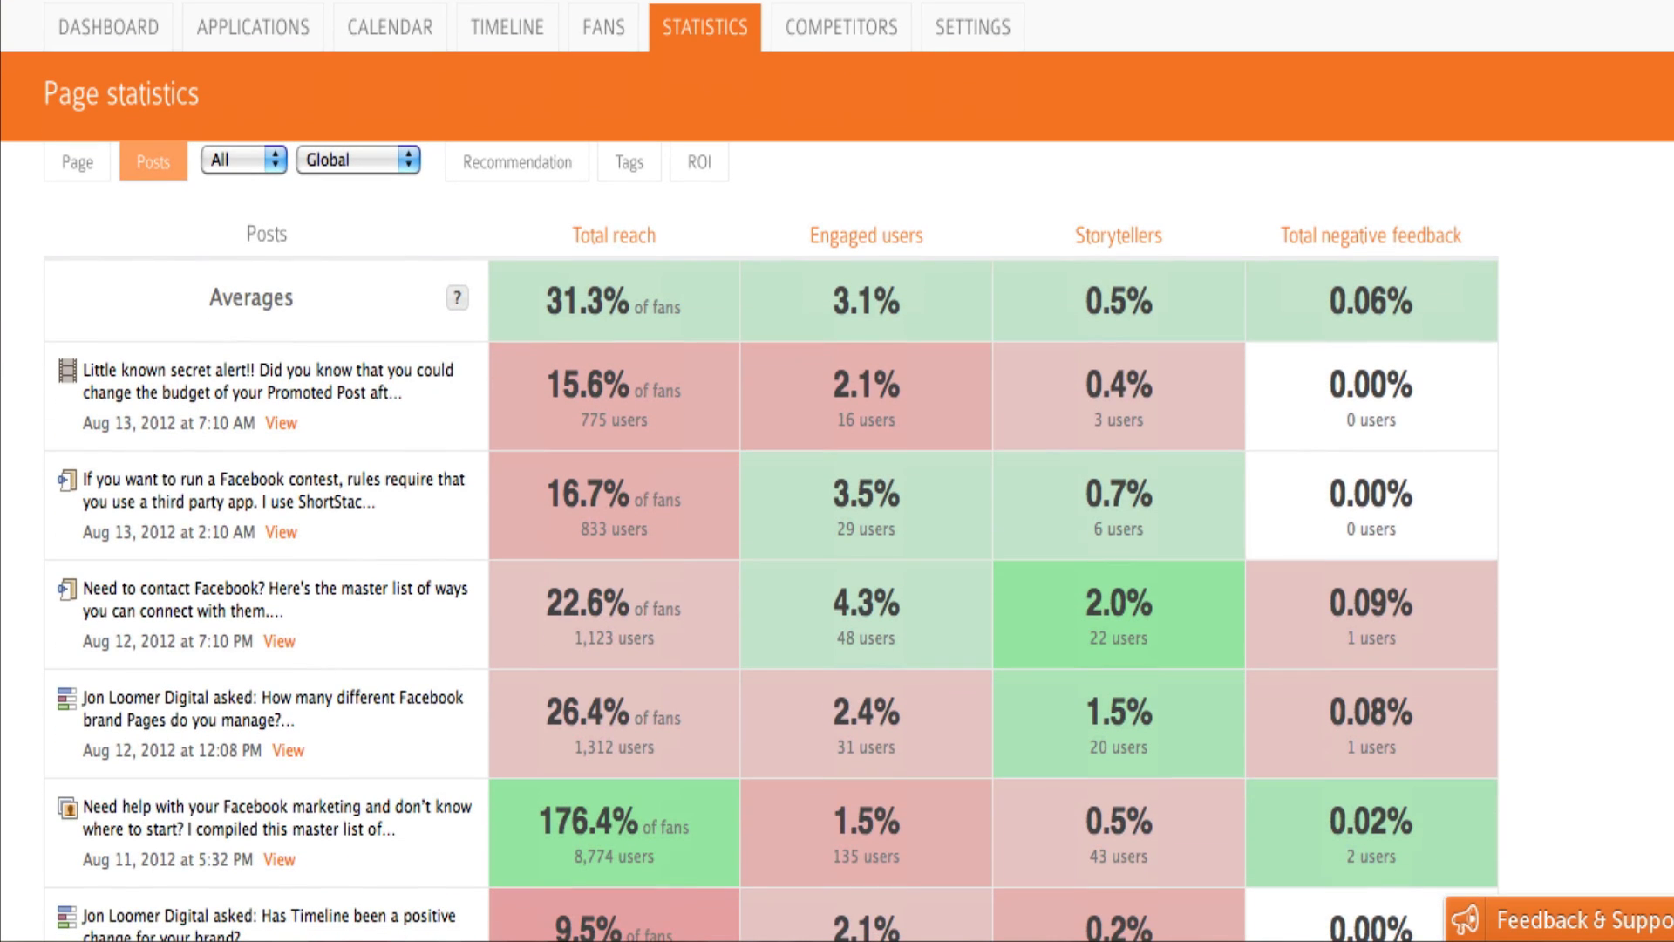
scroll("down", 3)
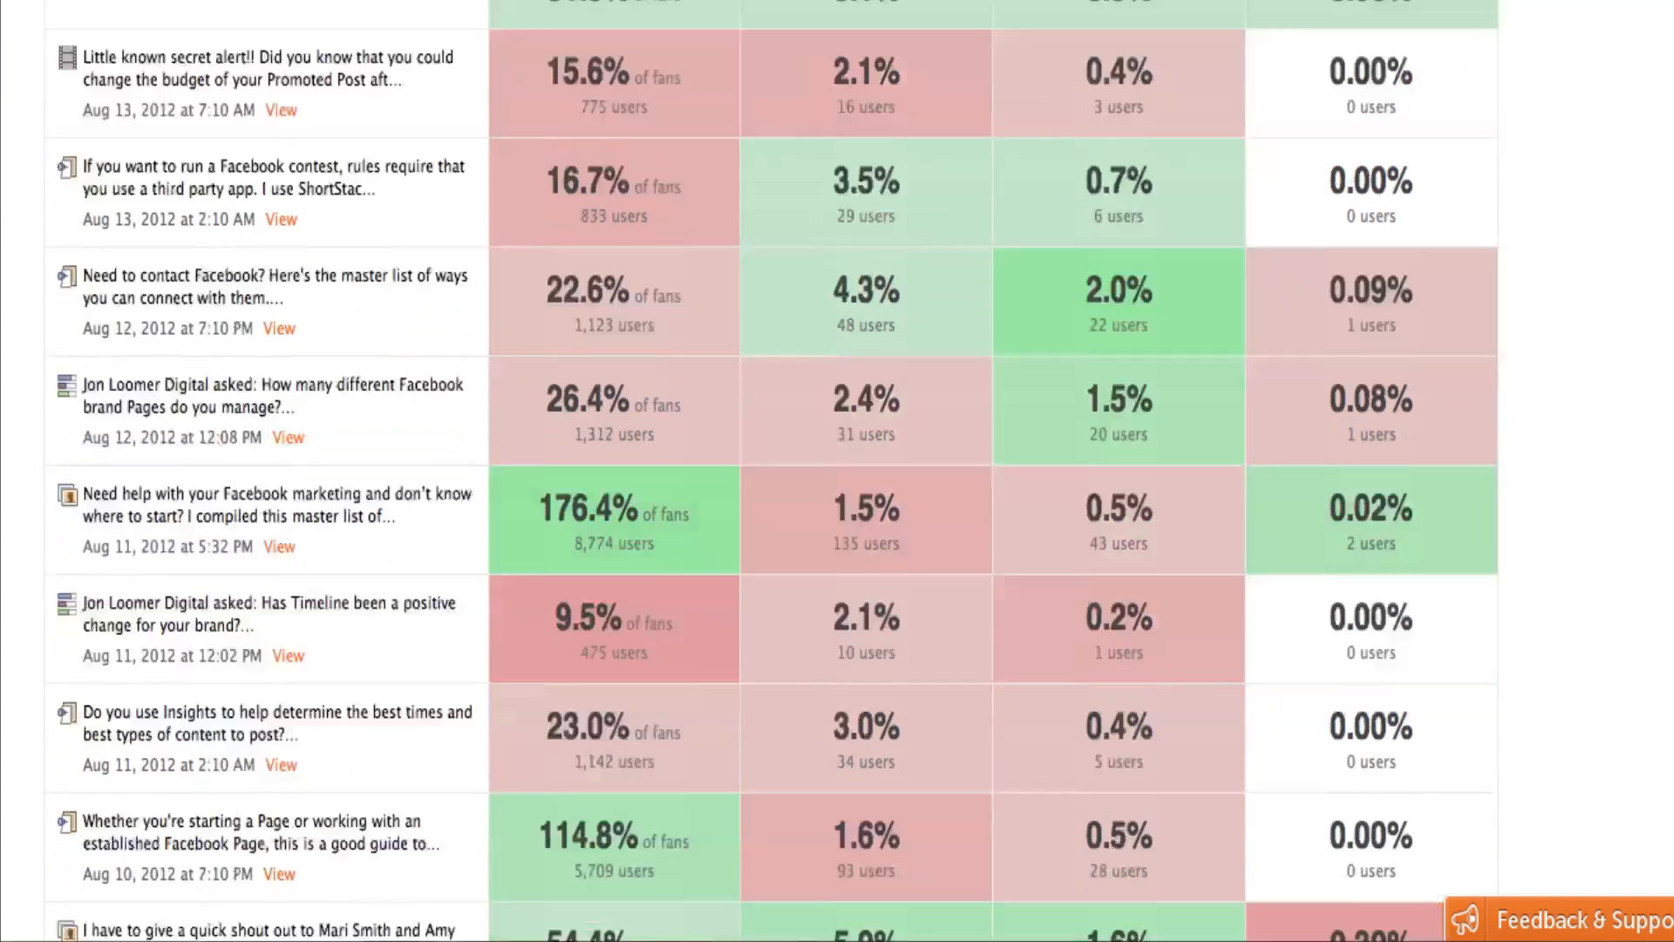
scroll("down", 3)
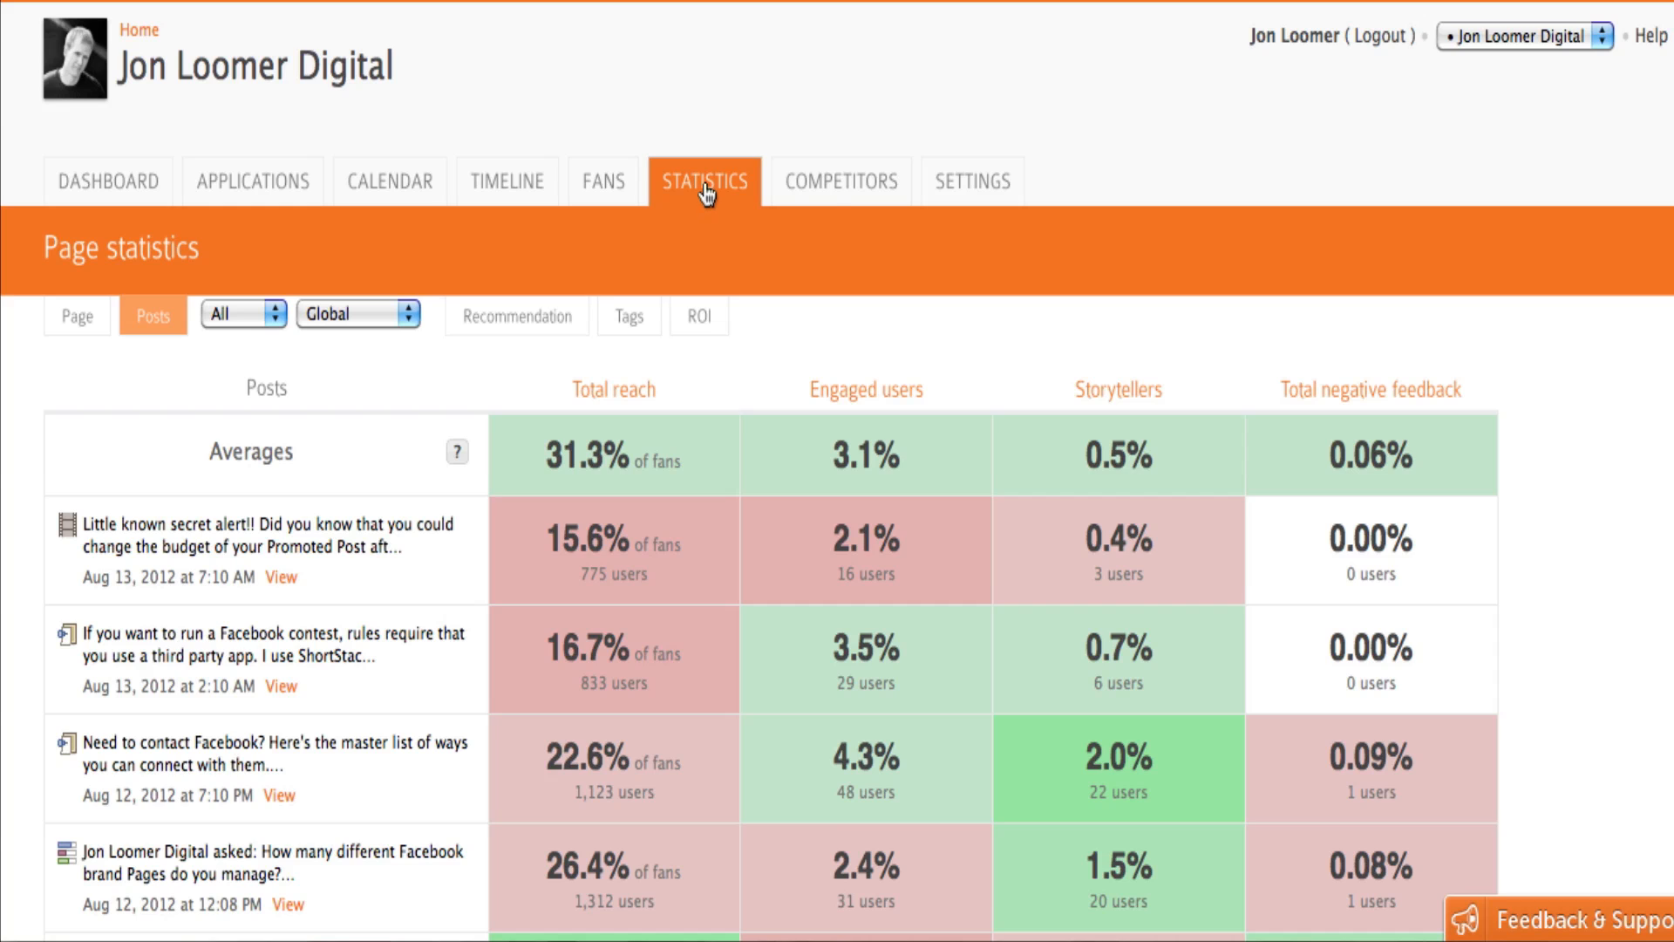
mouse_move(1471, 361)
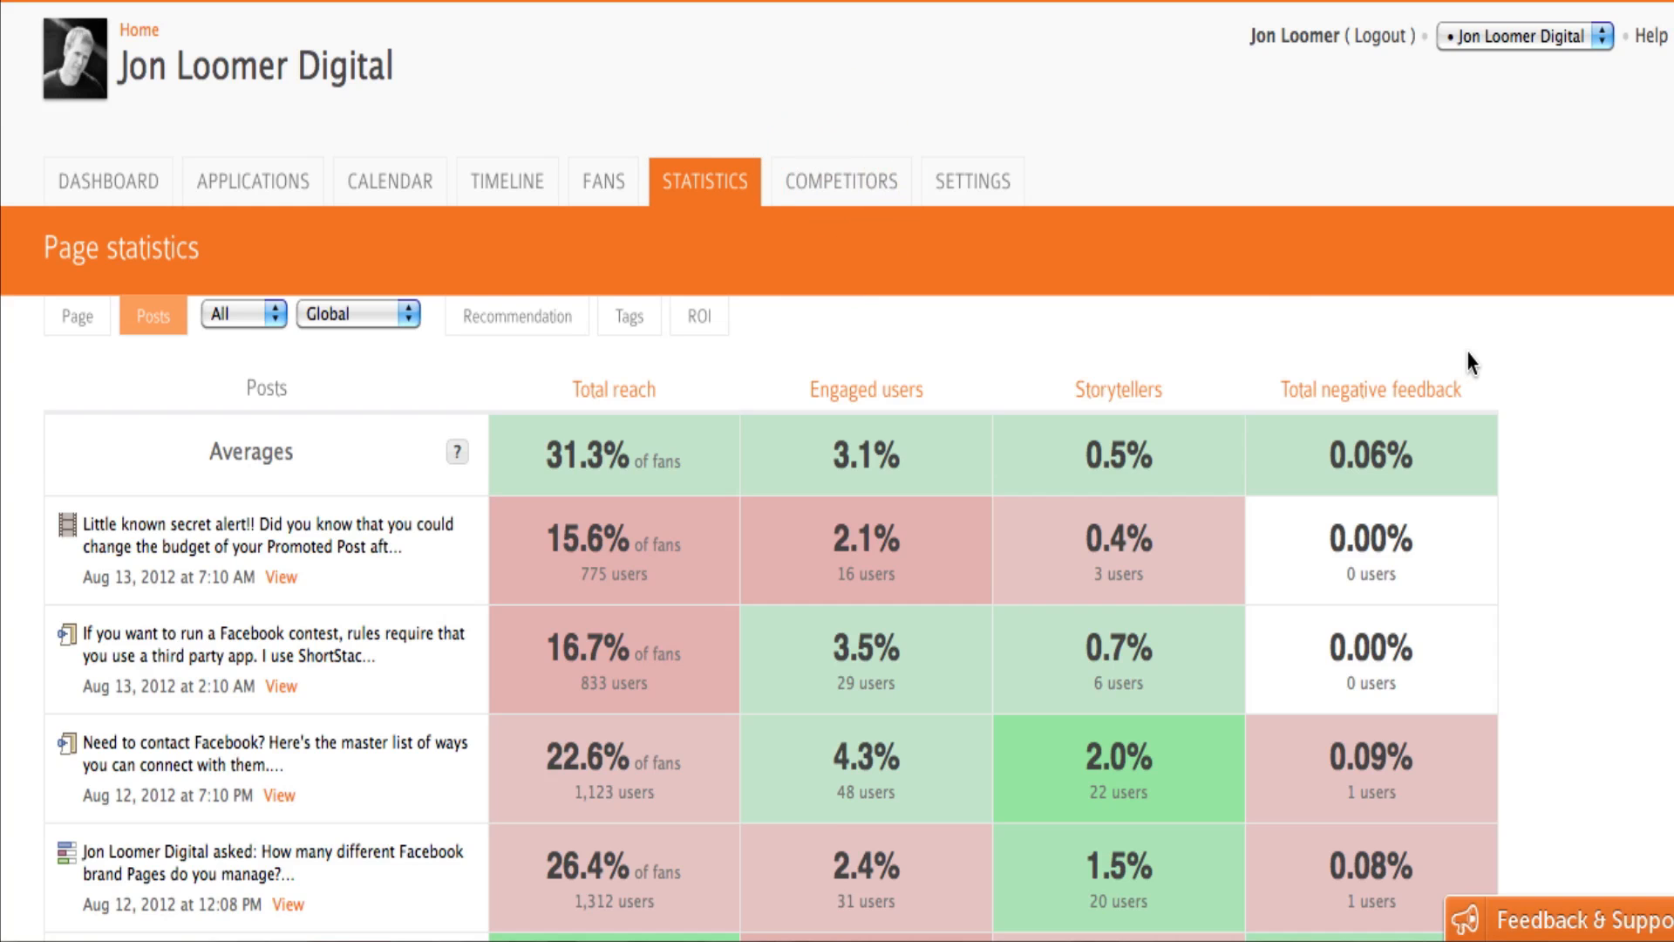
left_click(841, 181)
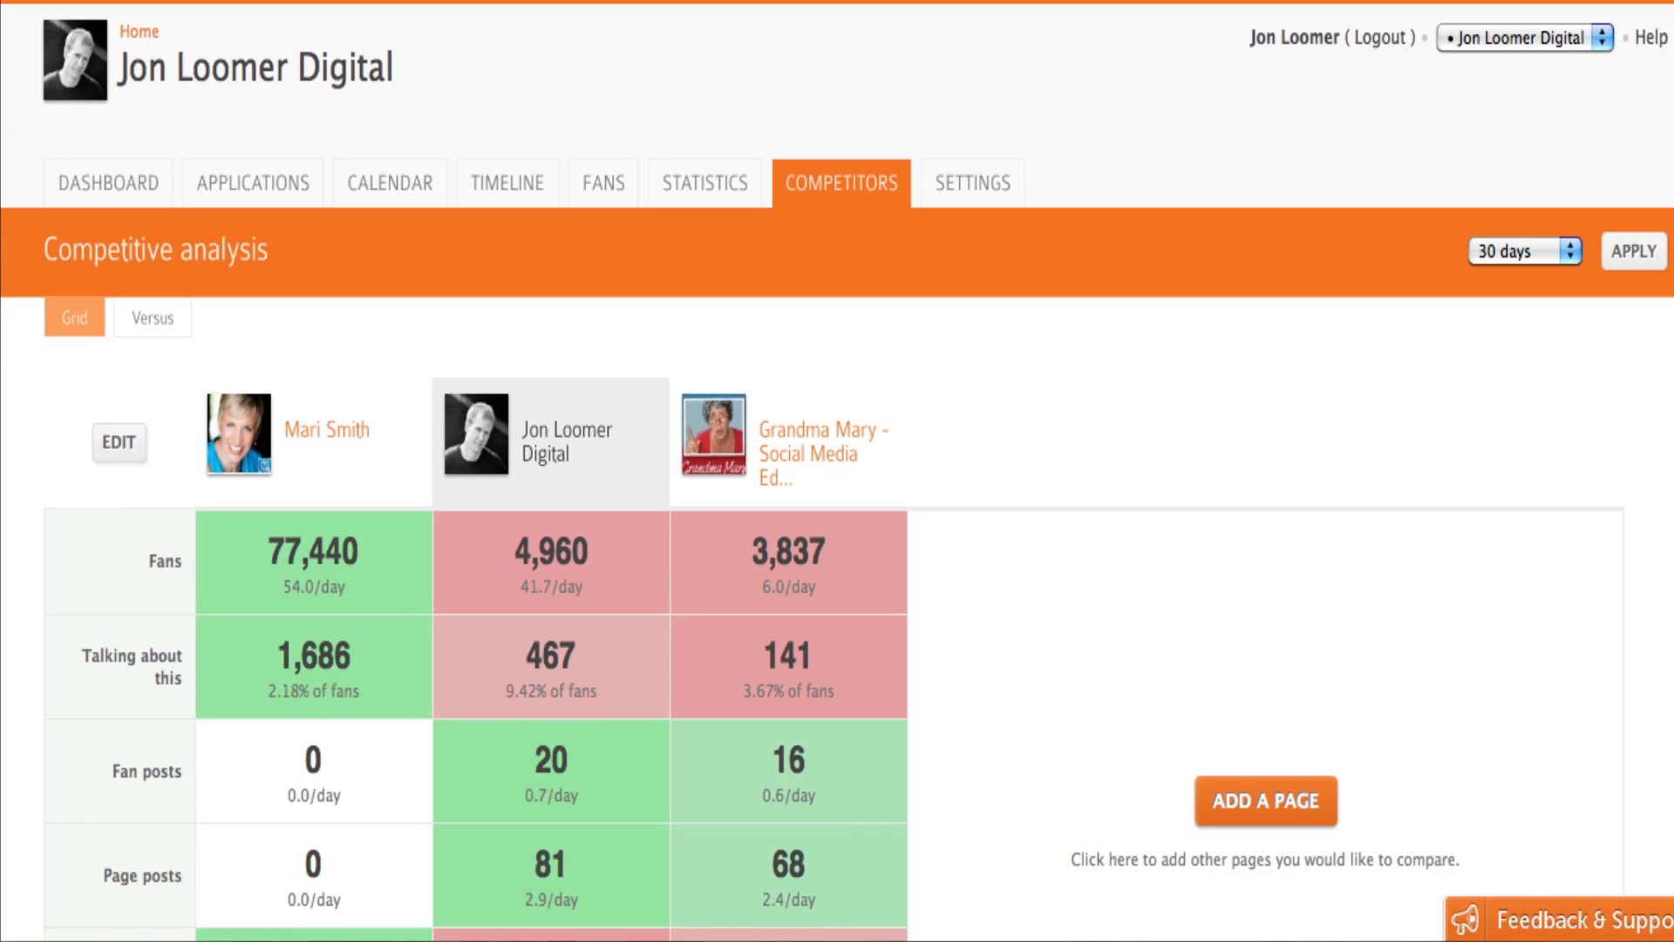
Review the competitor grid, then compare Jon Loomer Digital versus Mari Smith head-to-head.
scroll("down", 3)
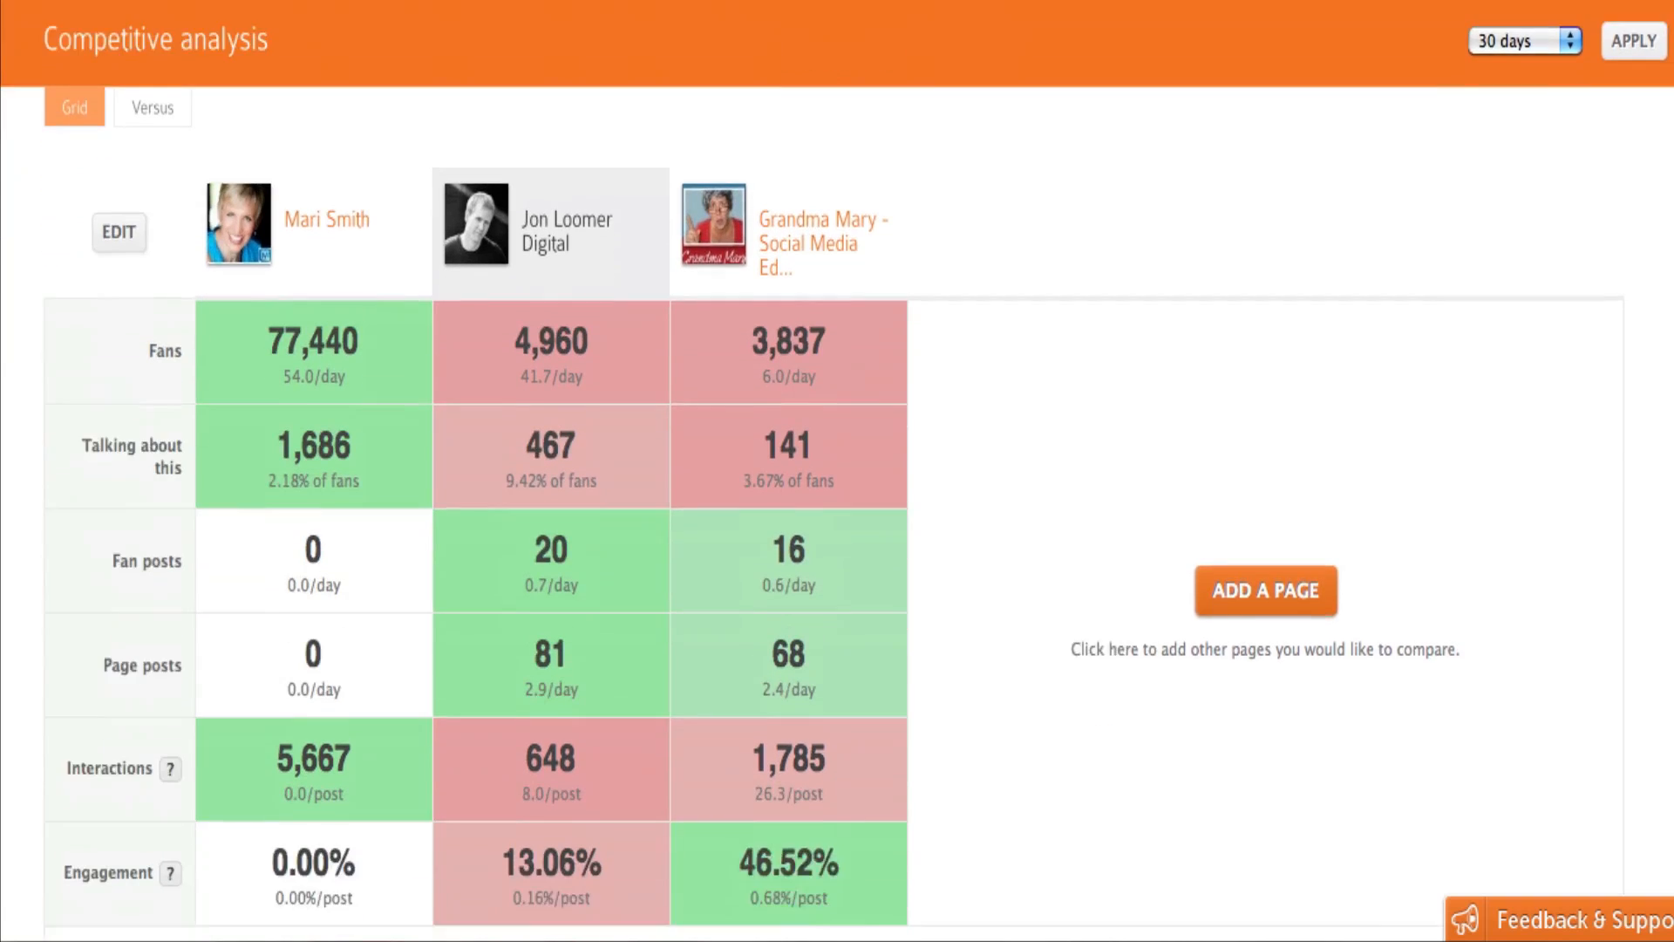
scroll("down", 3)
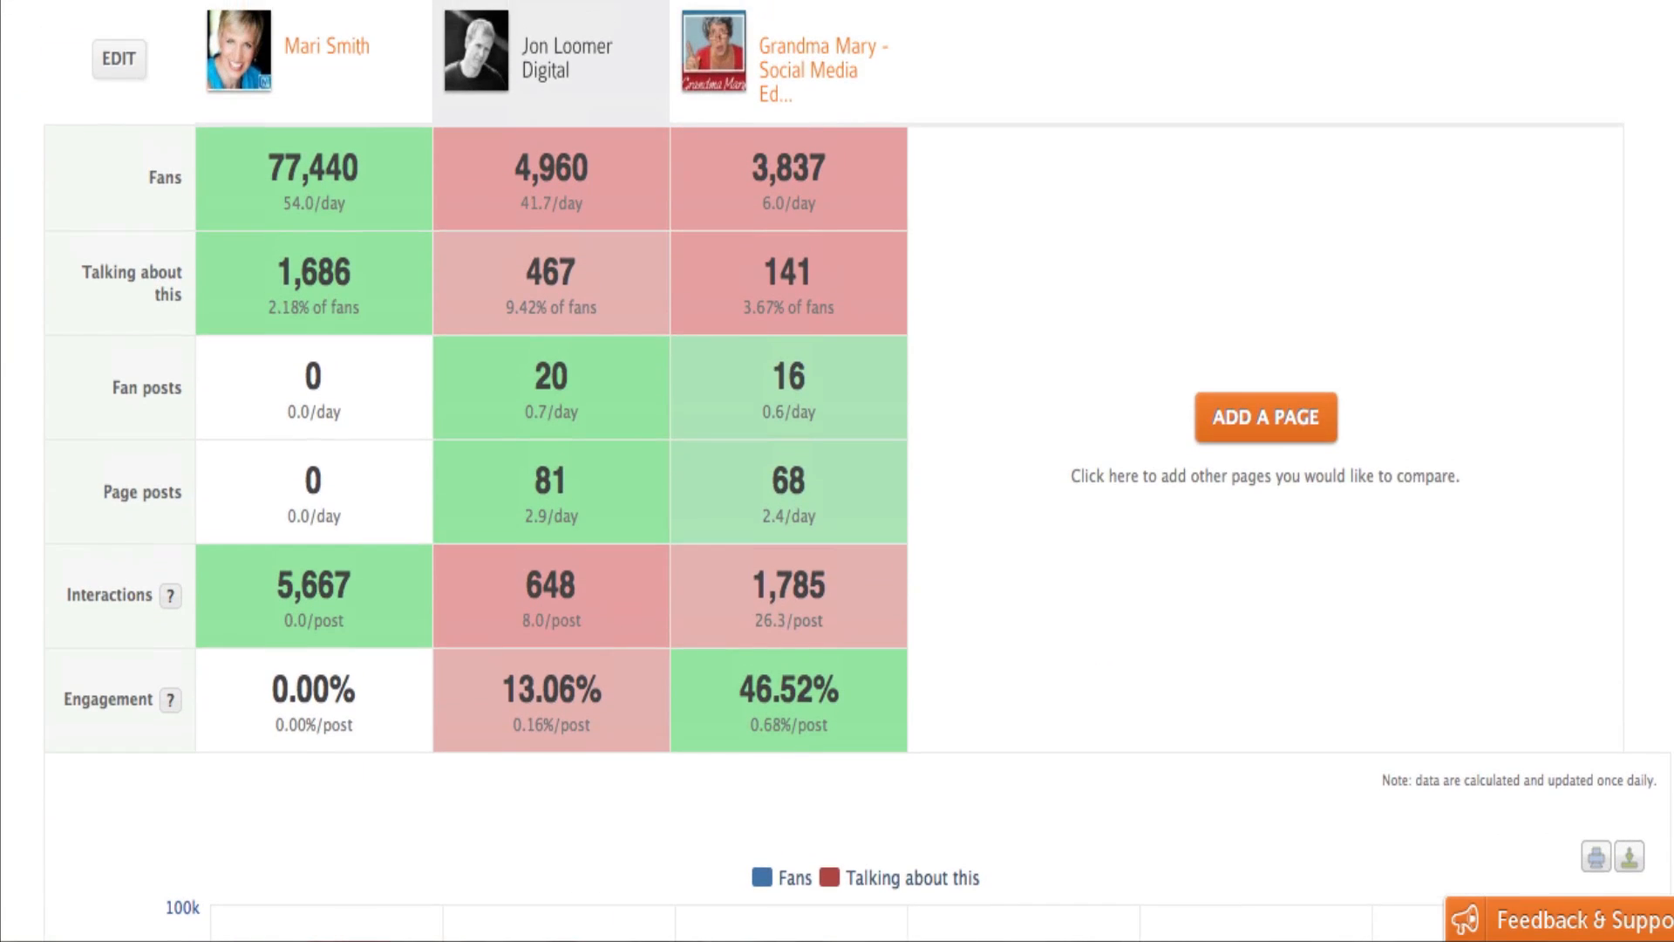
scroll("down", 3)
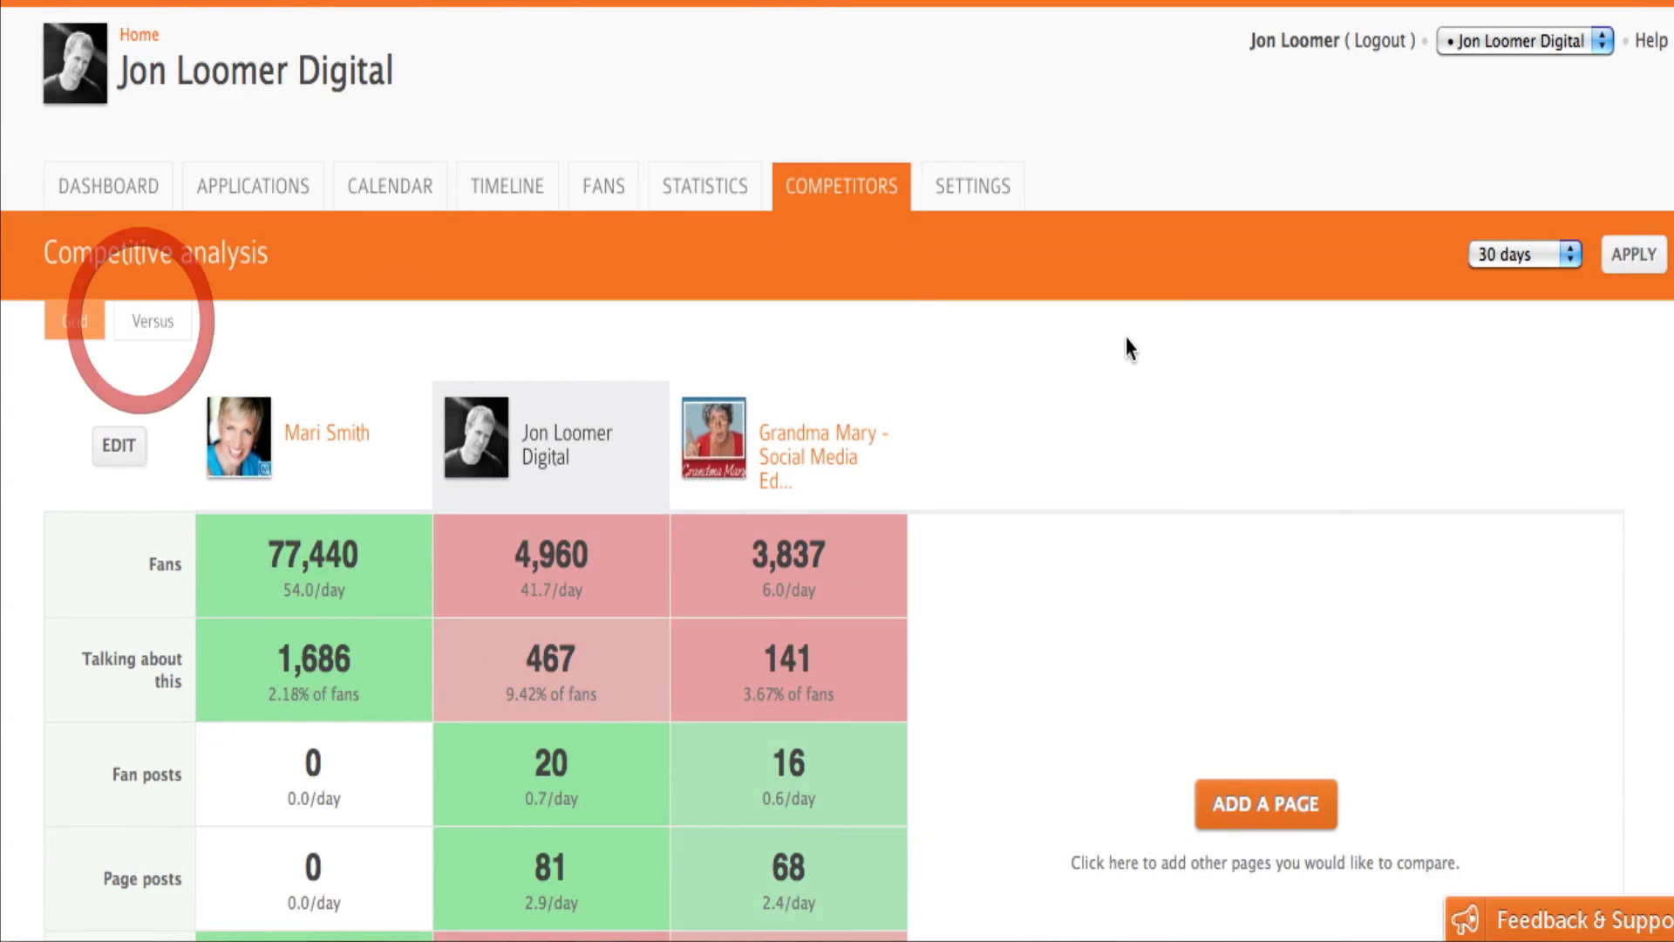
left_click(152, 320)
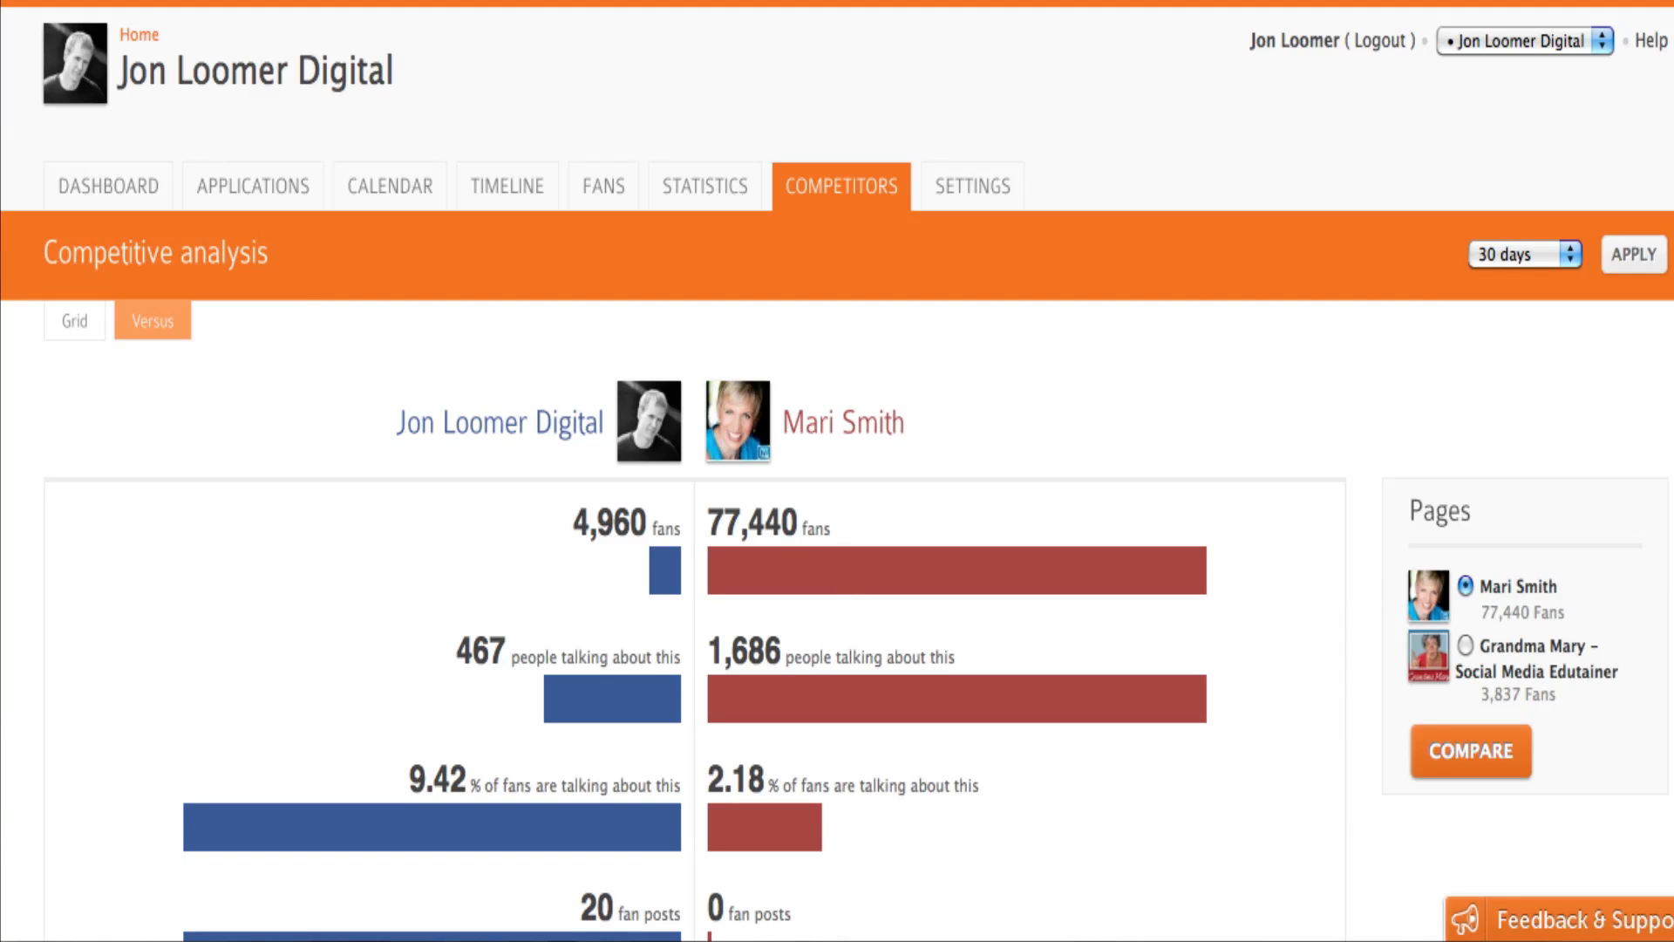
scroll("down", 3)
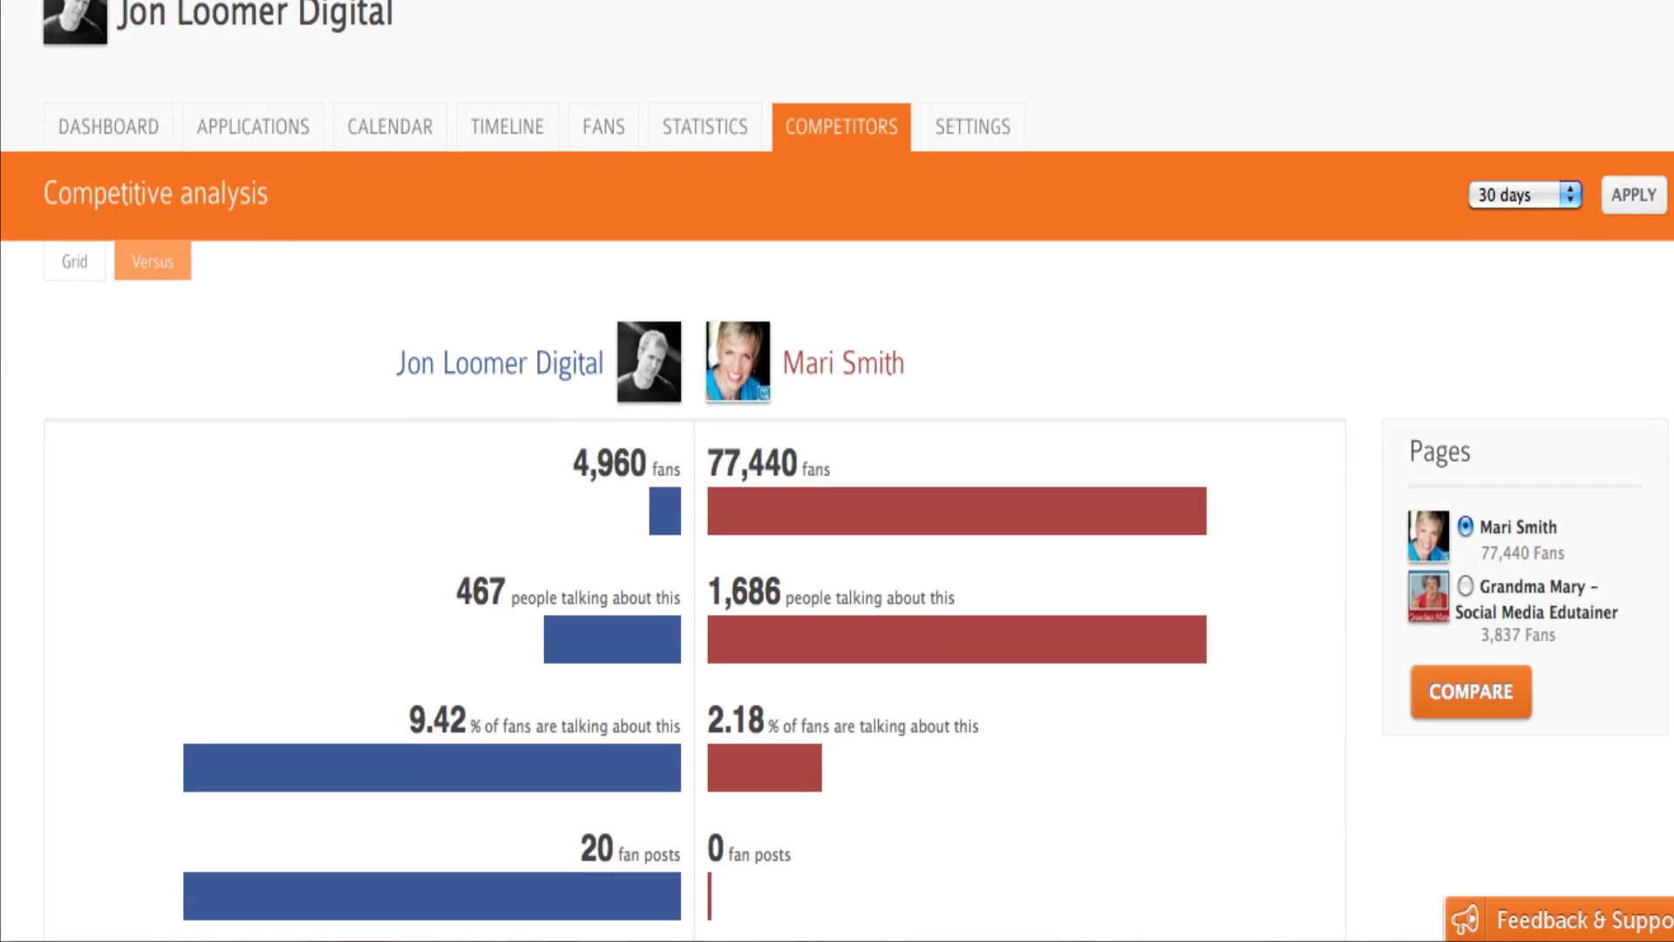
scroll("down", 3)
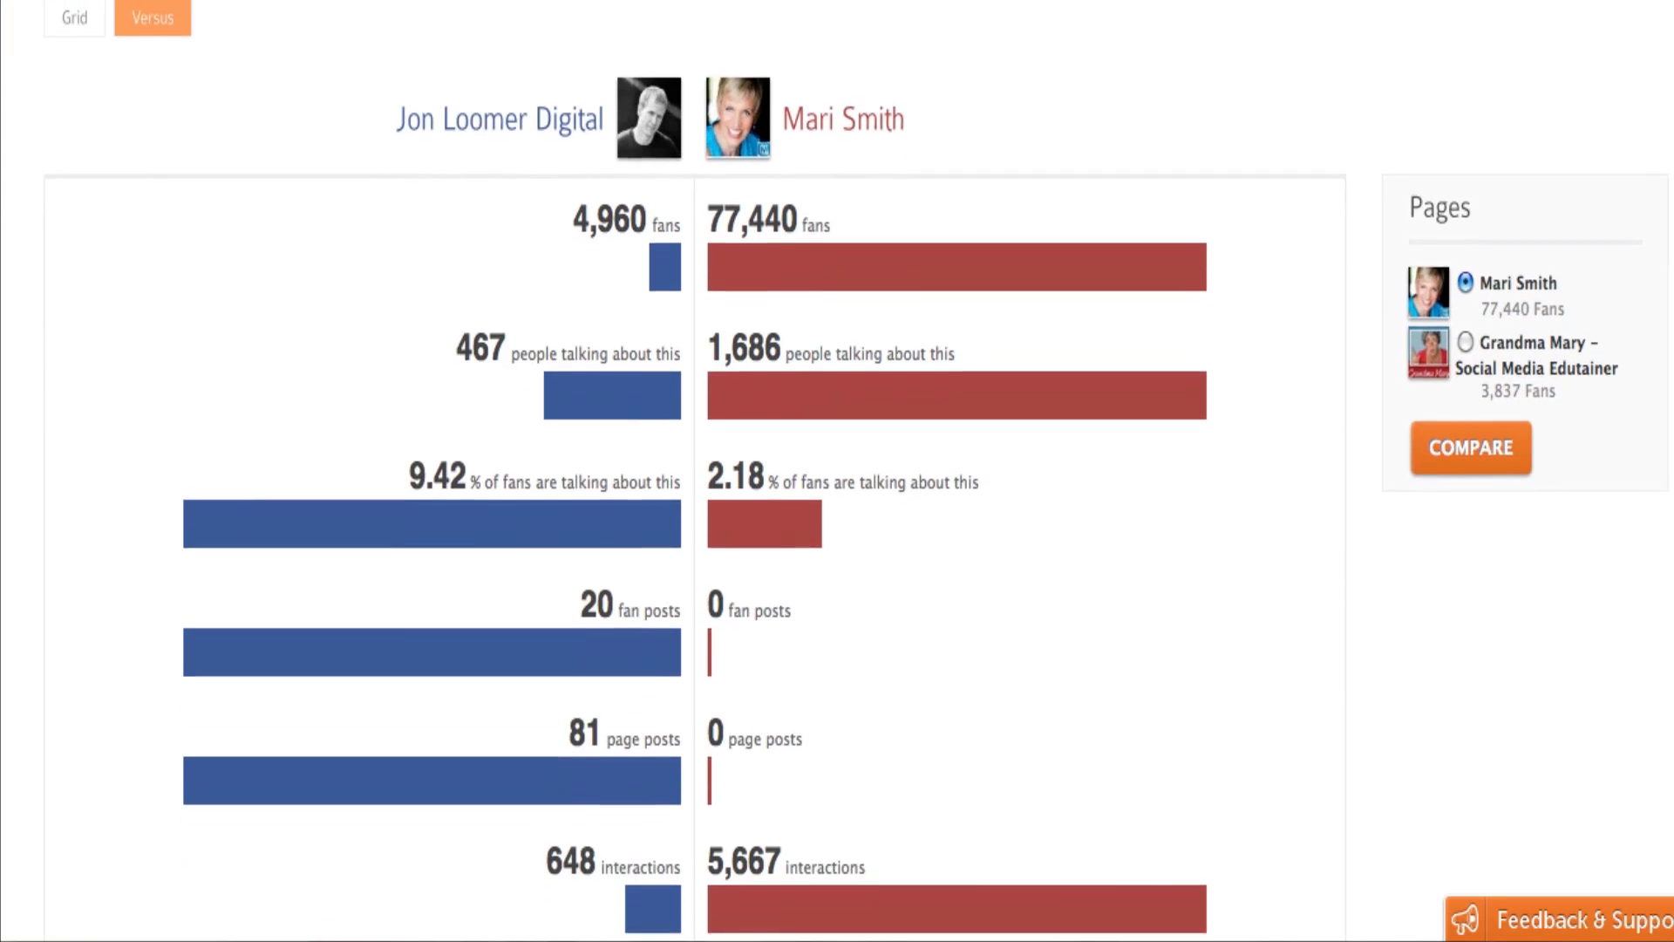
scroll("down", 3)
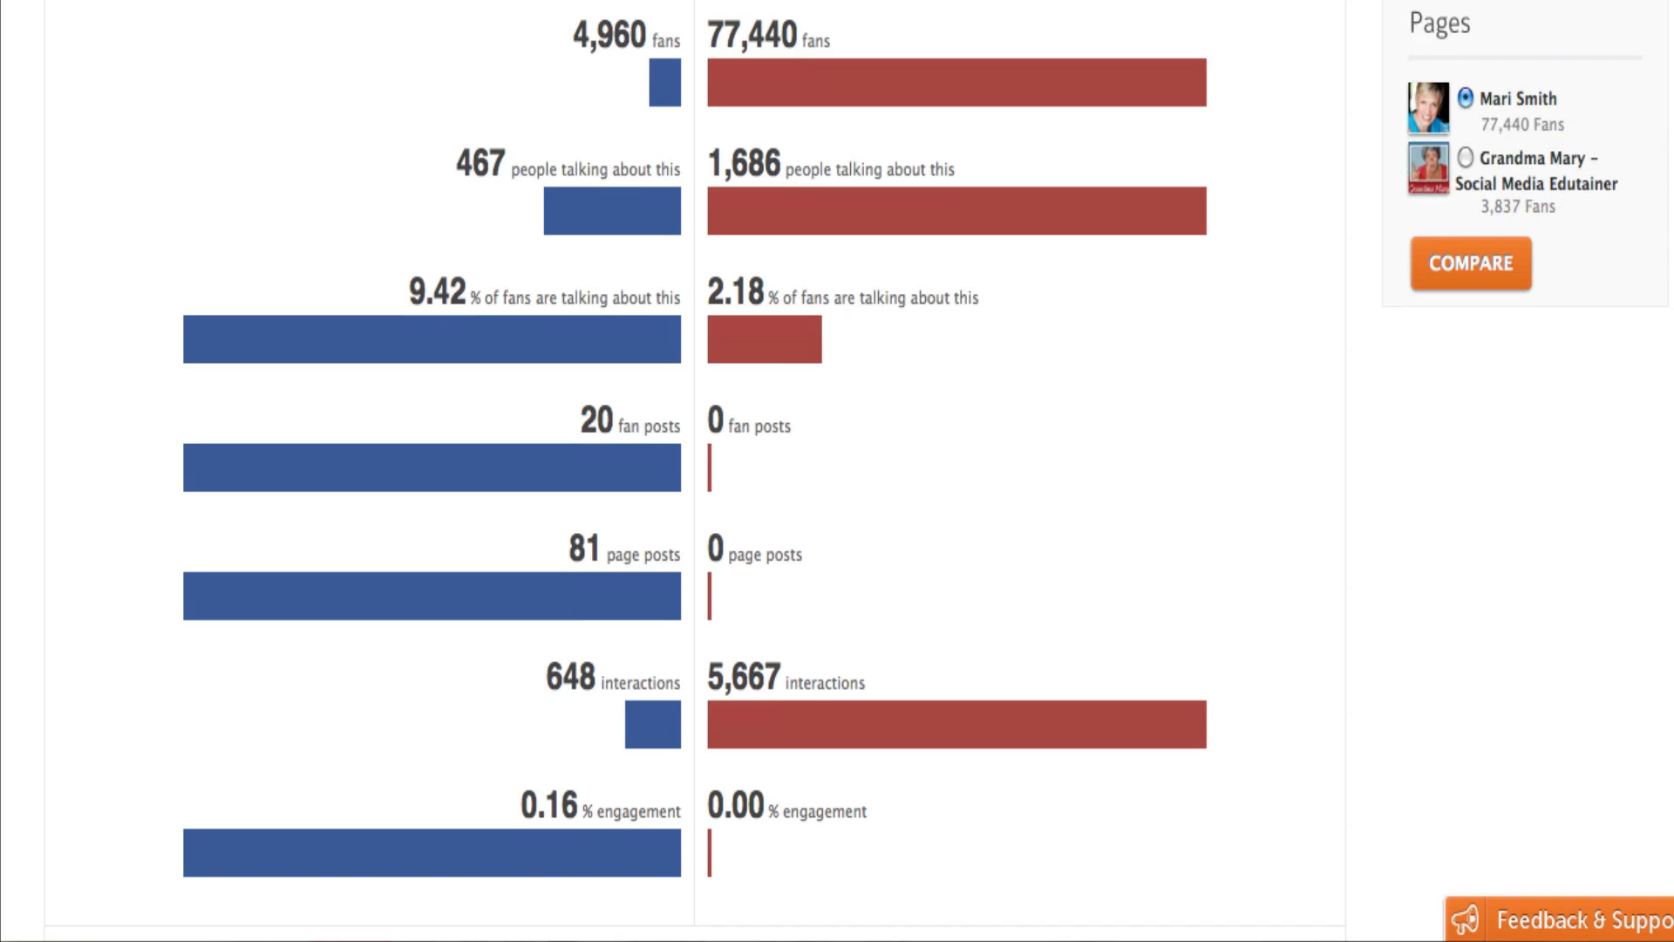
scroll("down", 3)
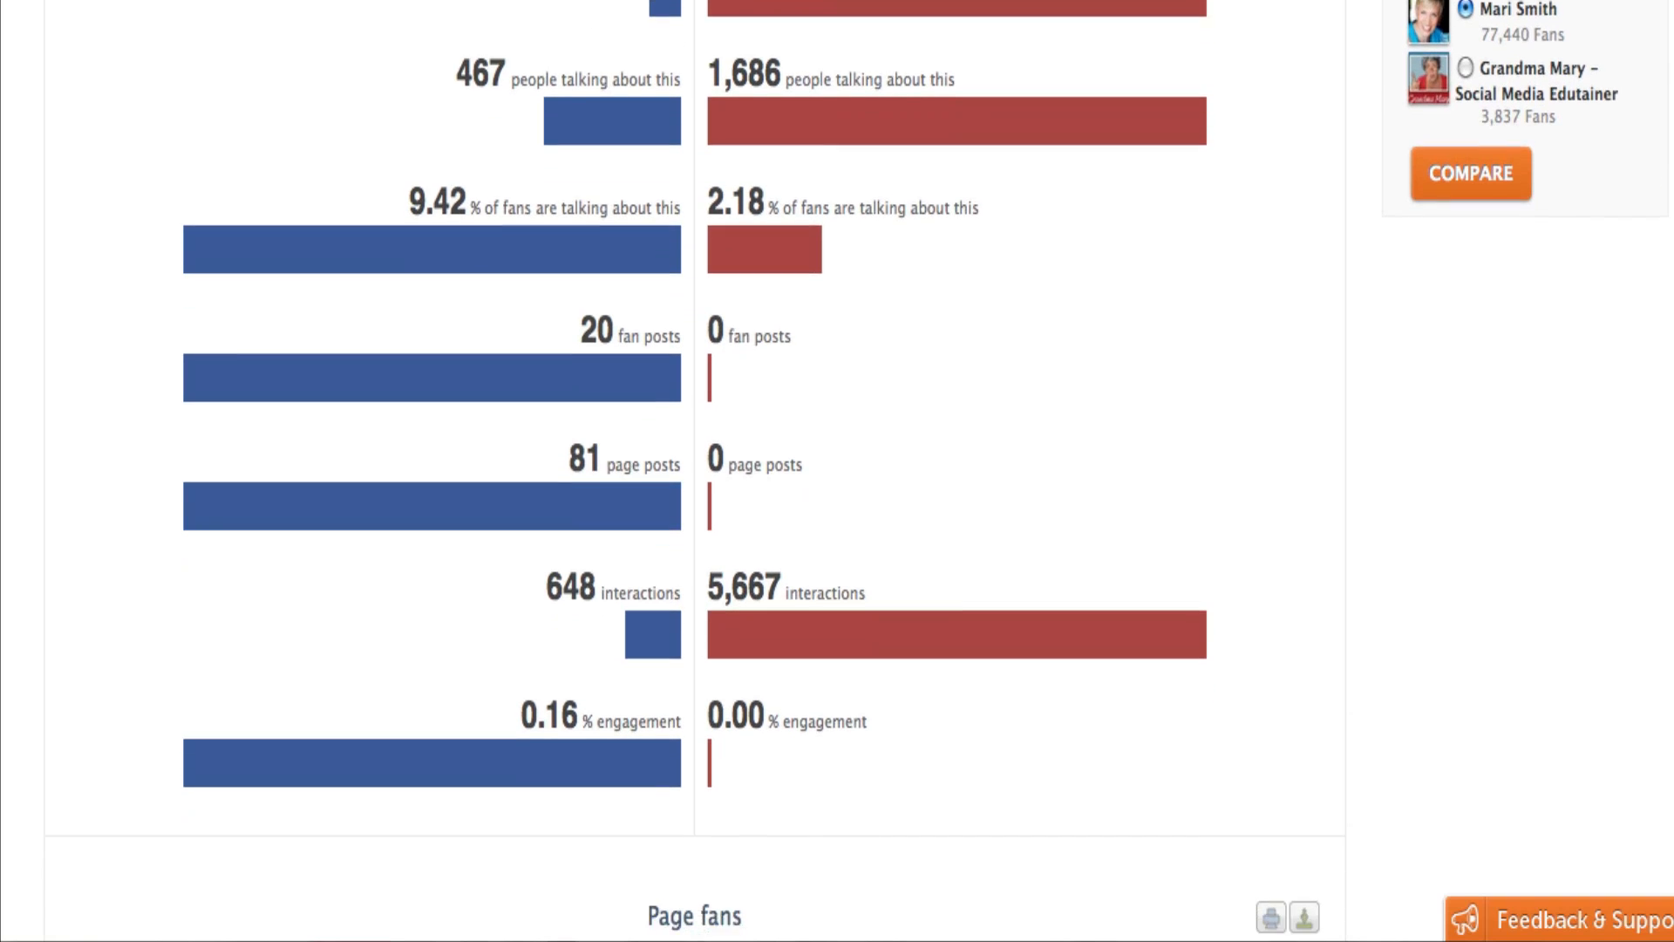
scroll("down", 3)
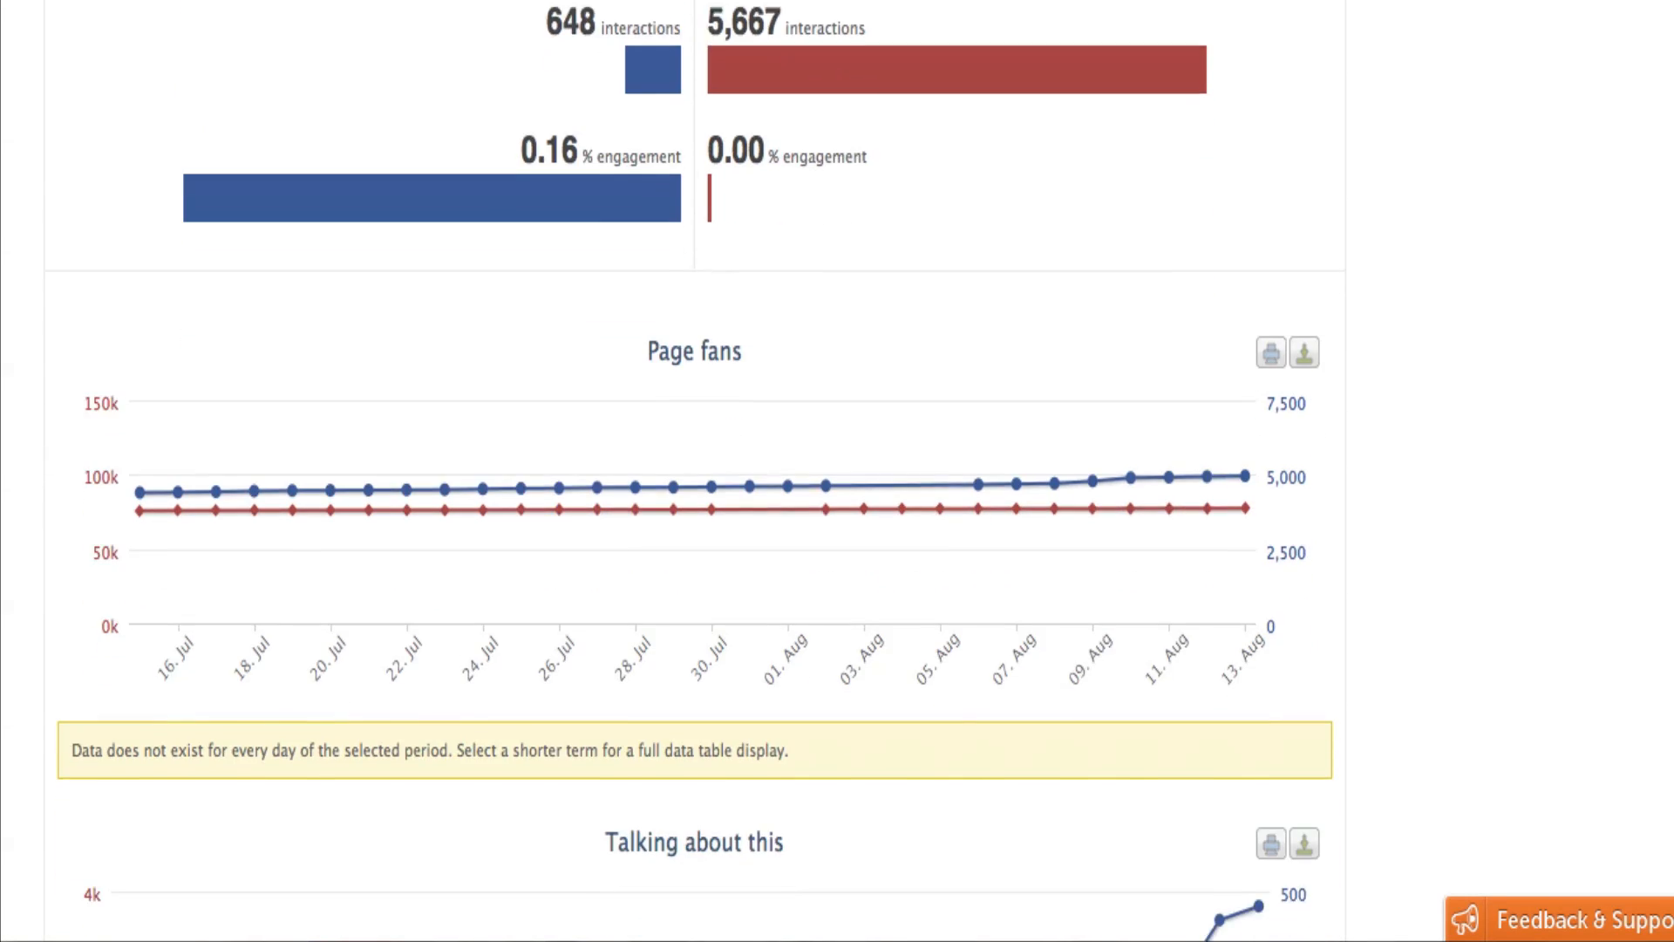
scroll("down", 3)
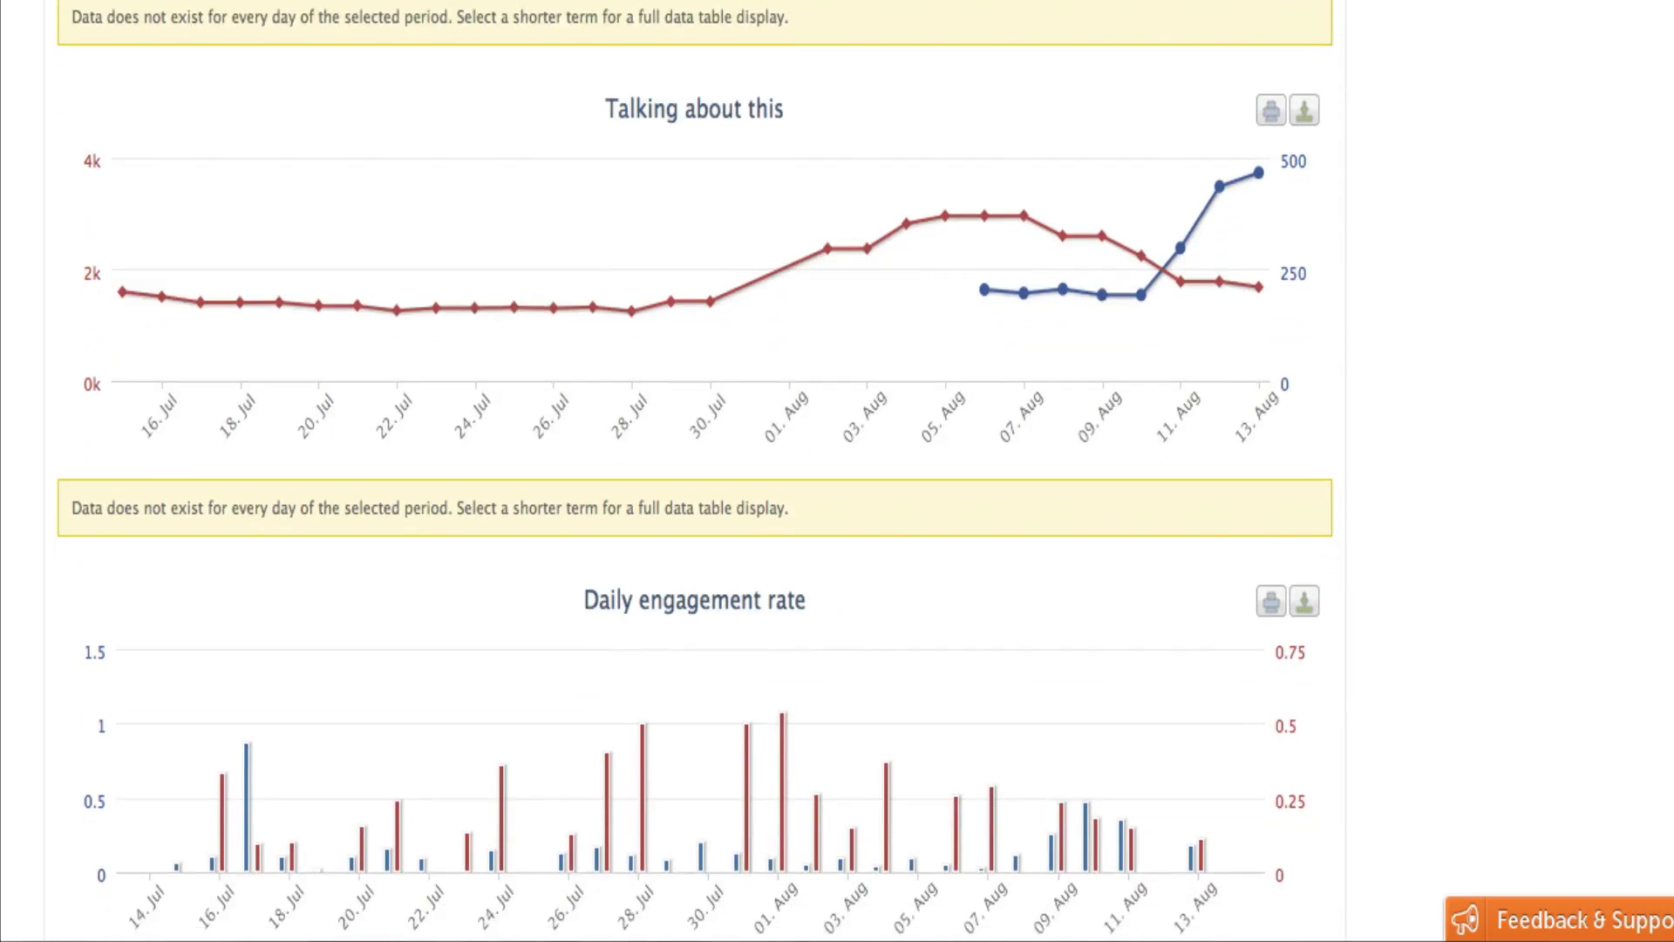
scroll("down", 3)
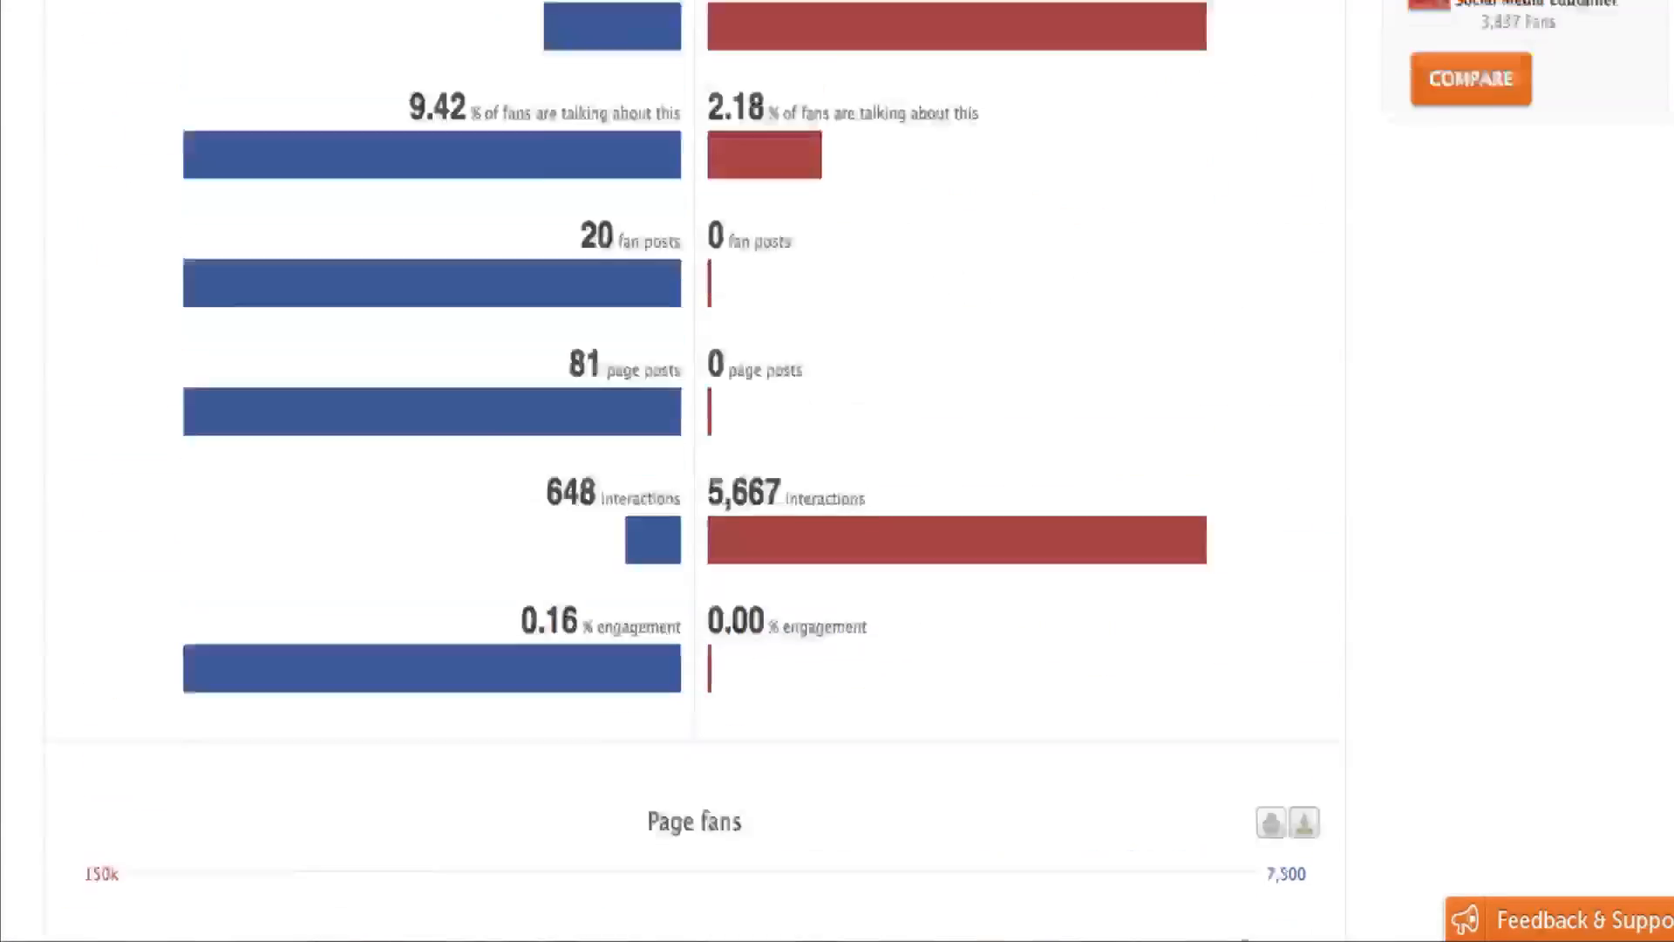
scroll("up", 3)
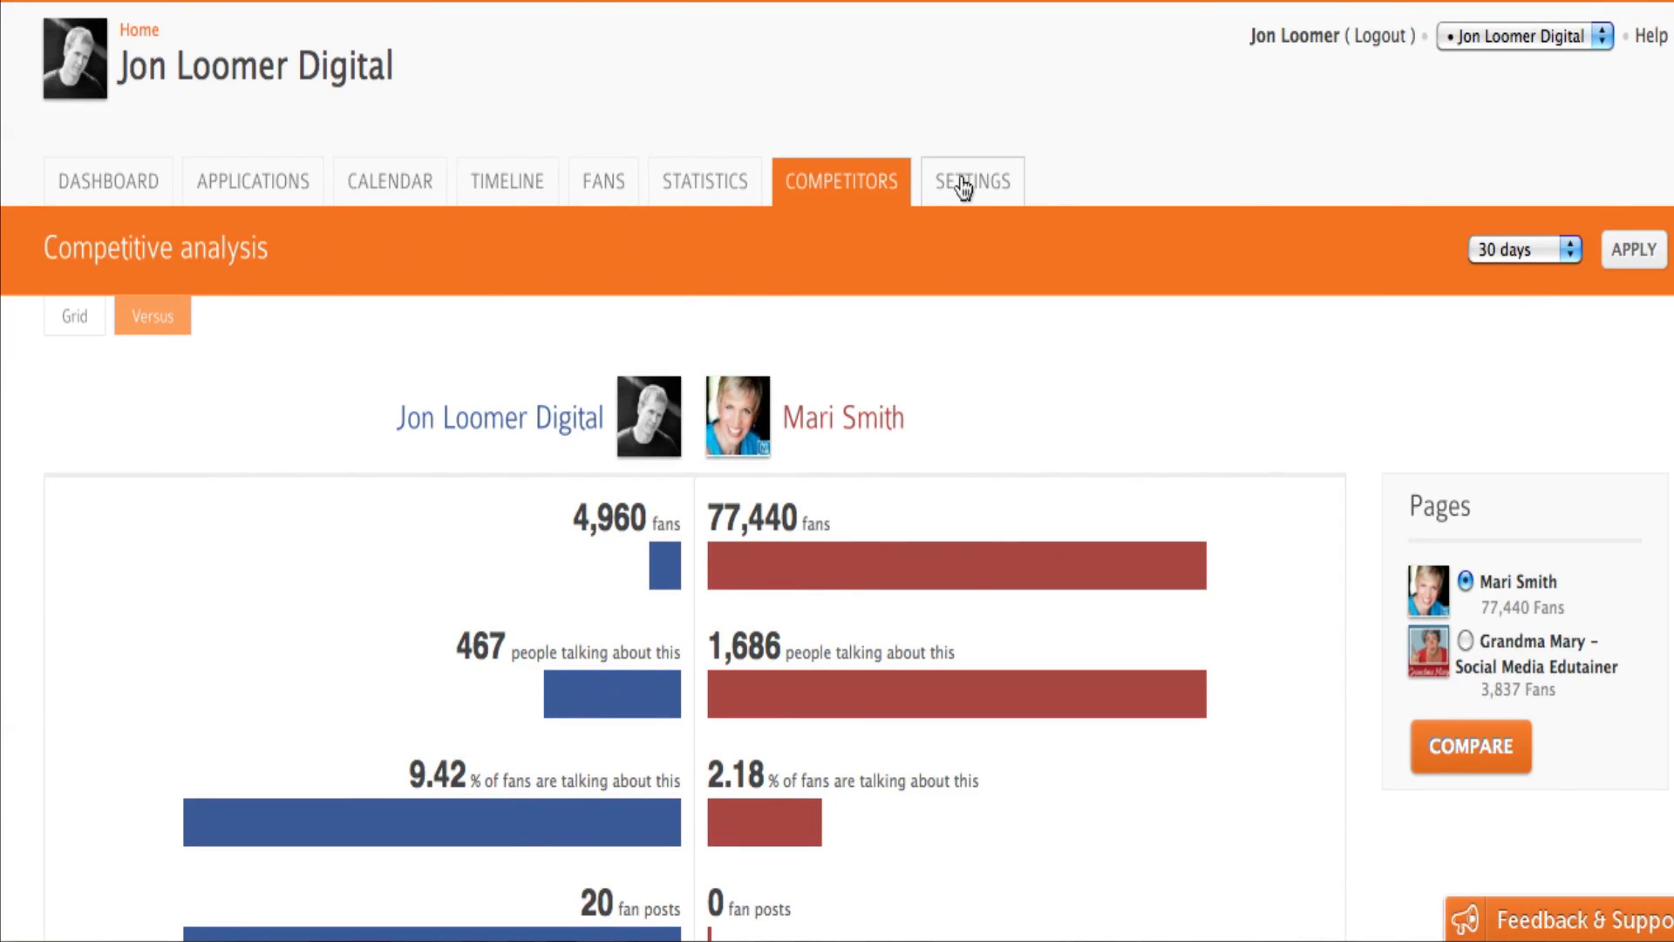
Scroll the page settings down to Moderation and start a blank new moderation rule.
left_click(970, 181)
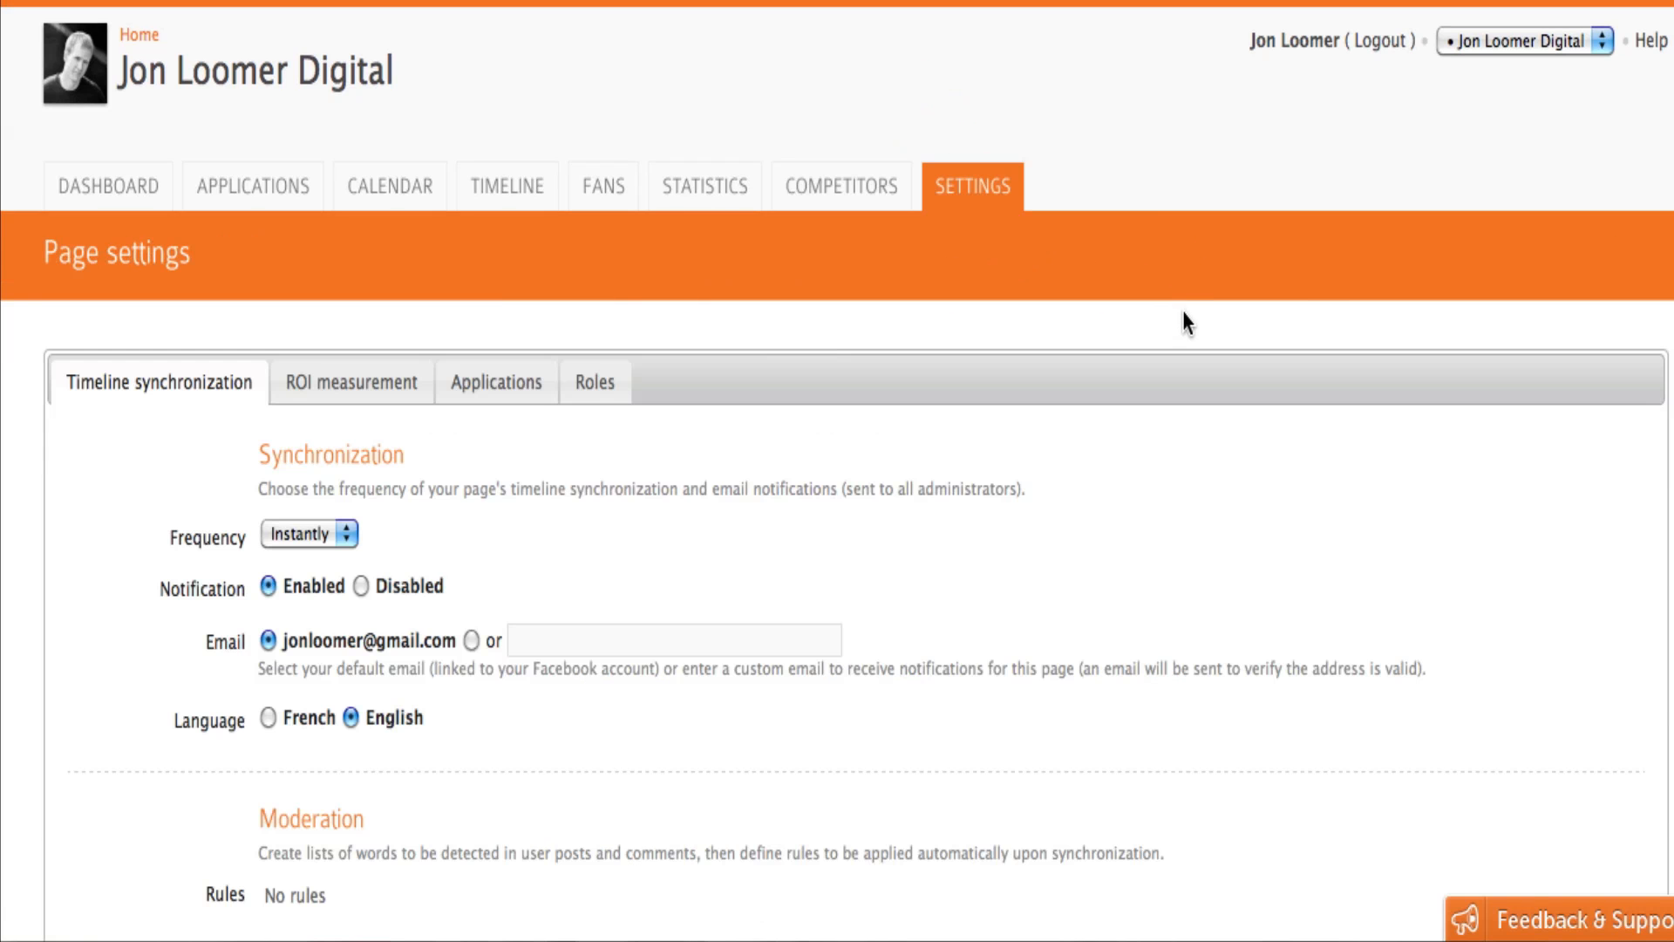
scroll("down", 3)
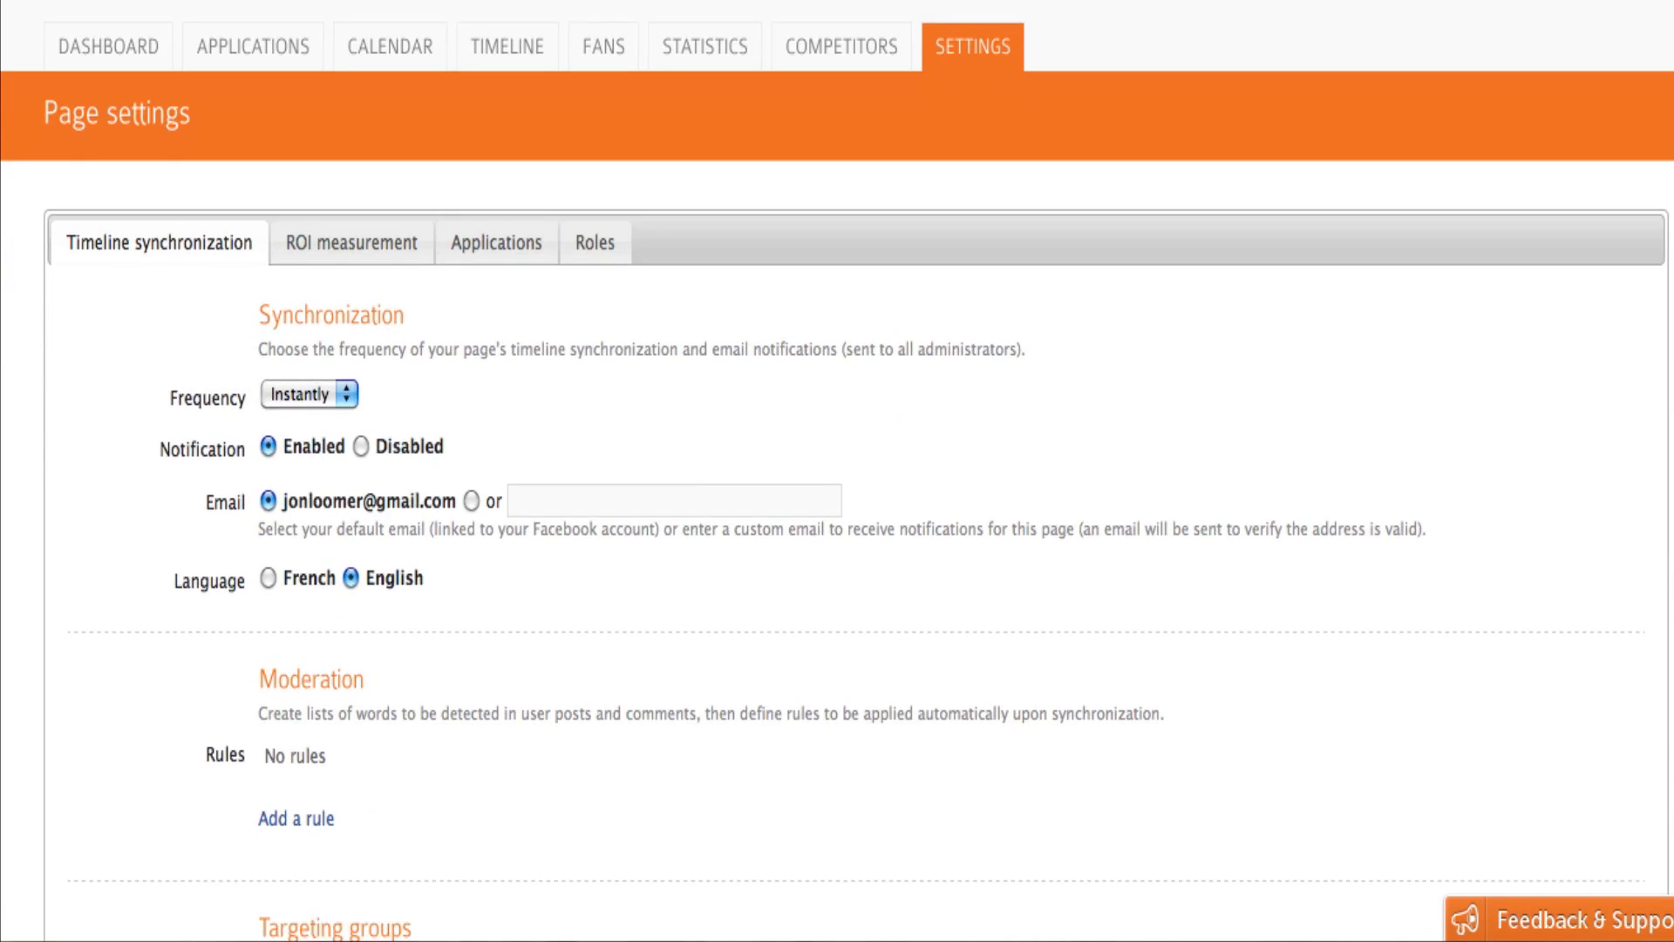
scroll("down", 3)
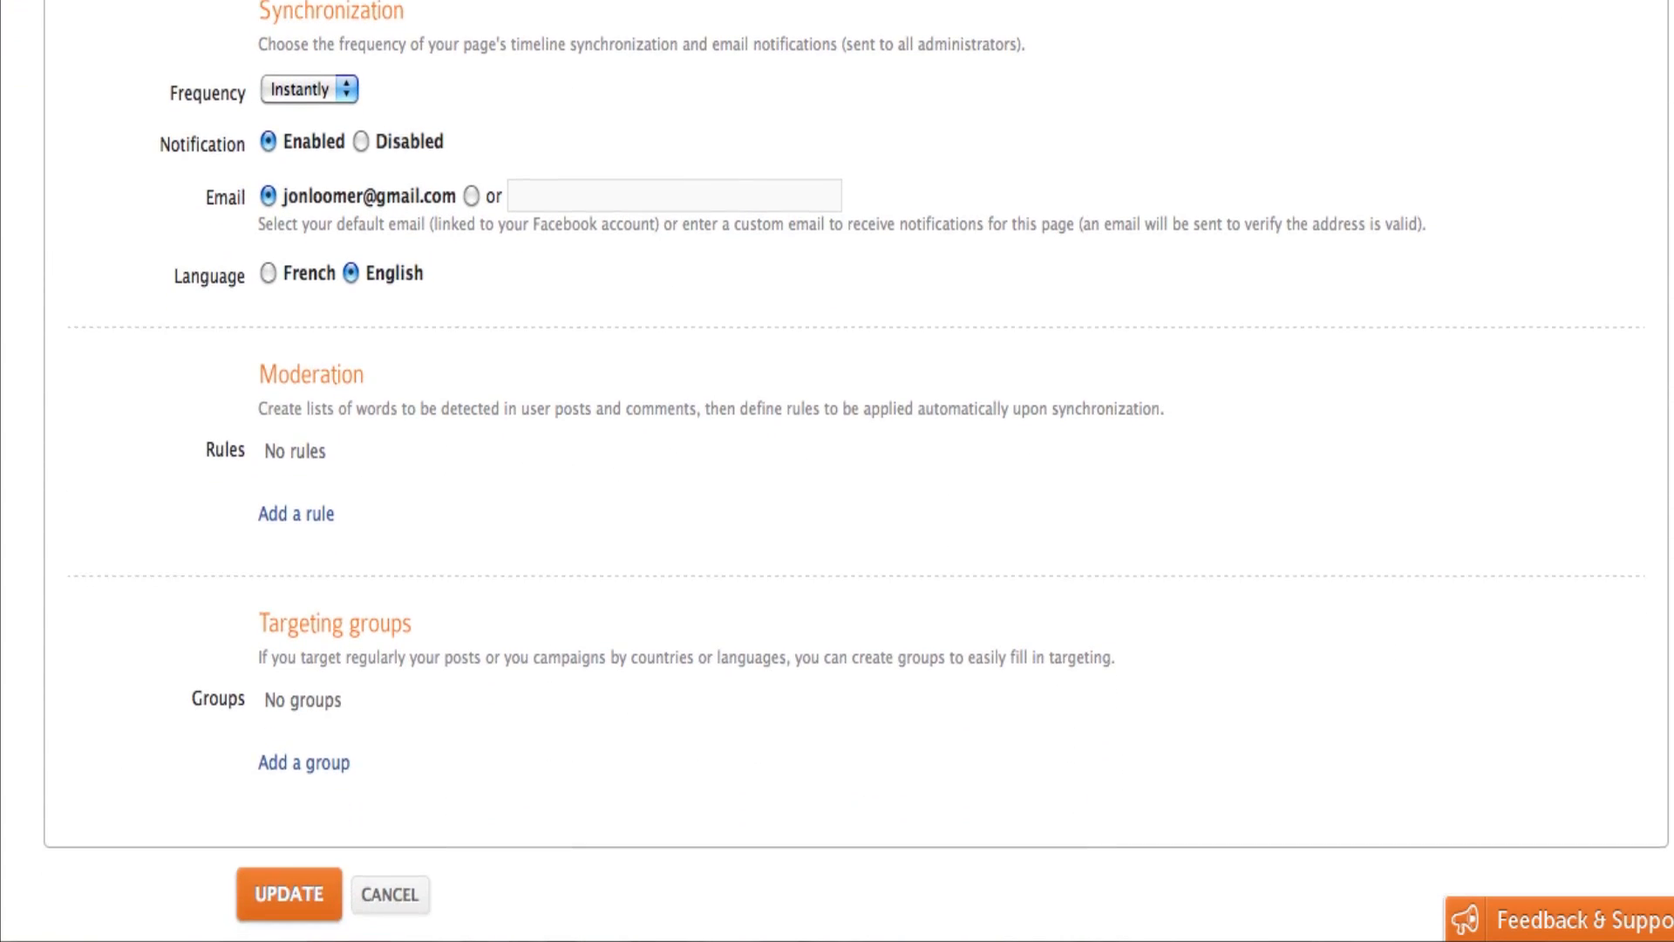
scroll("down", 3)
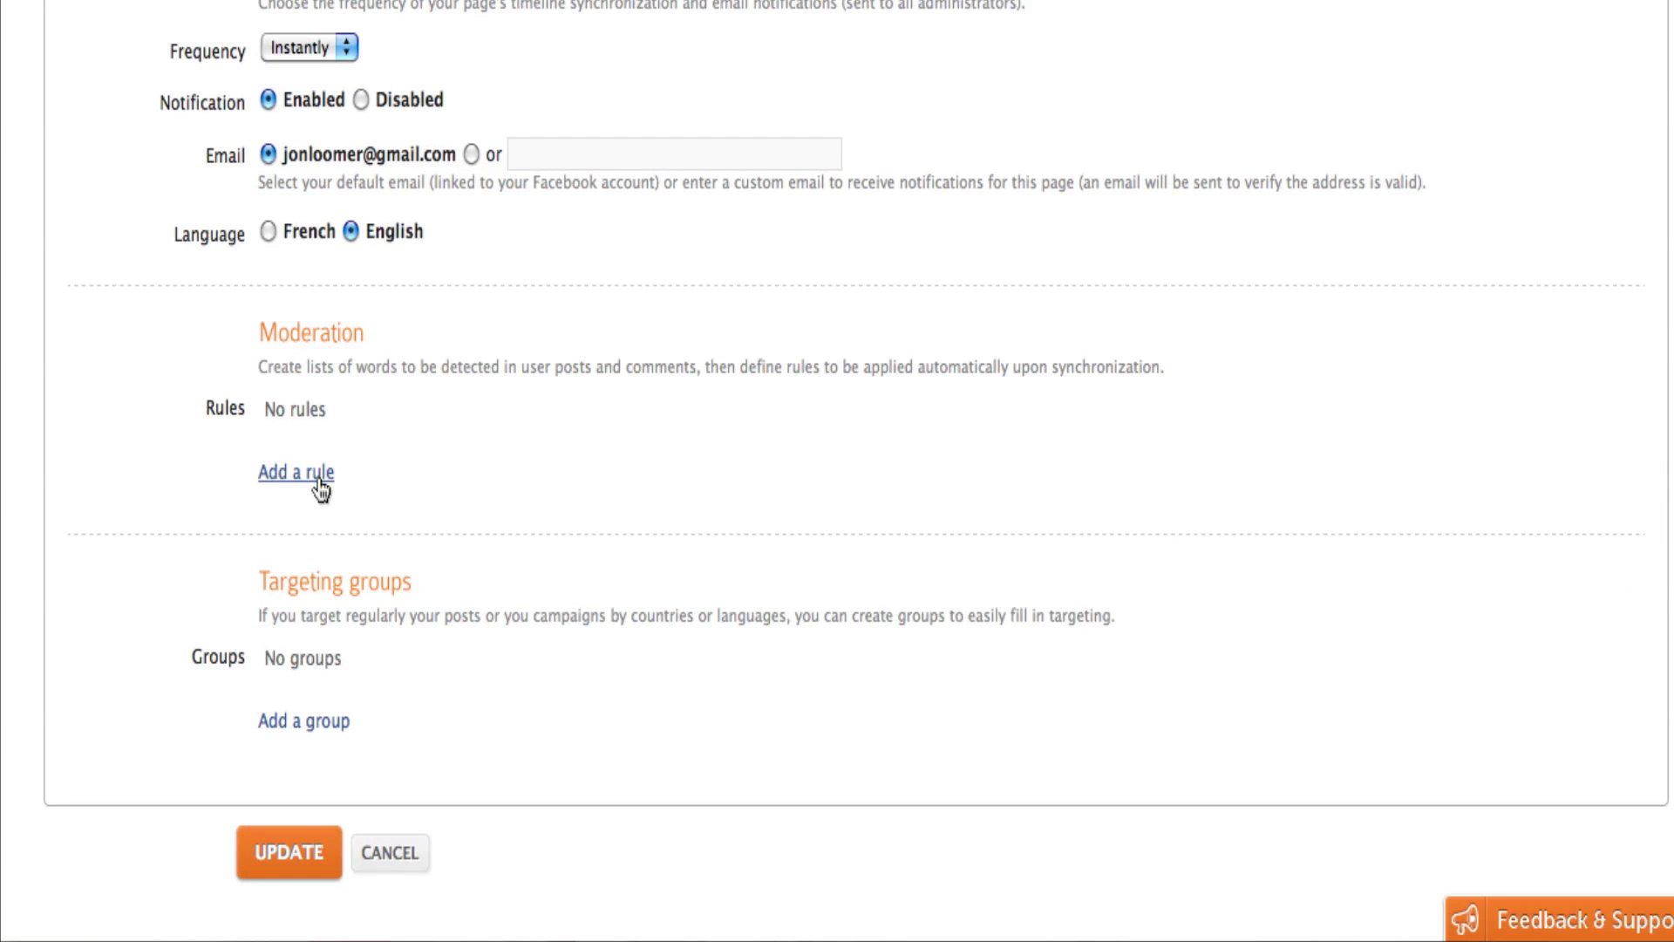
left_click(295, 472)
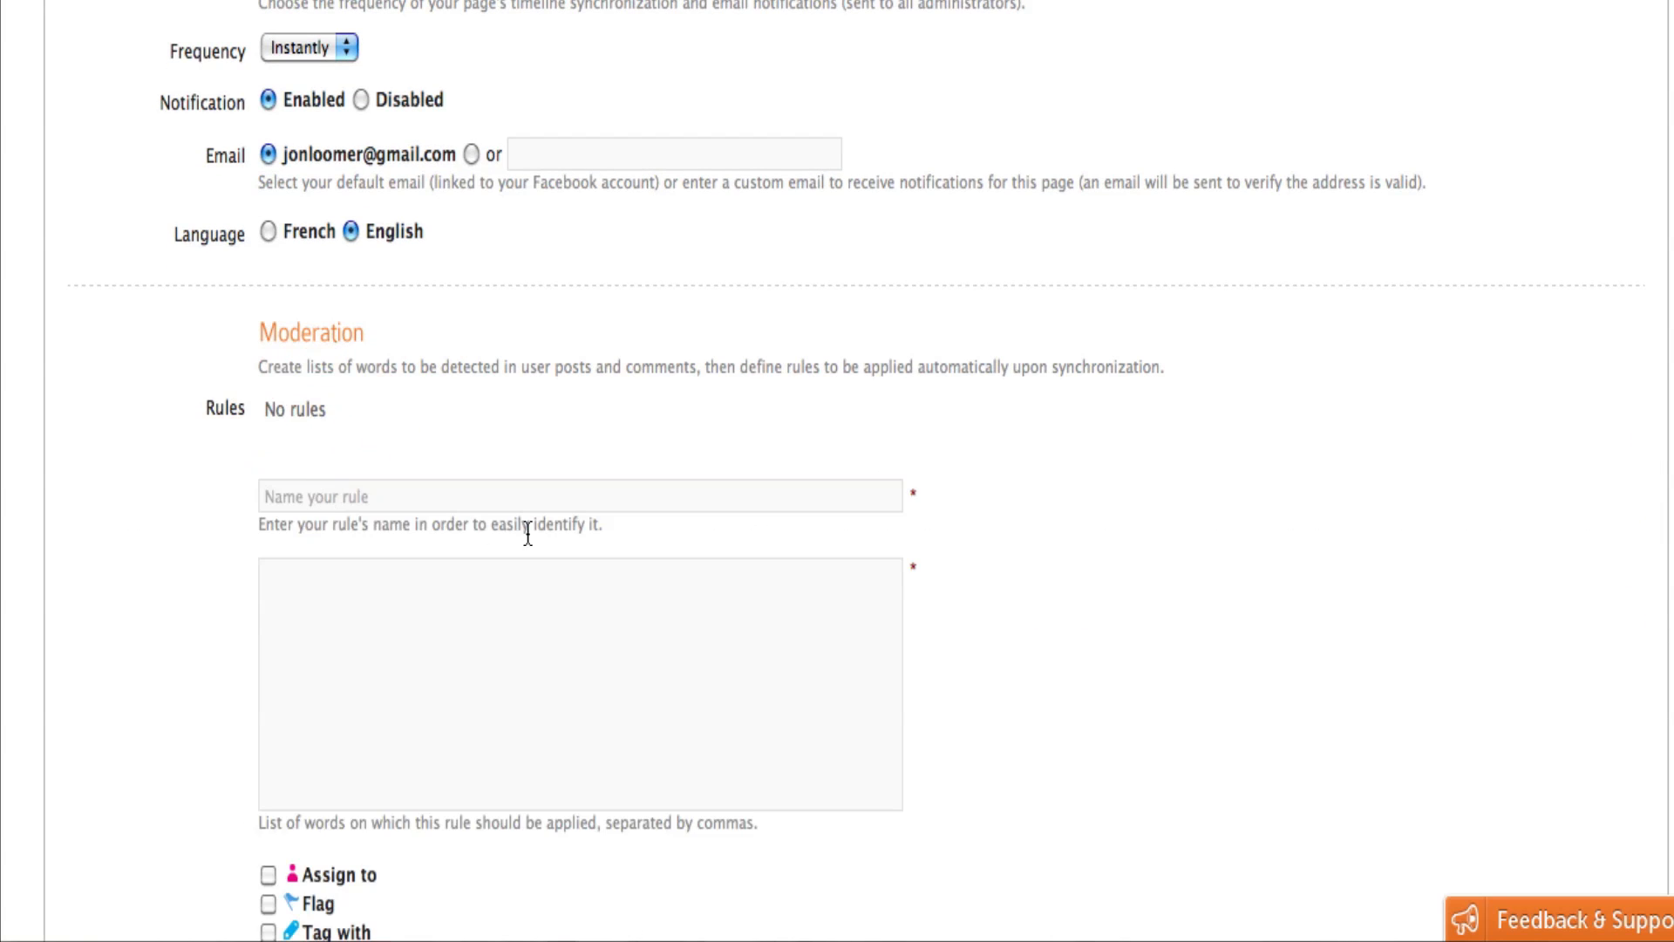
scroll("down", 3)
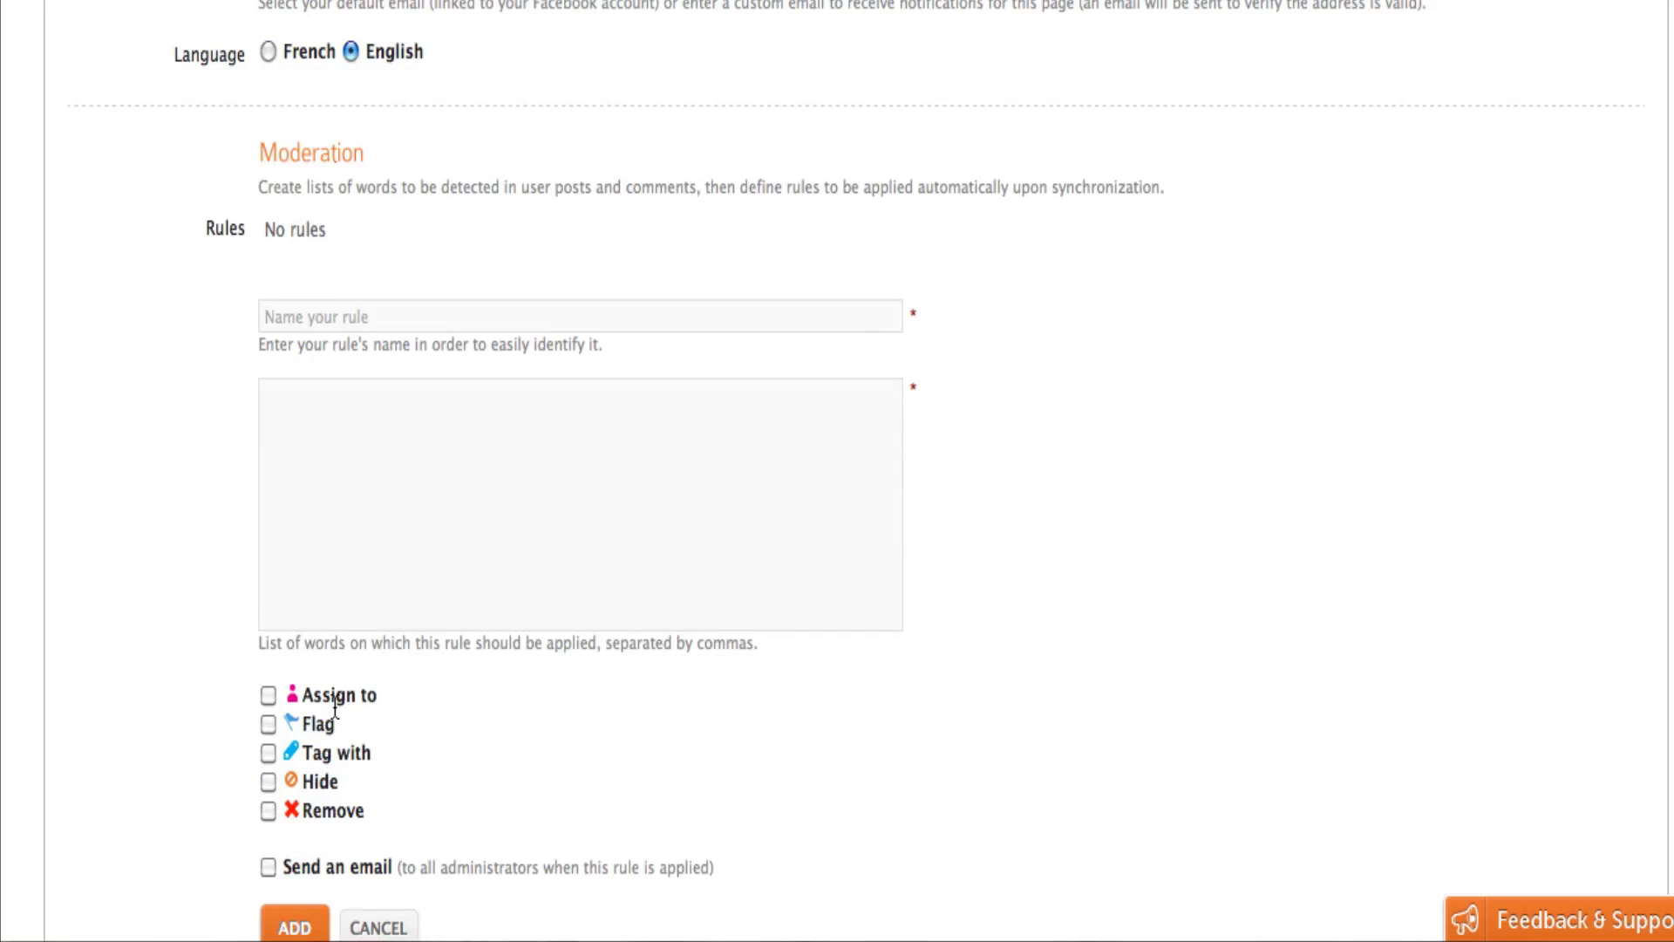
mouse_move(358, 758)
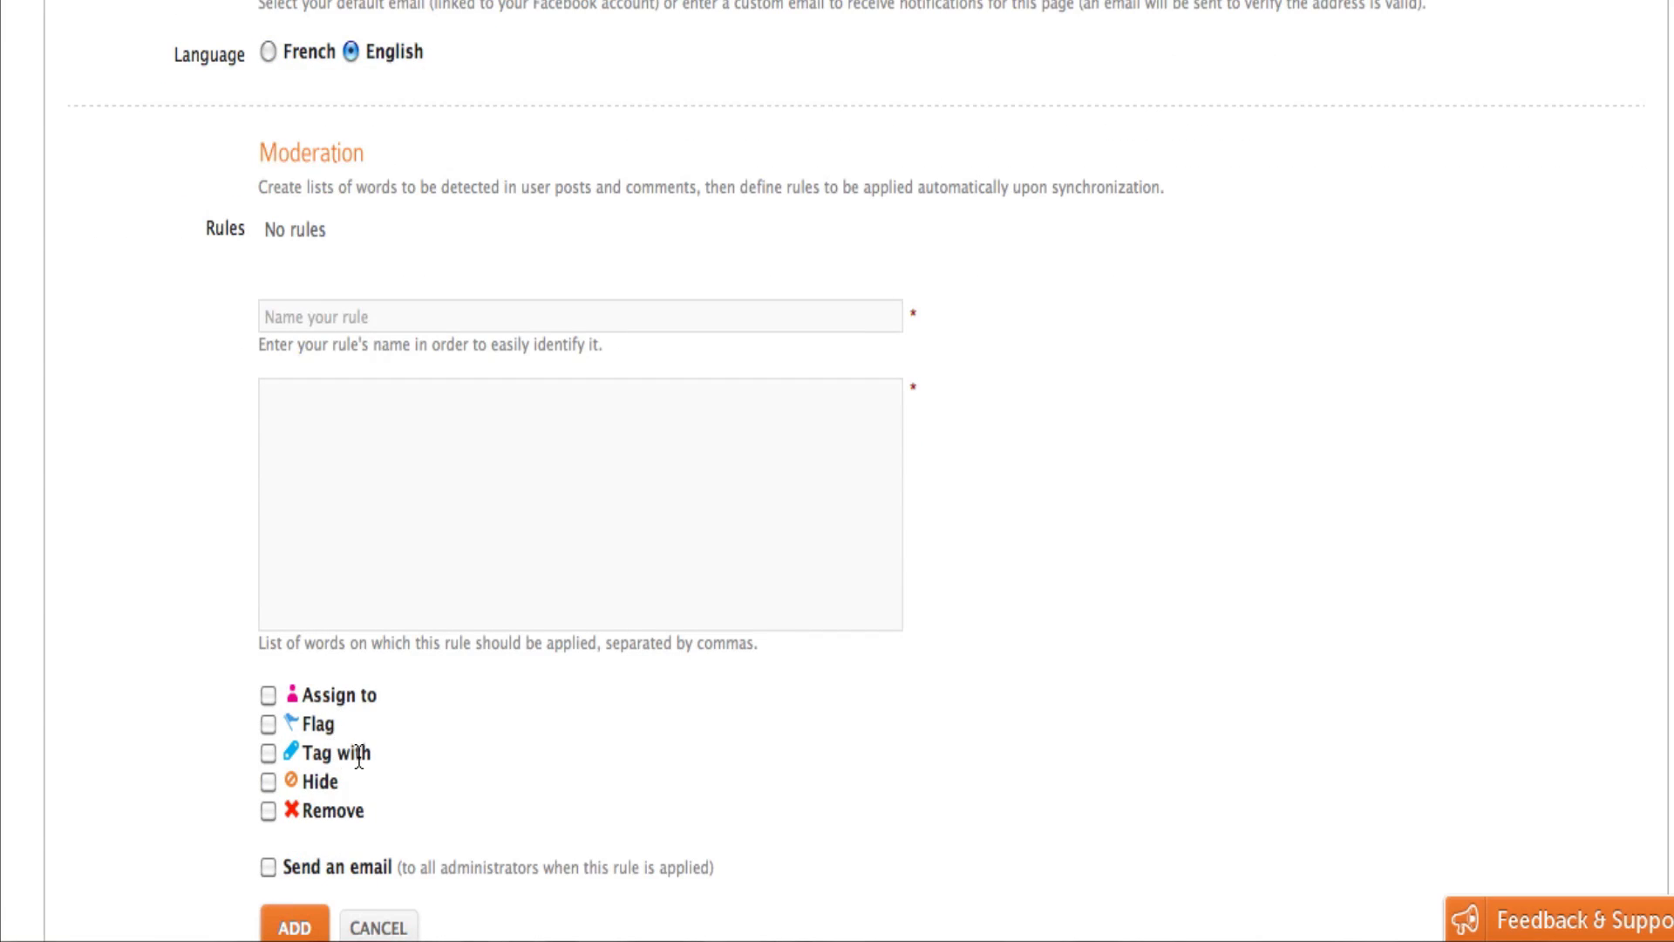
mouse_move(195, 777)
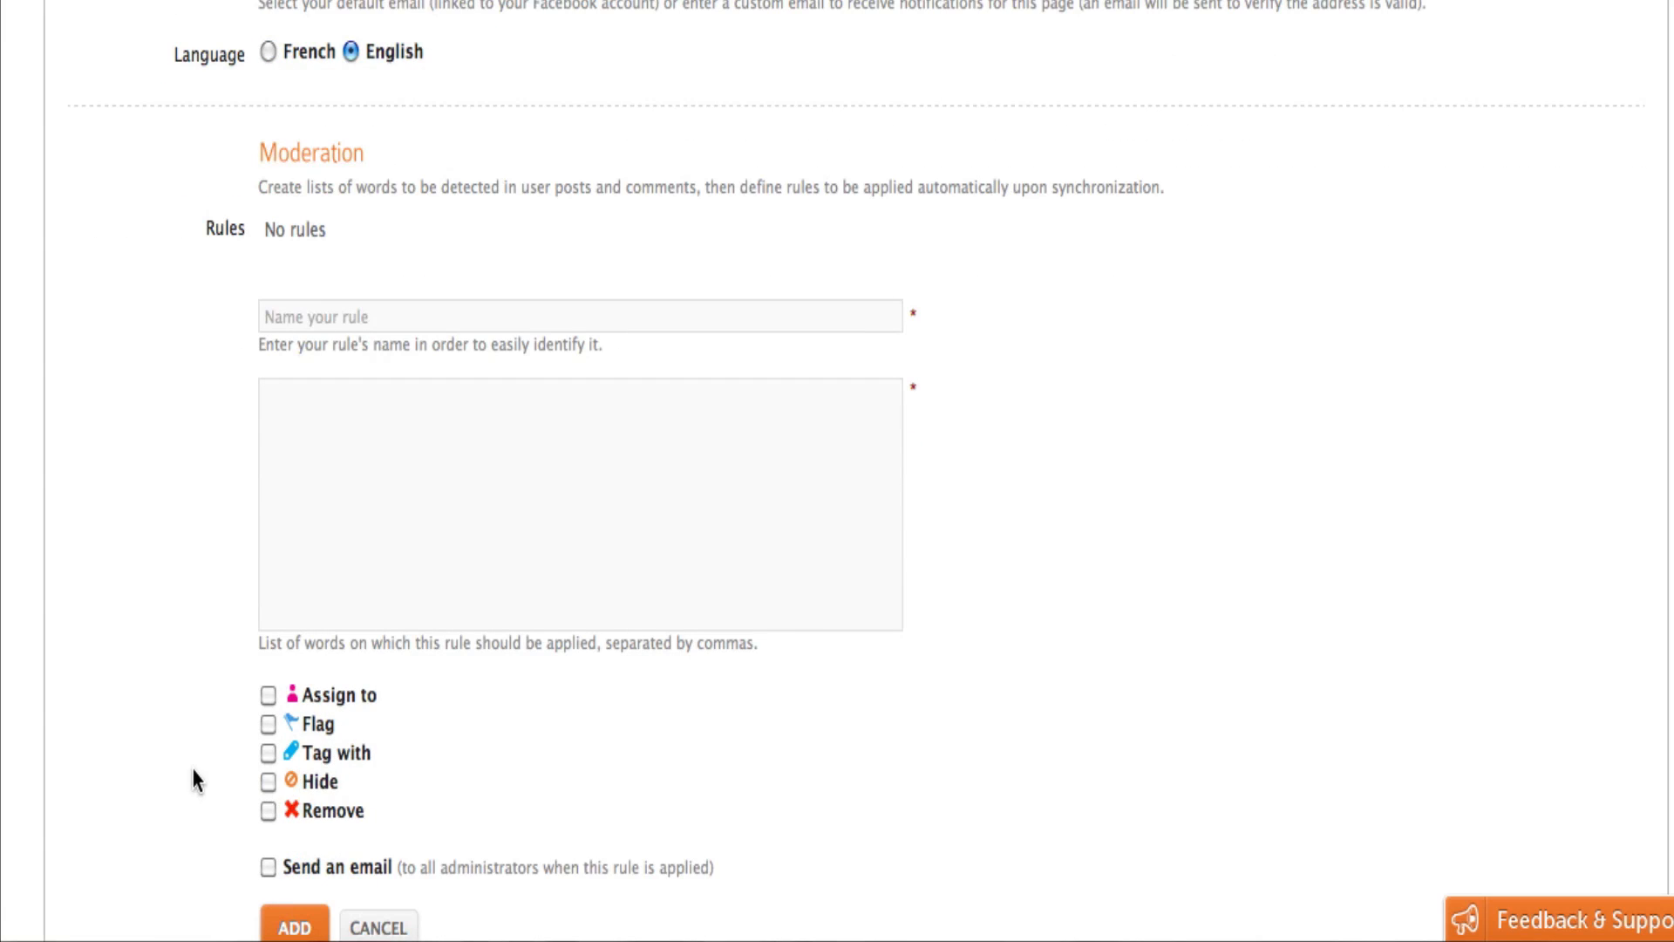
mouse_move(208, 741)
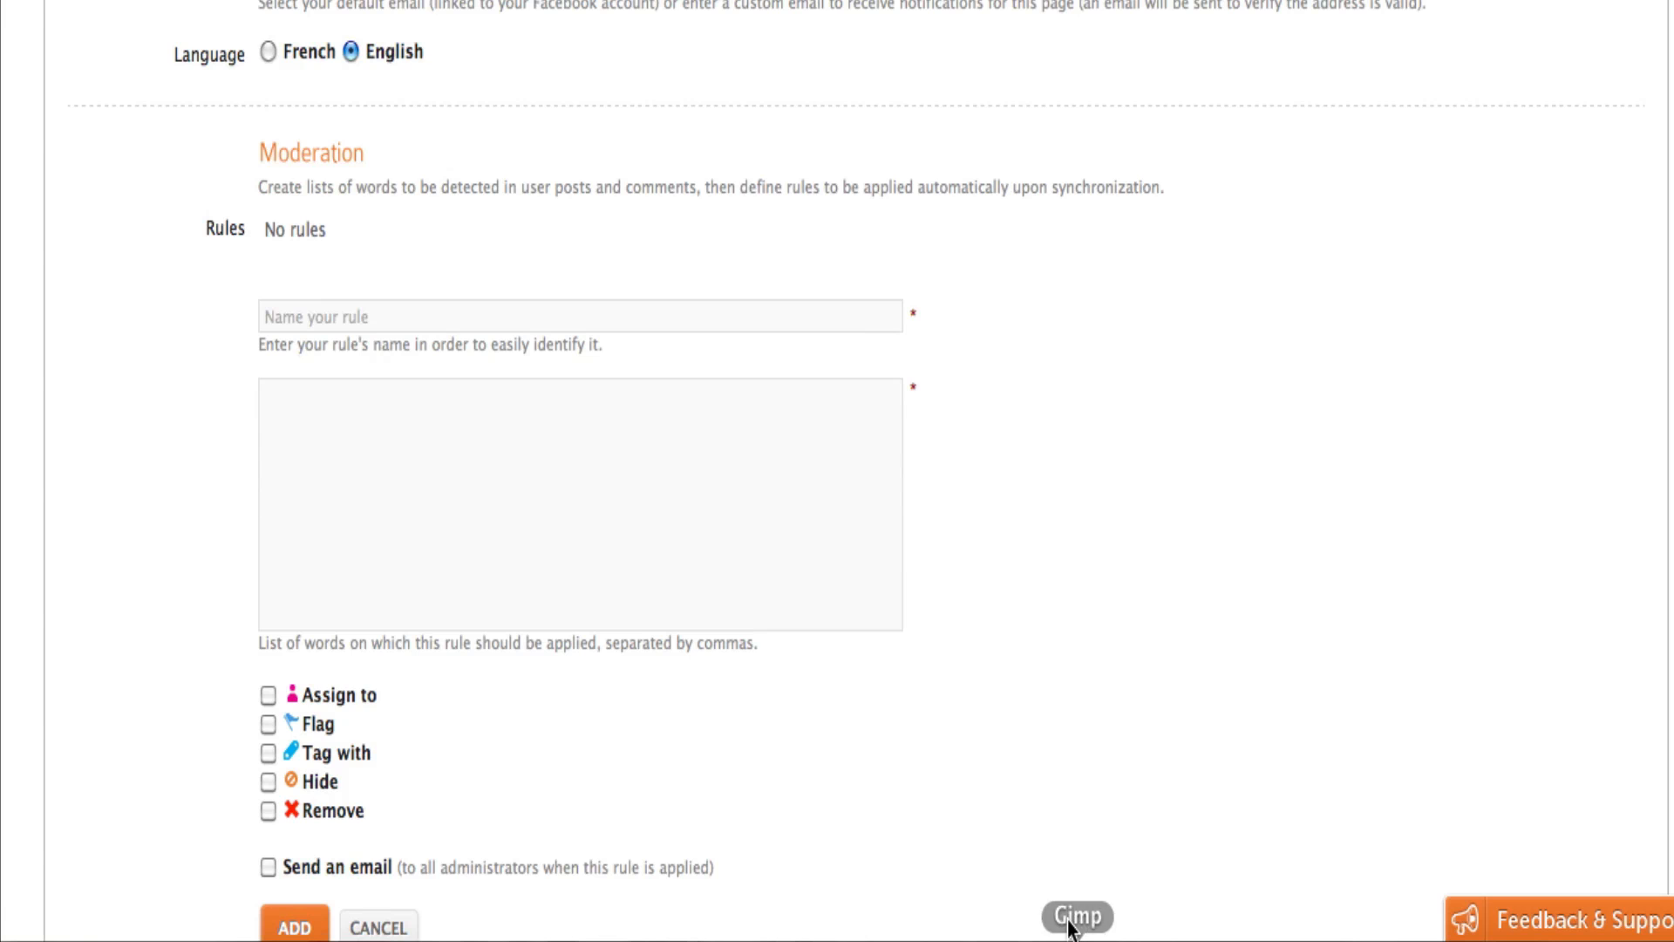
mouse_move(136, 605)
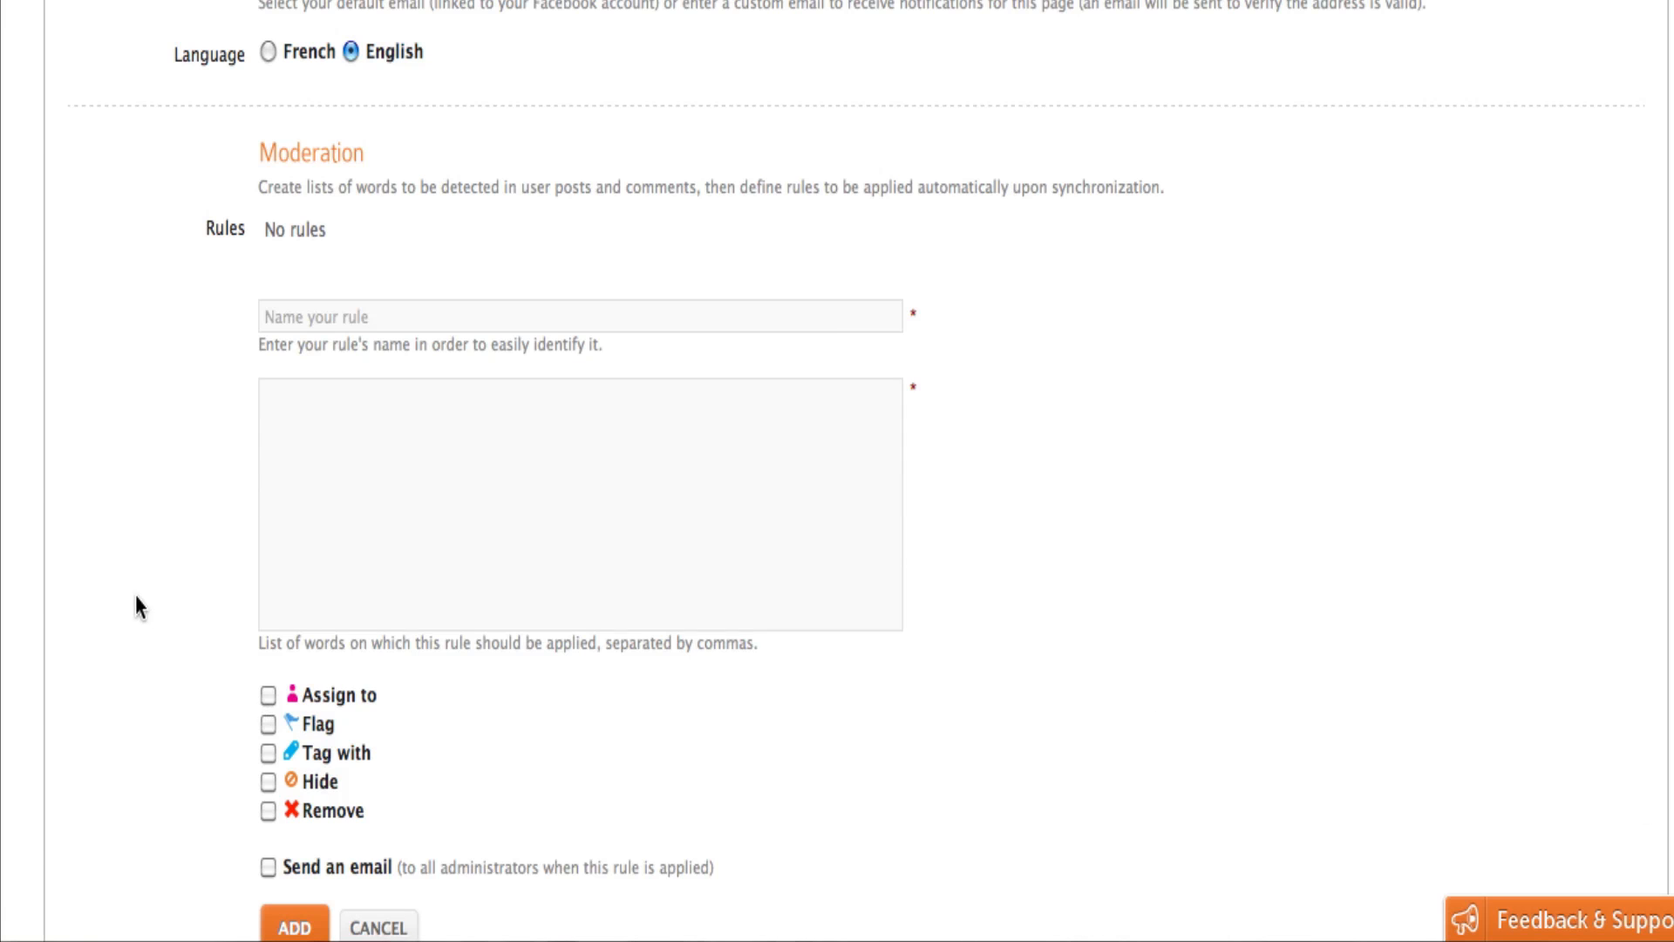
scroll("down", 3)
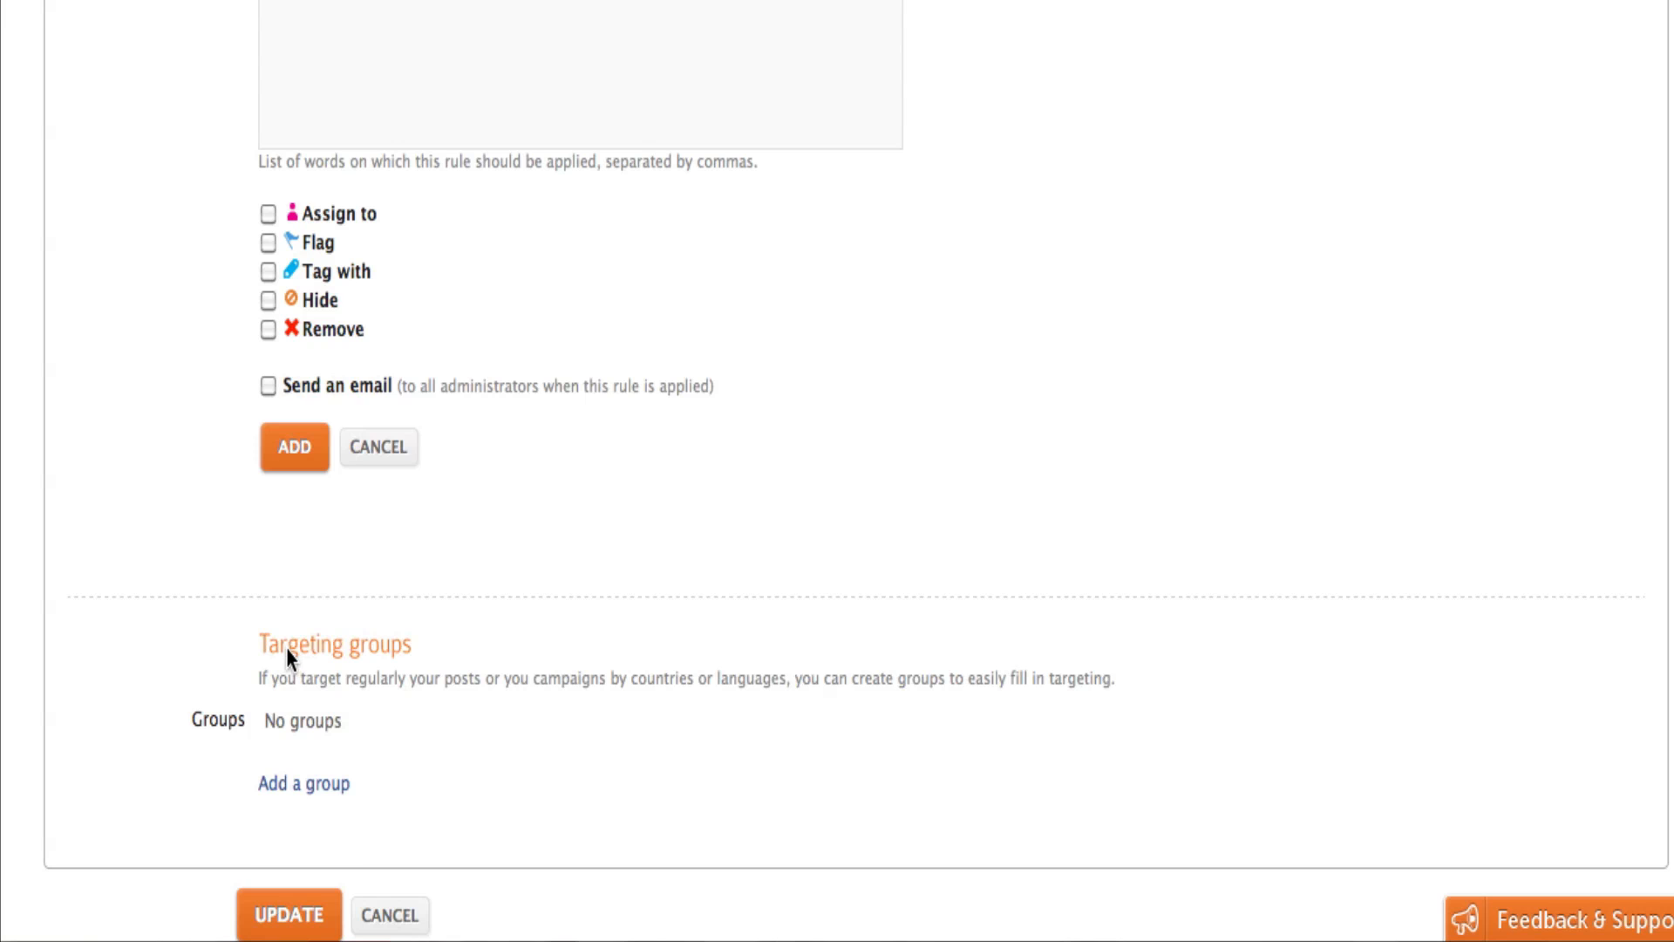
mouse_move(373, 678)
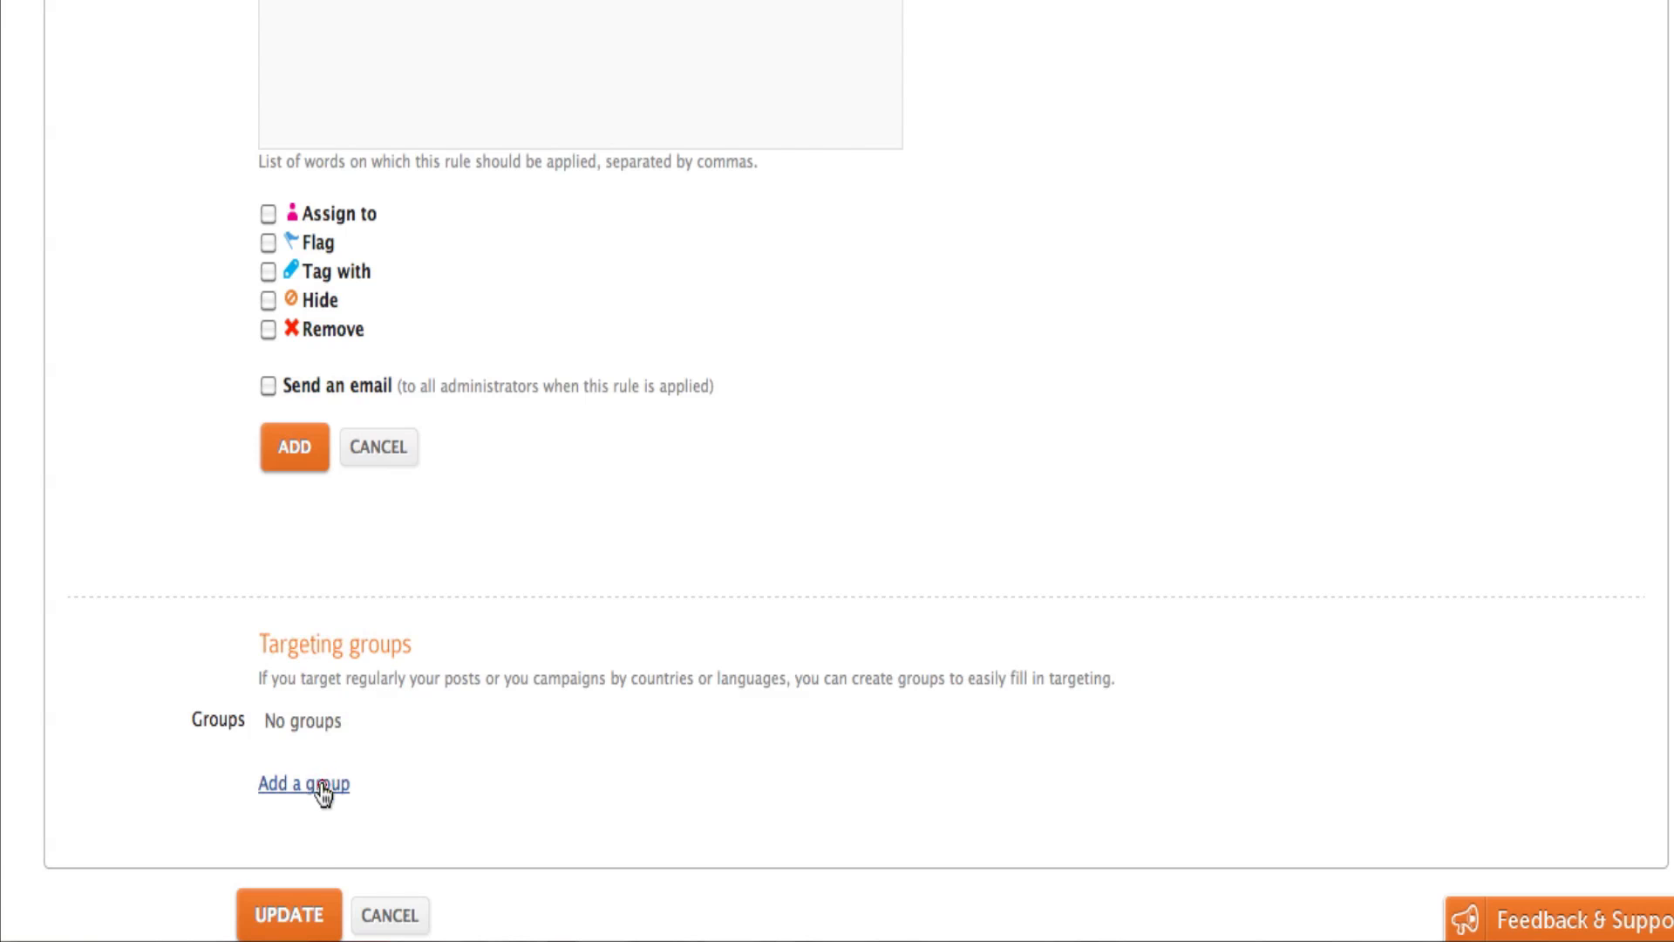
Start a new targeting group and add English languages, including English (US).
left_click(302, 783)
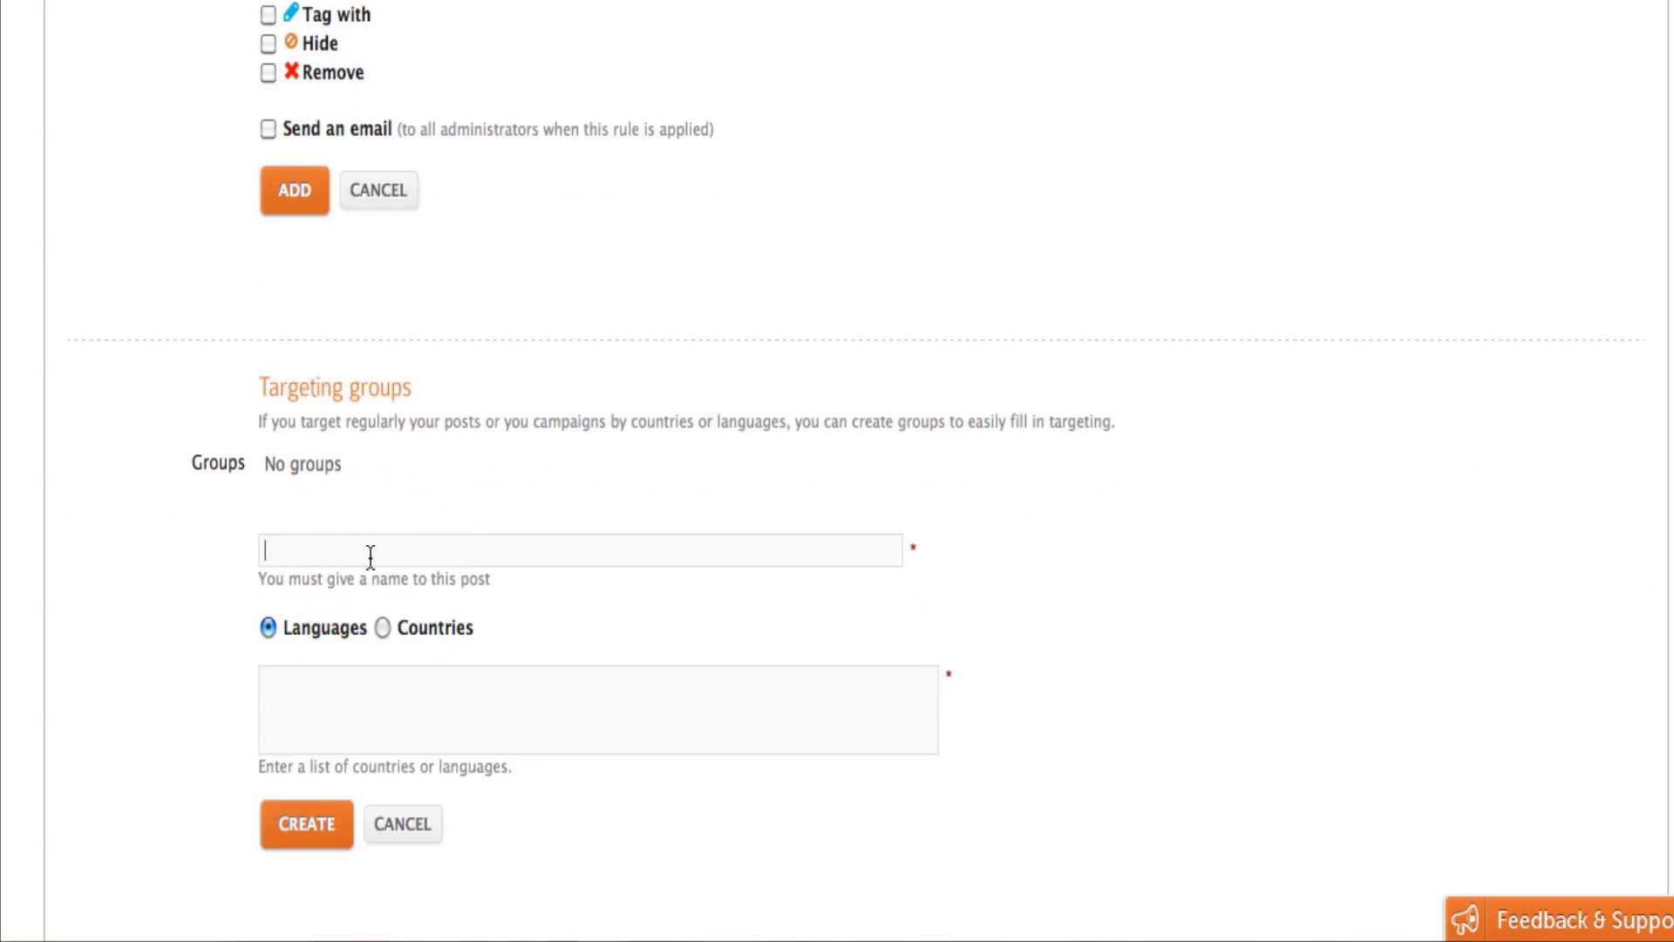
type("E")
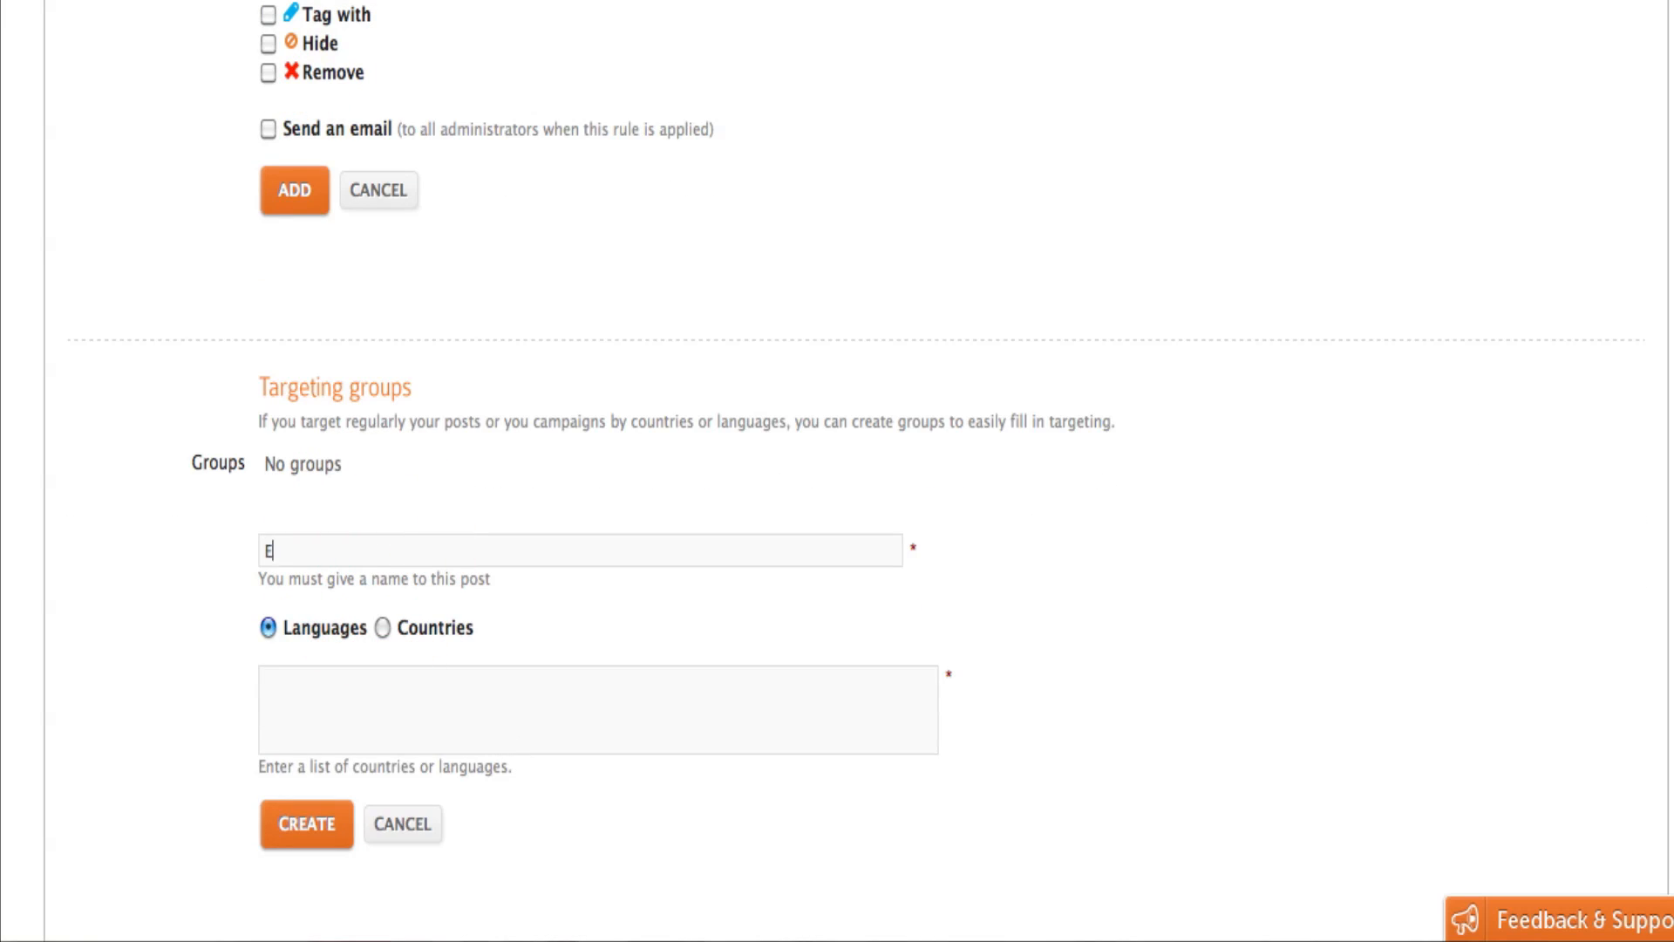
type("nglish")
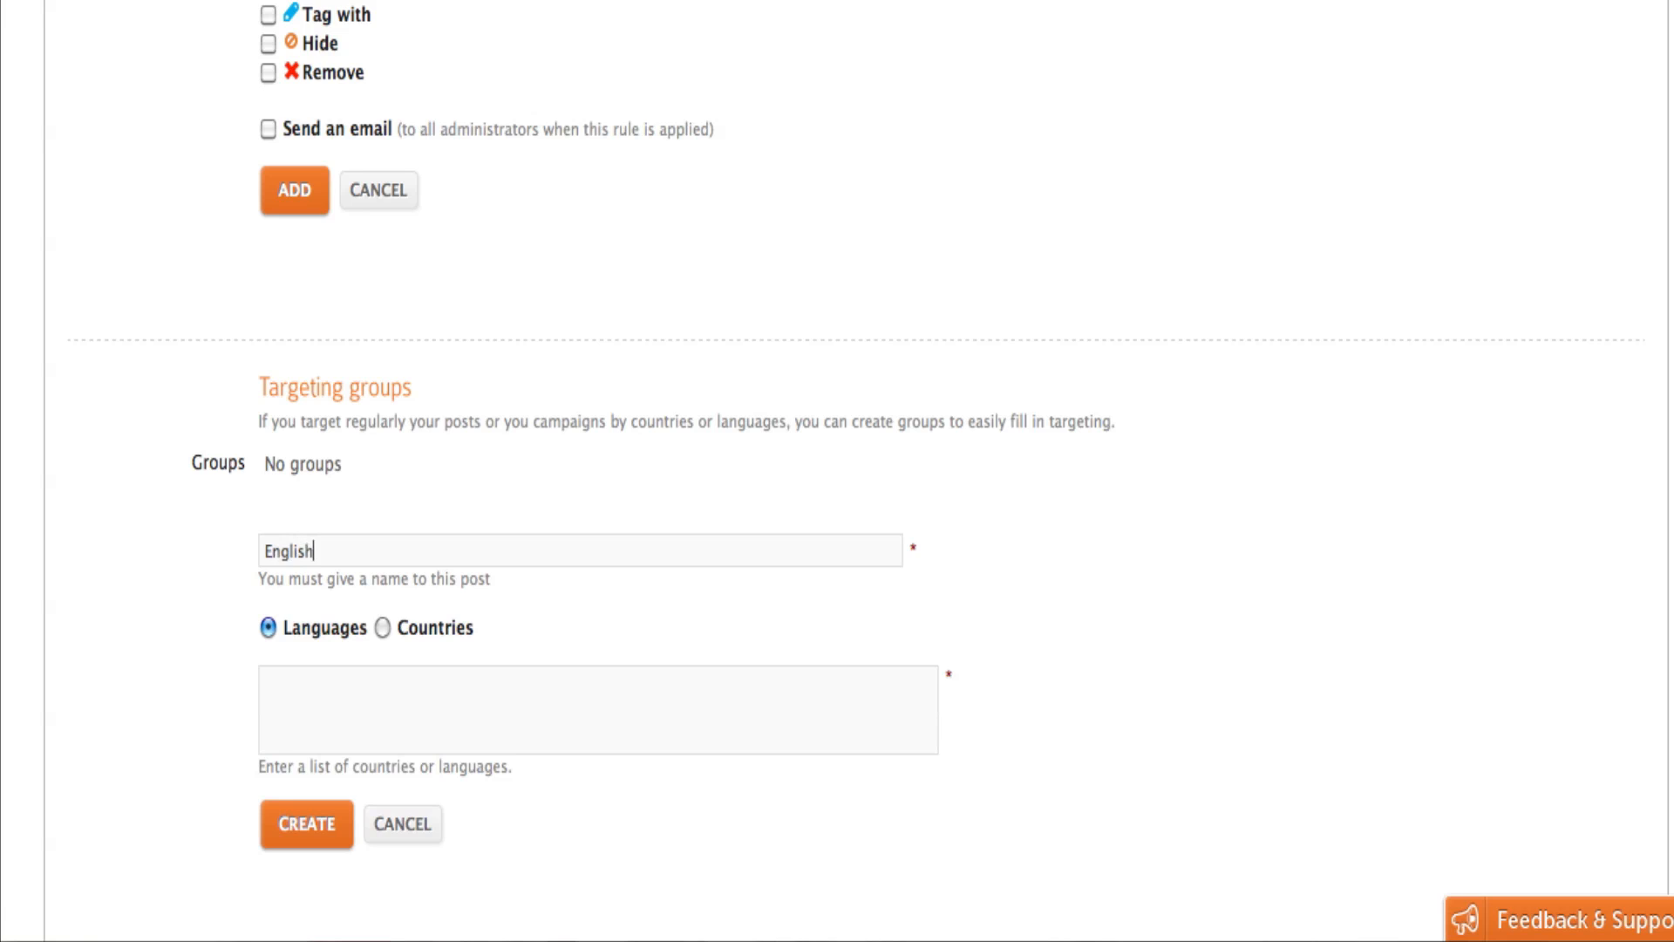
type("Spandi")
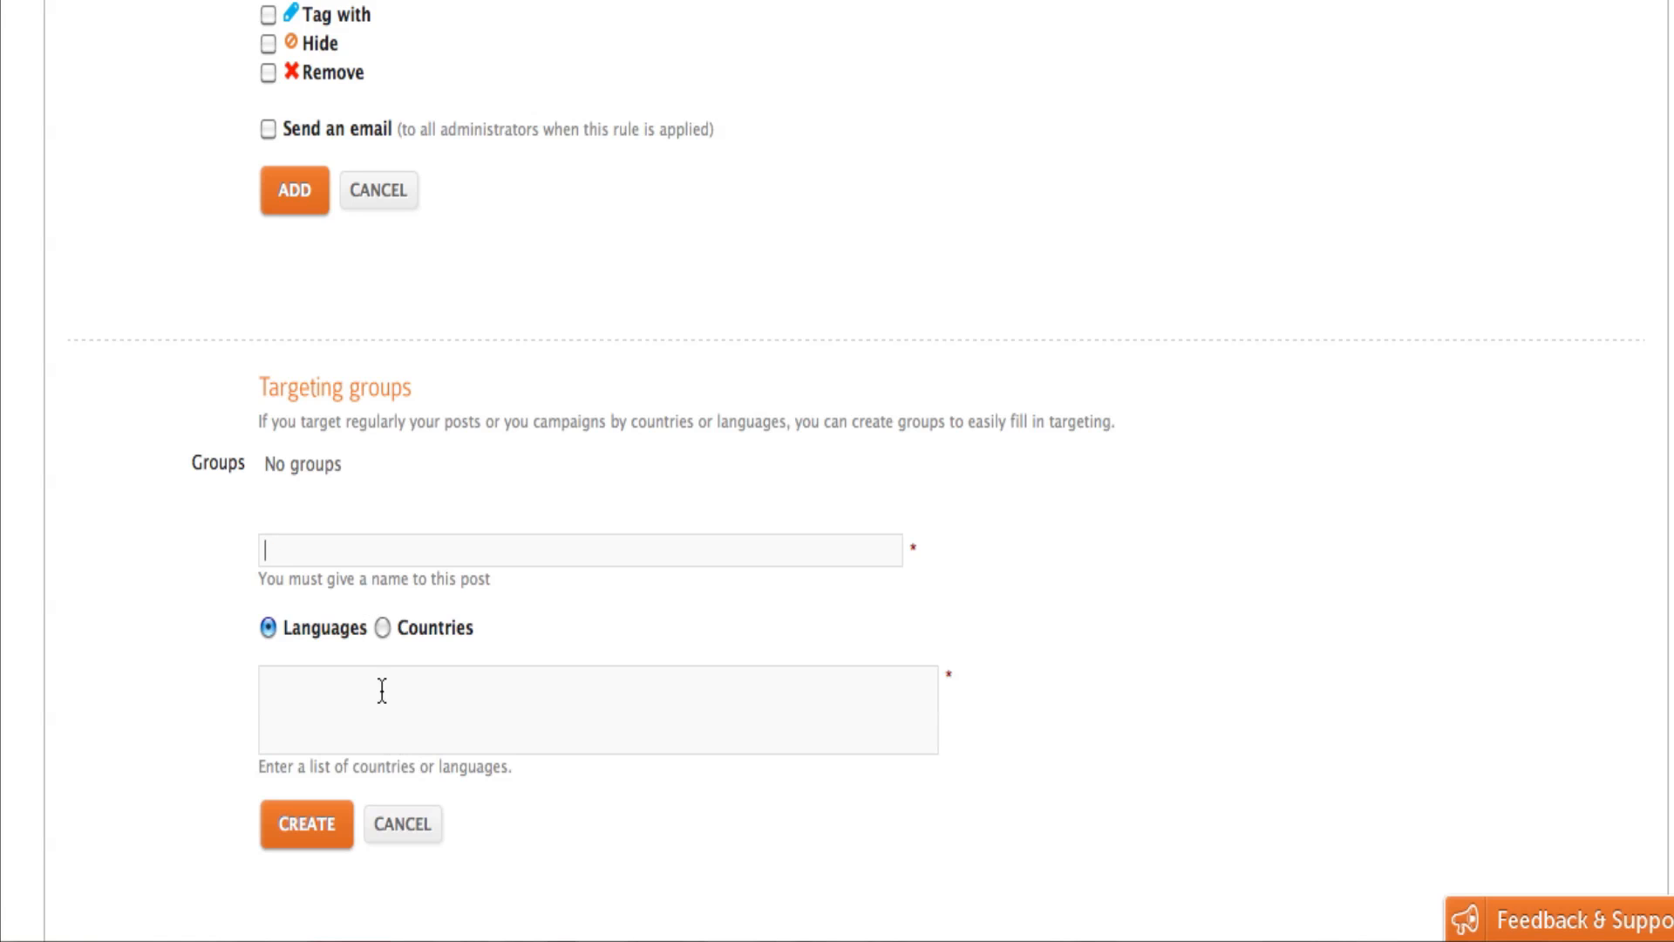
type("English")
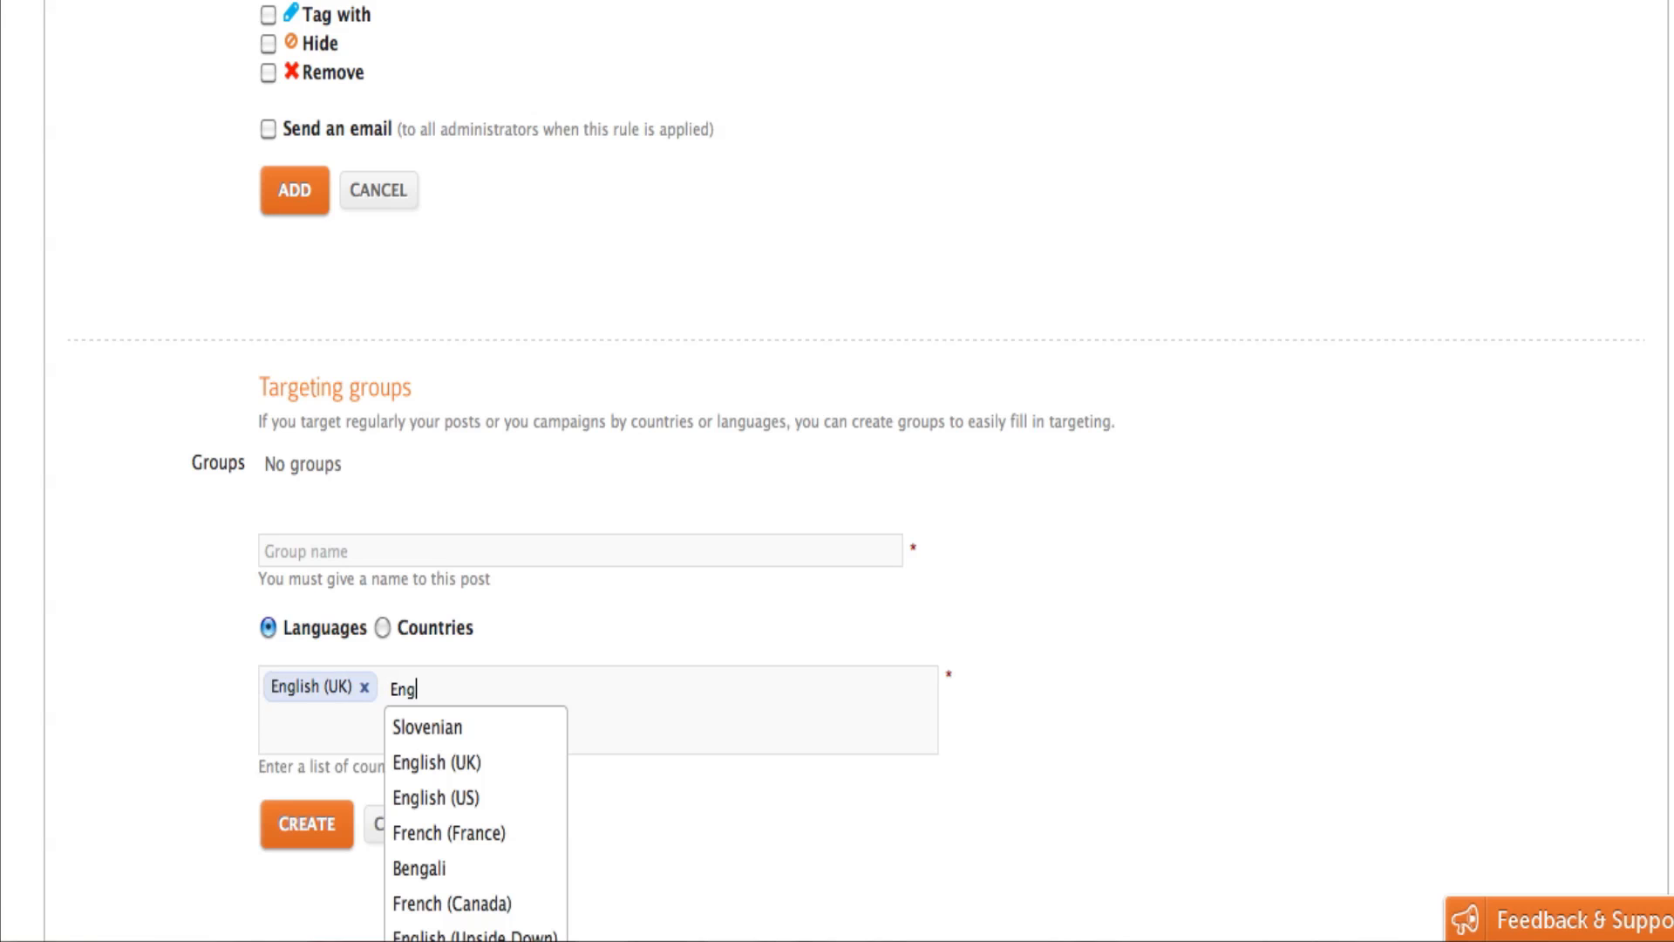
left_click(433, 798)
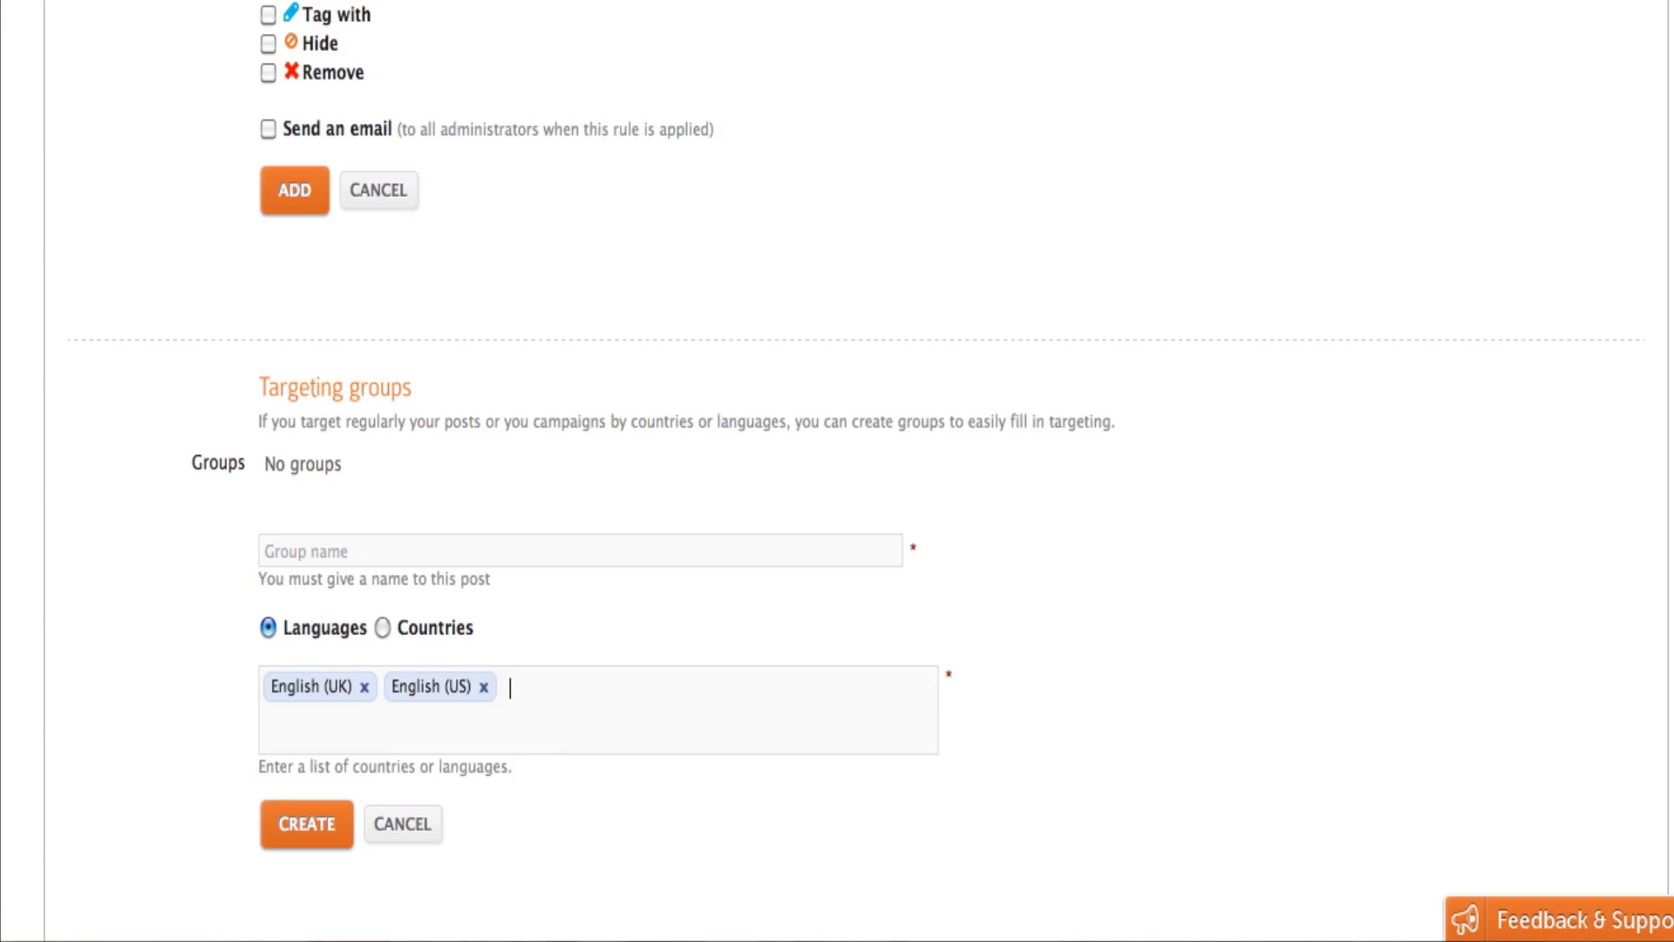
Name the targeting group 'English' and switch its type to countries.
left_click(576, 550)
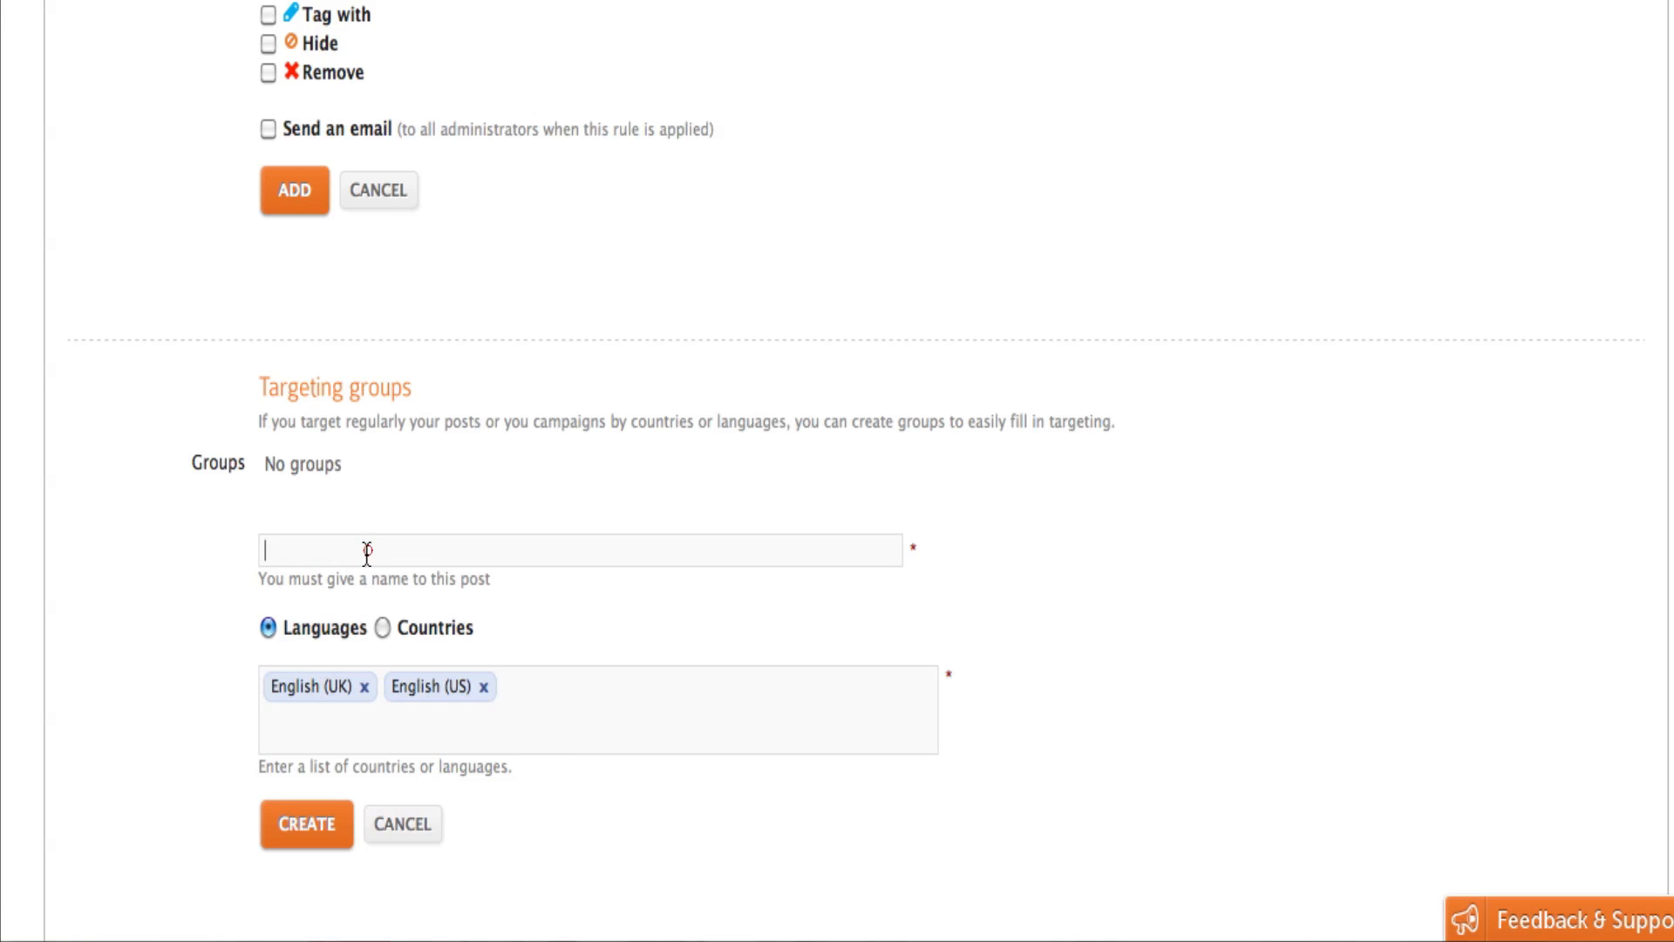
type("Engli")
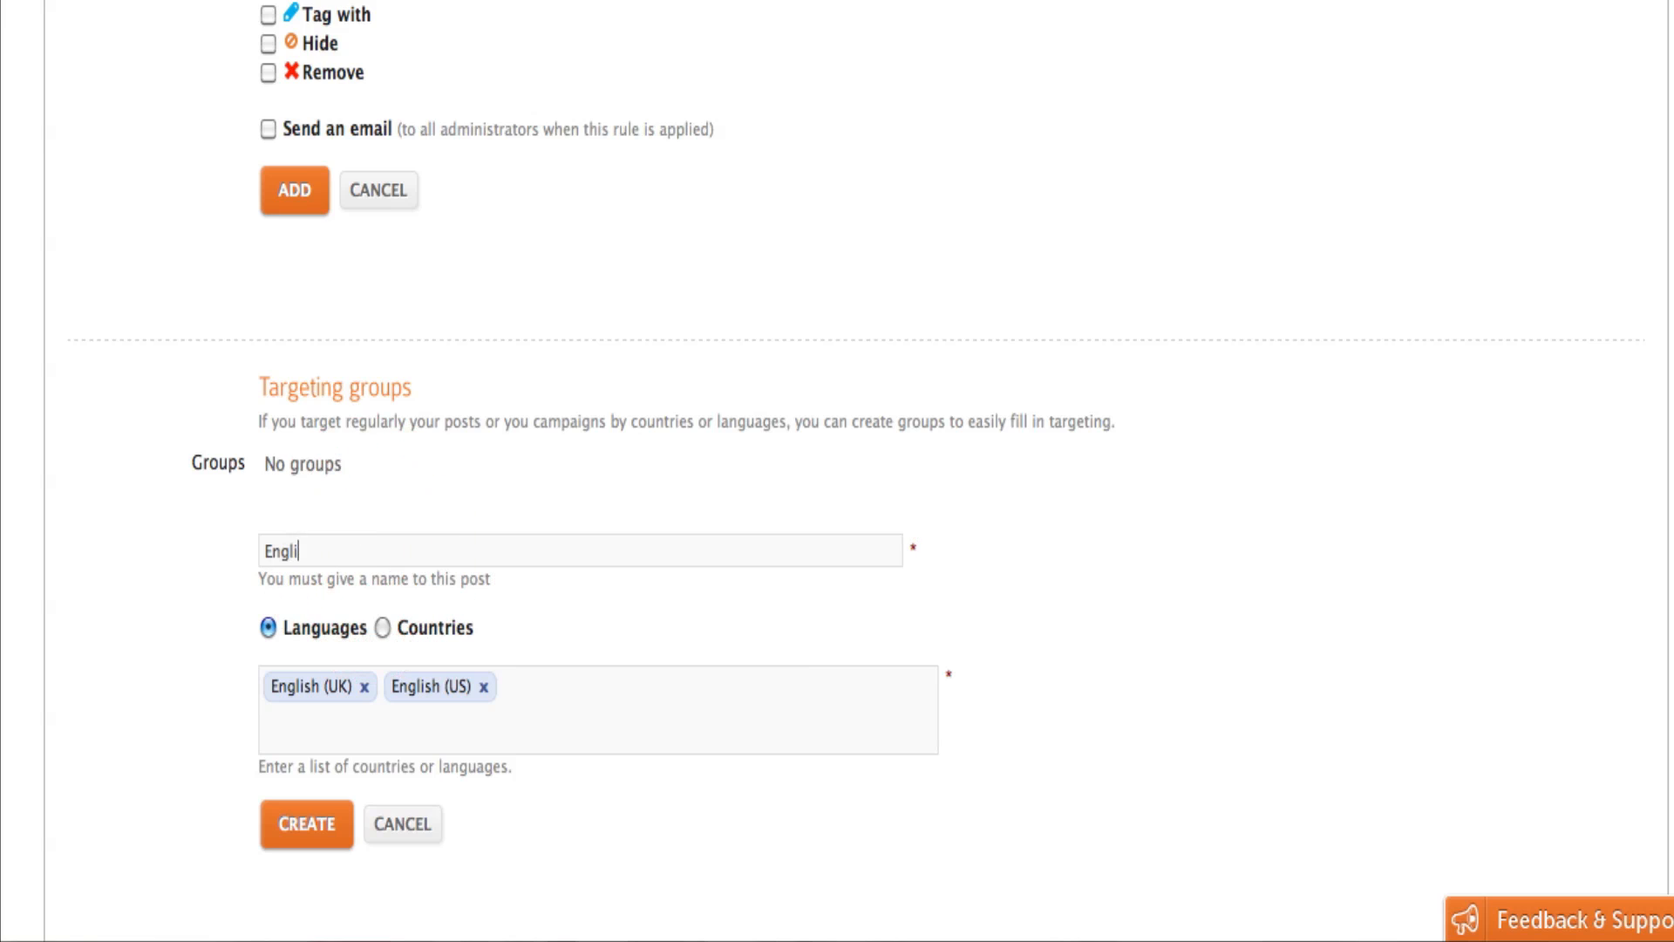
type("sh")
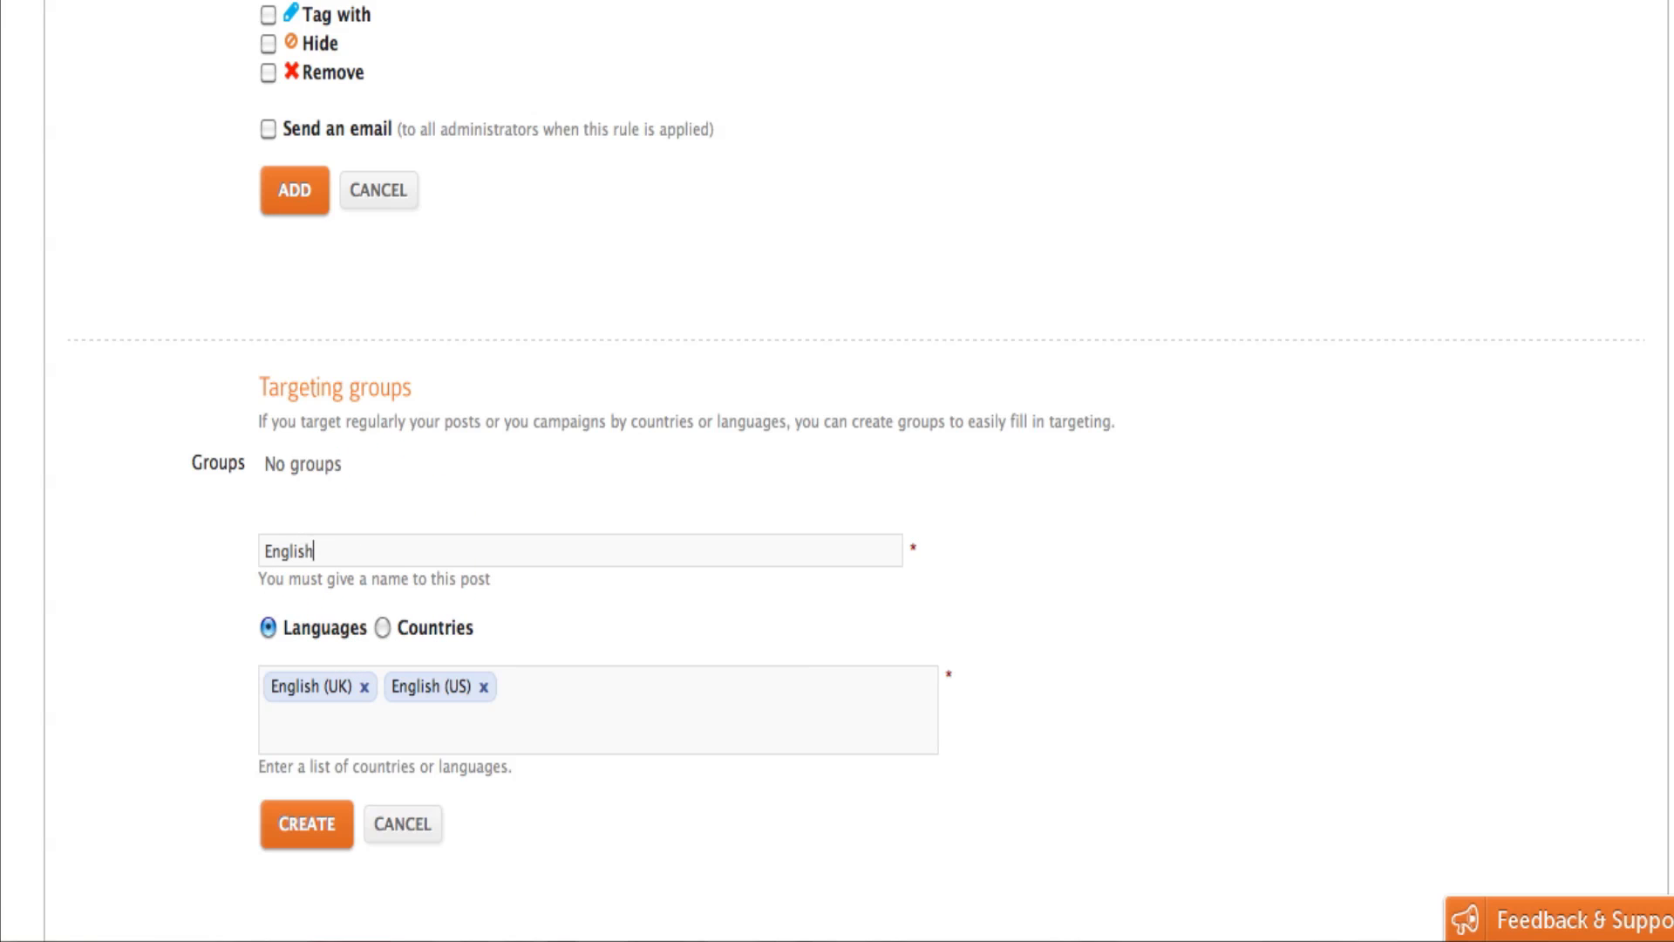
mouse_move(395, 649)
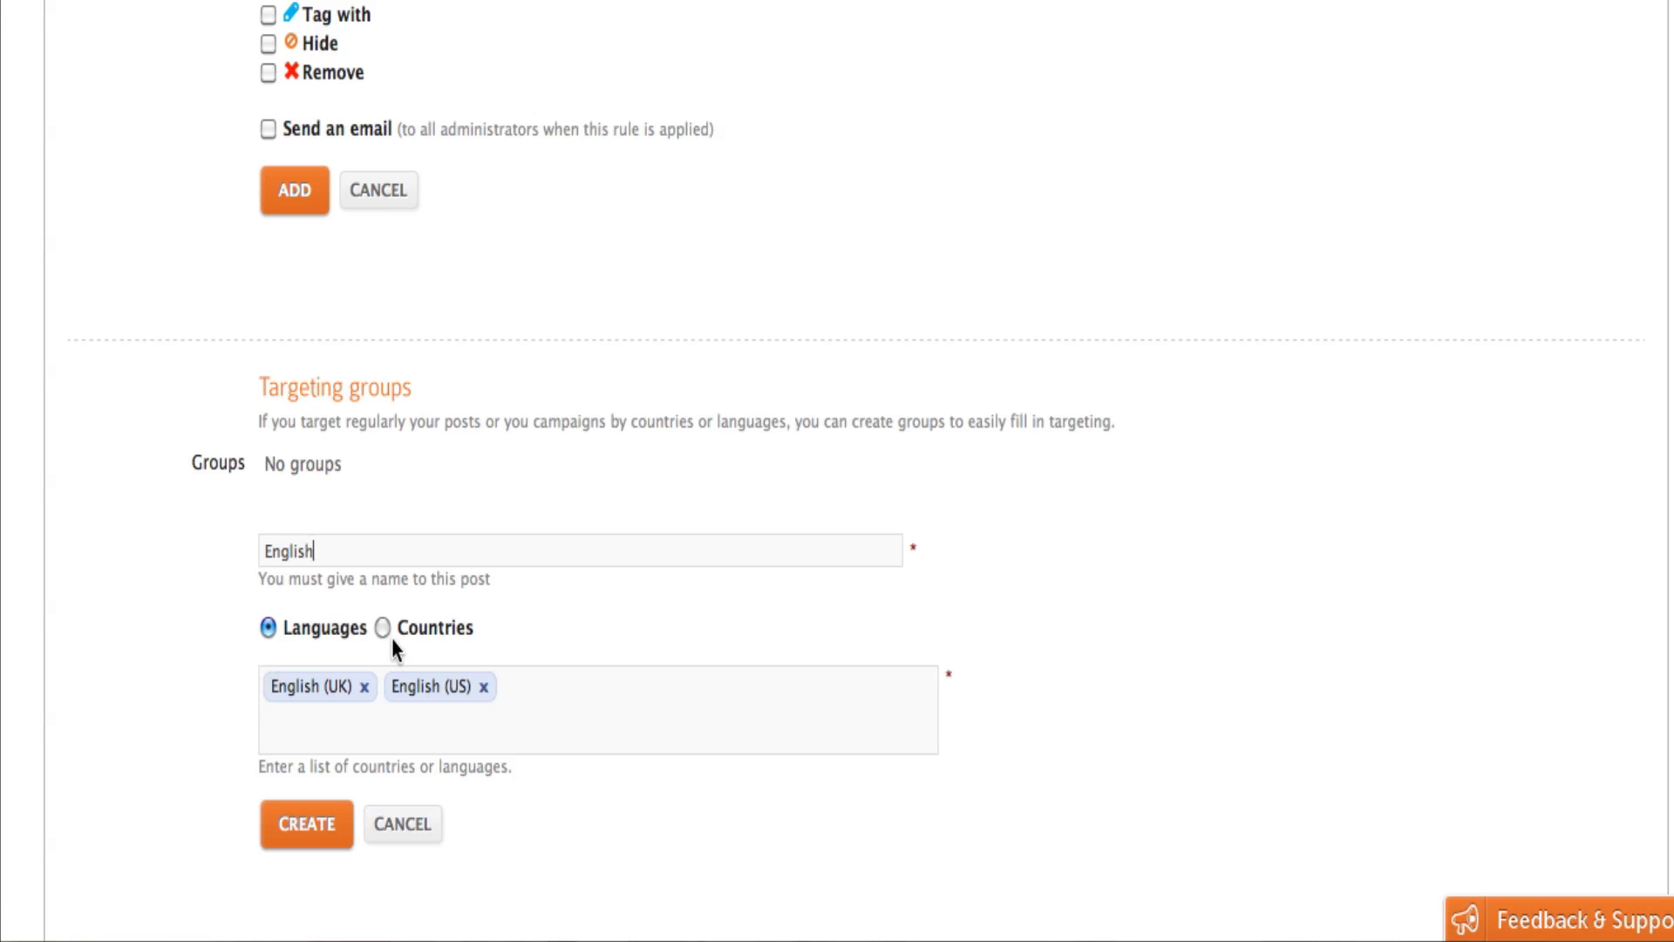
left_click(383, 627)
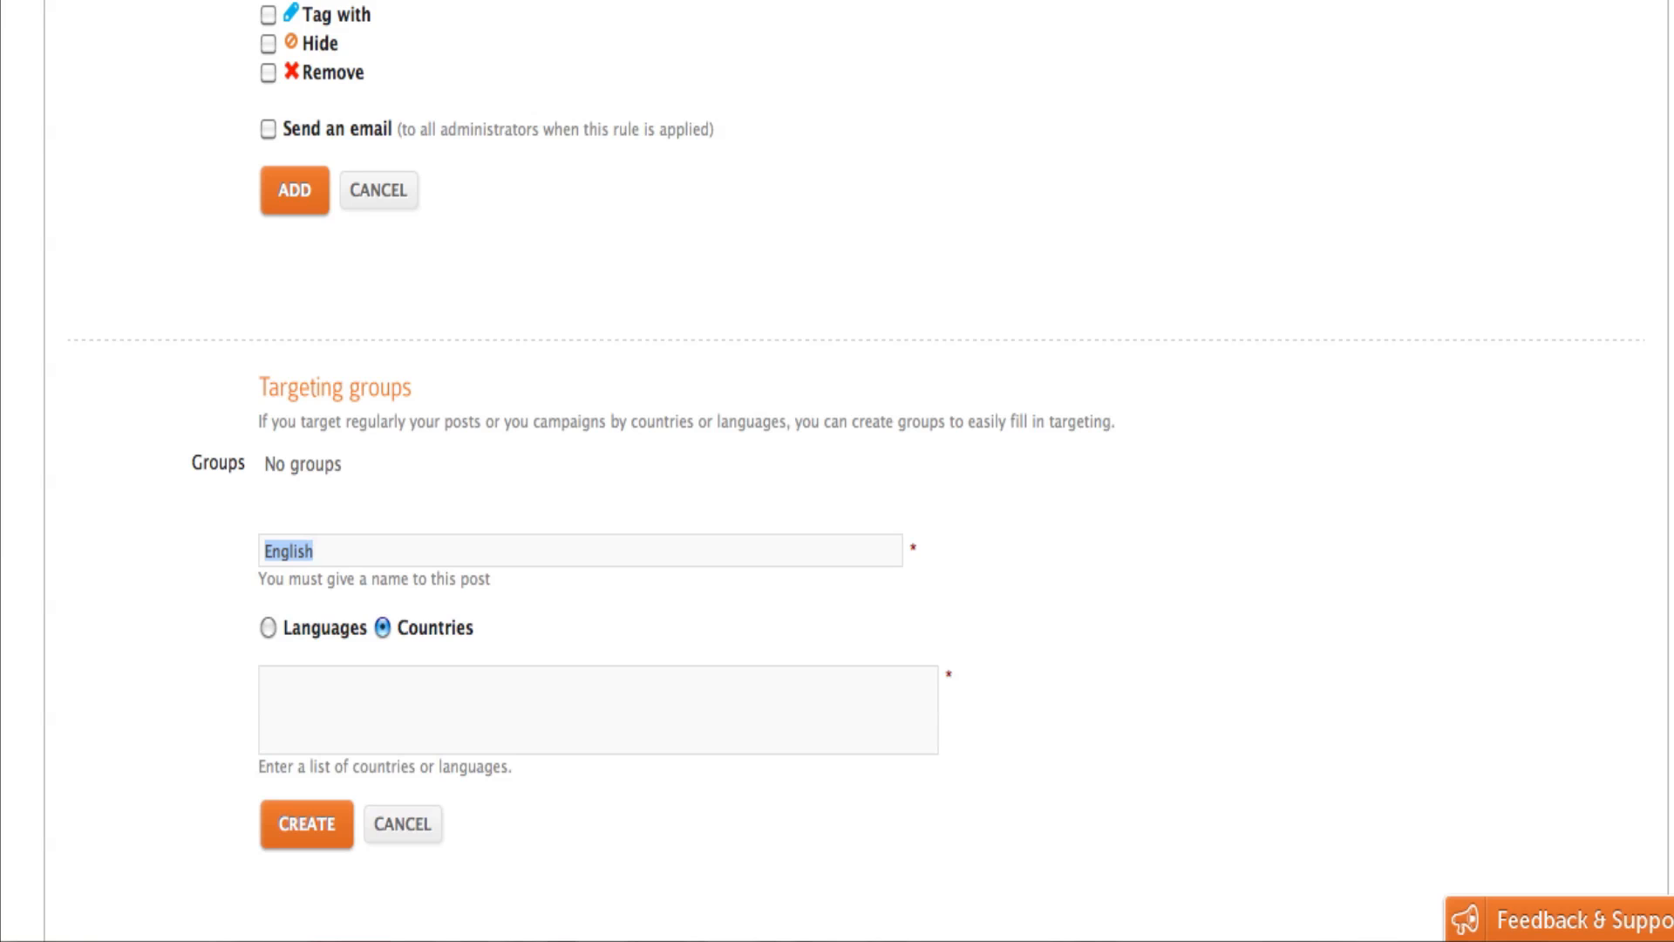
Rename the targeting group 'Europe' and add United Kingdom, Spain and Italy as countries.
type("Europe")
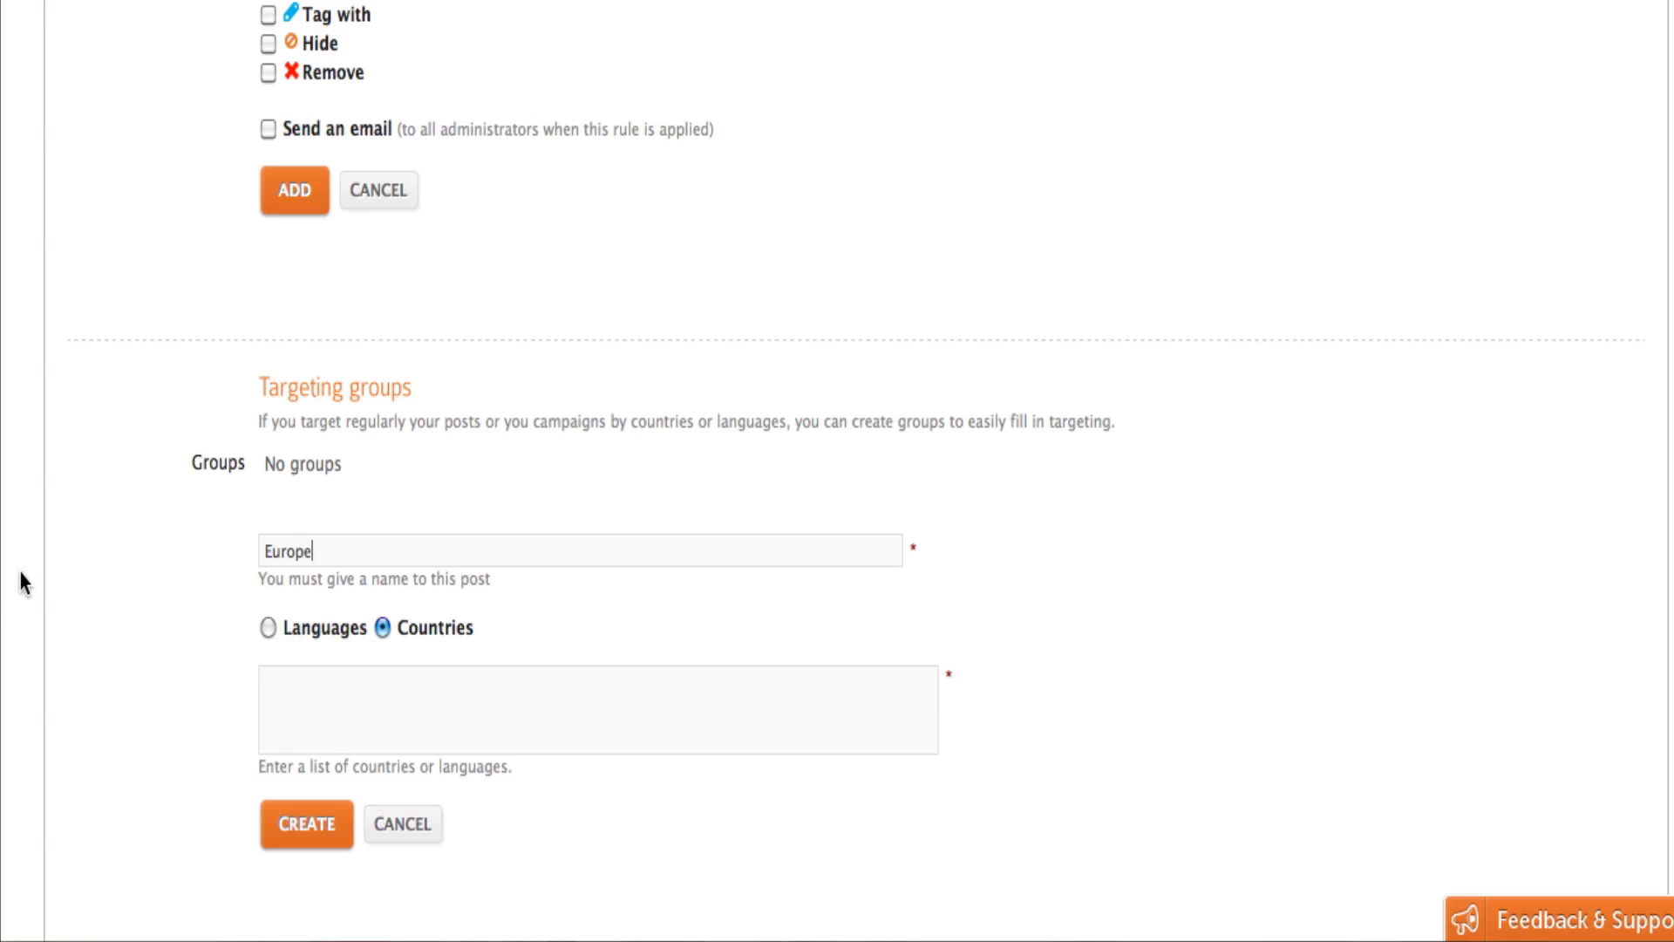
type("E")
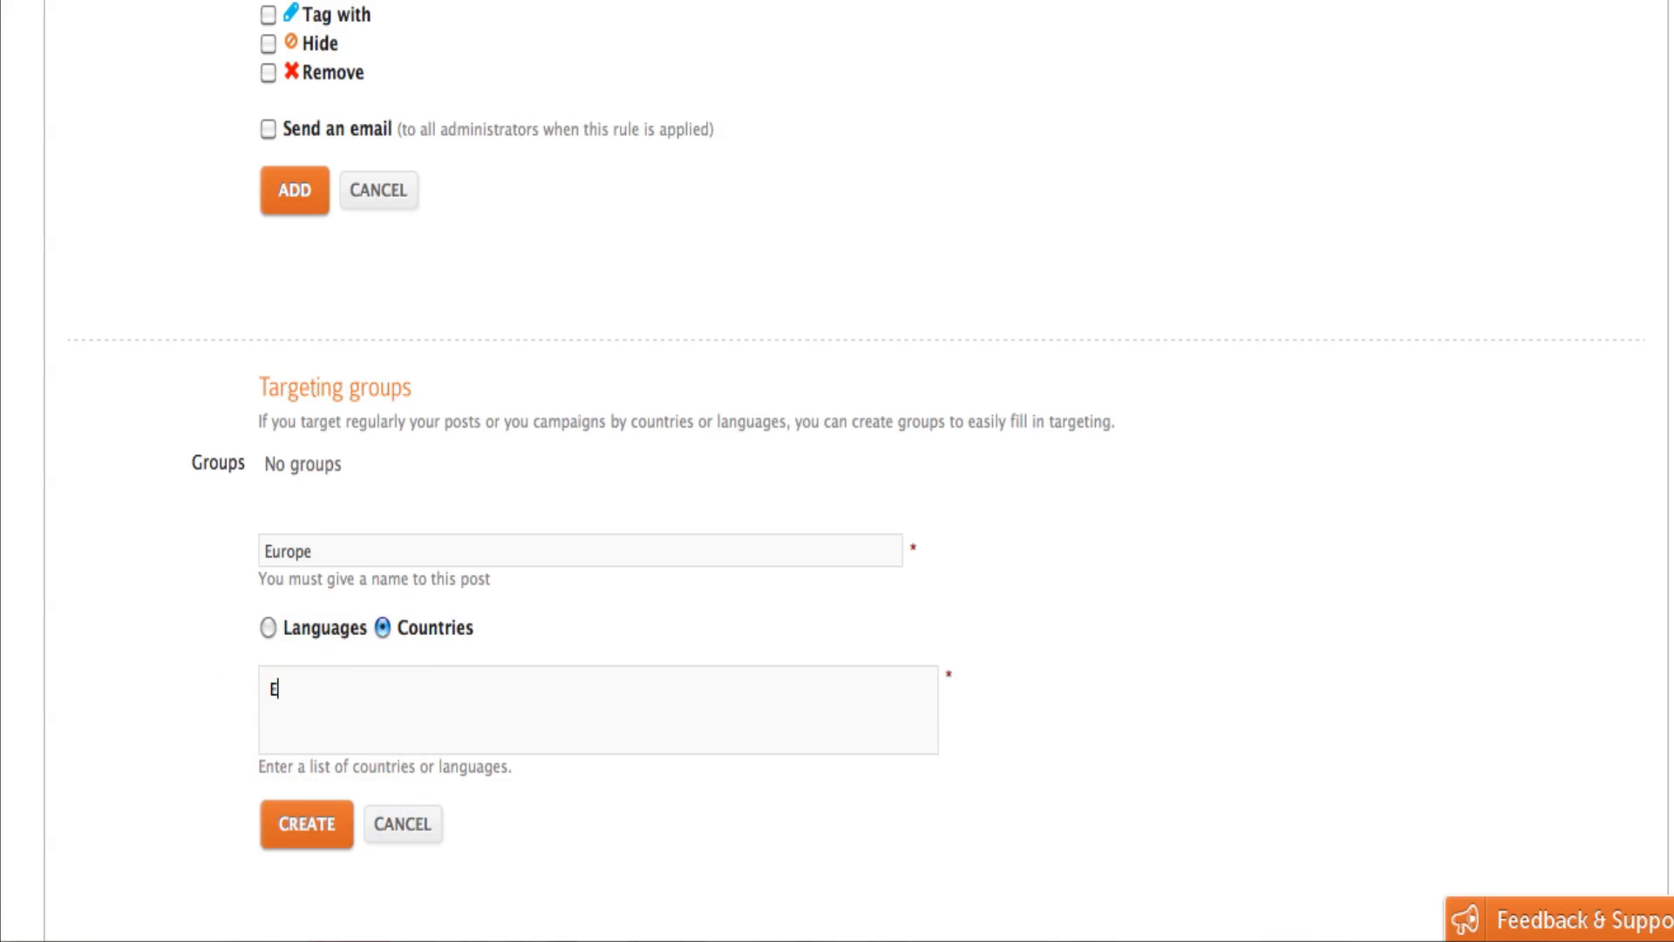
key("Backspace")
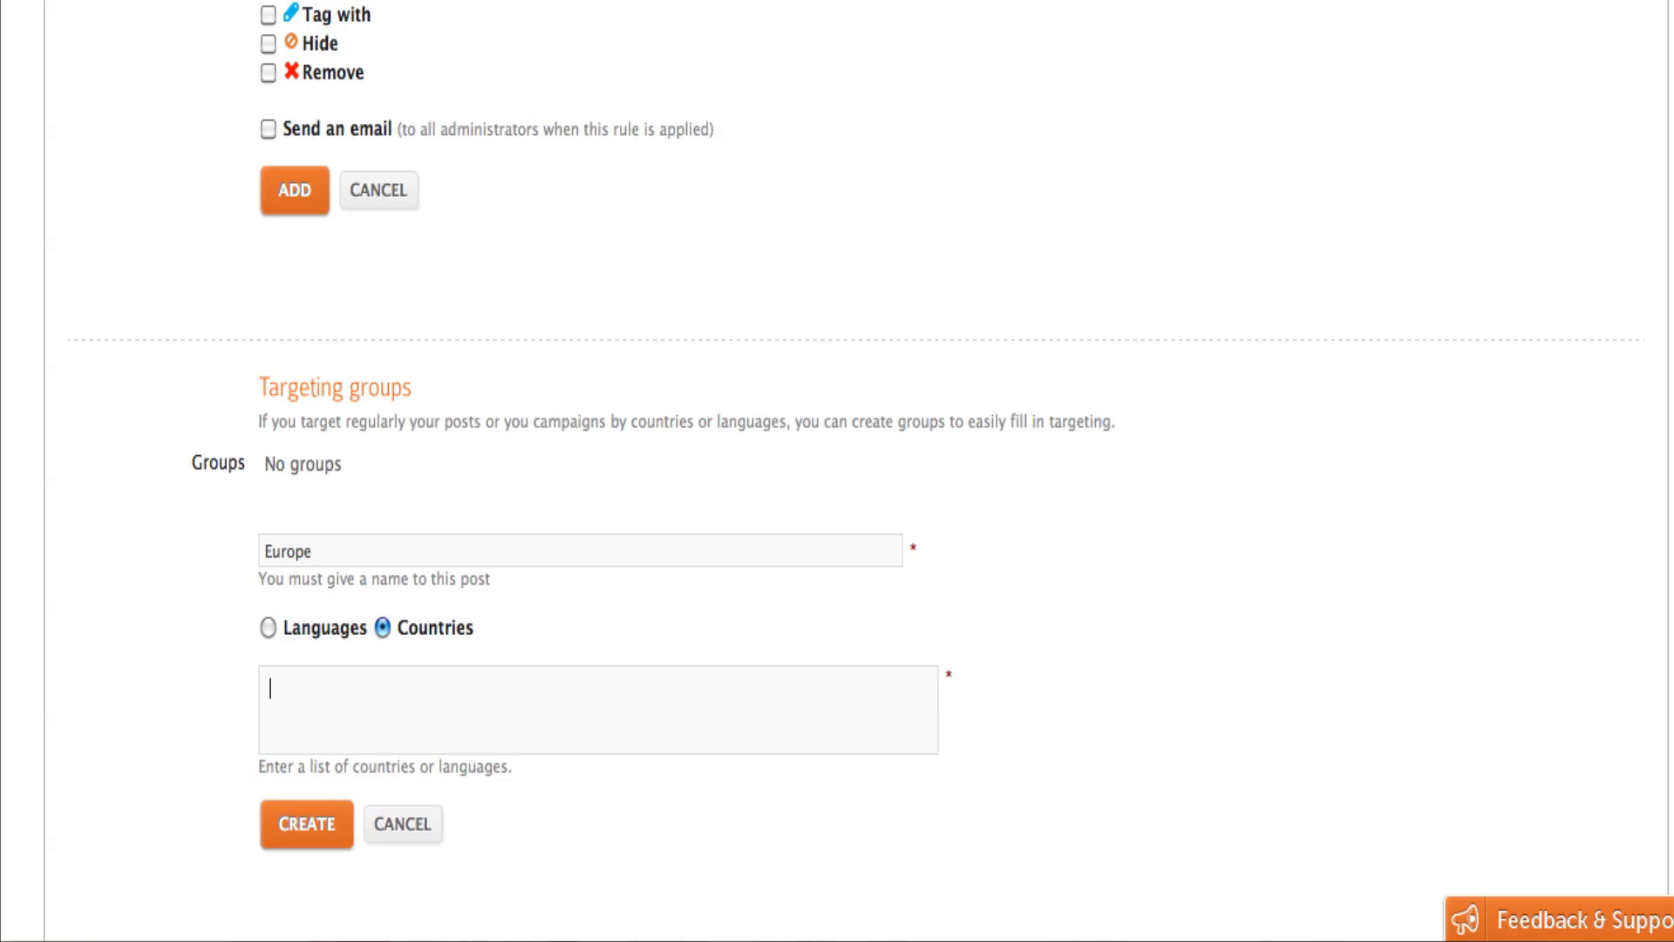
type("United K")
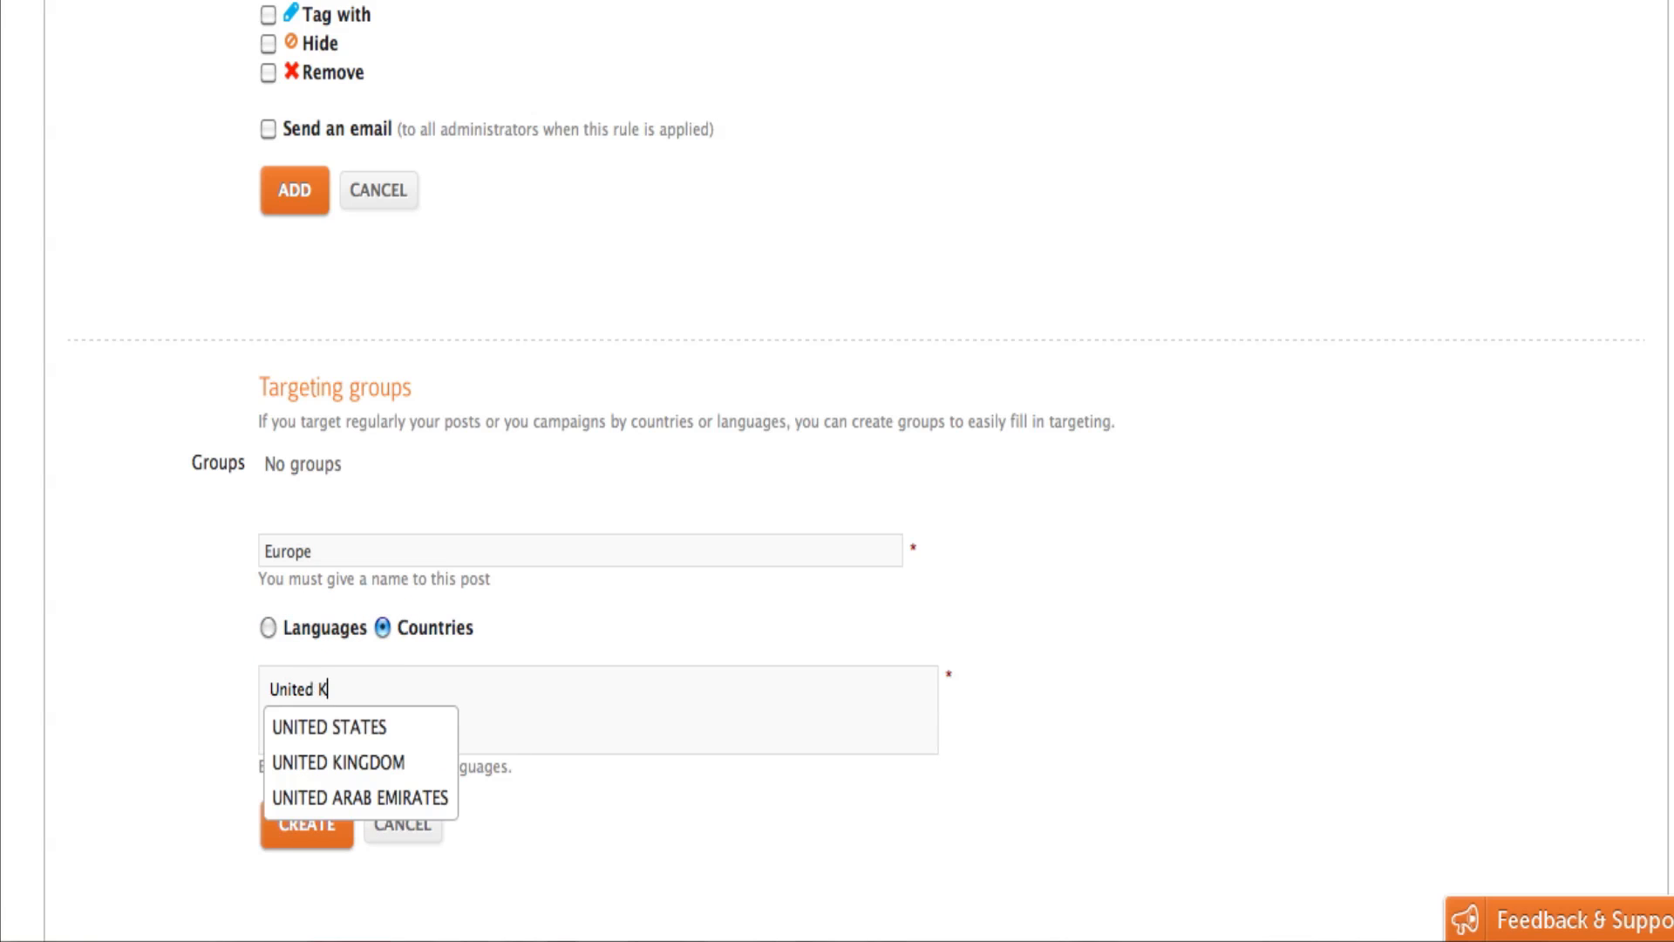
left_click(337, 762)
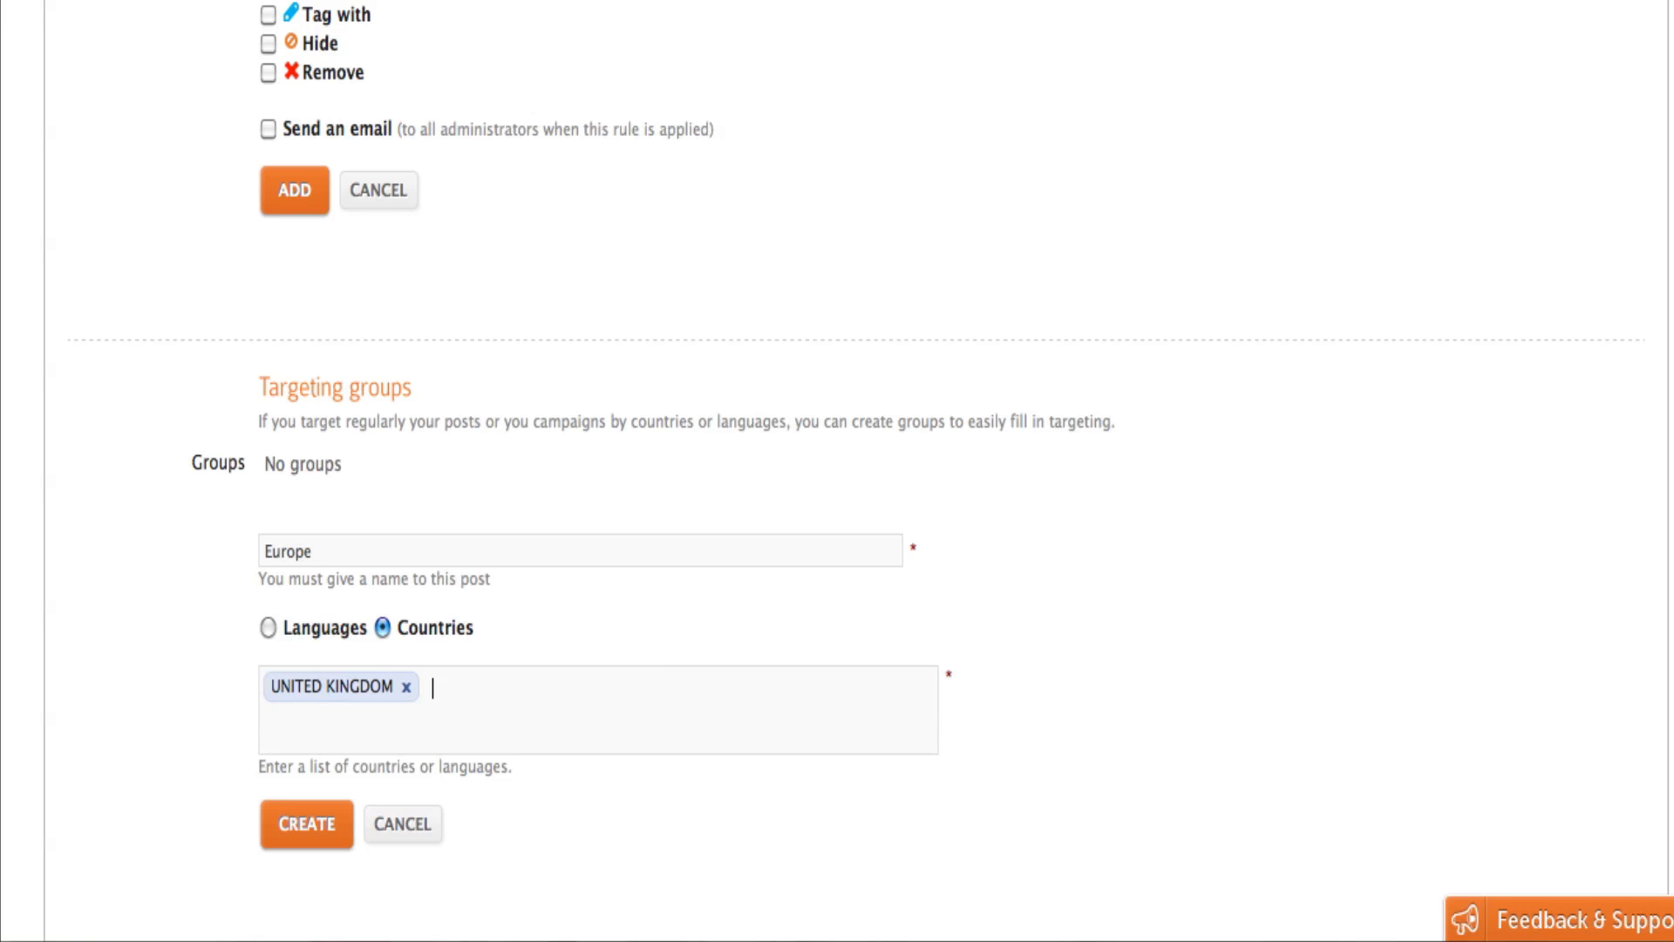
type("Spain")
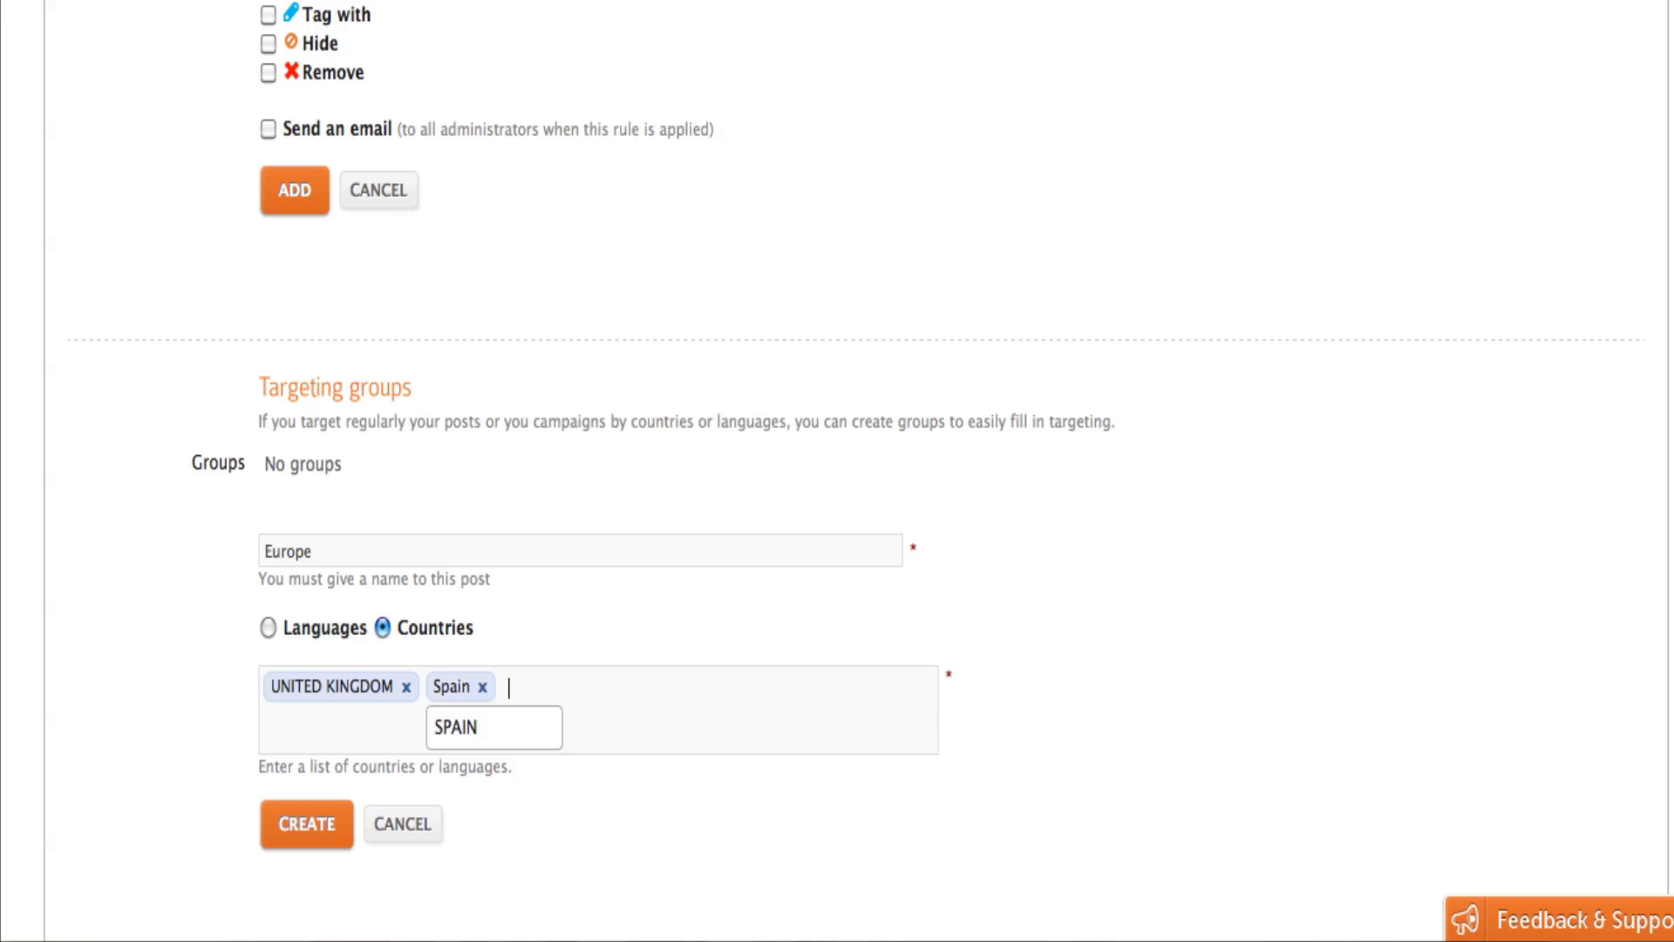
type("Italy")
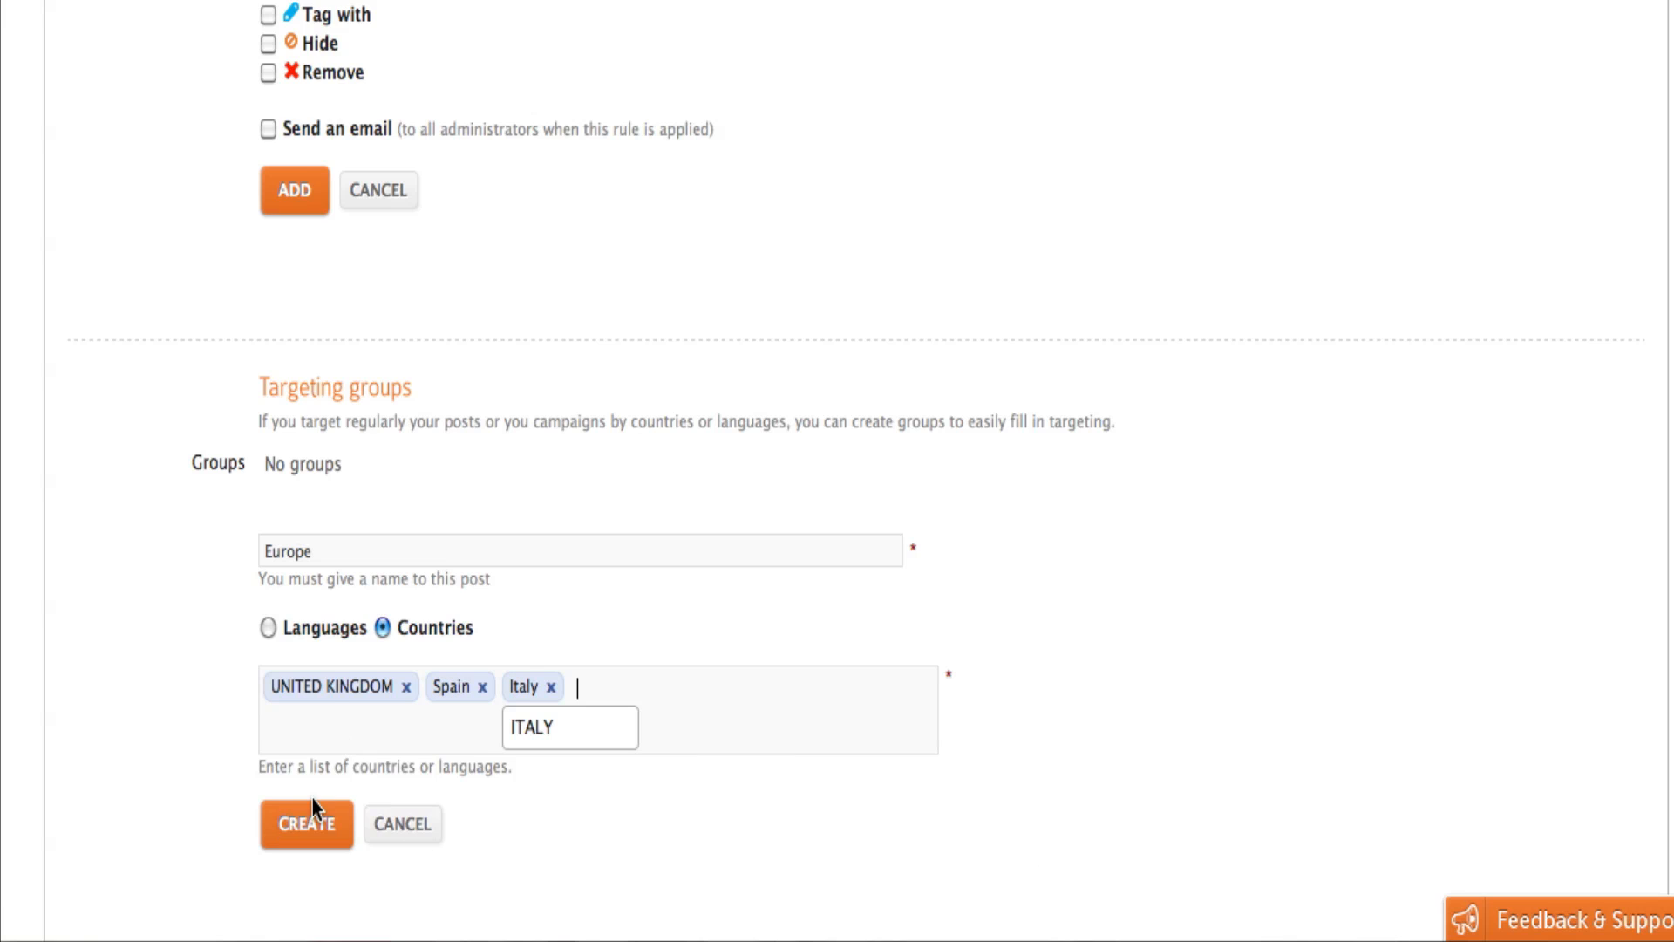
mouse_move(628, 843)
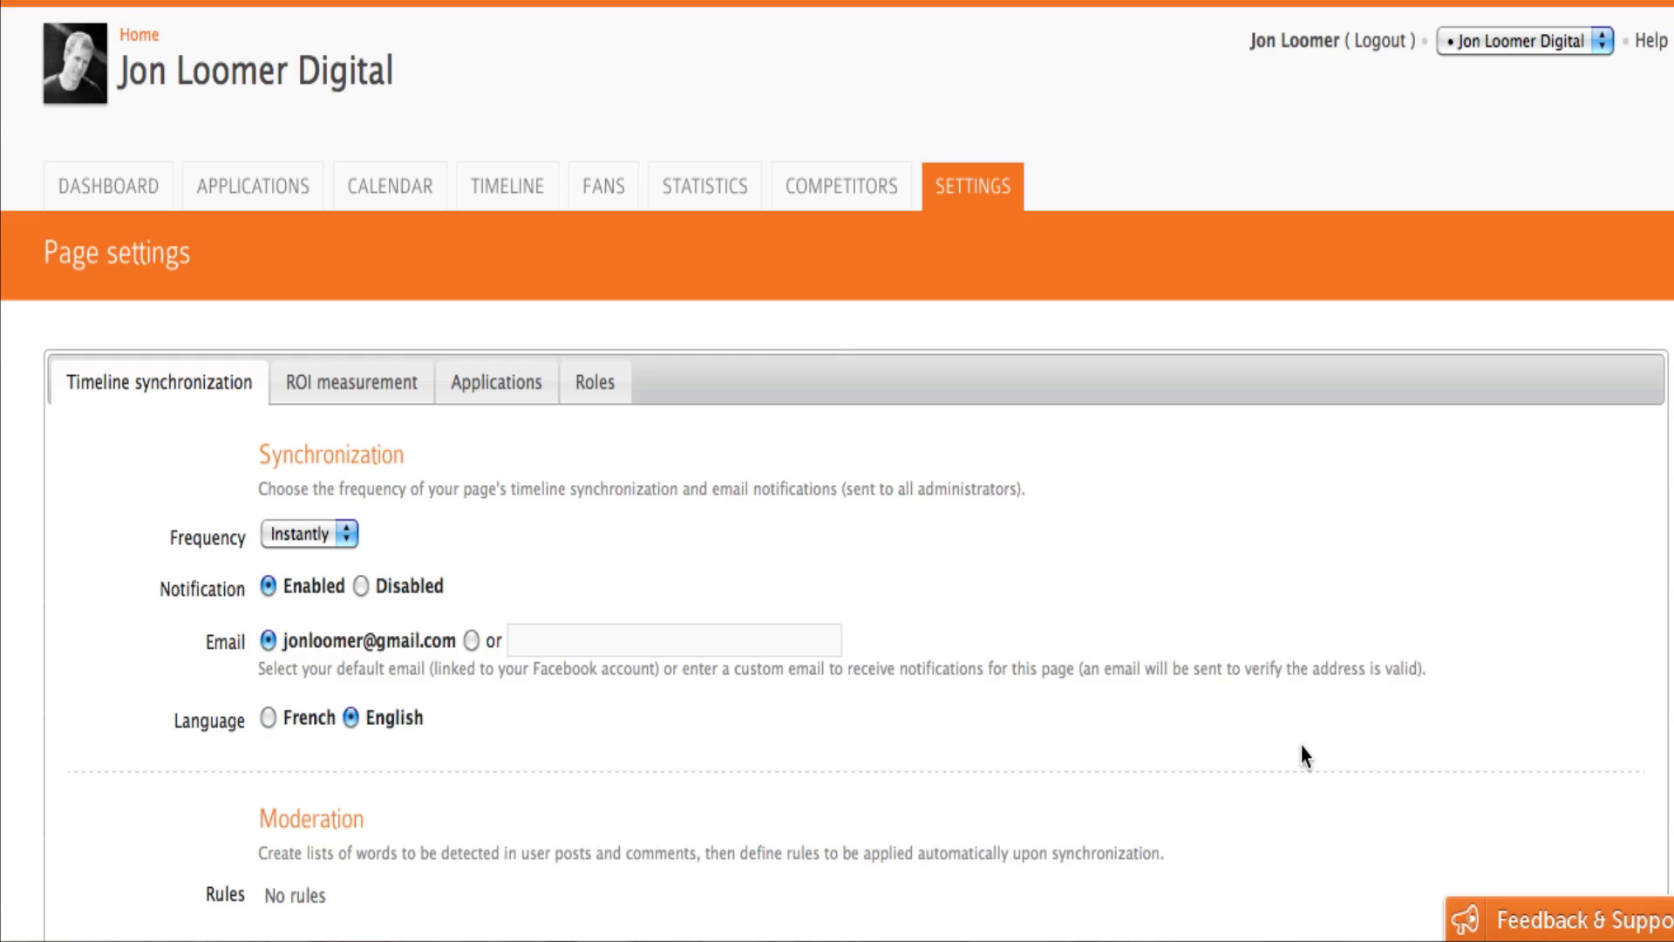
mouse_move(1300, 468)
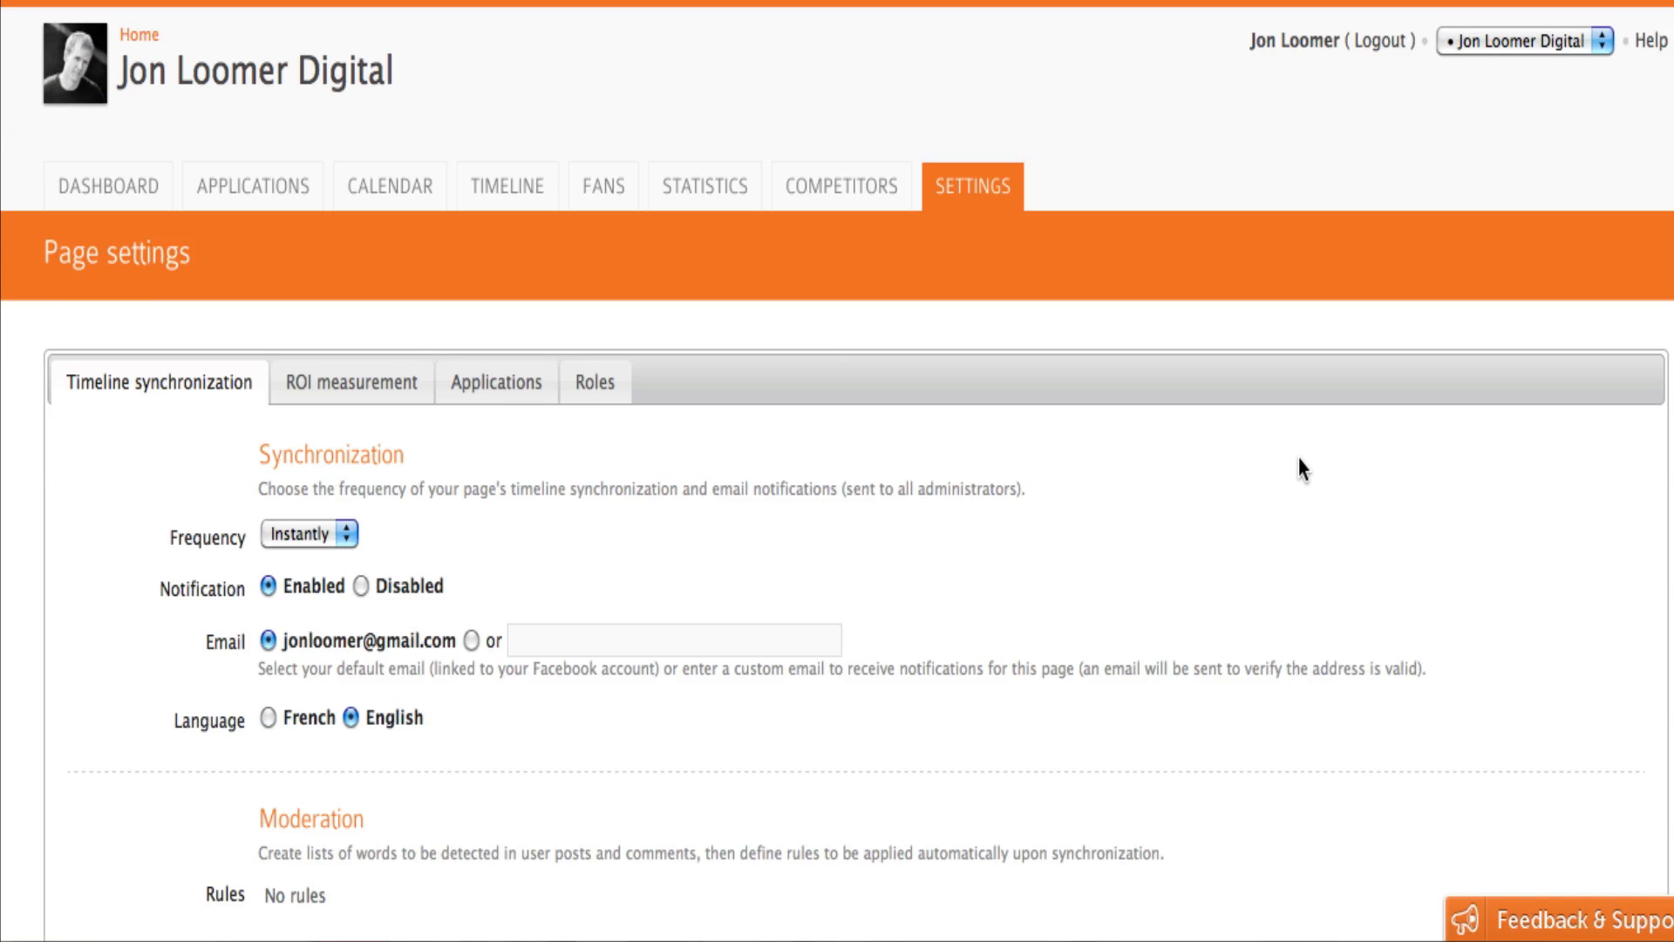
left_click(106, 186)
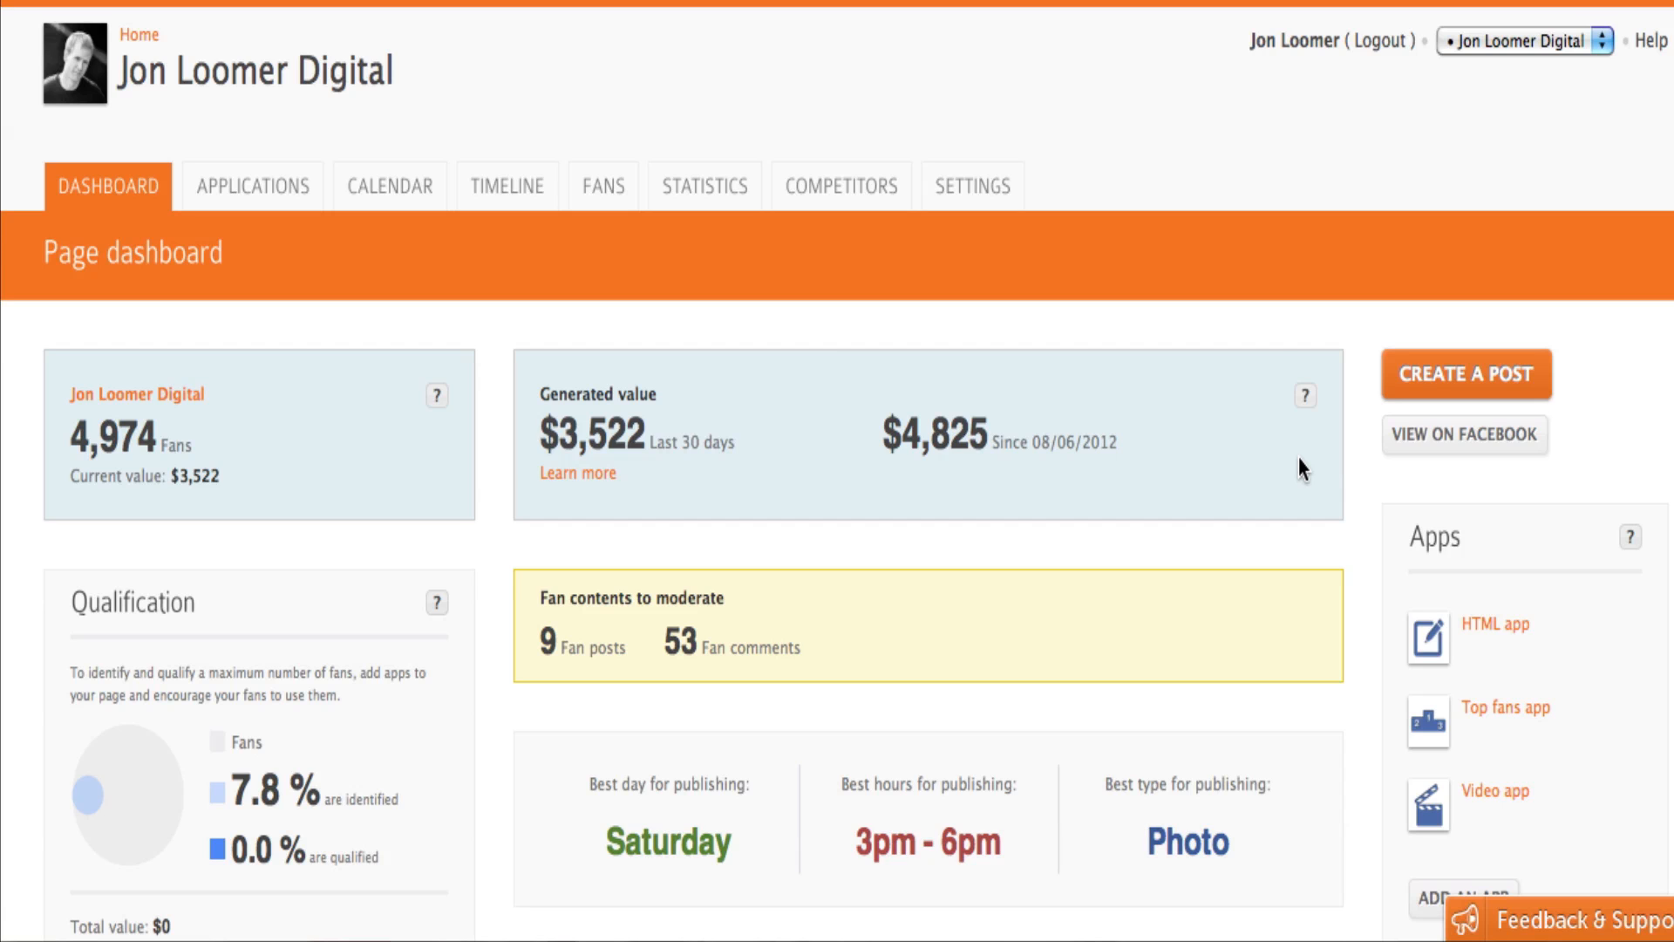
mouse_move(550, 670)
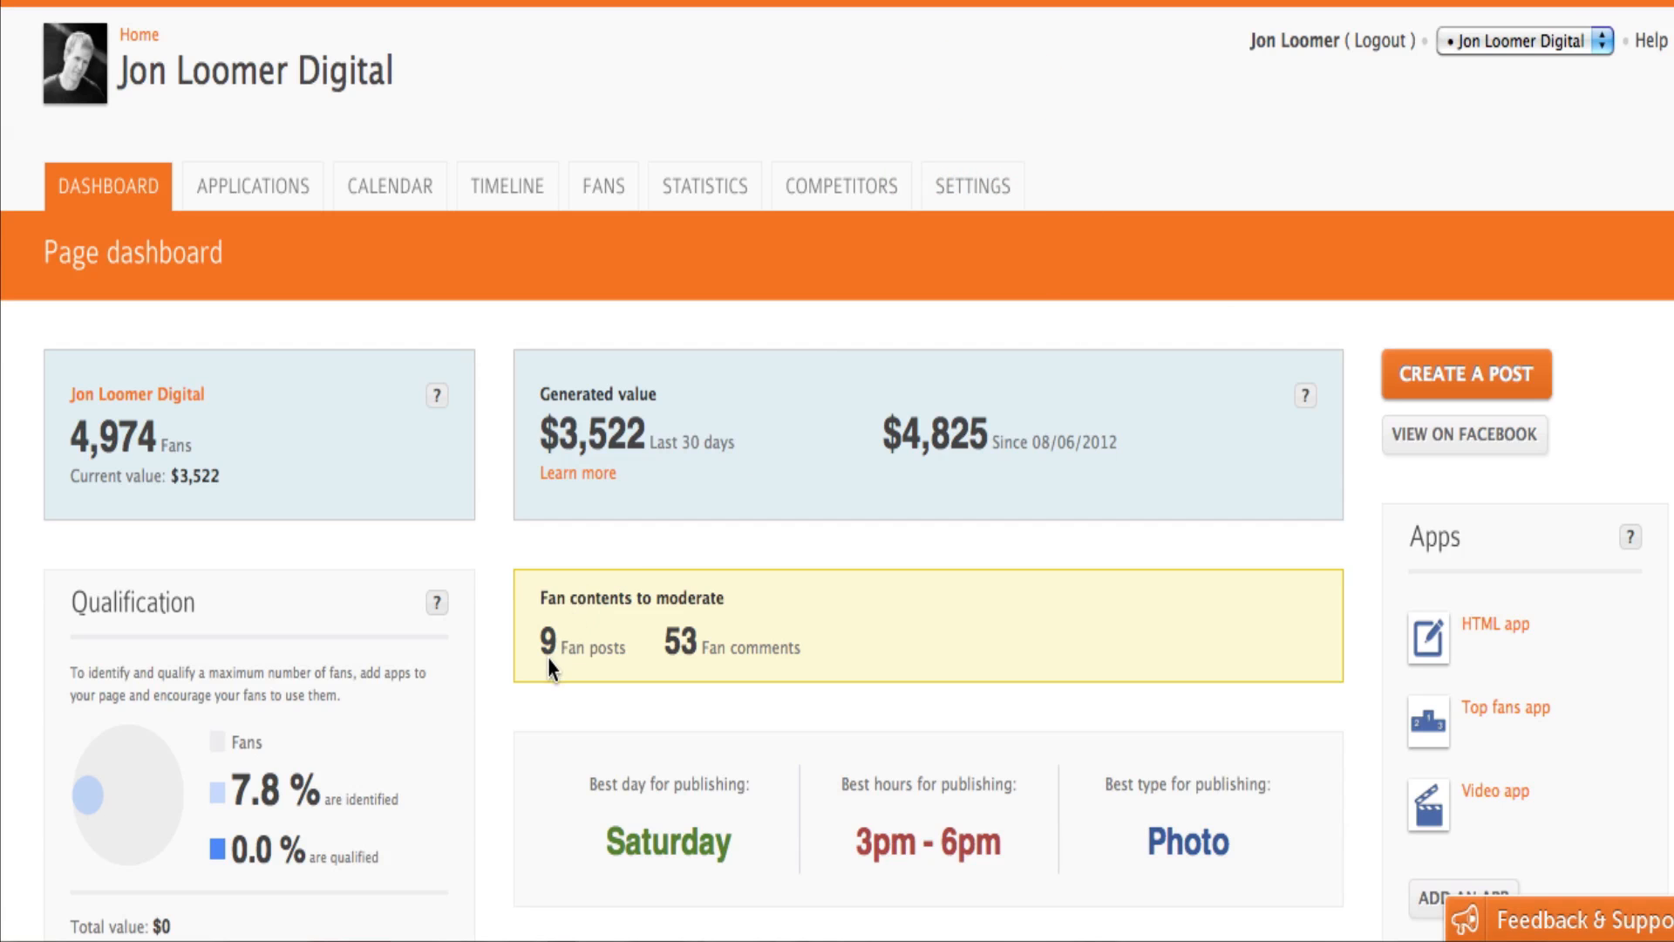
left_click(969, 186)
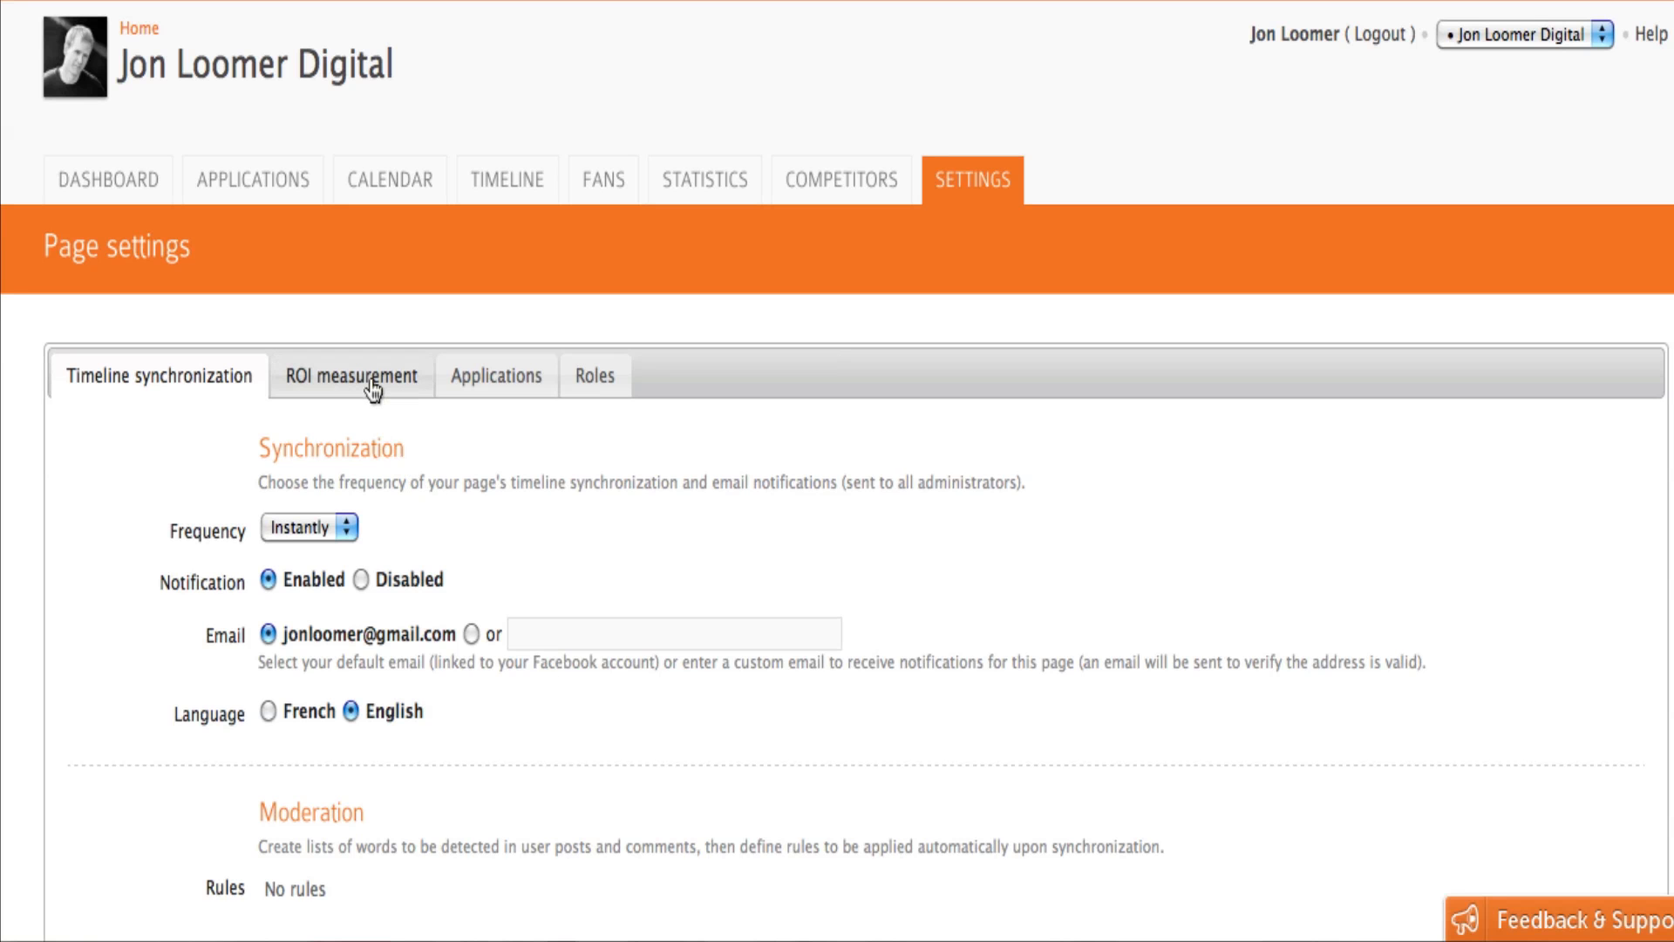
Review ROI values: page value on, qualified fan $5, engaged fan $1, CPM $5, link click $1.
left_click(351, 376)
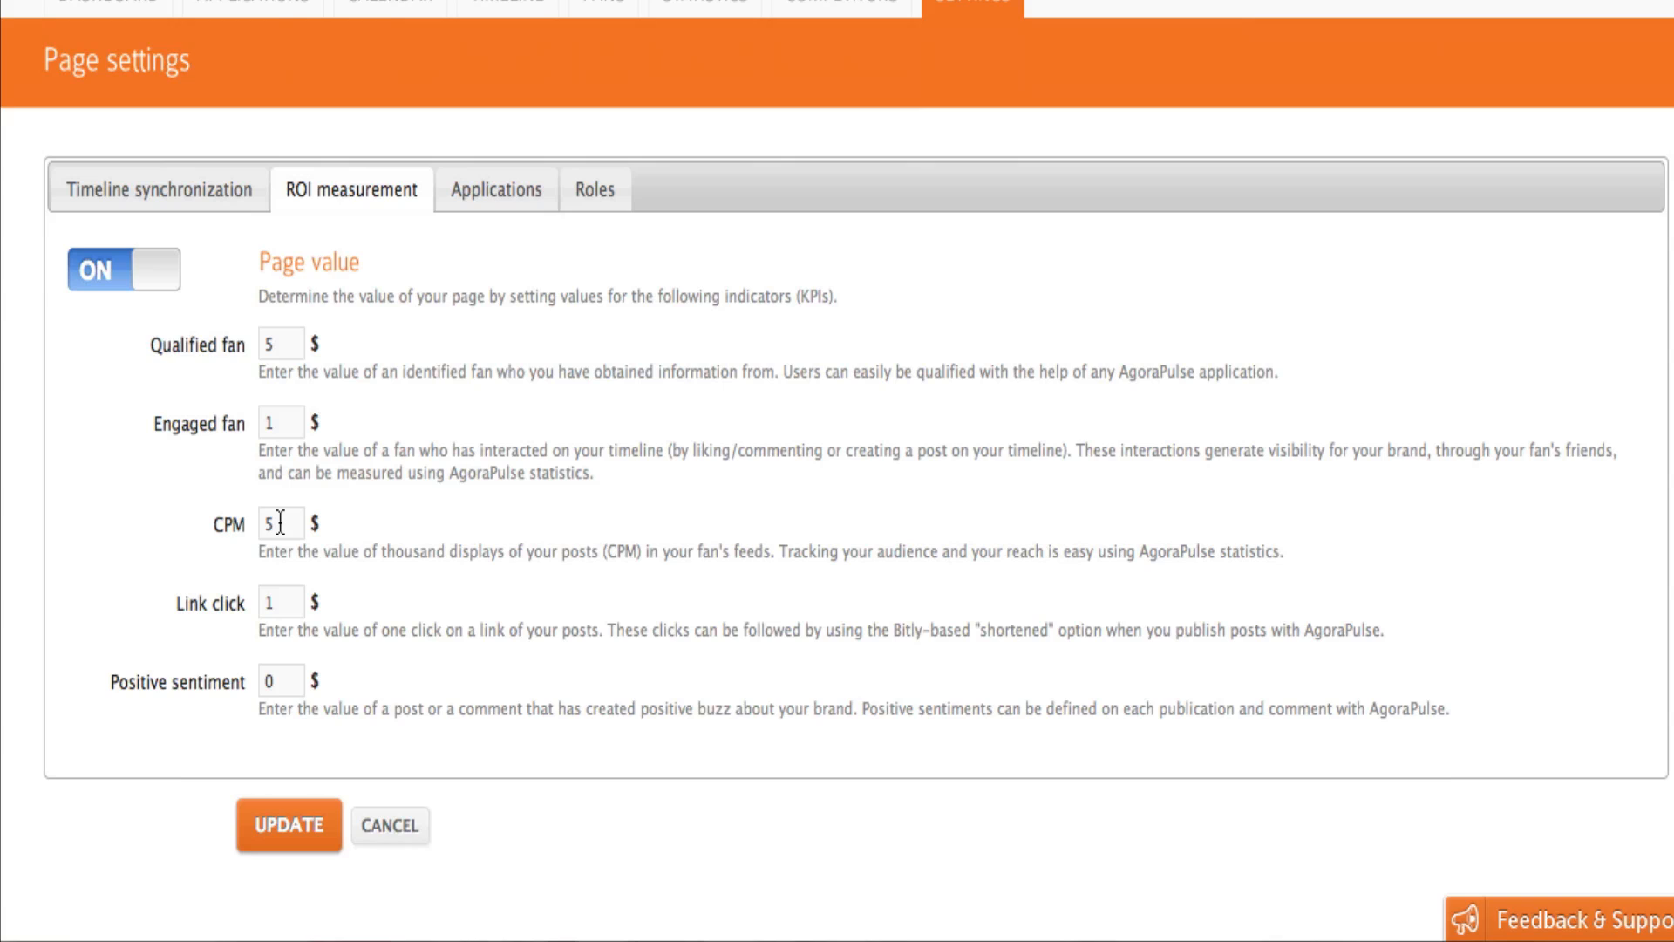
mouse_move(285, 682)
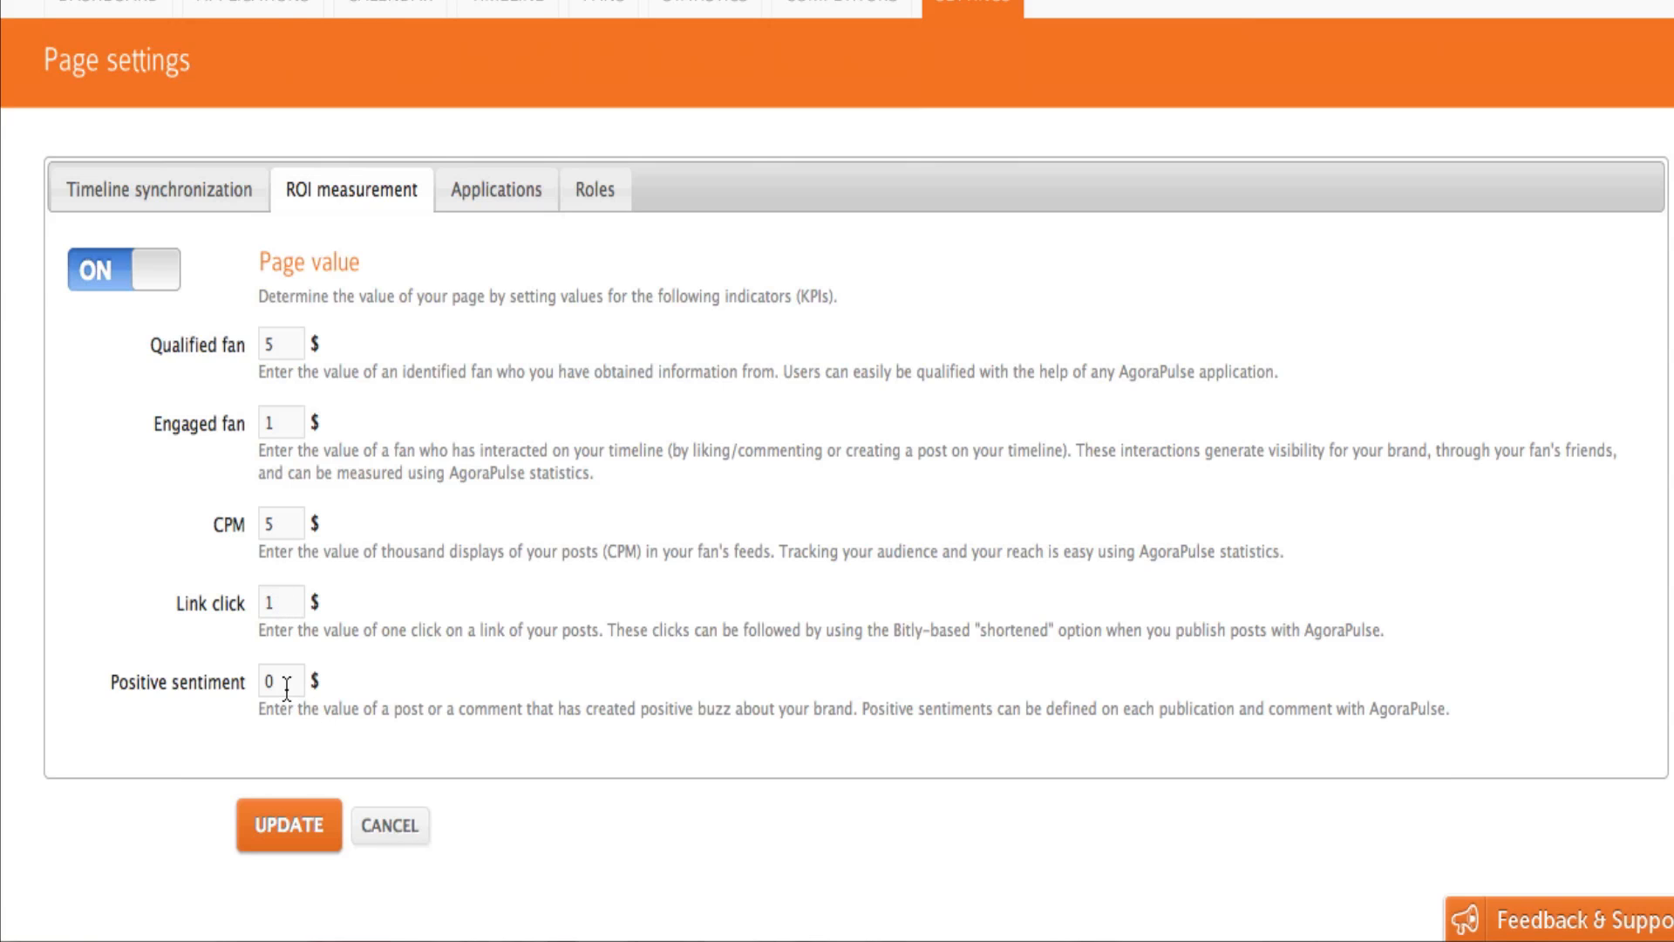
mouse_move(411, 361)
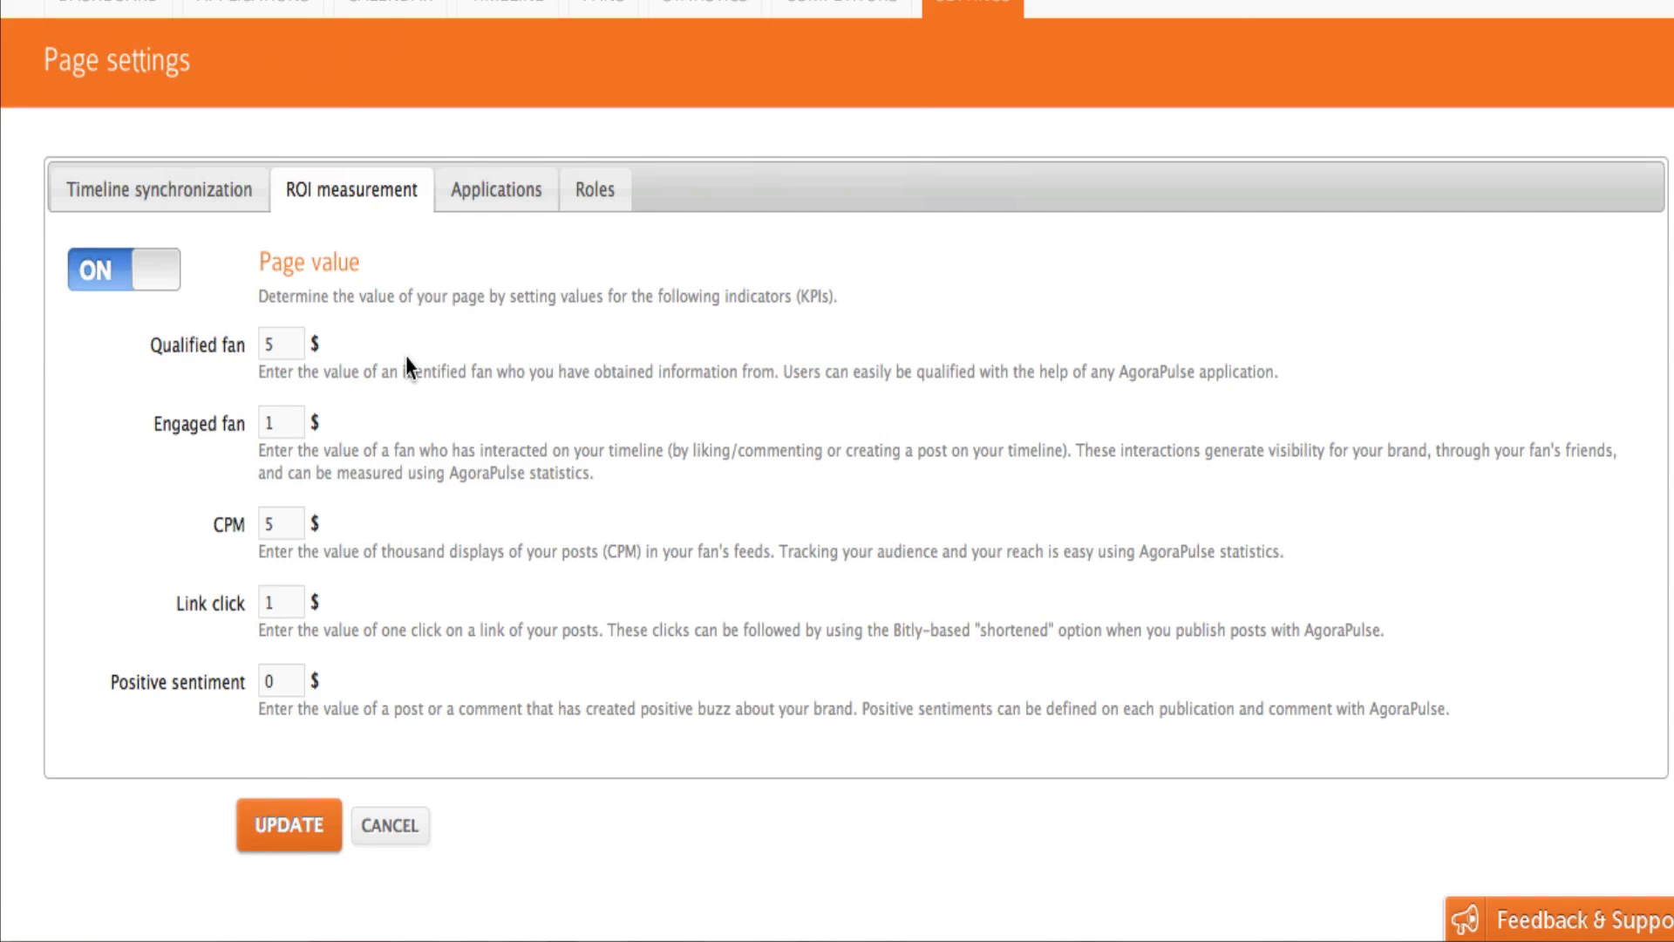
scroll("down", 3)
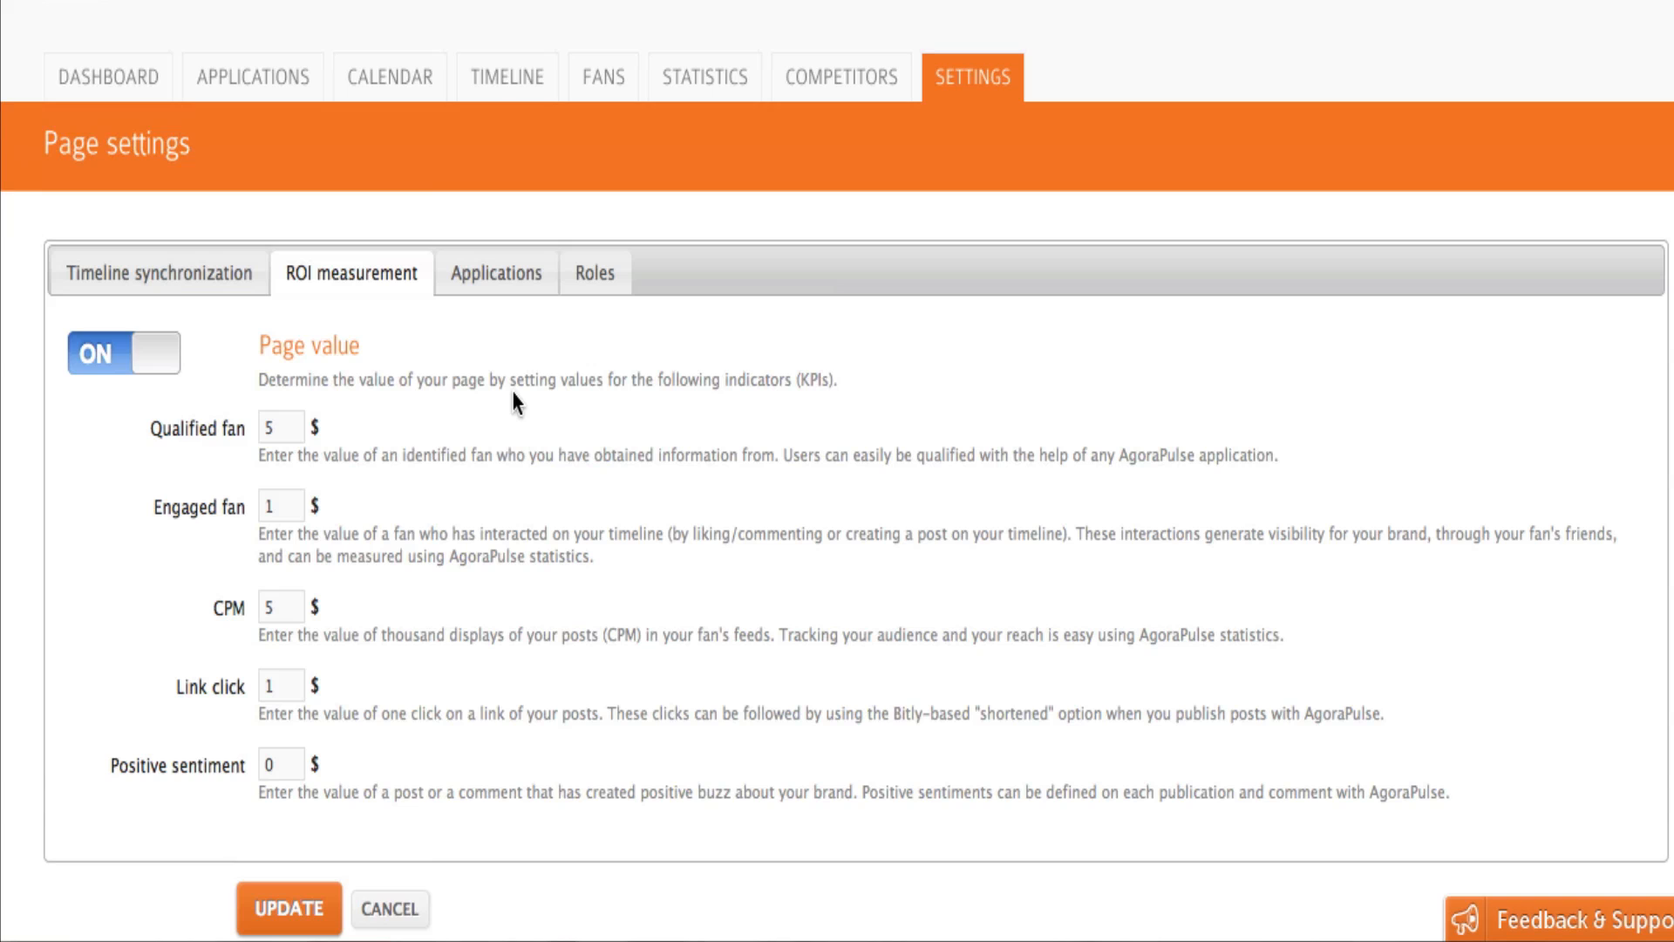
mouse_move(514, 374)
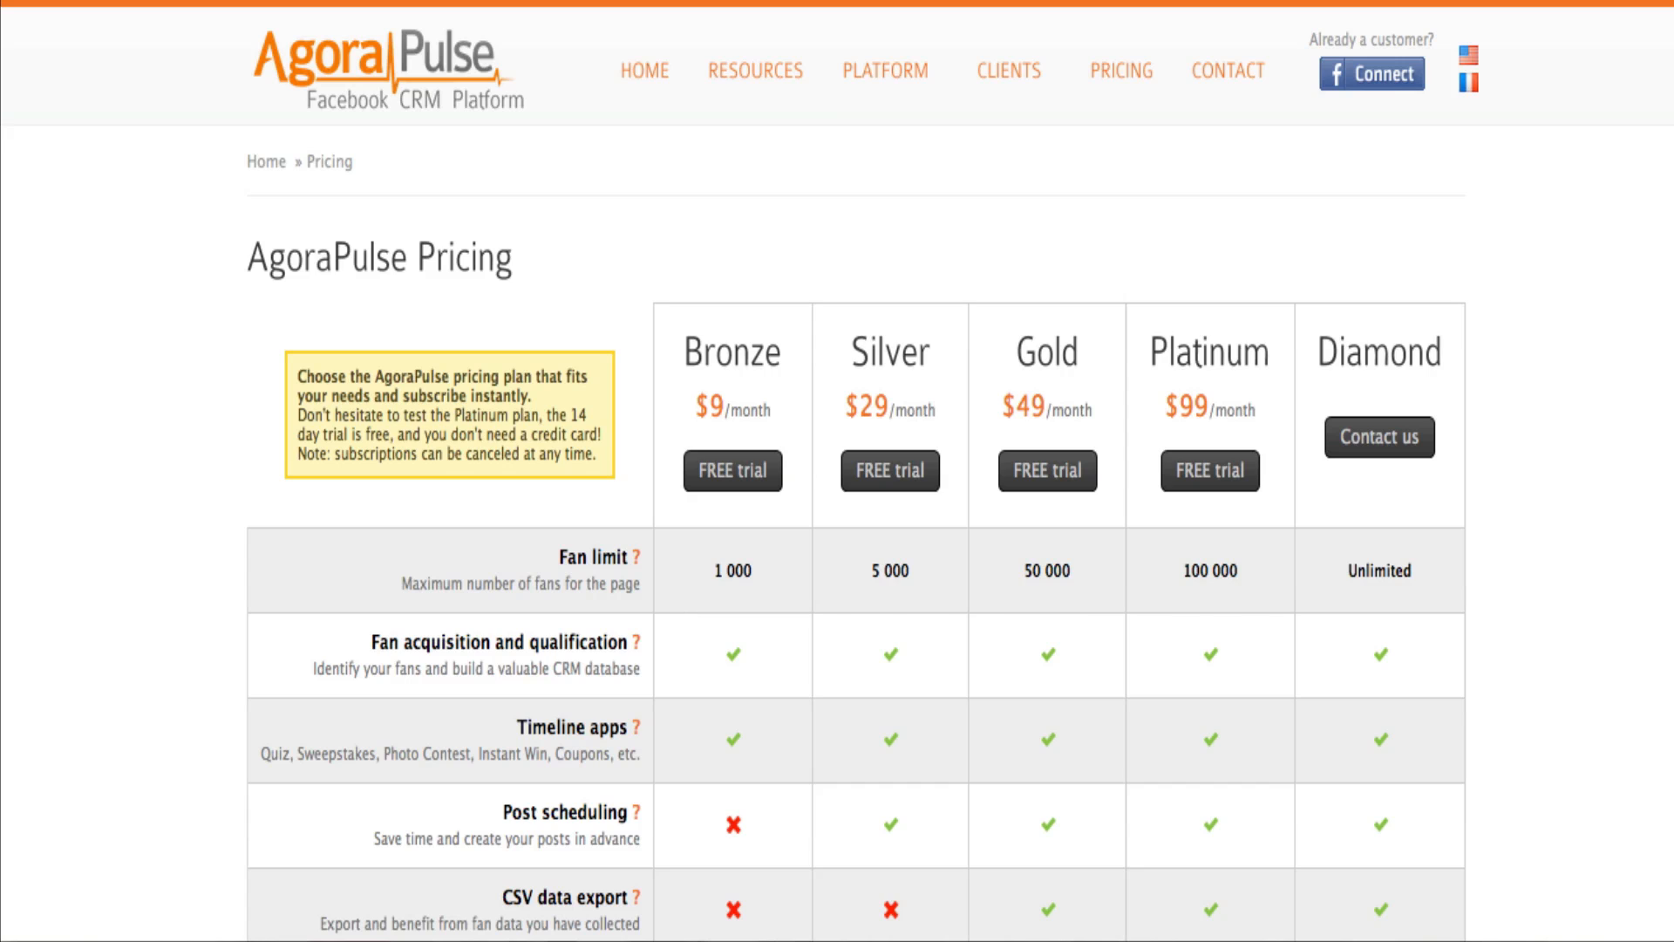
Scroll the pricing comparison of Bronze $9, Silver $29, Gold $49, Platinum $99 and Diamond plans.
scroll("down", 3)
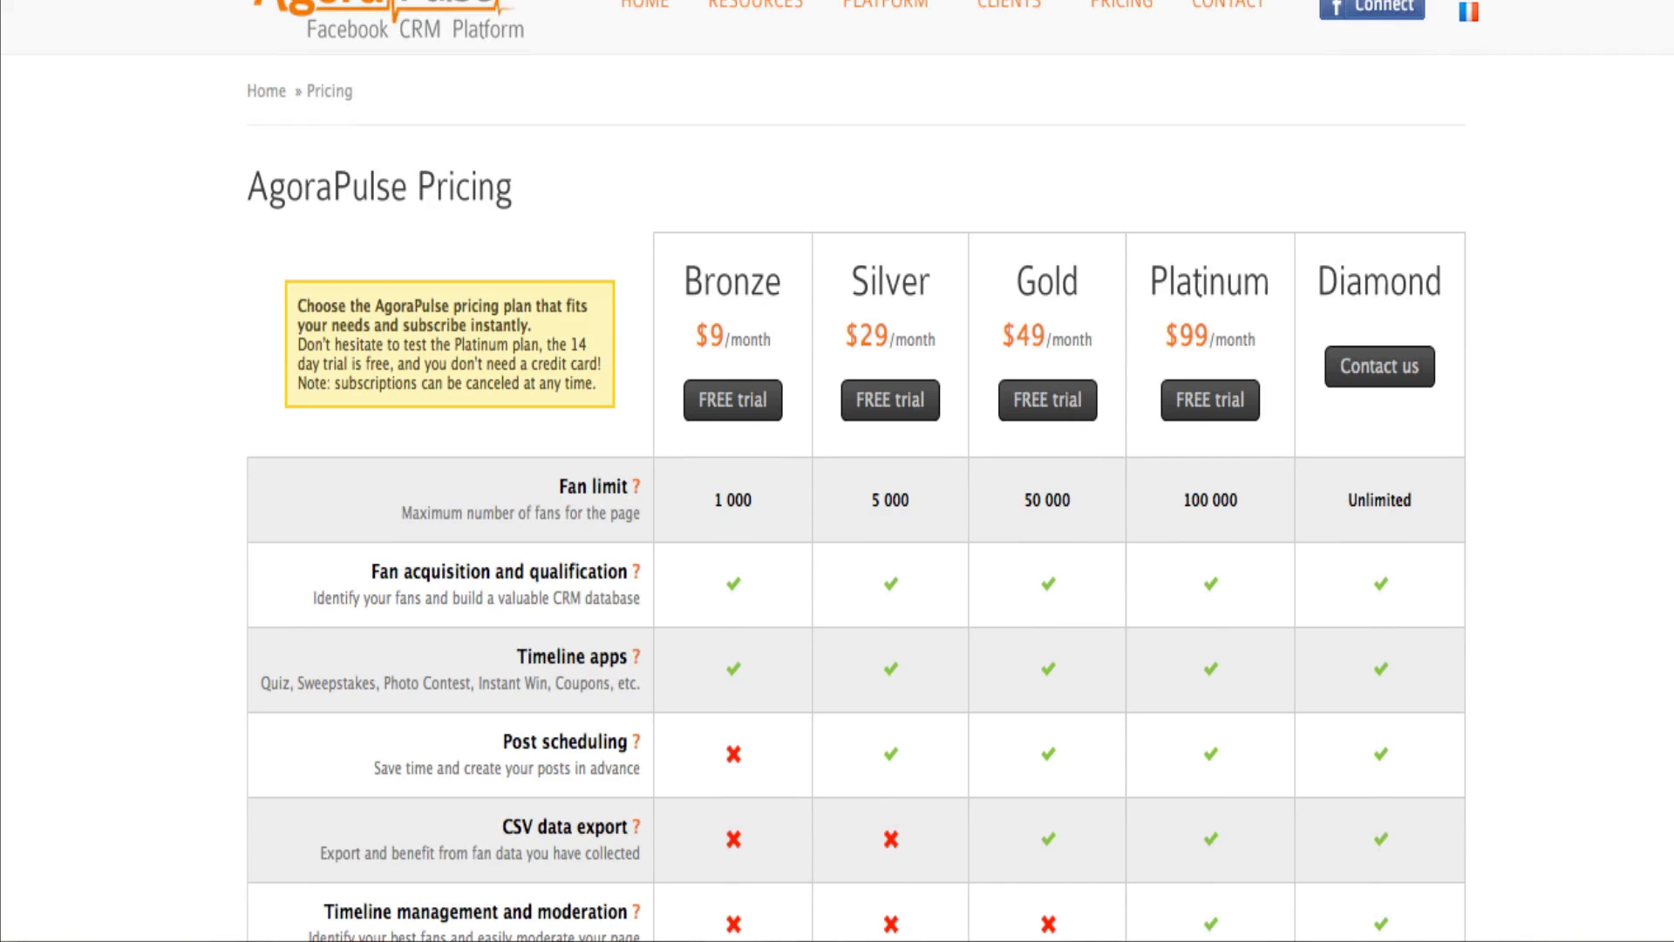
scroll("down", 3)
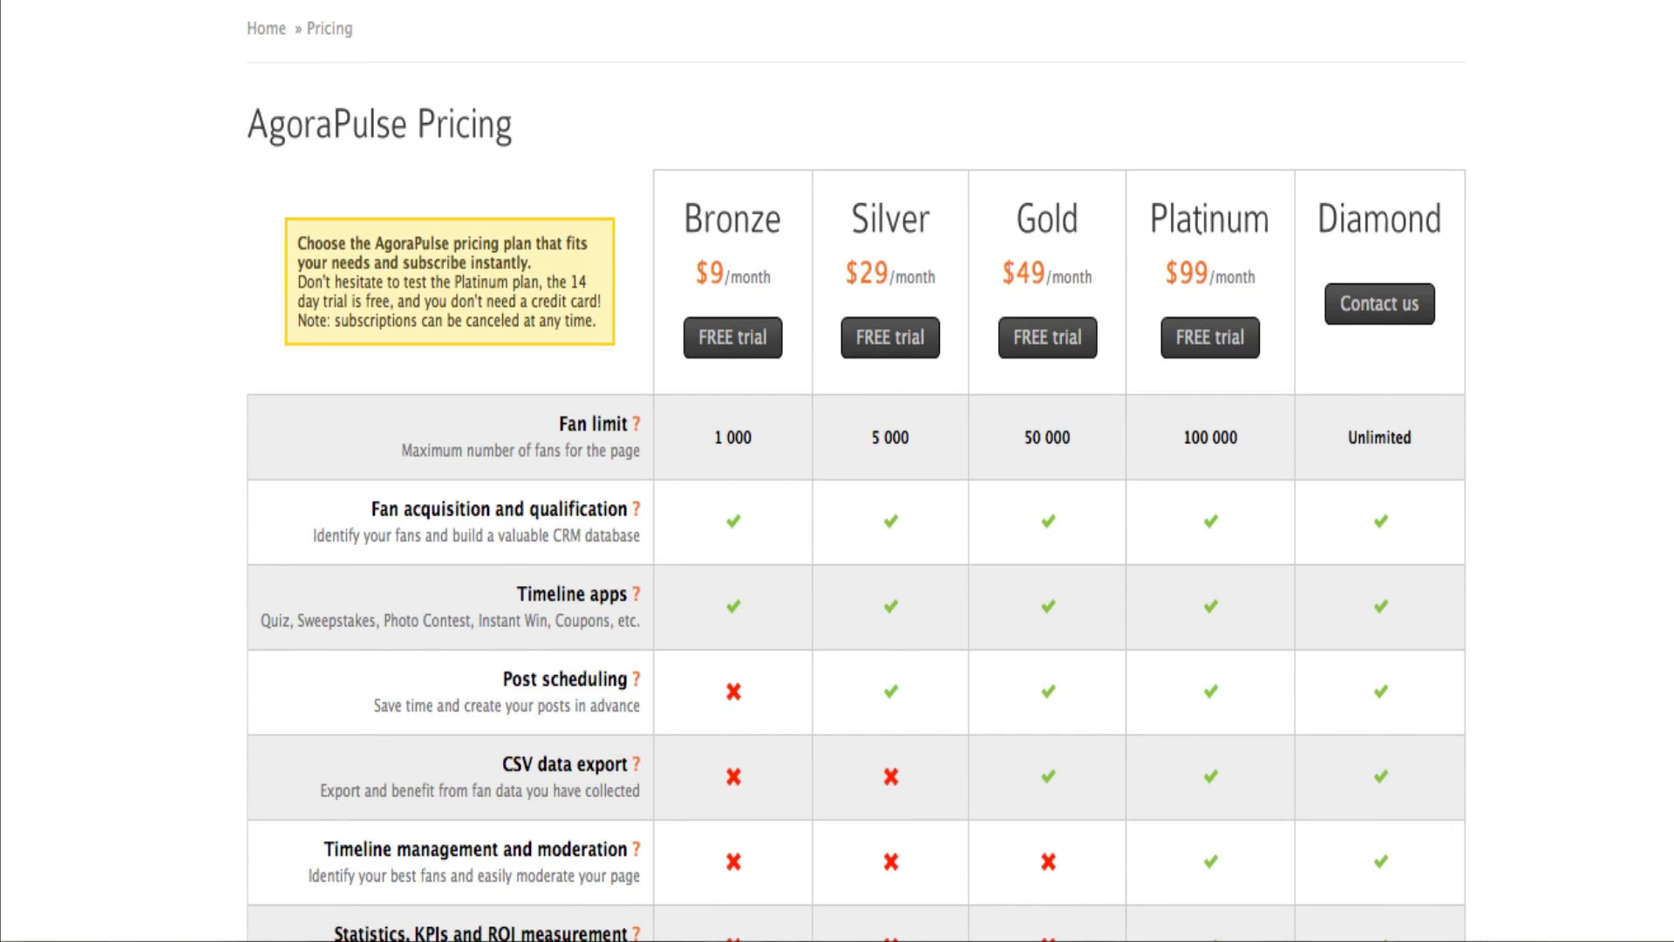
scroll("down", 3)
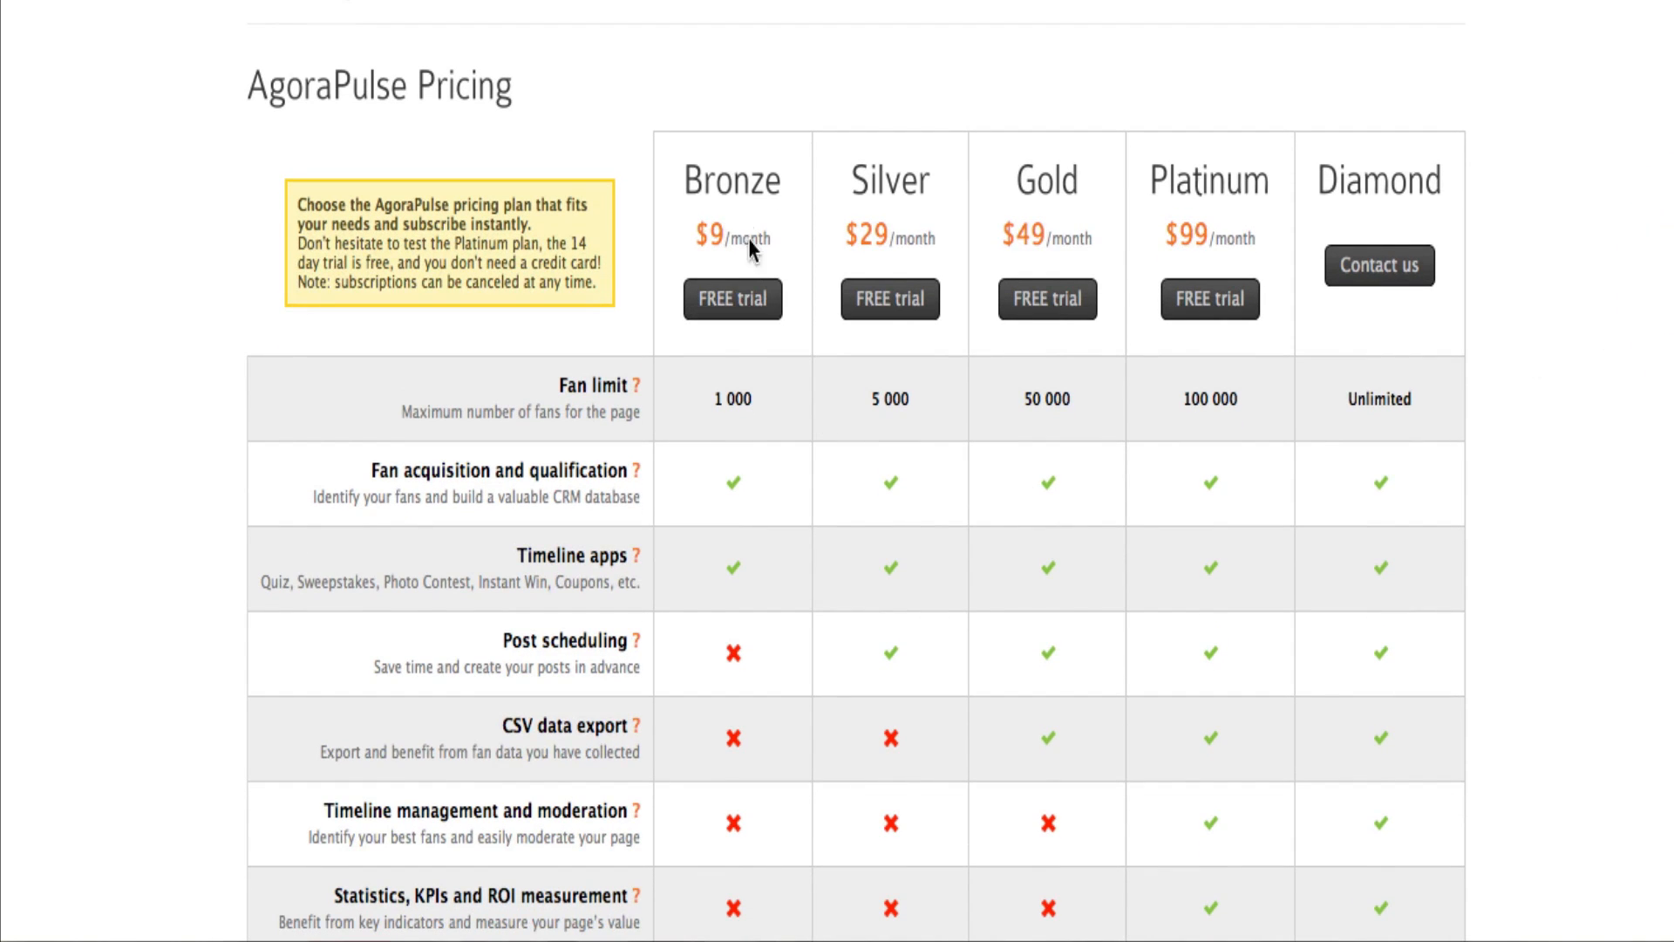
mouse_move(1260, 228)
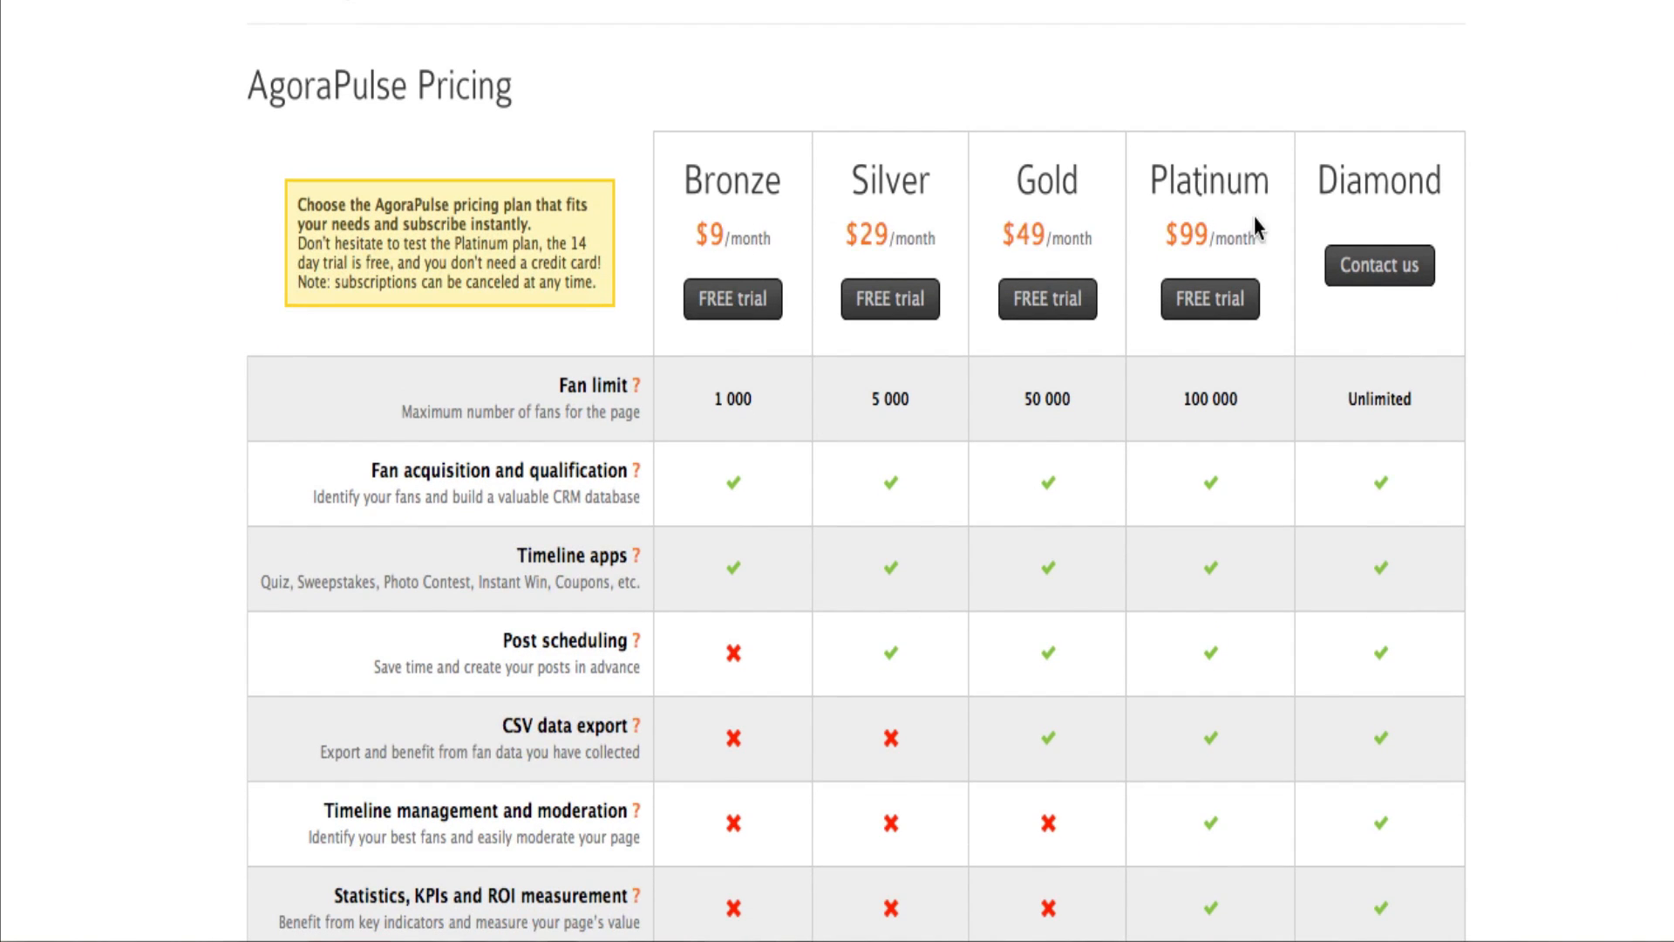
mouse_move(1260, 224)
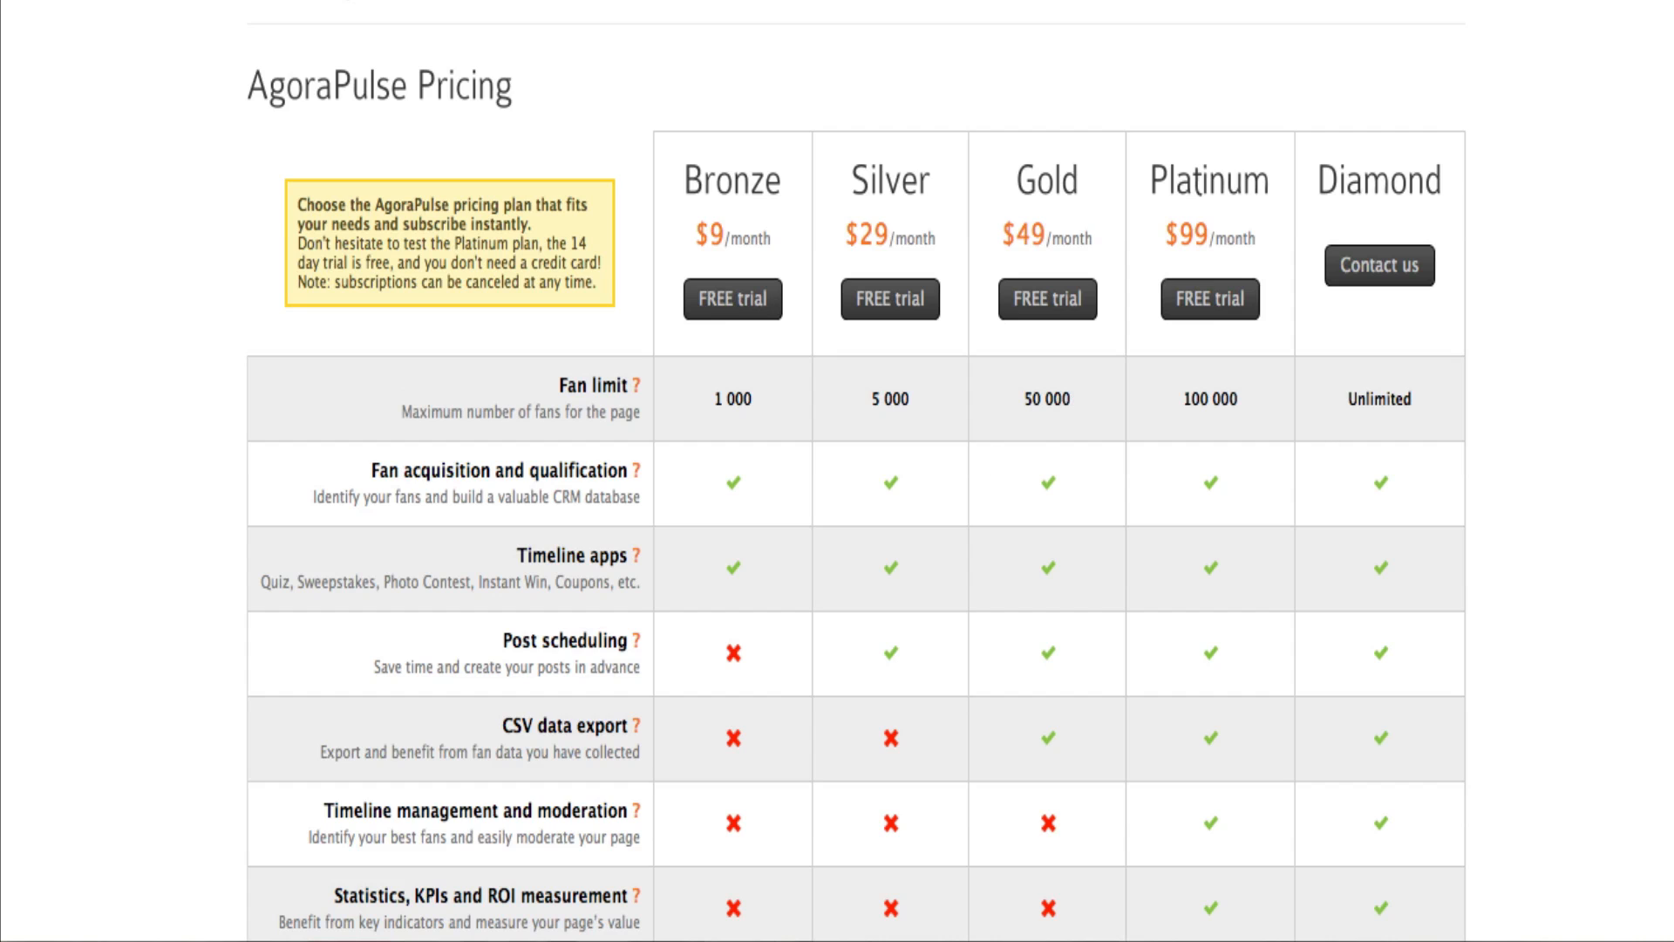
scroll("down", 3)
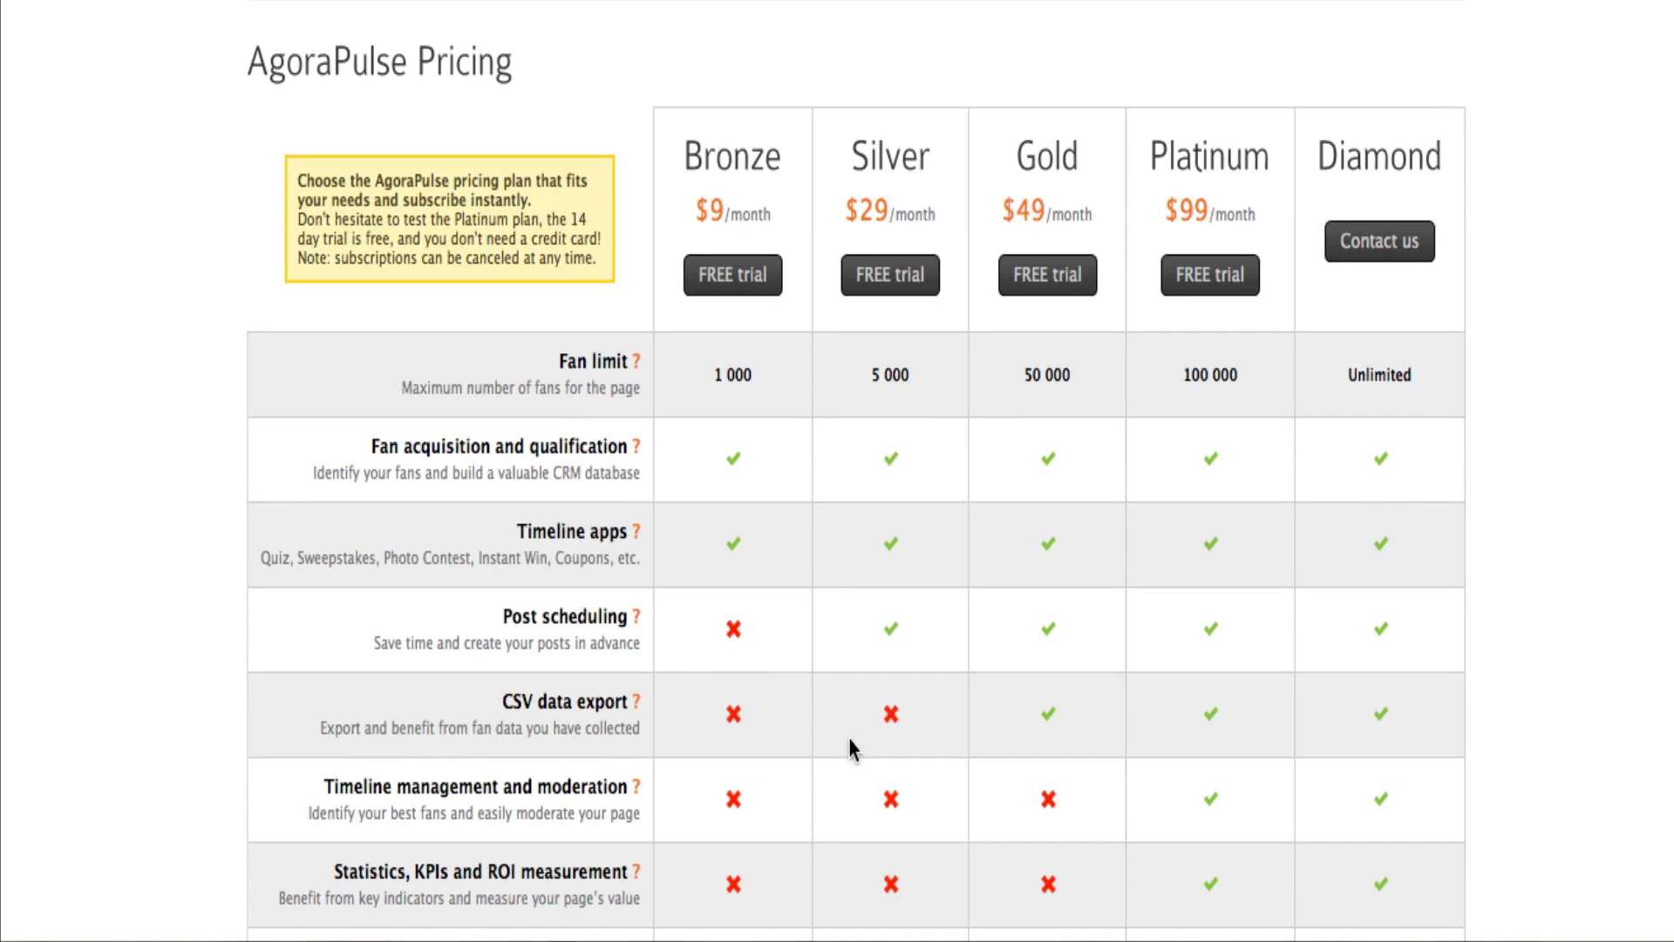